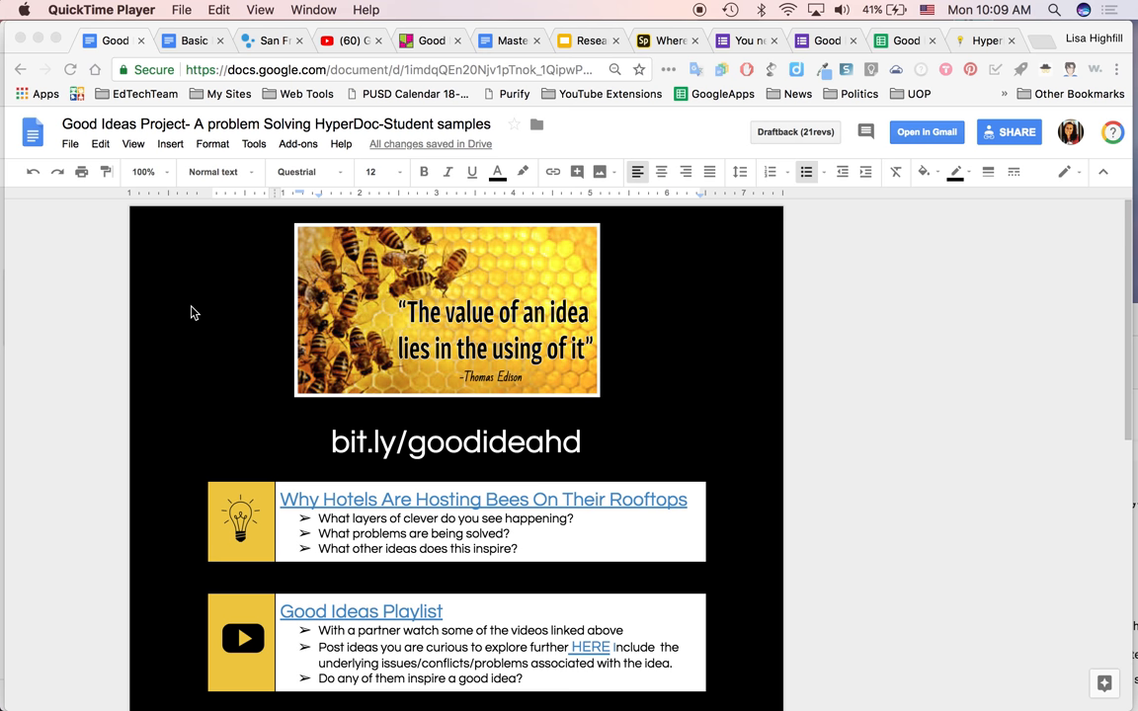
- Scroll through the Good Ideas Project HyperDoc's lesson sections and back up
{"action": "scroll", "scroll_direction": "down", "scroll_amount": 3}
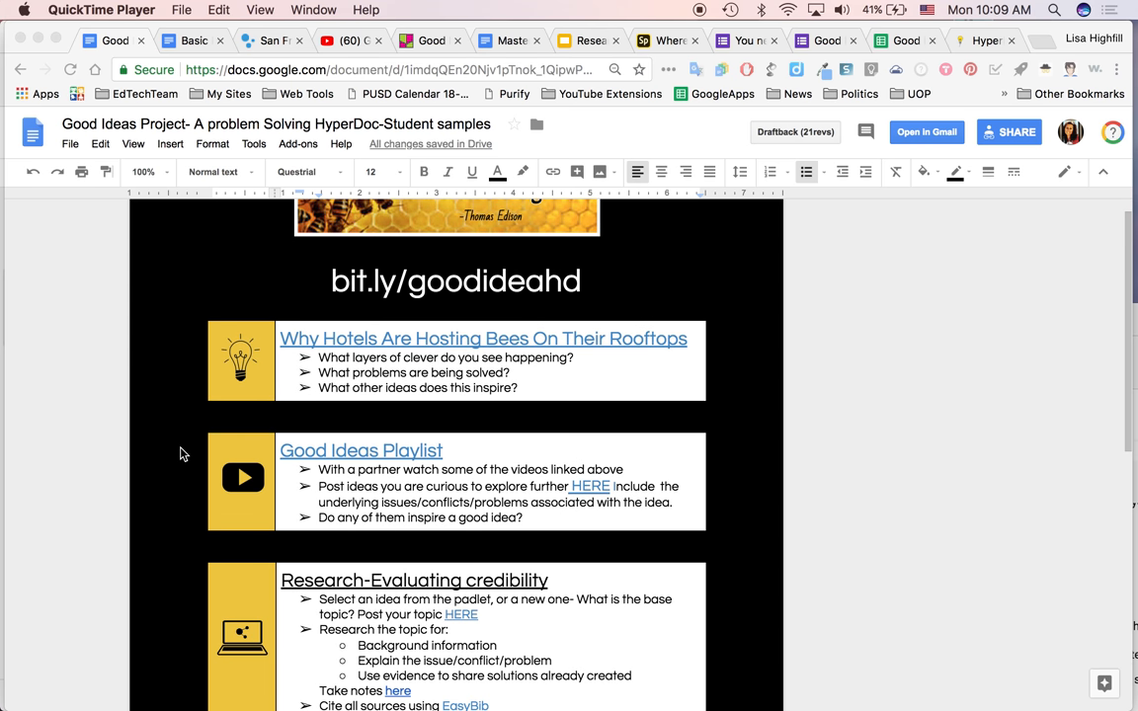
{"action": "scroll", "scroll_direction": "down", "scroll_amount": 3}
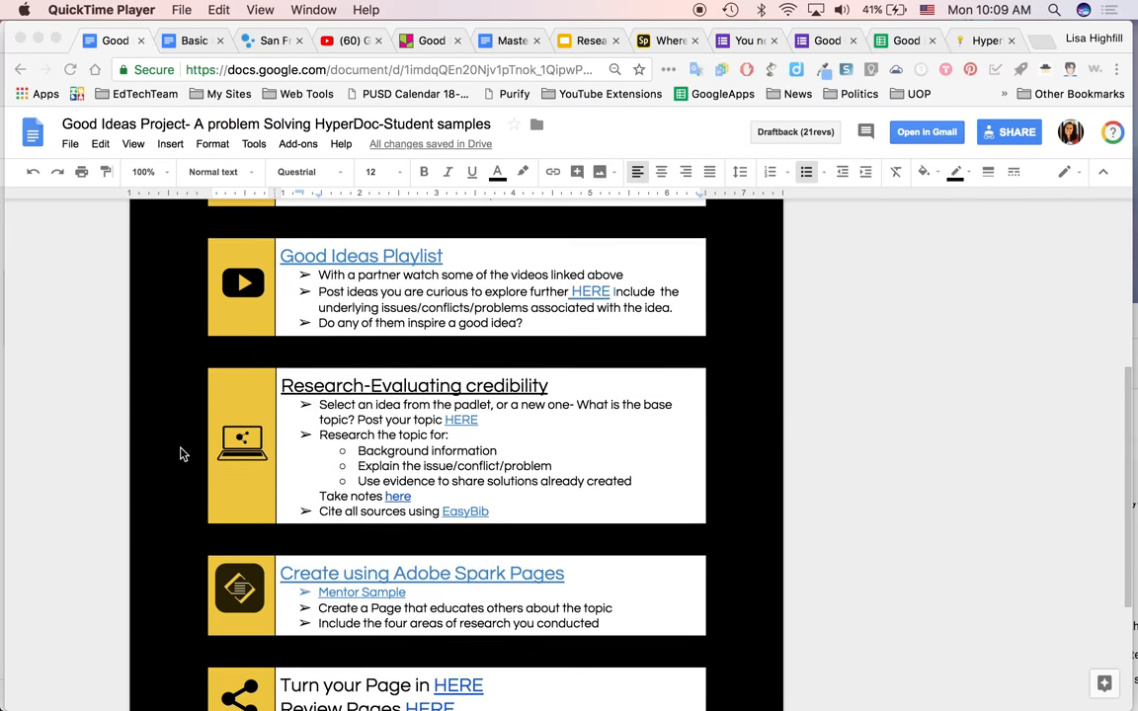
{"action": "scroll", "scroll_direction": "down", "scroll_amount": 3}
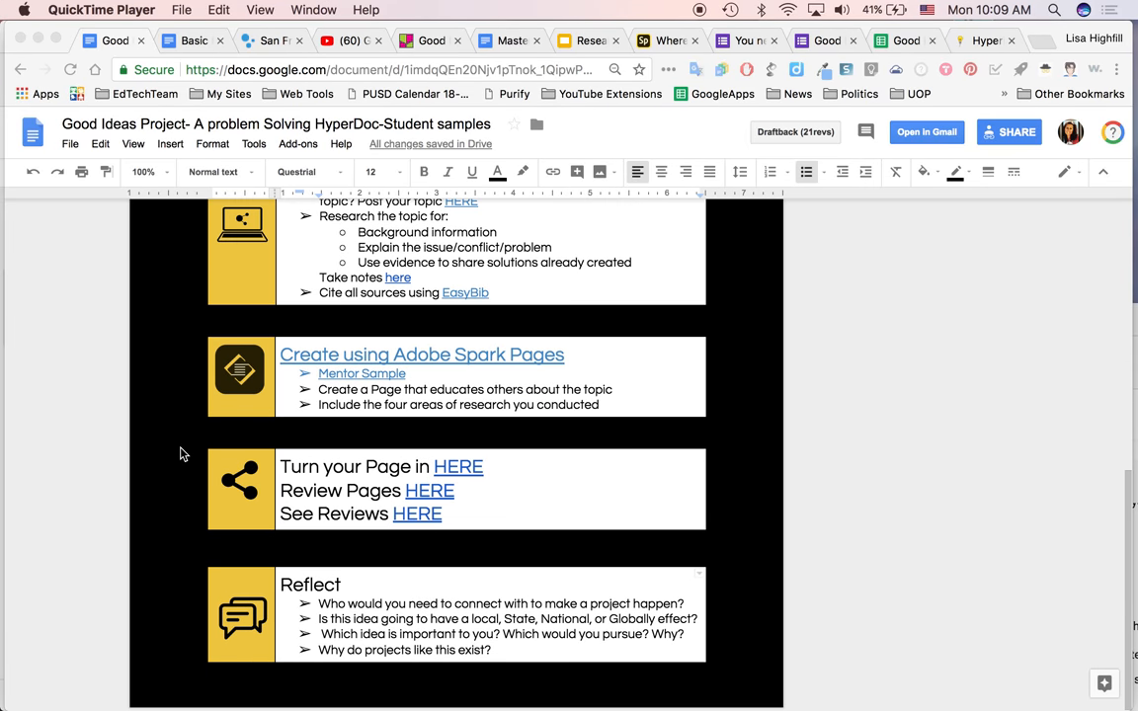
{"action": "scroll", "scroll_direction": "up", "scroll_amount": 3}
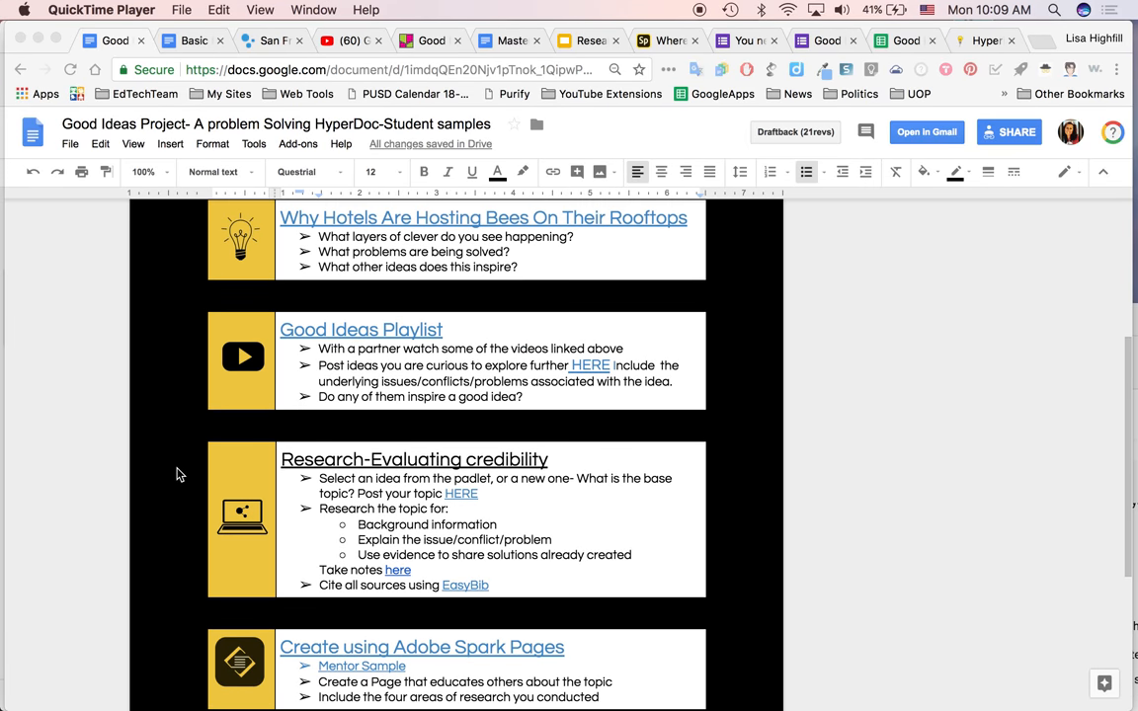
{"action": "scroll", "scroll_direction": "up", "scroll_amount": 3}
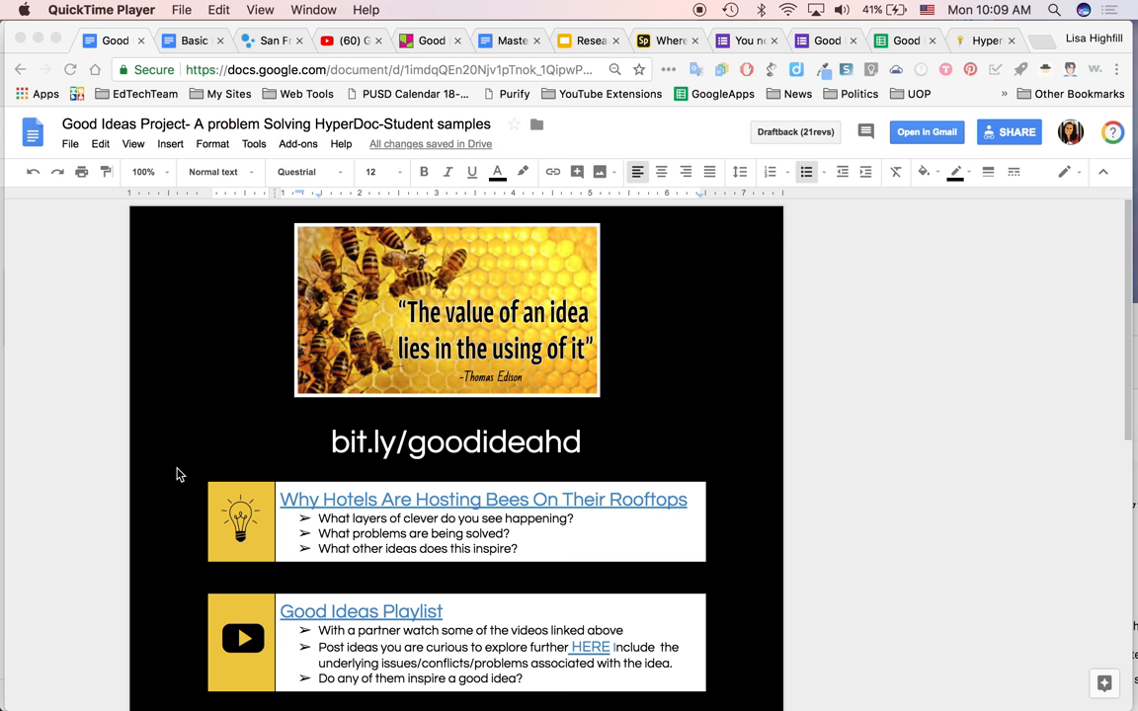
{"action": "scroll", "scroll_direction": "down", "scroll_amount": 3}
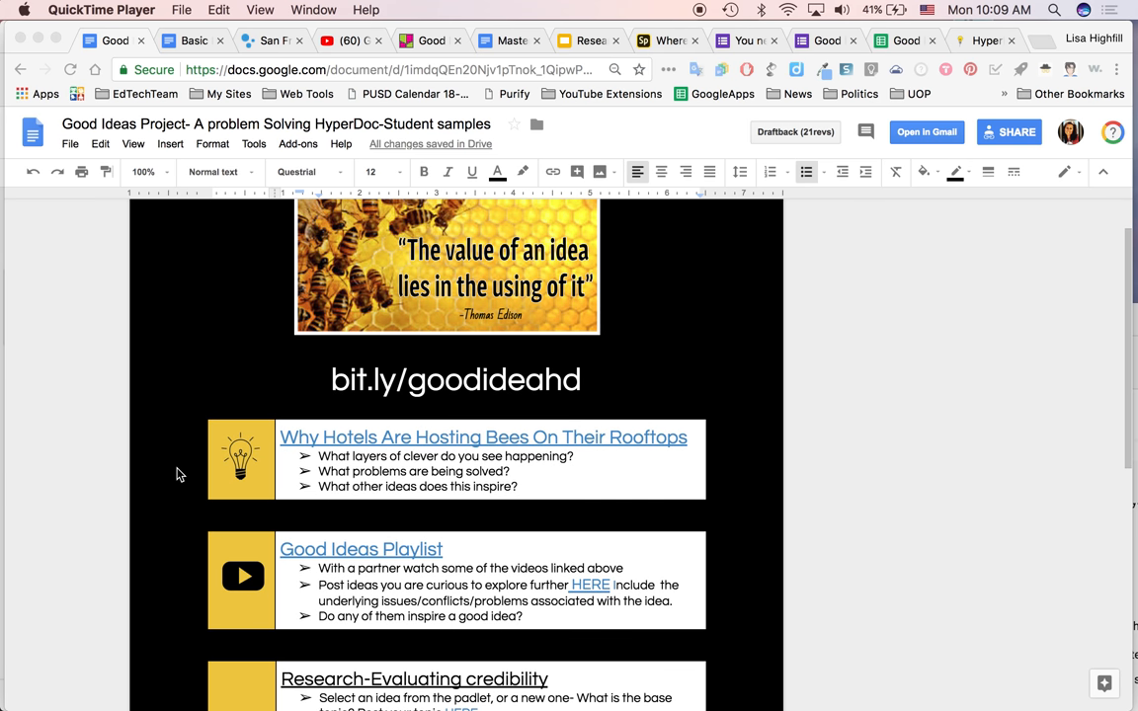
{"action": "scroll", "scroll_direction": "down", "scroll_amount": 3}
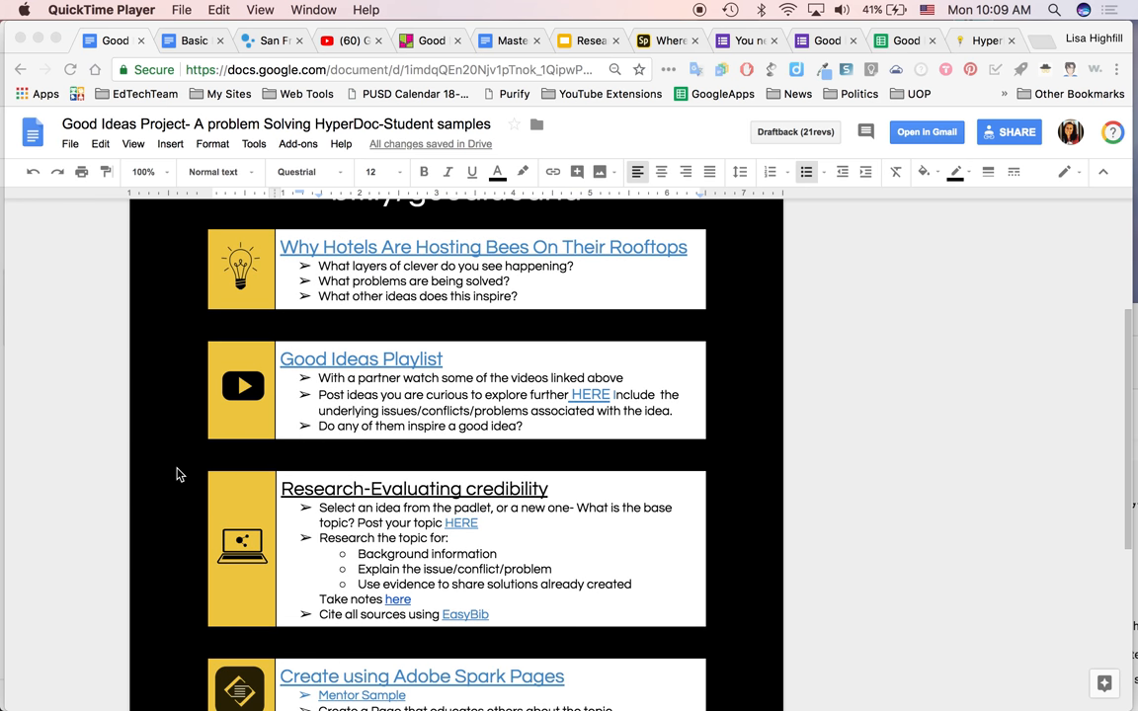
{"action": "scroll", "scroll_direction": "up", "scroll_amount": 3}
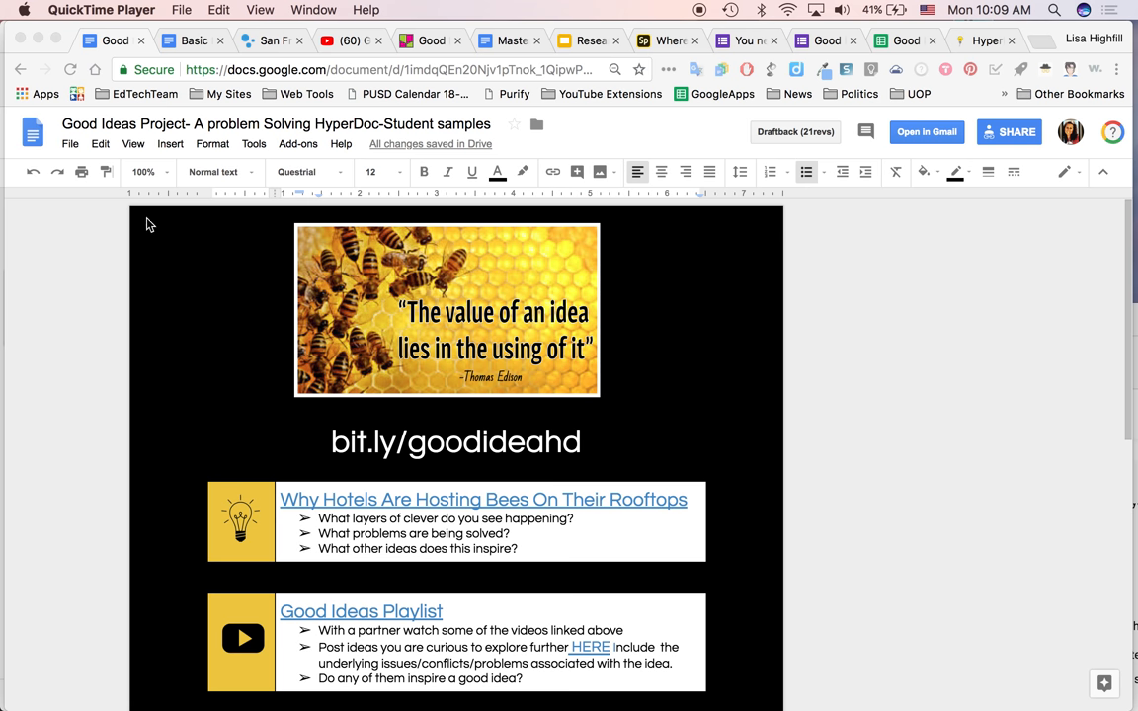
{"action": "mouse_move", "coordinate": [69, 148]}
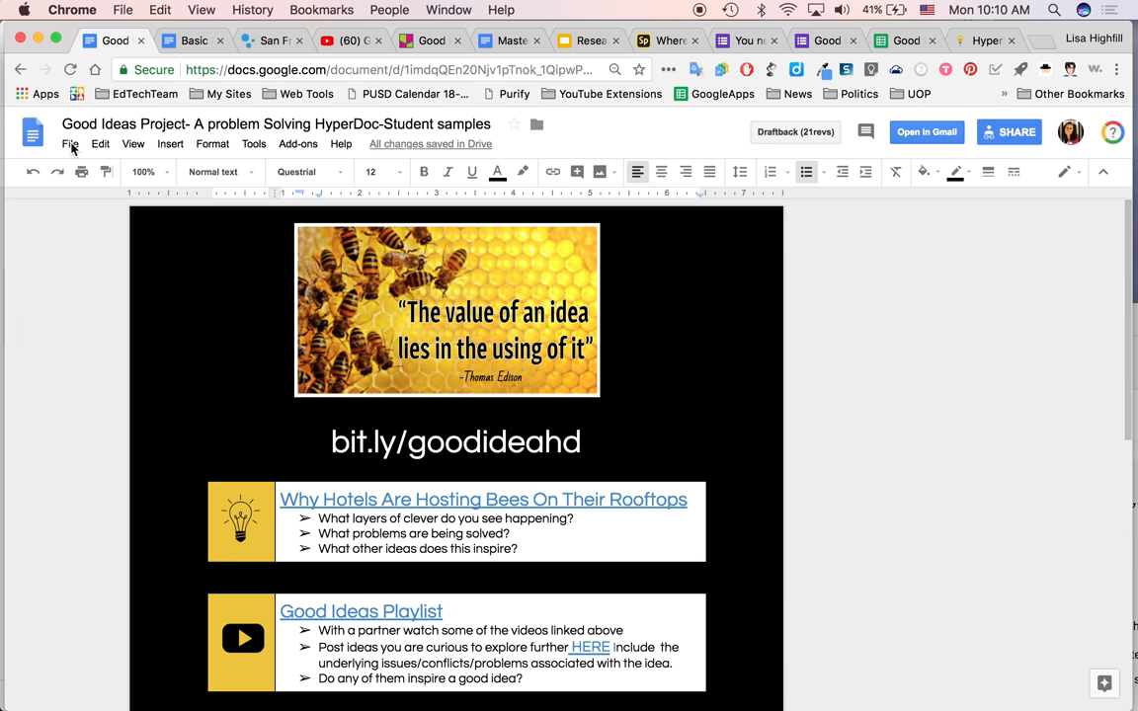
- Check the document's file options and continue browsing down through the HyperDoc sections
{"action": "left_click", "coordinate": [69, 143]}
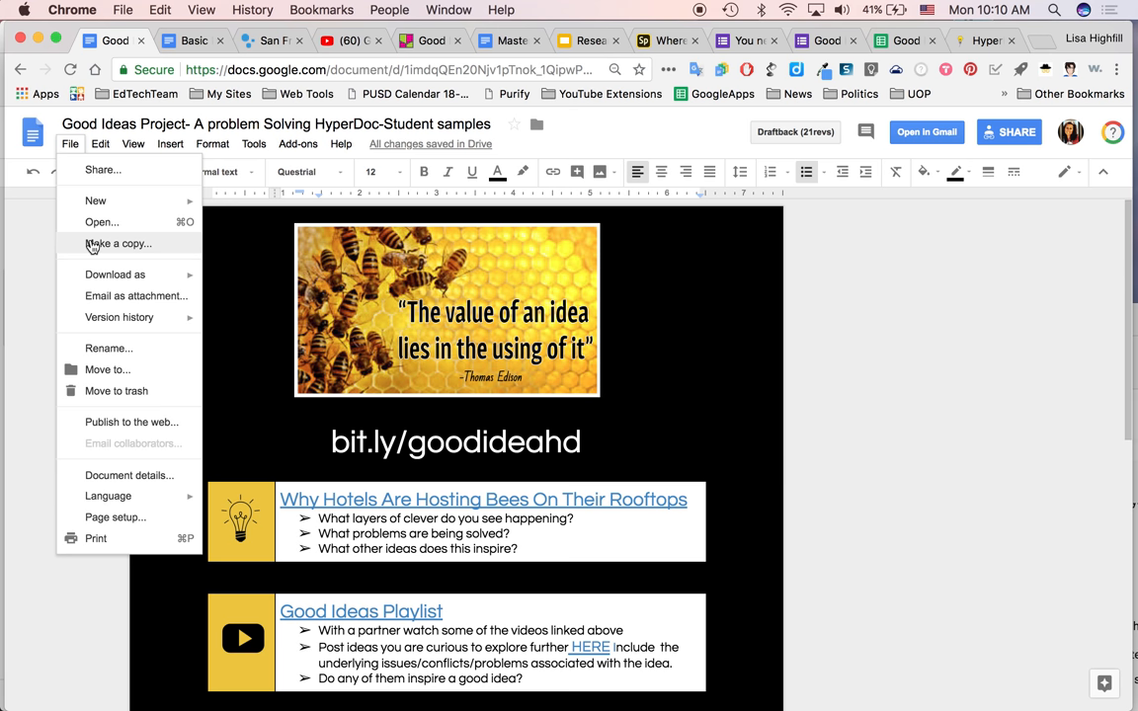
{"action": "mouse_move", "coordinate": [229, 276]}
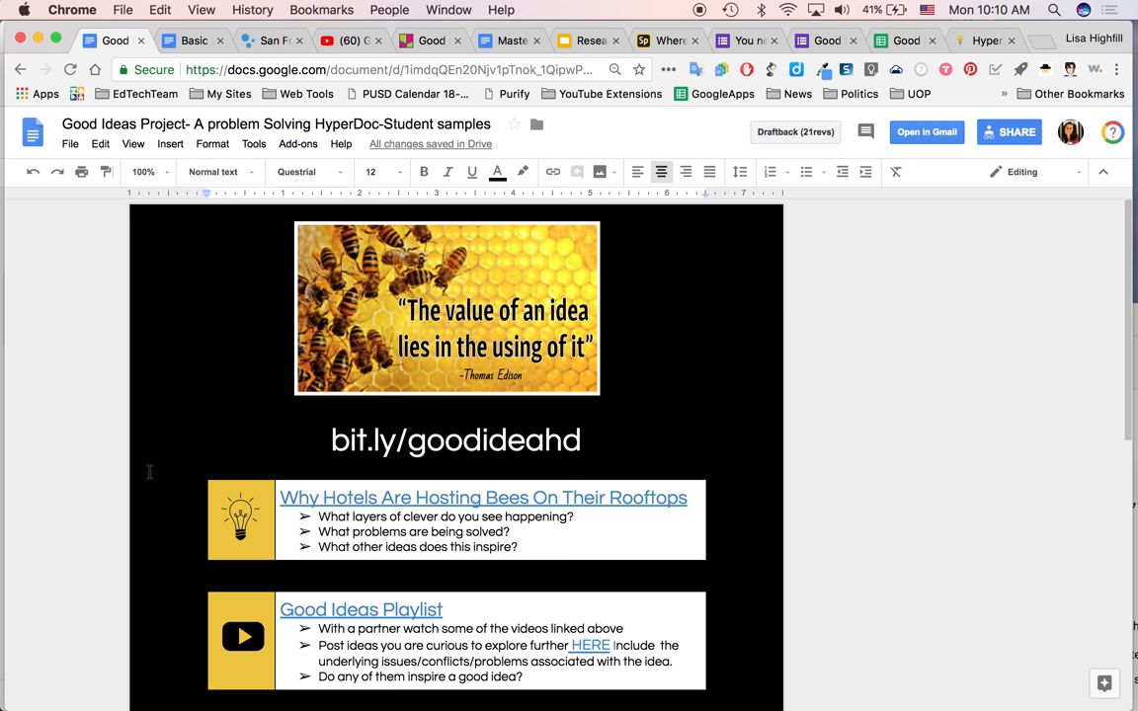
{"action": "scroll", "scroll_direction": "down", "scroll_amount": 3}
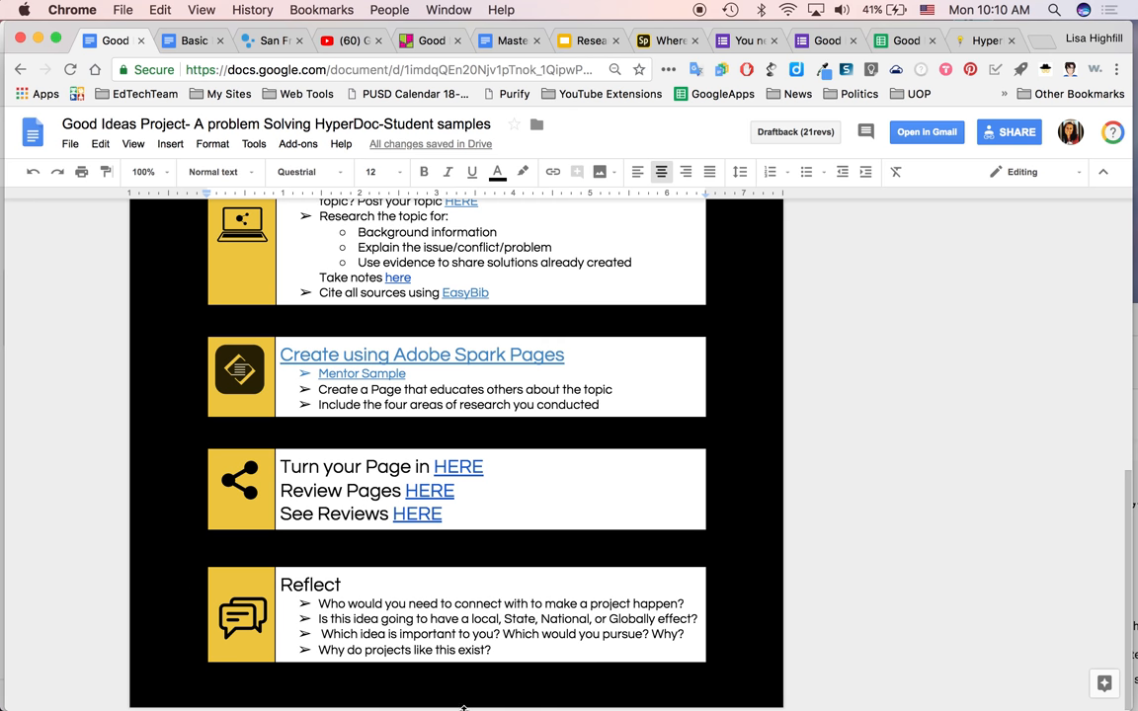
{"action": "scroll", "scroll_direction": "up", "scroll_amount": 3}
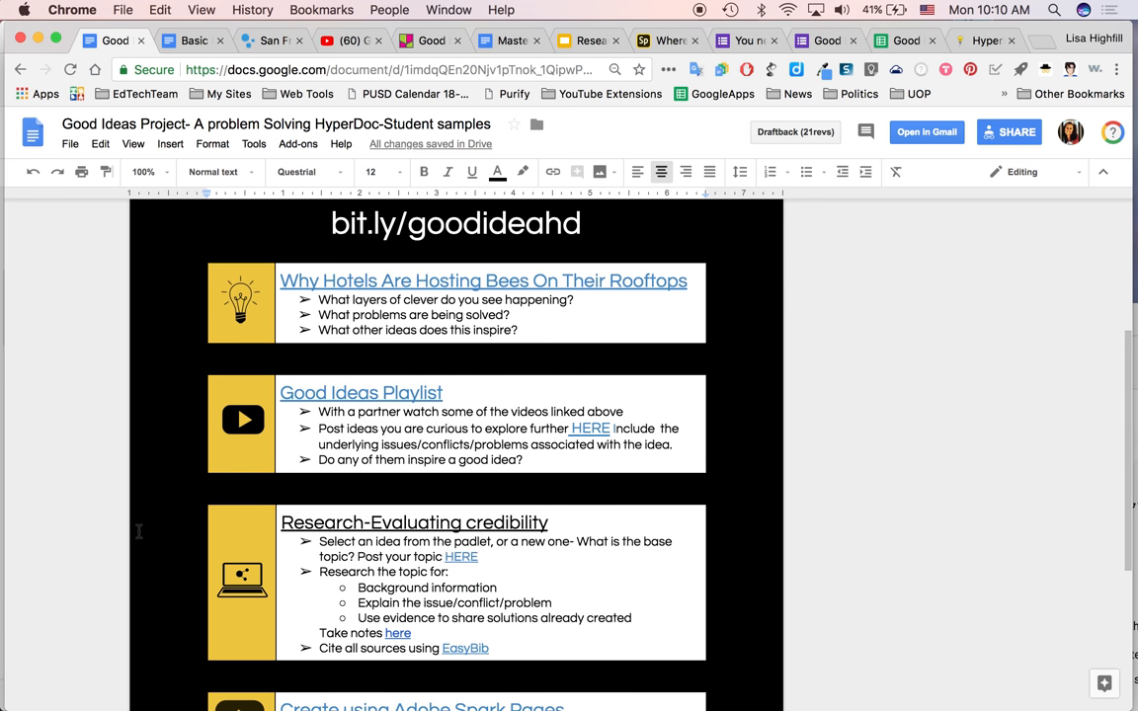
{"action": "scroll", "scroll_direction": "up", "scroll_amount": 3}
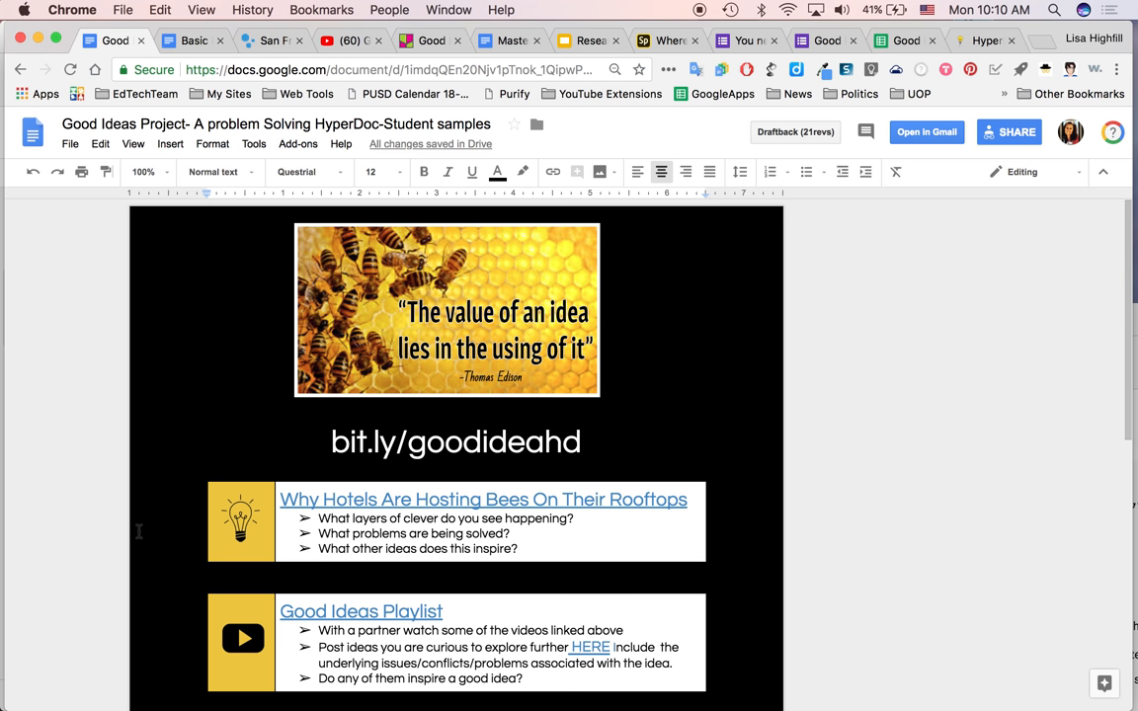
{"action": "scroll", "scroll_direction": "down", "scroll_amount": 3}
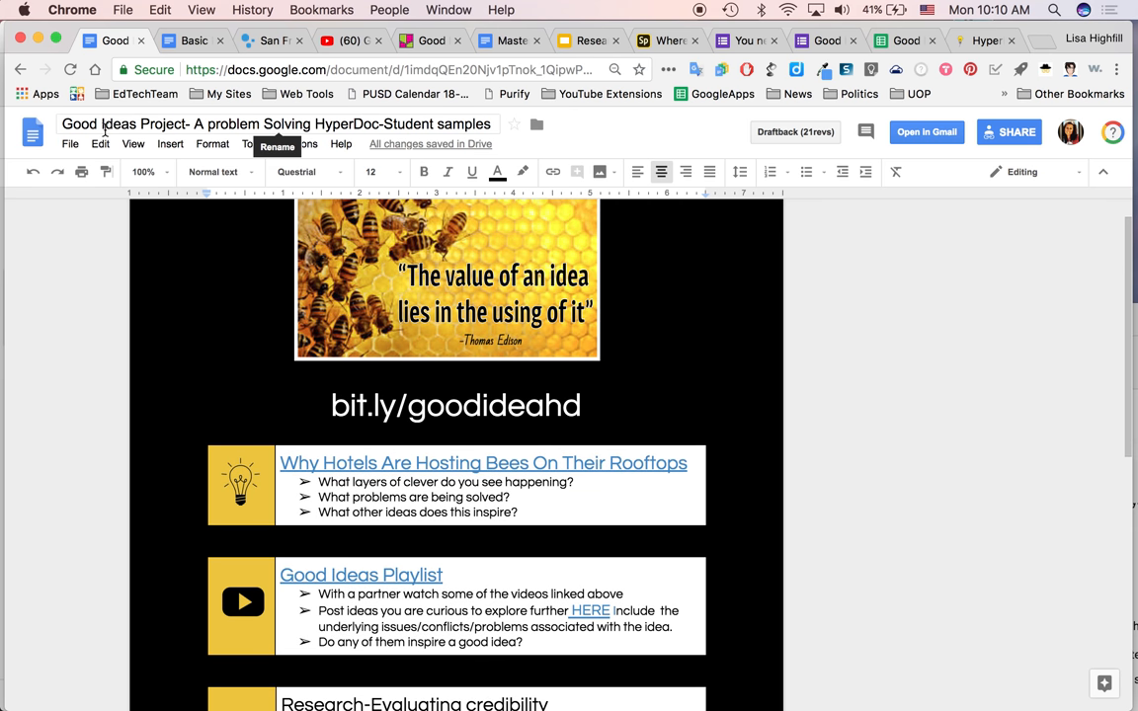
{"action": "mouse_move", "coordinate": [431, 127]}
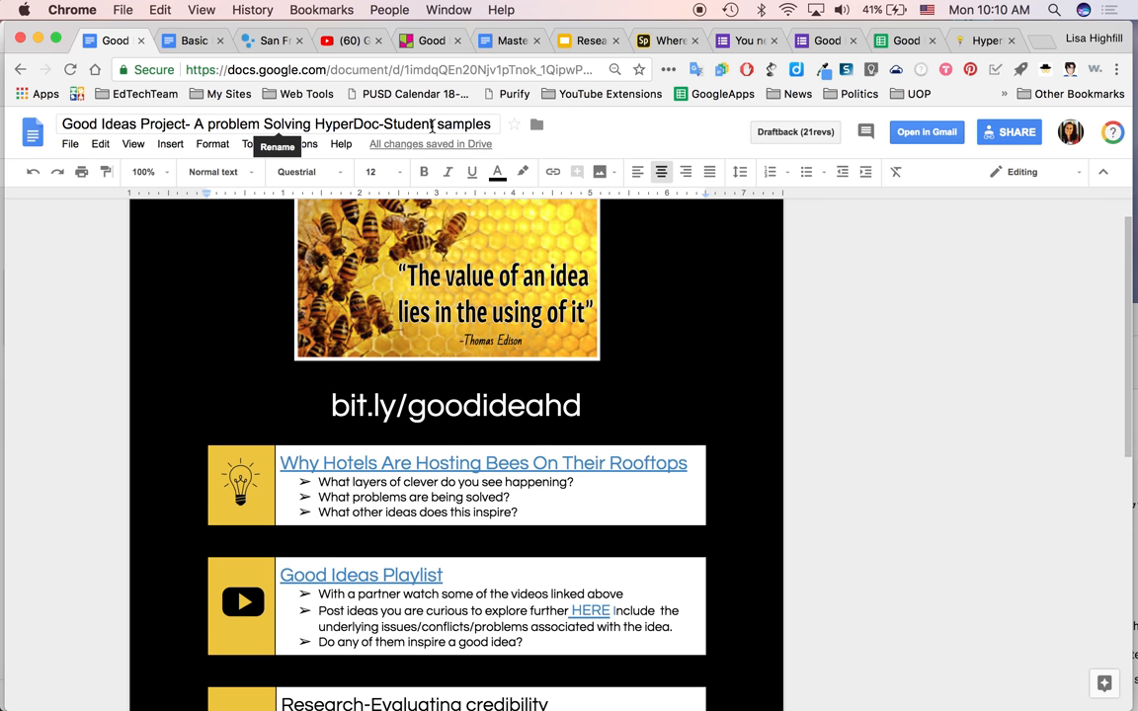
{"action": "mouse_move", "coordinate": [707, 405]}
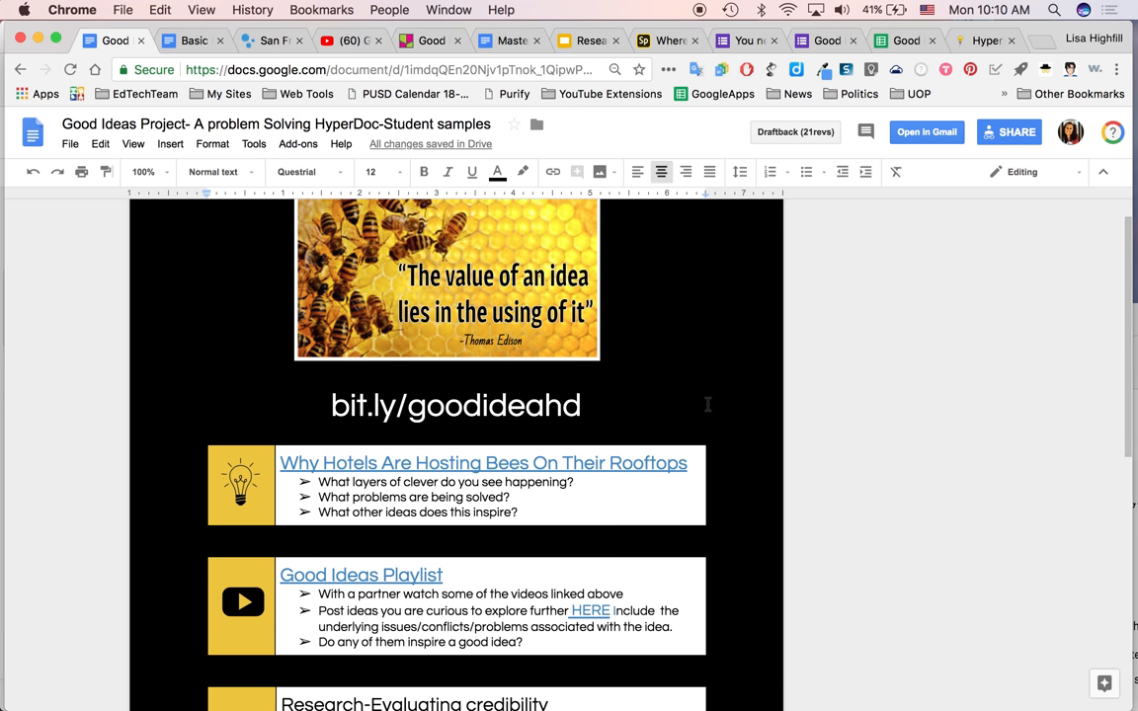
{"action": "scroll", "scroll_direction": "down", "scroll_amount": 3}
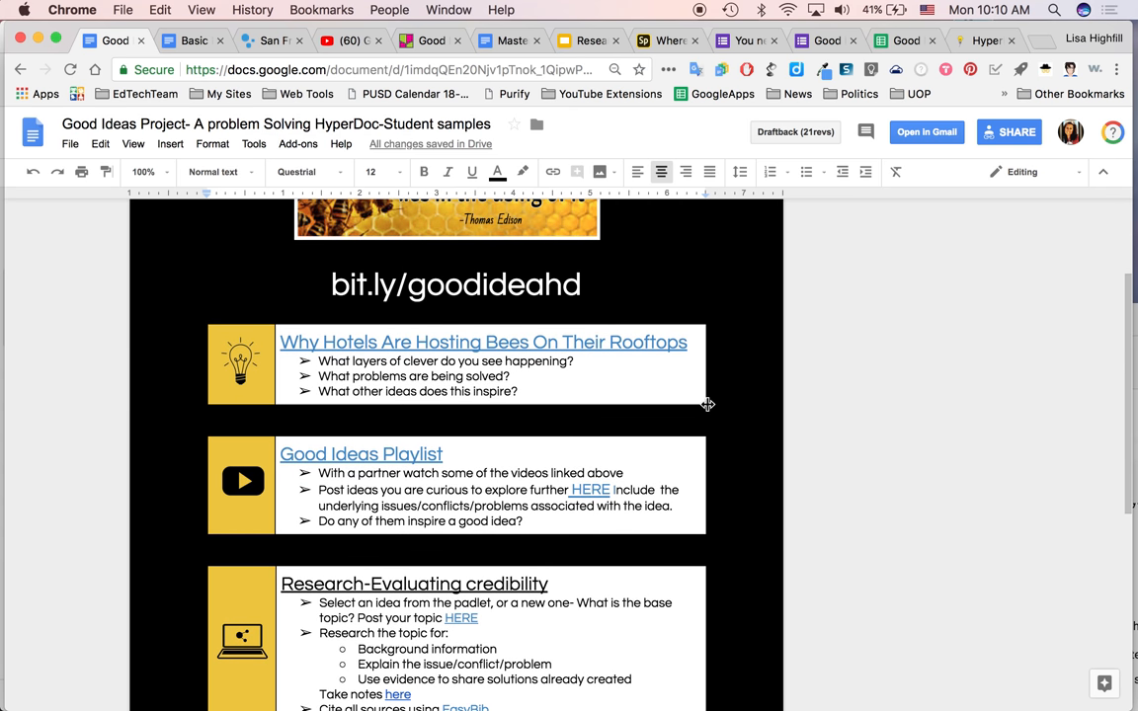
{"action": "scroll", "scroll_direction": "down", "scroll_amount": 3}
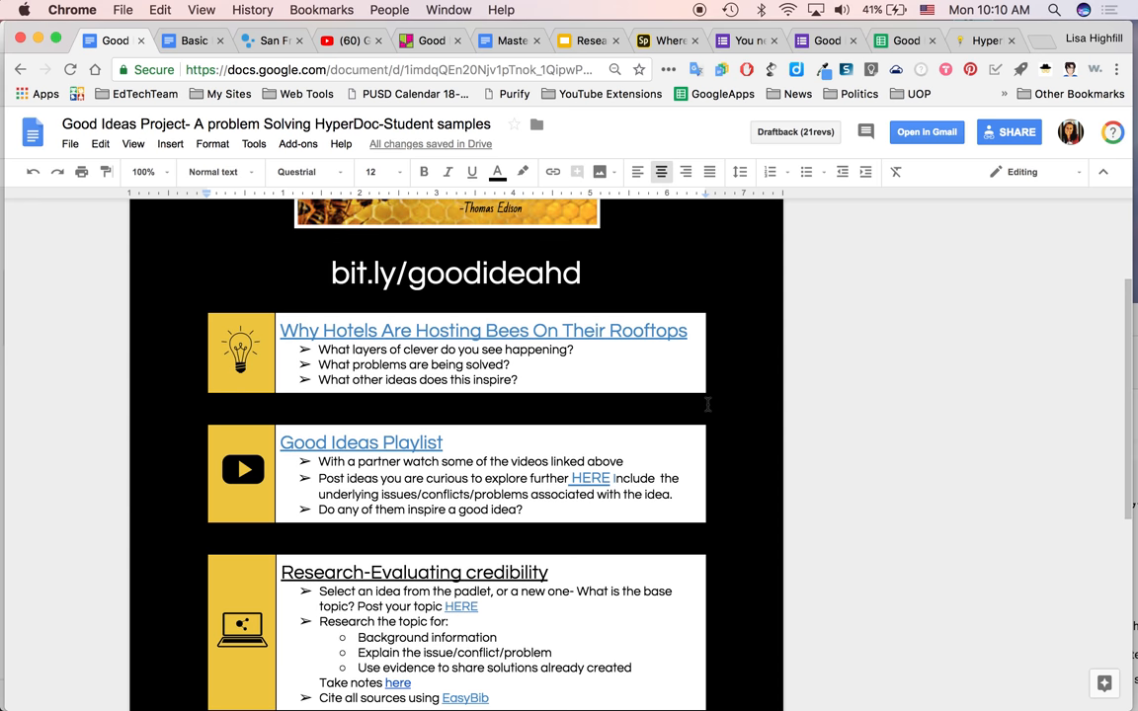
{"action": "scroll", "scroll_direction": "down", "scroll_amount": 3}
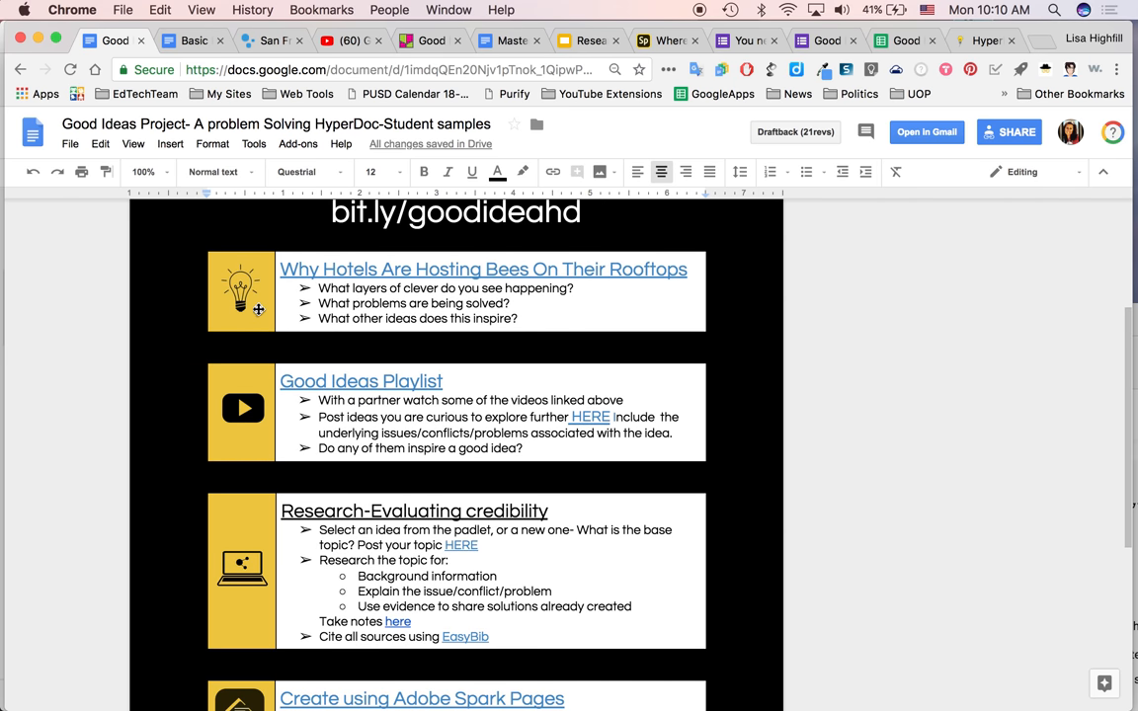
- Switch to the Basic HyperDoc Lesson Plan Template and review its Engage–Extend sections
{"action": "left_click", "coordinate": [193, 40]}
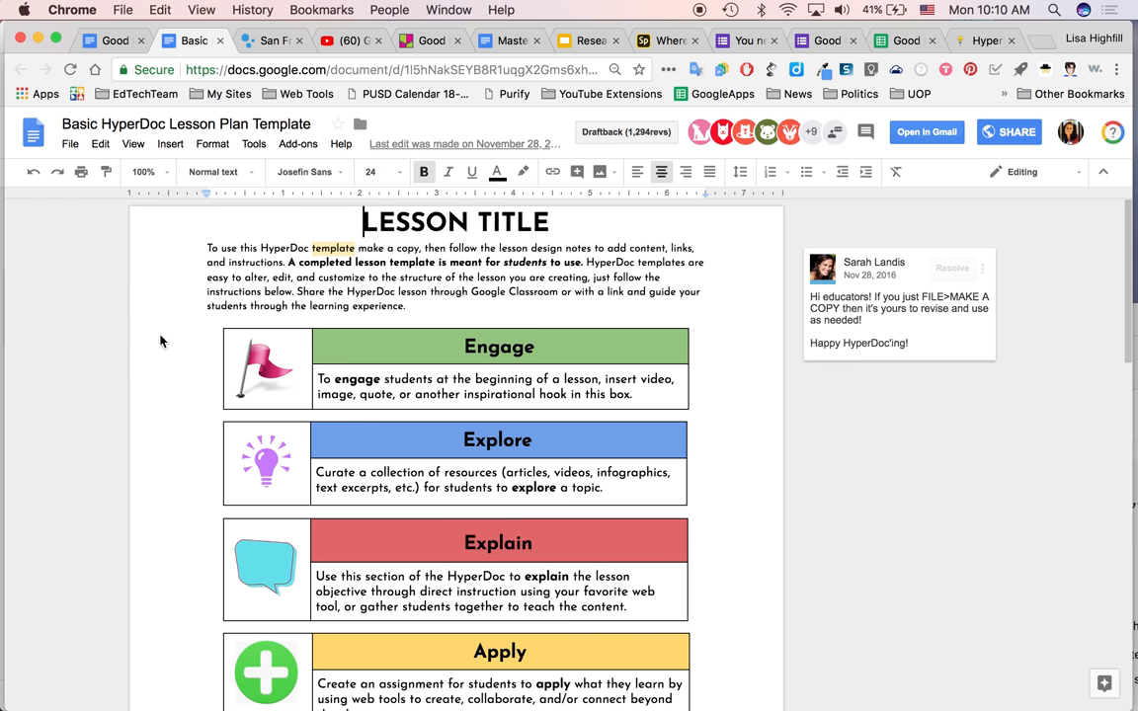
{"action": "mouse_move", "coordinate": [166, 467]}
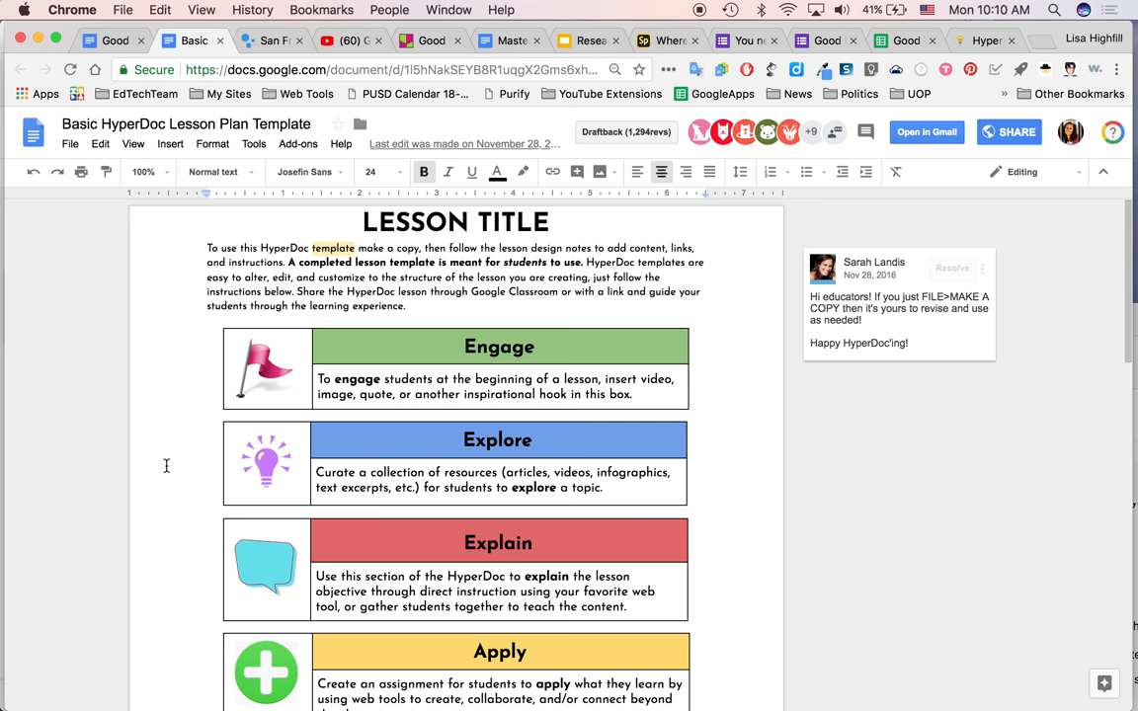
{"action": "scroll", "scroll_direction": "down", "scroll_amount": 3}
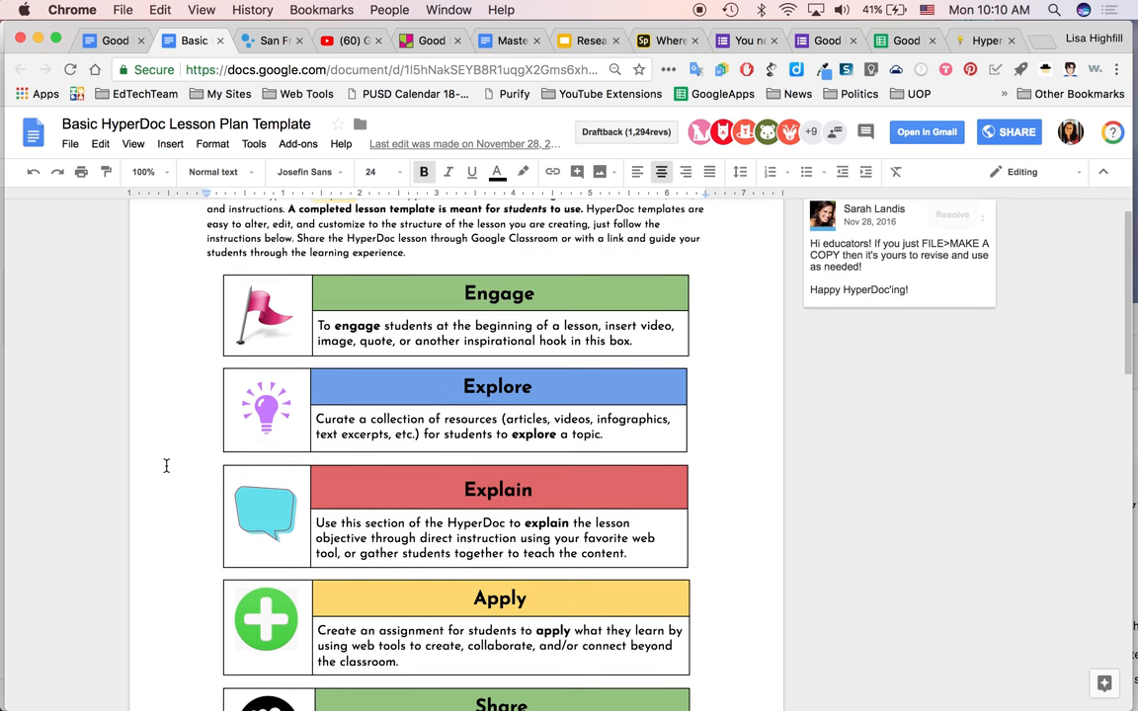
{"action": "scroll", "scroll_direction": "down", "scroll_amount": 3}
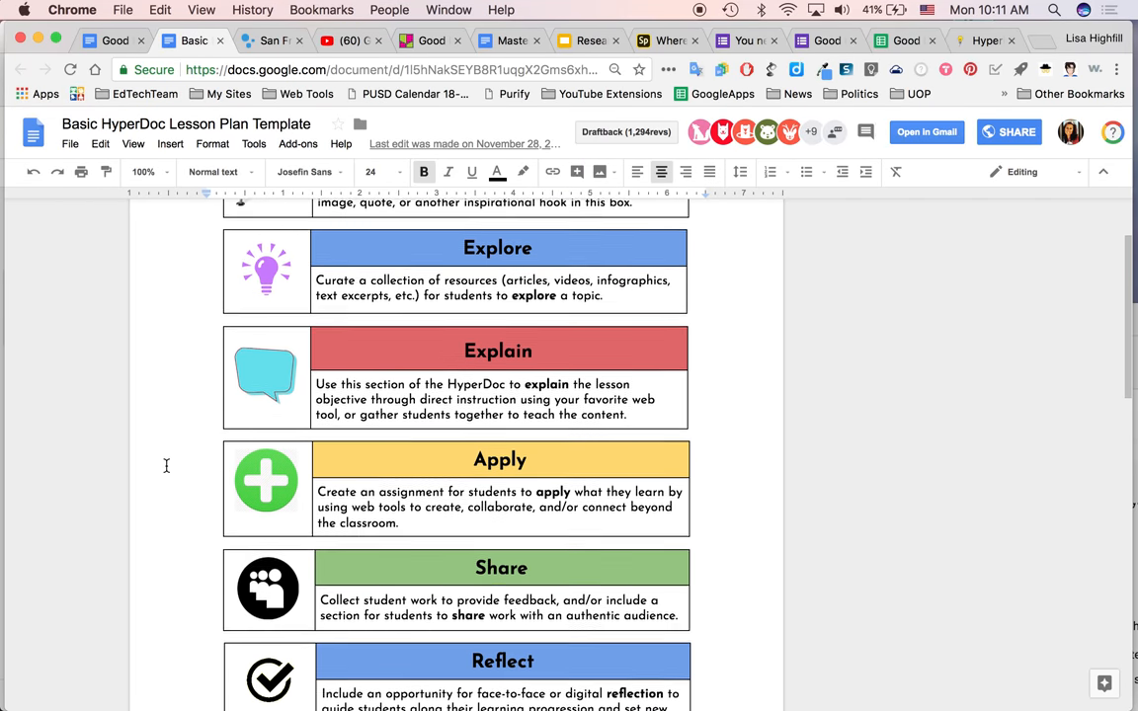
{"action": "scroll", "scroll_direction": "down", "scroll_amount": 3}
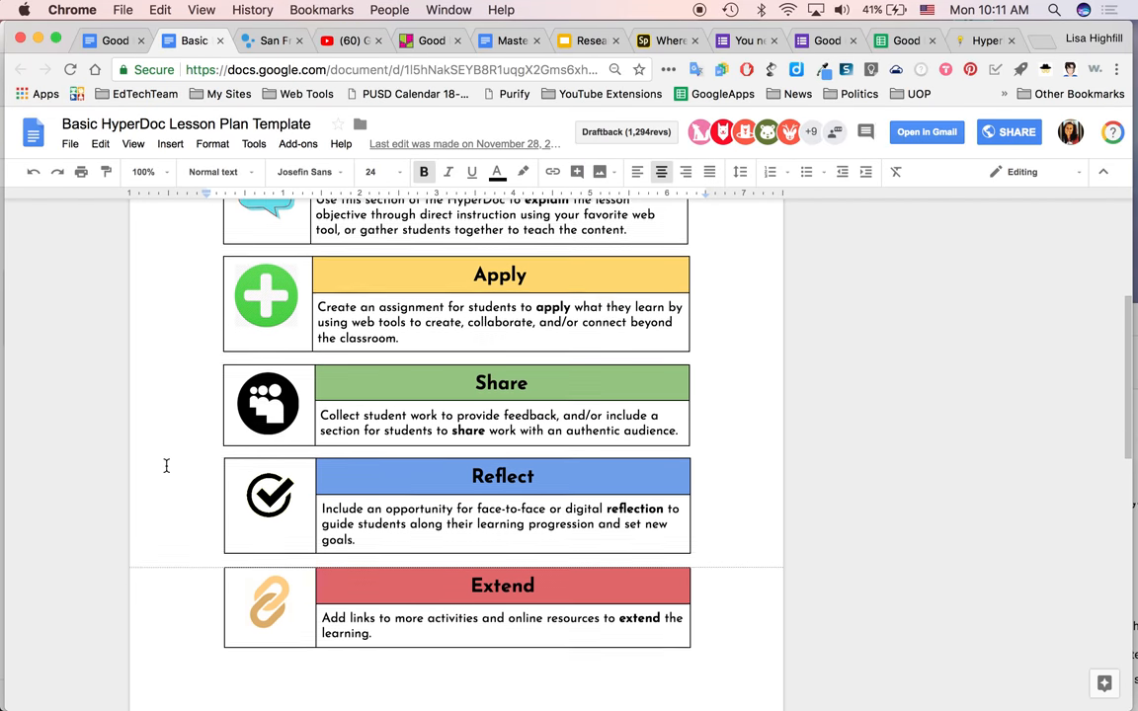
{"action": "scroll", "scroll_direction": "down", "scroll_amount": 3}
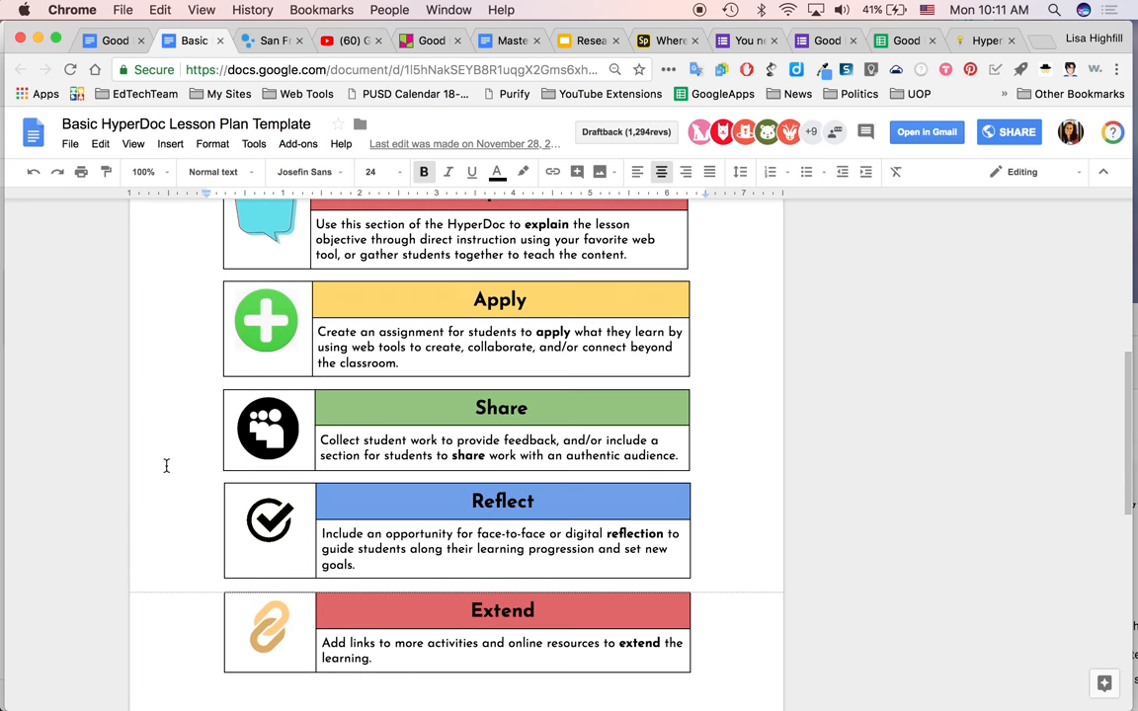
{"action": "scroll", "scroll_direction": "up", "scroll_amount": 3}
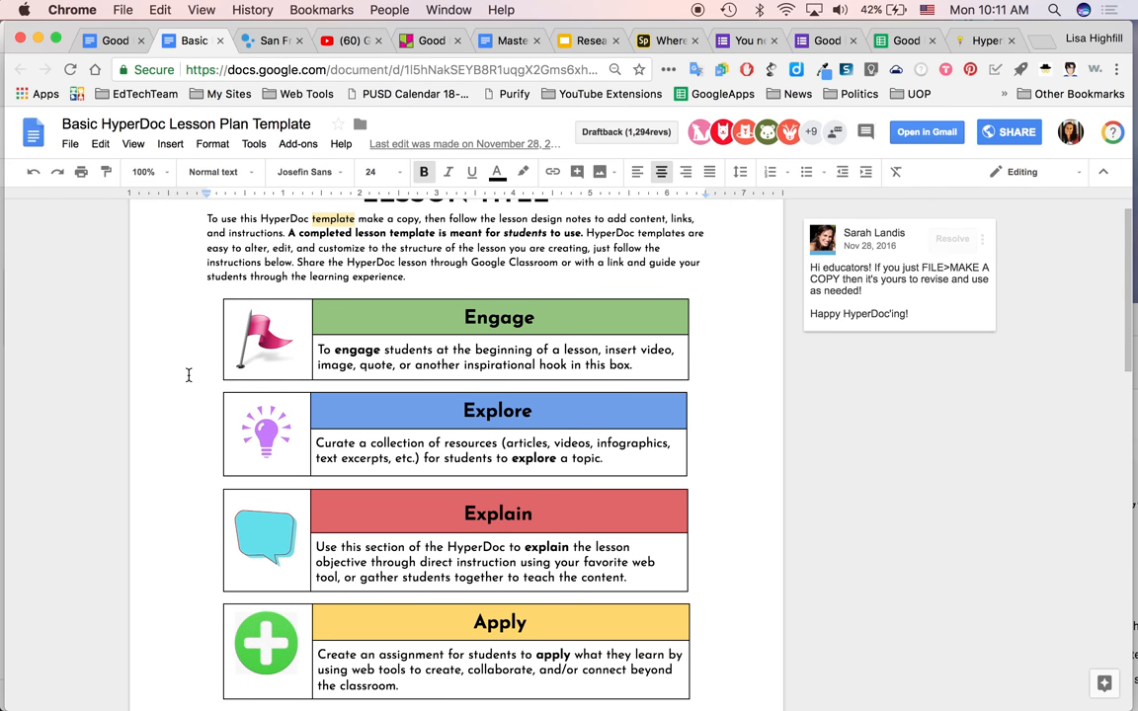
- Return to the Good Ideas Project HyperDoc and scroll up to its first lessons
{"action": "left_click", "coordinate": [115, 40]}
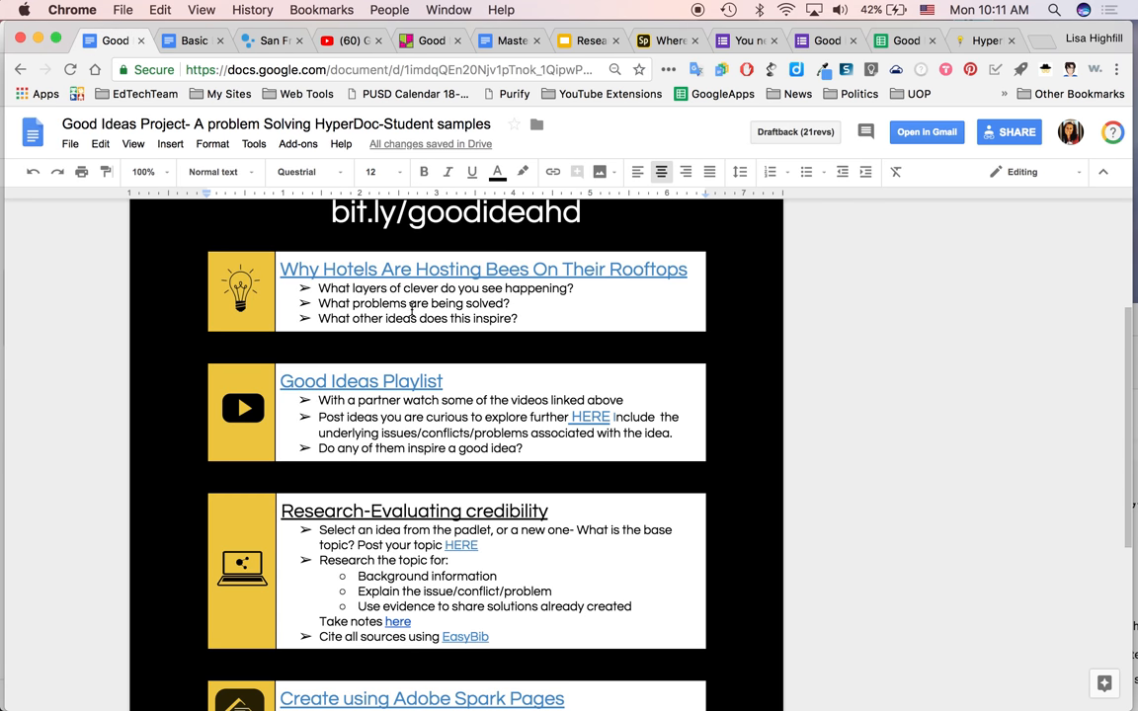
{"action": "mouse_move", "coordinate": [575, 314]}
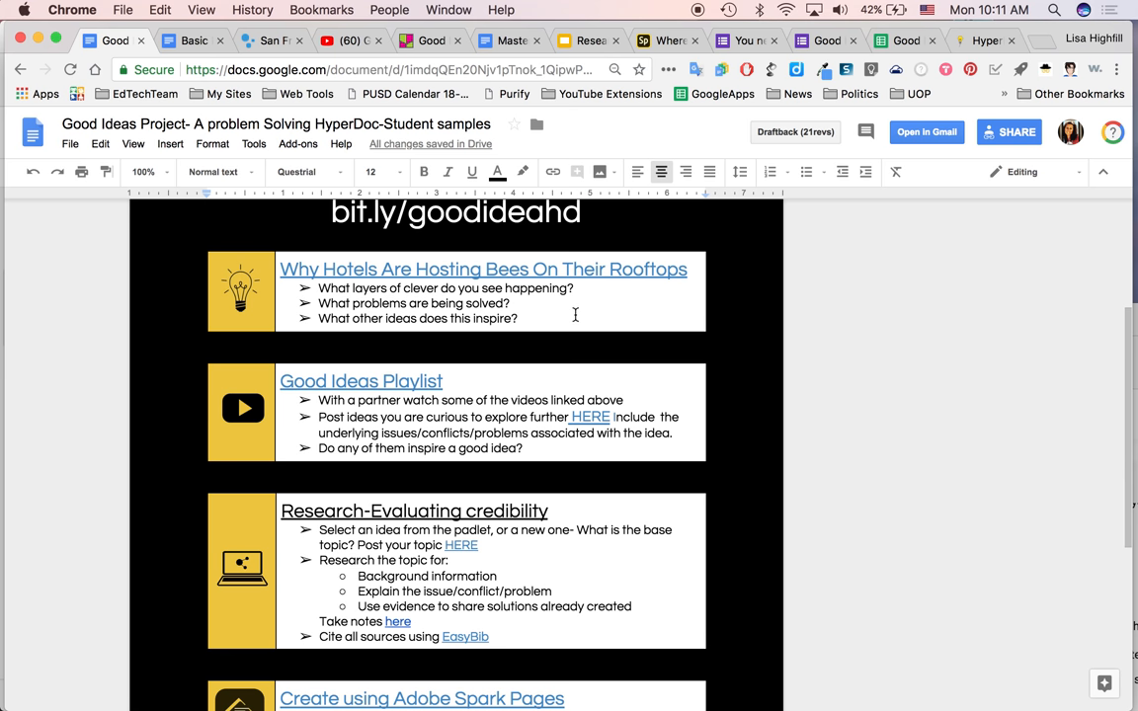
{"action": "mouse_move", "coordinate": [412, 308]}
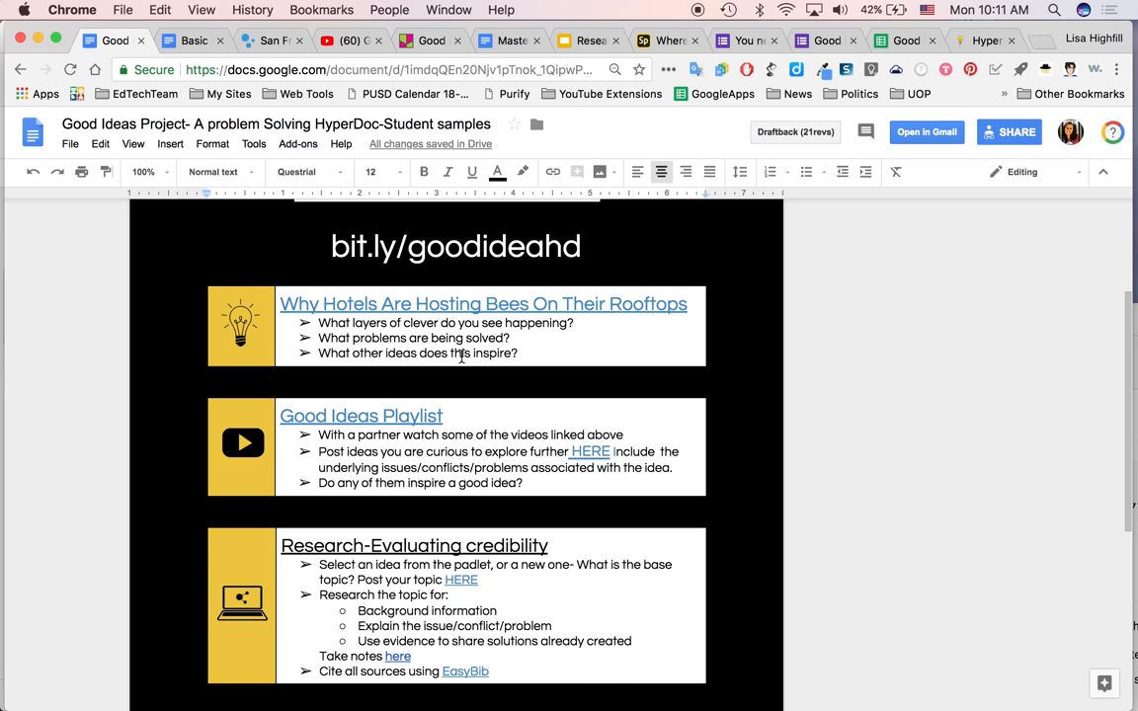
{"action": "scroll", "scroll_direction": "up", "scroll_amount": 3}
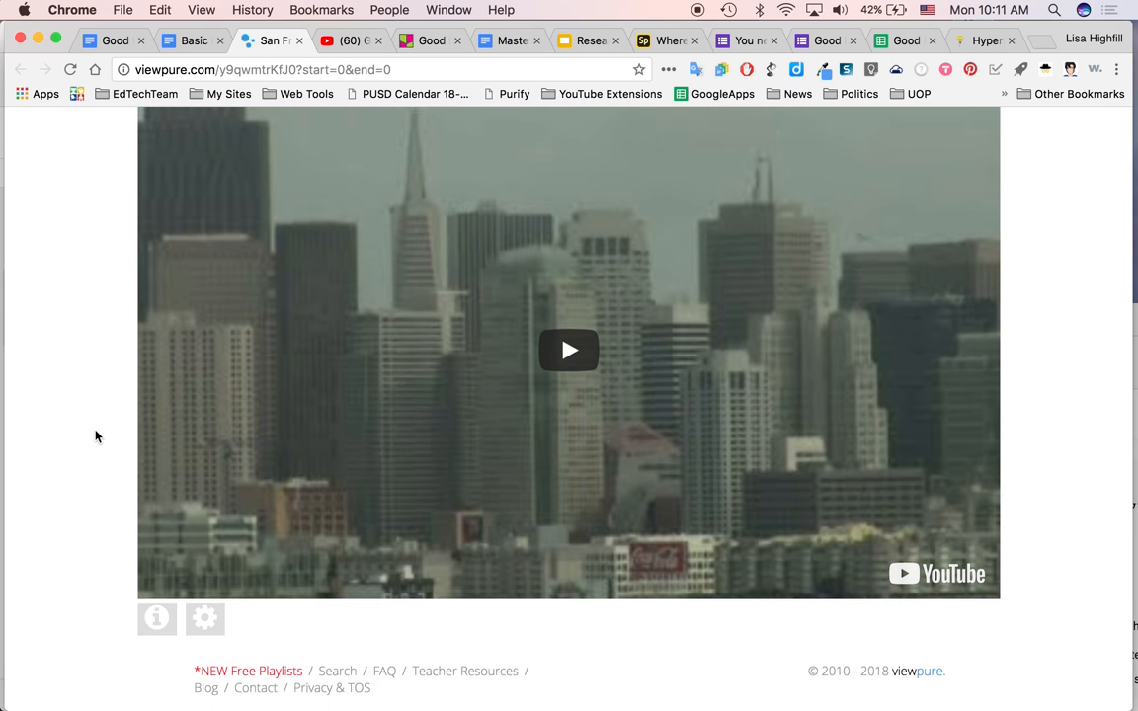
{"action": "scroll", "scroll_direction": "up", "scroll_amount": 3}
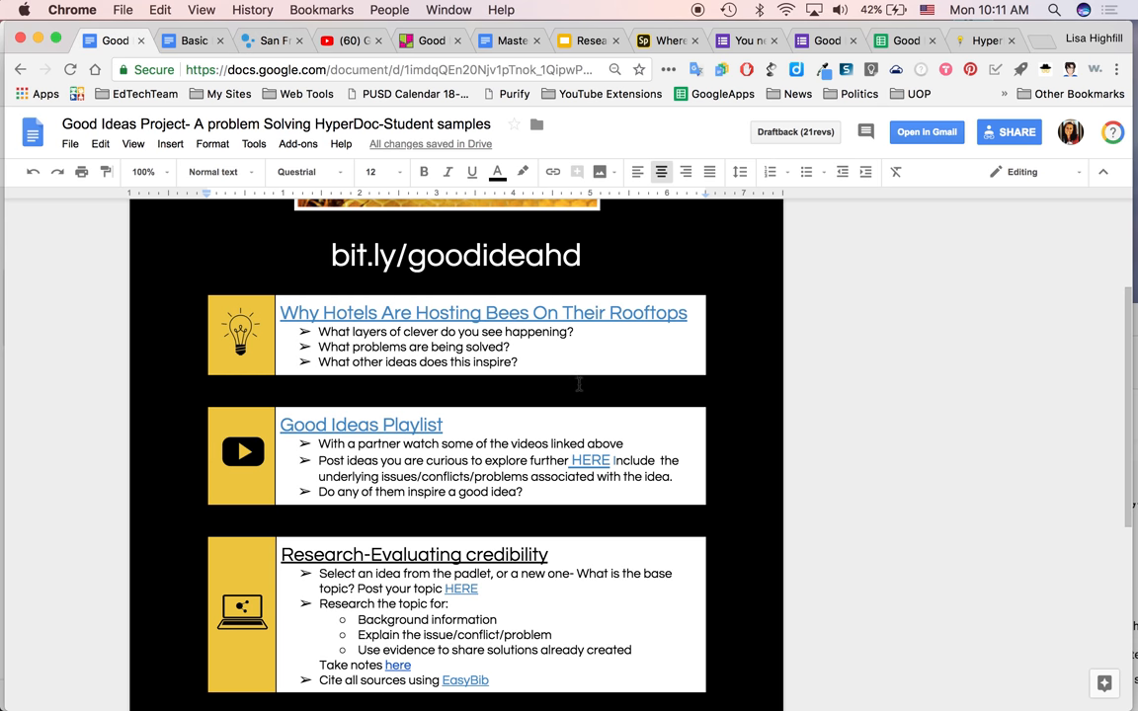
{"action": "mouse_move", "coordinate": [566, 369]}
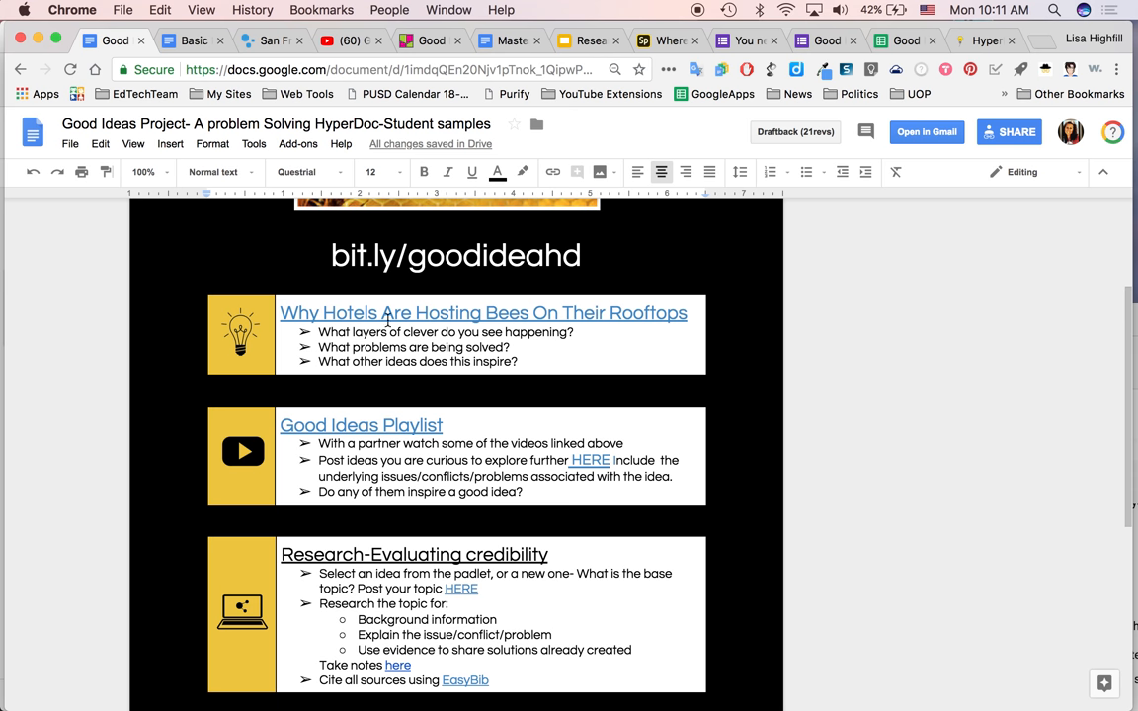
{"action": "mouse_move", "coordinate": [510, 352]}
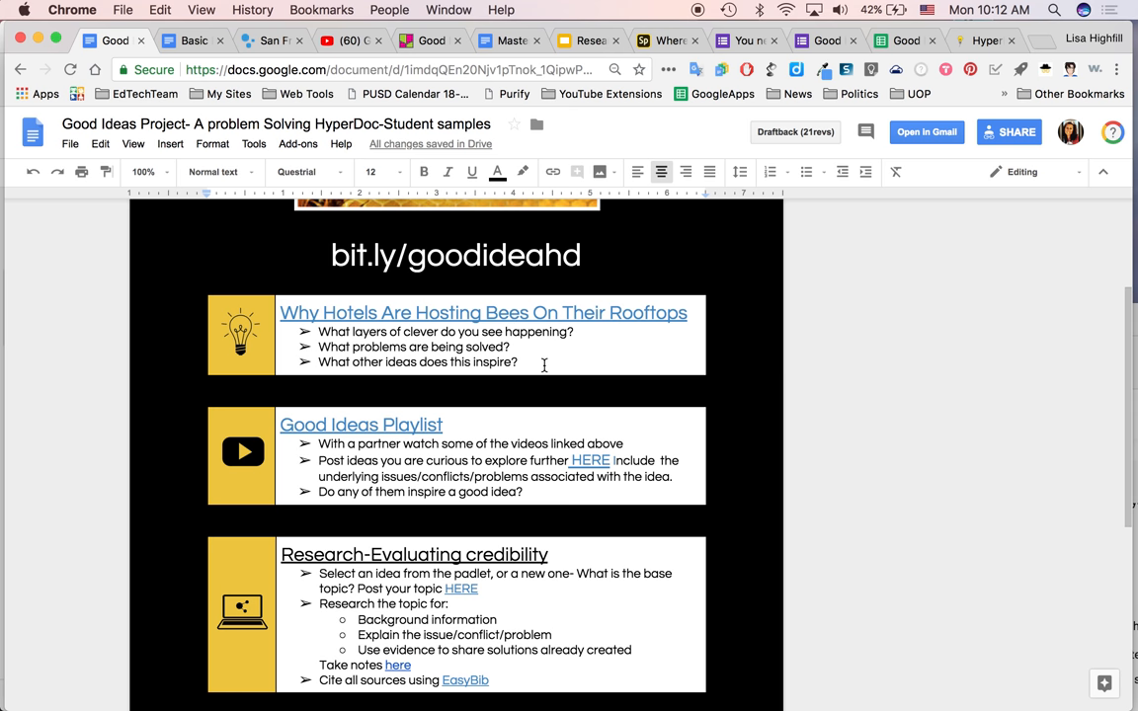
{"action": "mouse_move", "coordinate": [419, 348]}
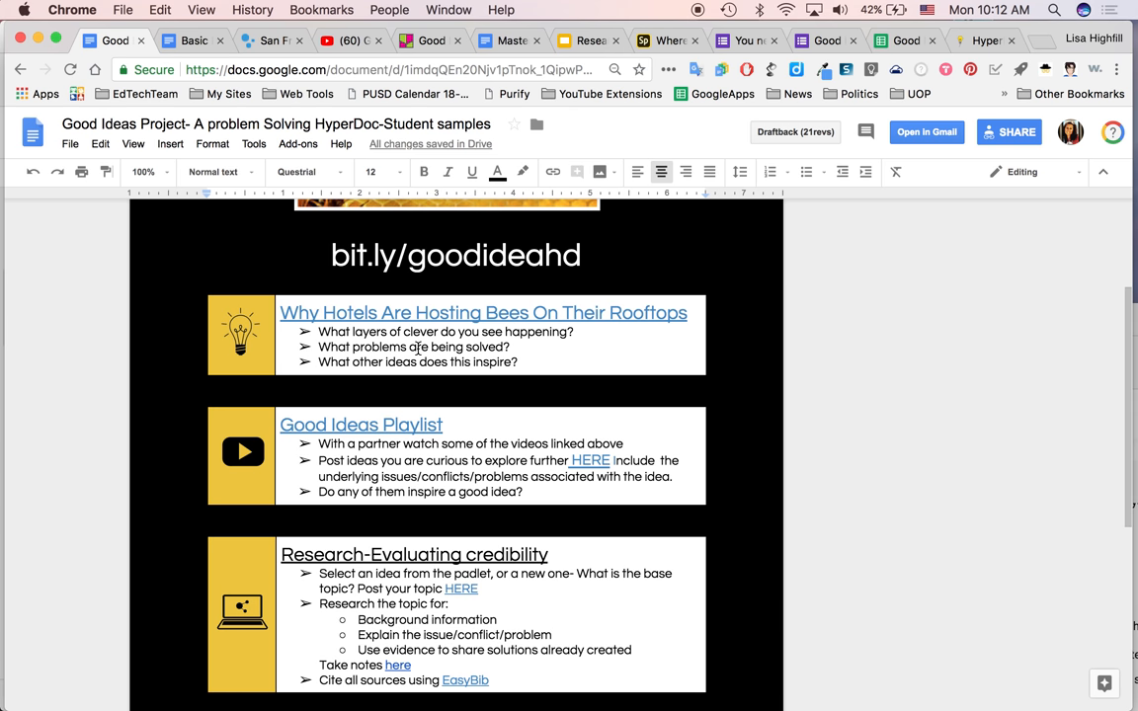
{"action": "scroll", "scroll_direction": "down", "scroll_amount": 3}
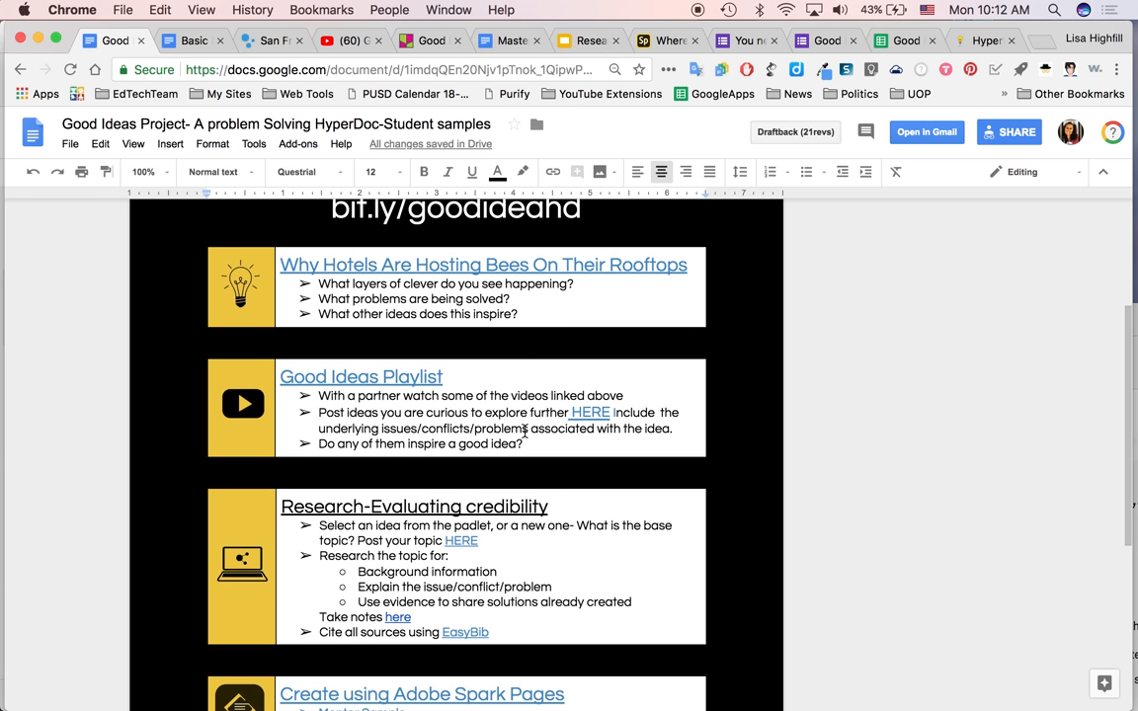
{"action": "scroll", "scroll_direction": "down", "scroll_amount": 3}
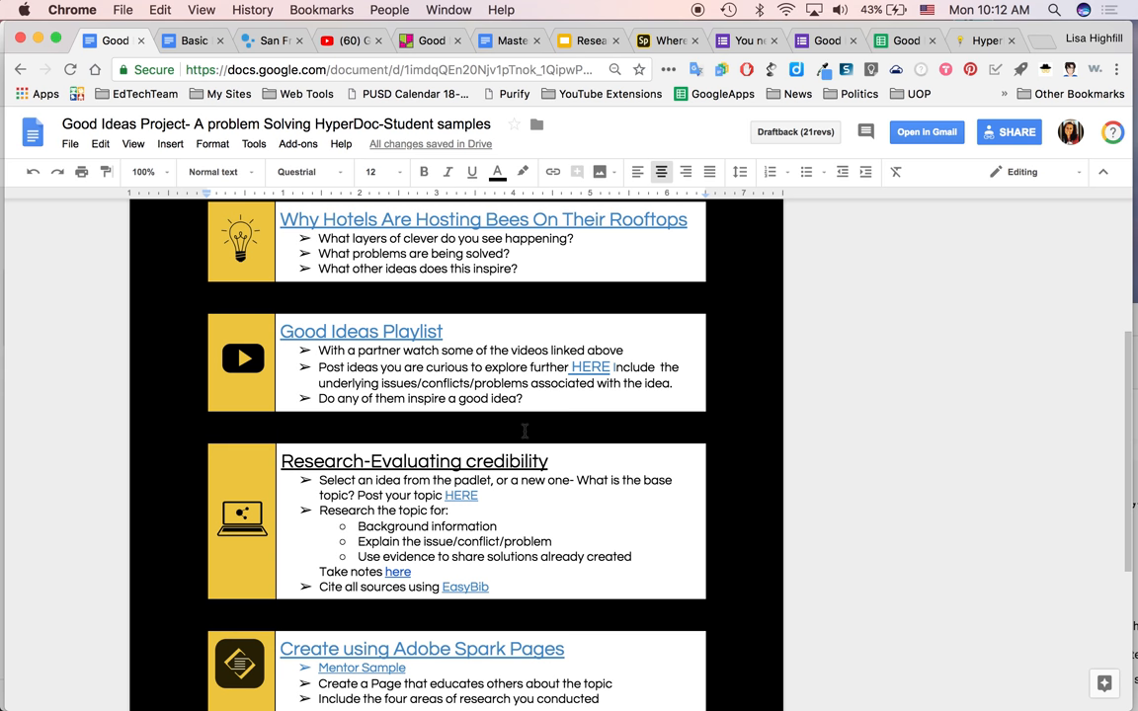
{"action": "scroll", "scroll_direction": "down", "scroll_amount": 3}
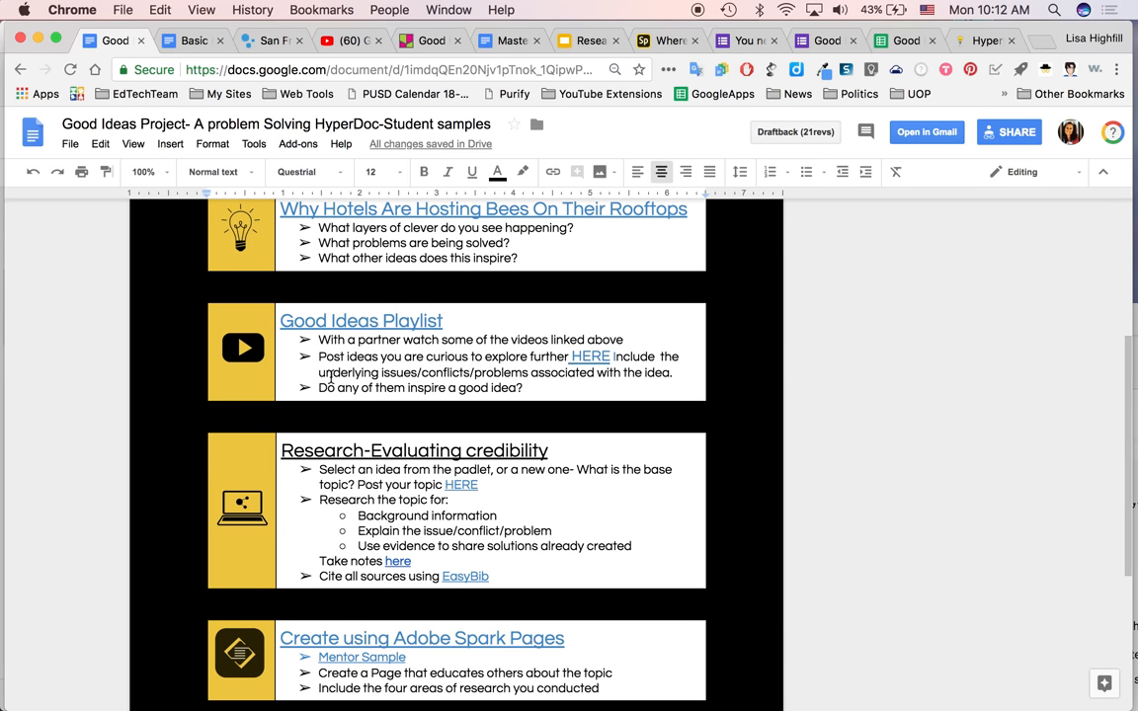
{"action": "mouse_move", "coordinate": [334, 182]}
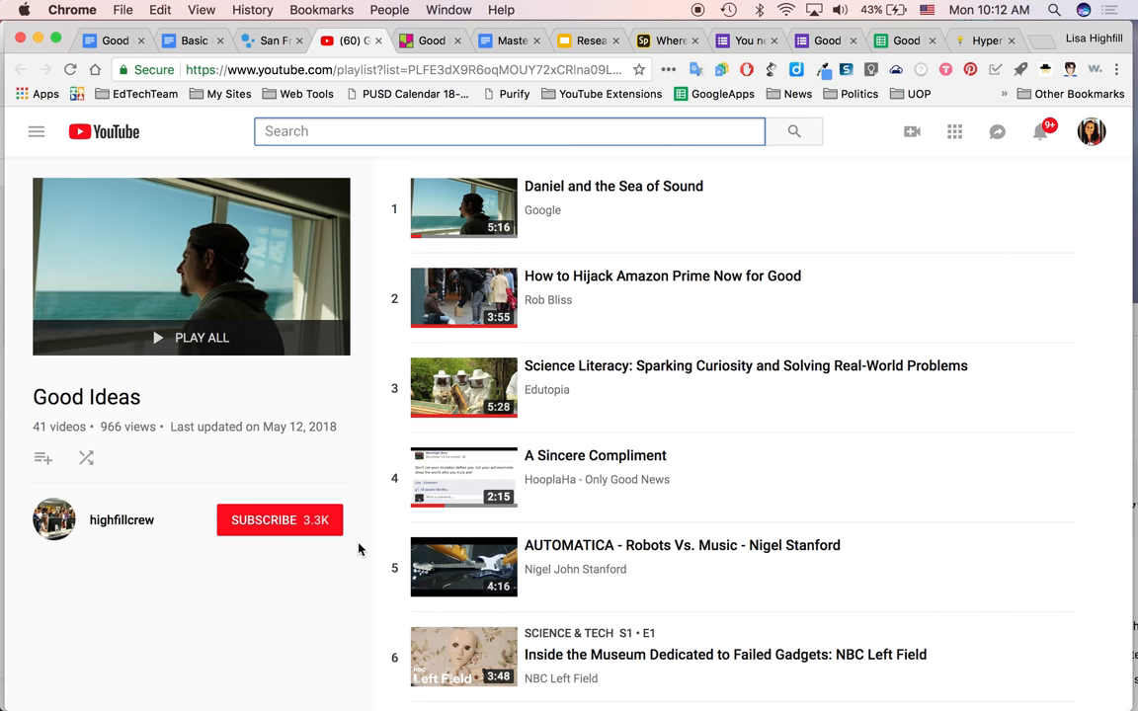
{"action": "mouse_move", "coordinate": [990, 474]}
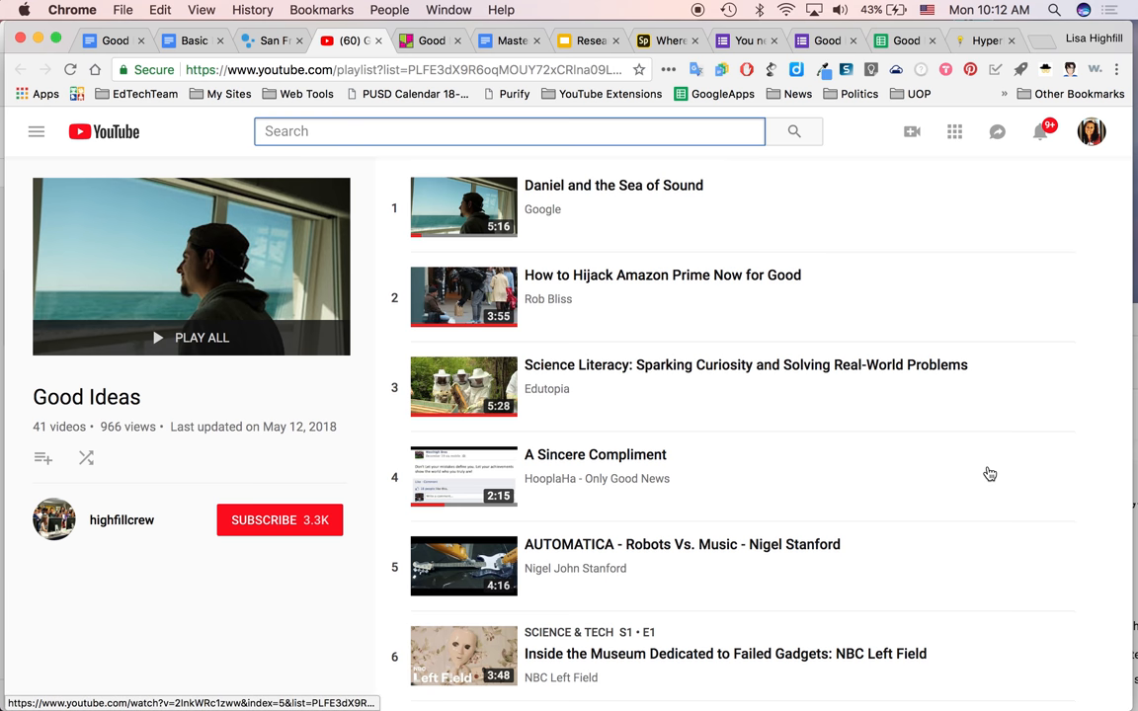
- Browse the YouTube Good Ideas playlist of 41 videos down to about video 29
{"action": "scroll", "scroll_direction": "down", "scroll_amount": 3}
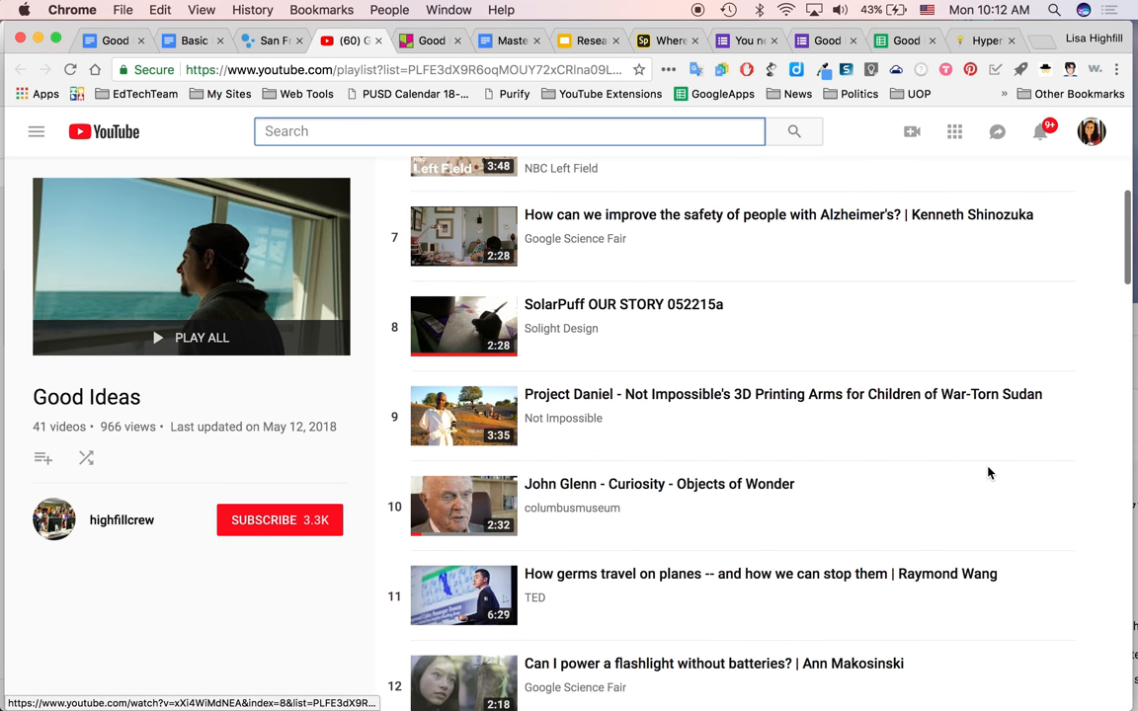
{"action": "scroll", "scroll_direction": "down", "scroll_amount": 3}
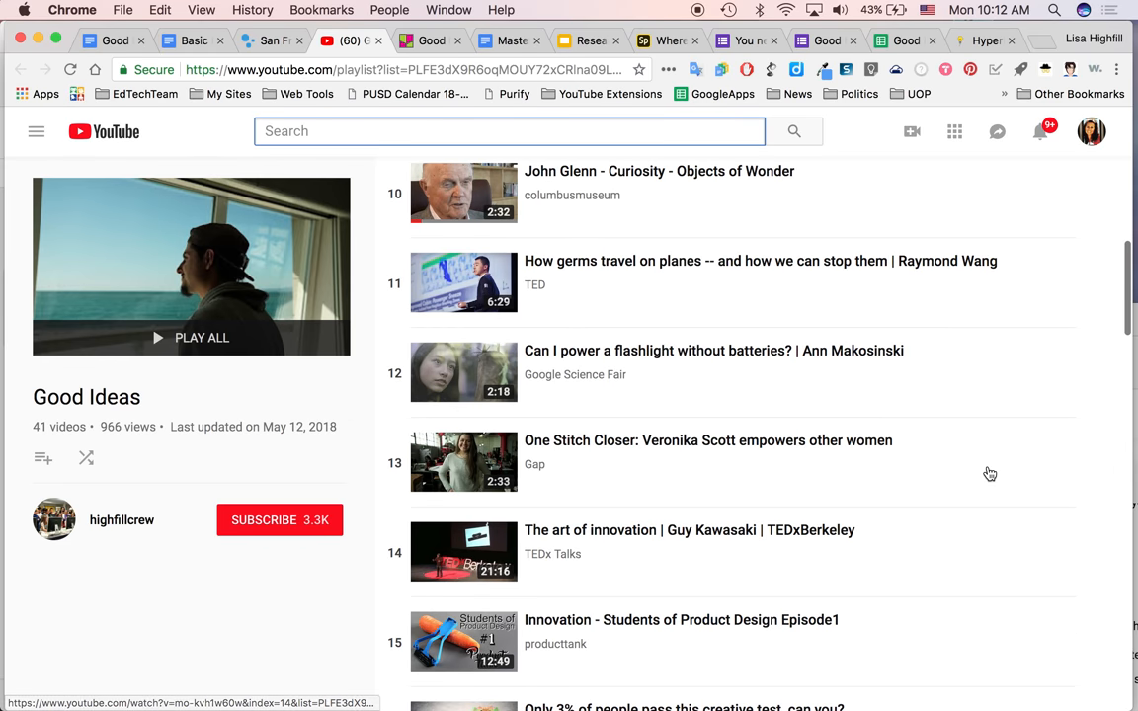
{"action": "scroll", "scroll_direction": "down", "scroll_amount": 3}
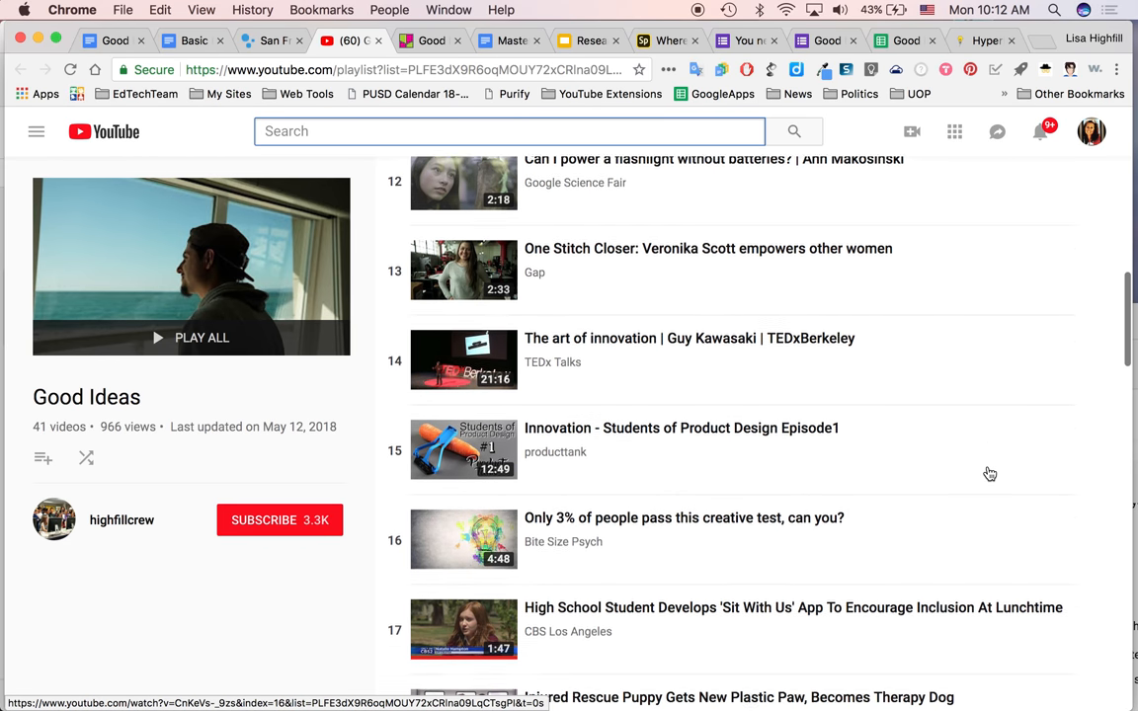
{"action": "scroll", "scroll_direction": "down", "scroll_amount": 3}
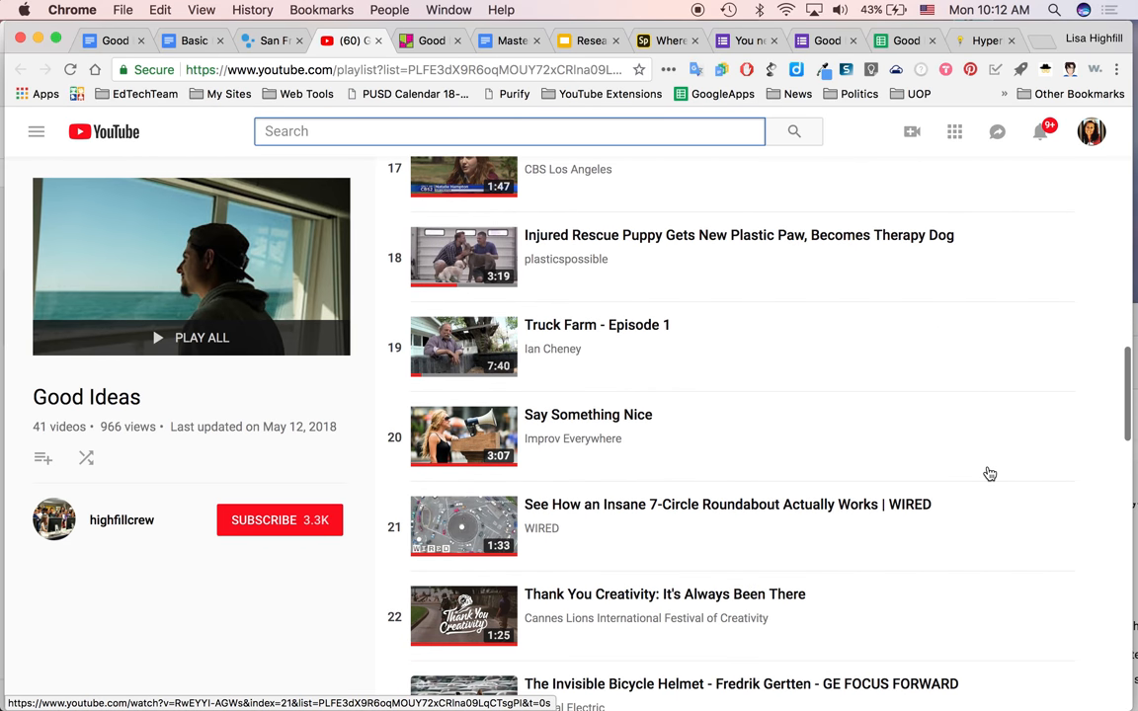
{"action": "scroll", "scroll_direction": "down", "scroll_amount": 3}
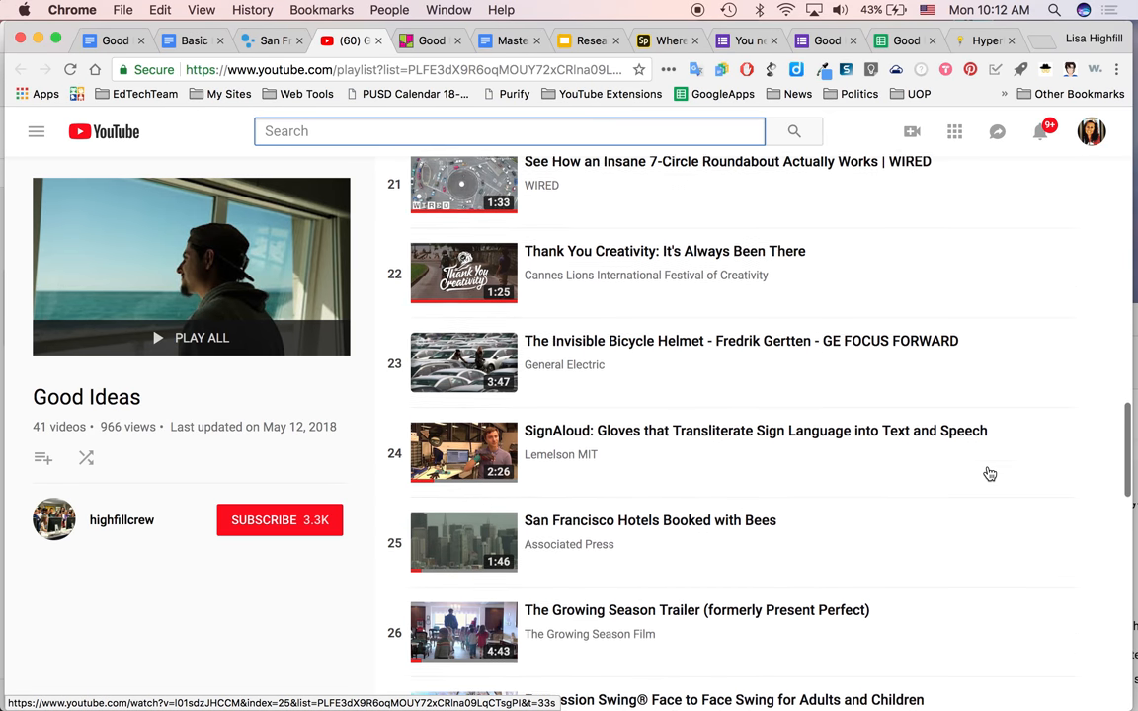
{"action": "scroll", "scroll_direction": "down", "scroll_amount": 3}
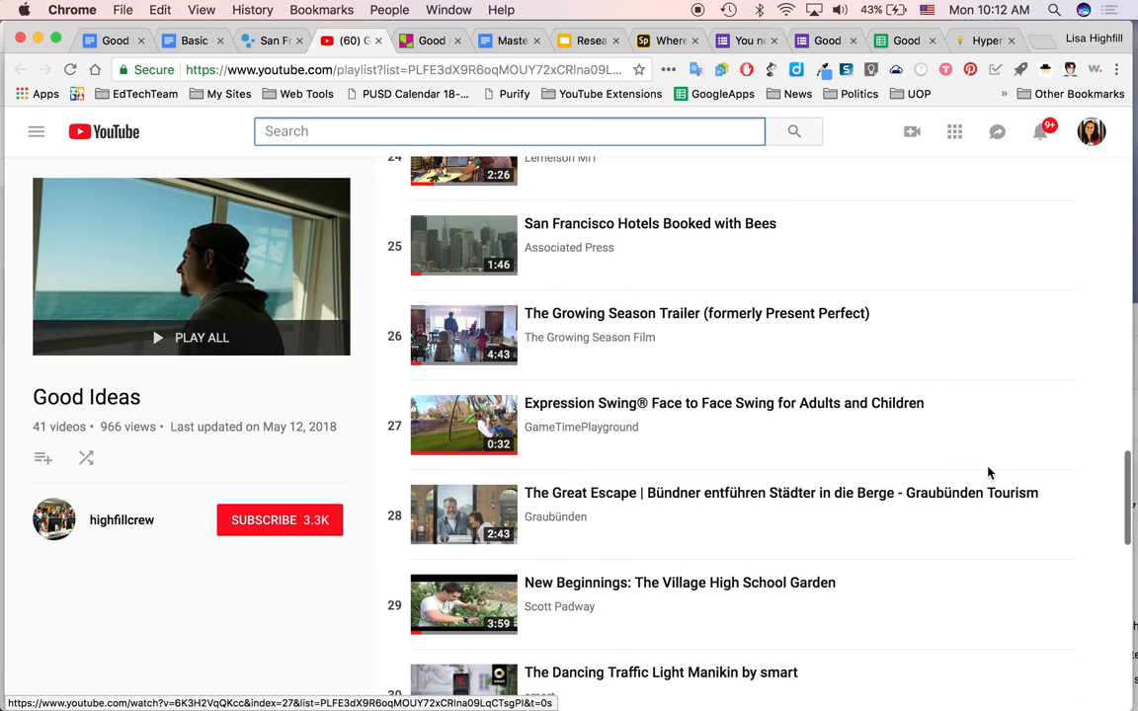
{"action": "mouse_move", "coordinate": [193, 40]}
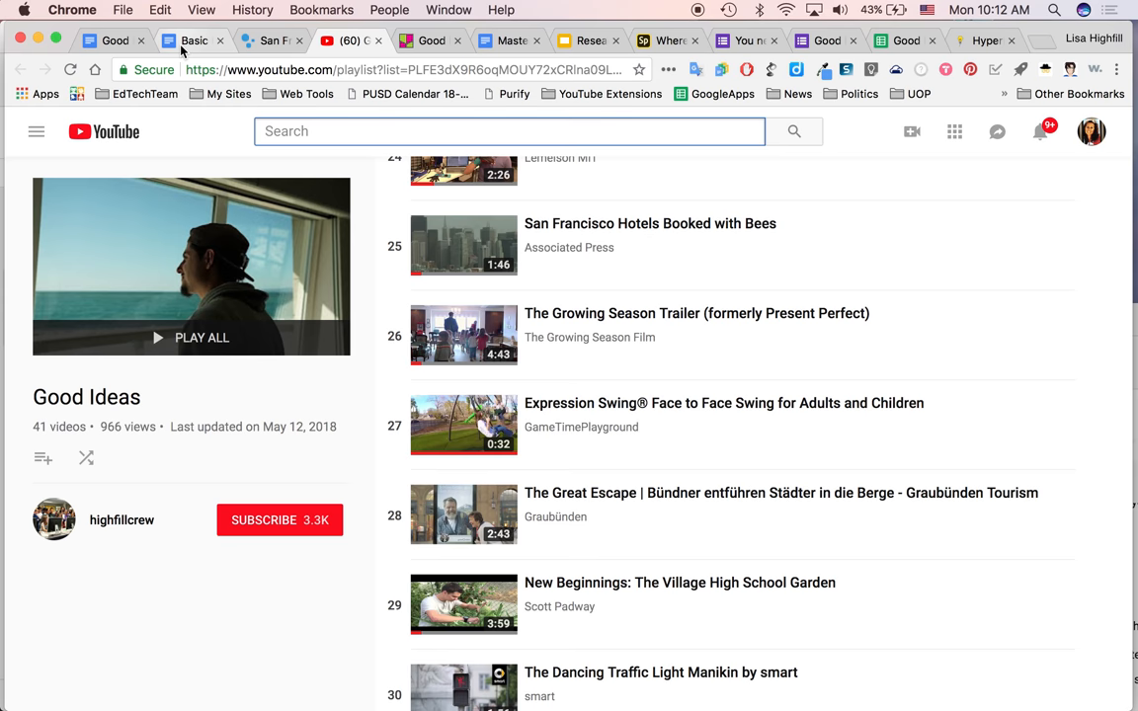
- Return to the Good Ideas HyperDoc, then switch to the Padlet board 'Good Ideas to explore'
{"action": "left_click", "coordinate": [193, 39]}
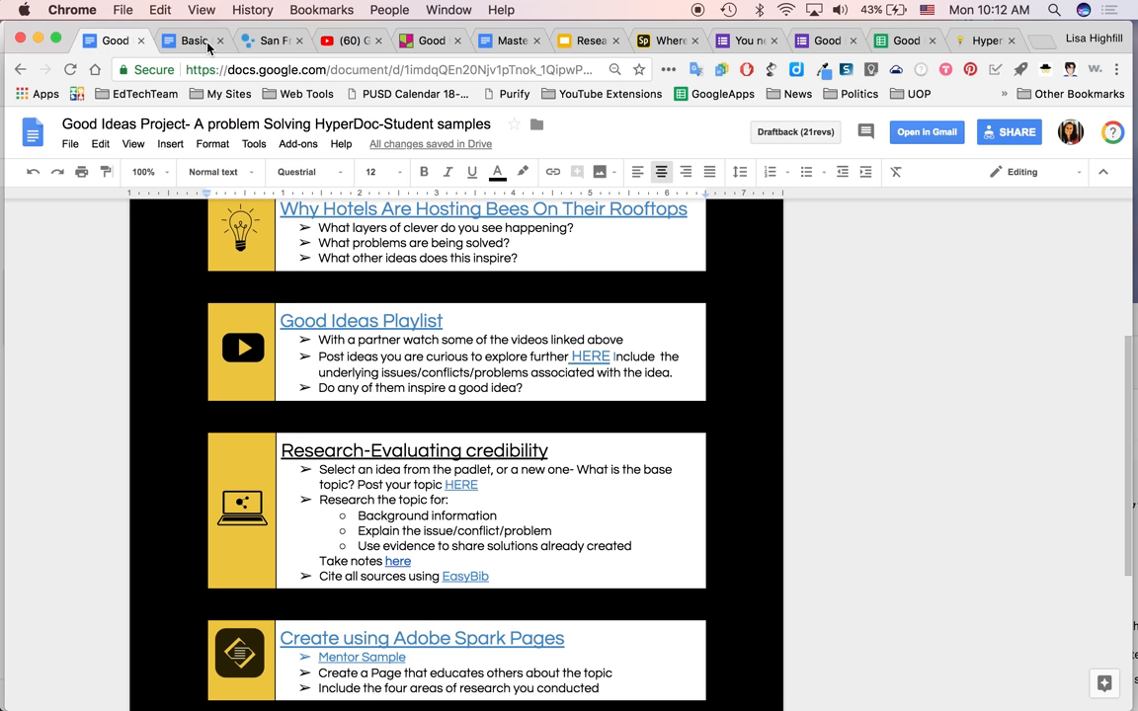
{"action": "left_click", "coordinate": [219, 39]}
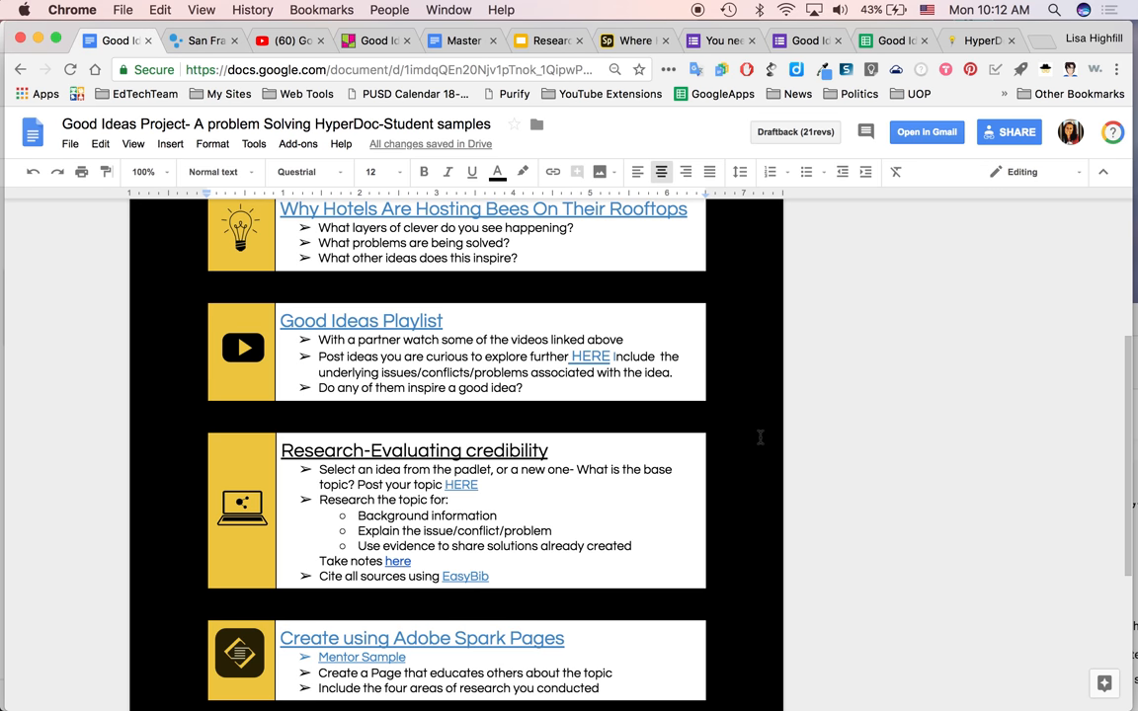
{"action": "mouse_move", "coordinate": [334, 354]}
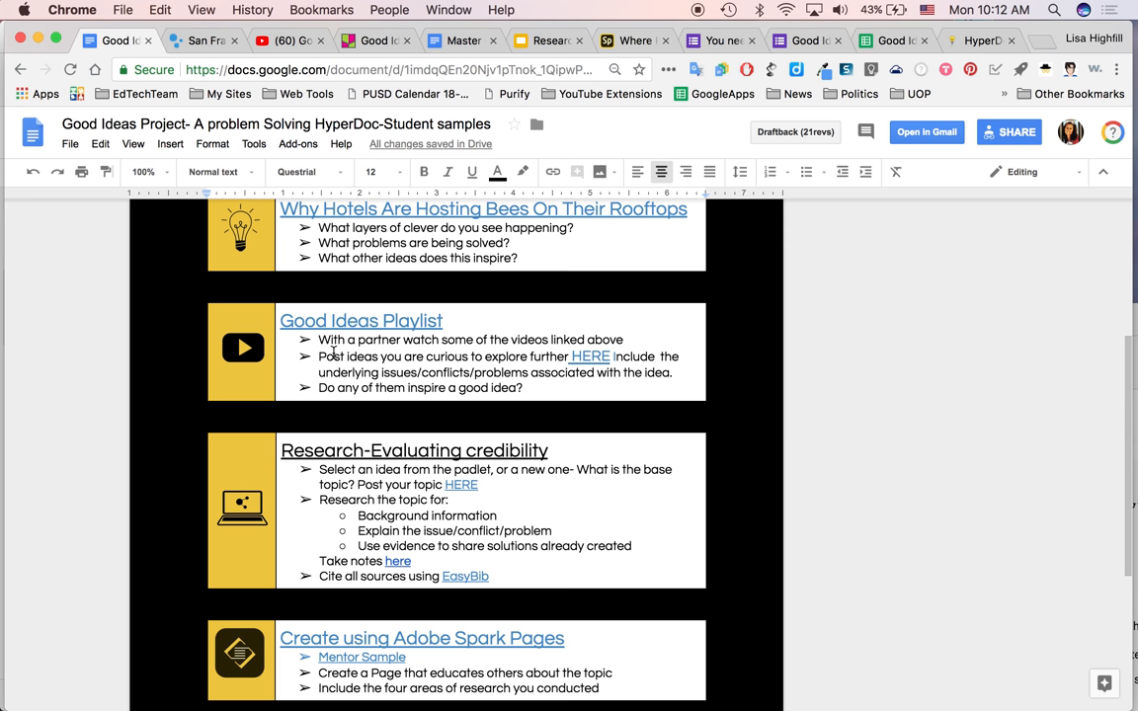
{"action": "mouse_move", "coordinate": [354, 356]}
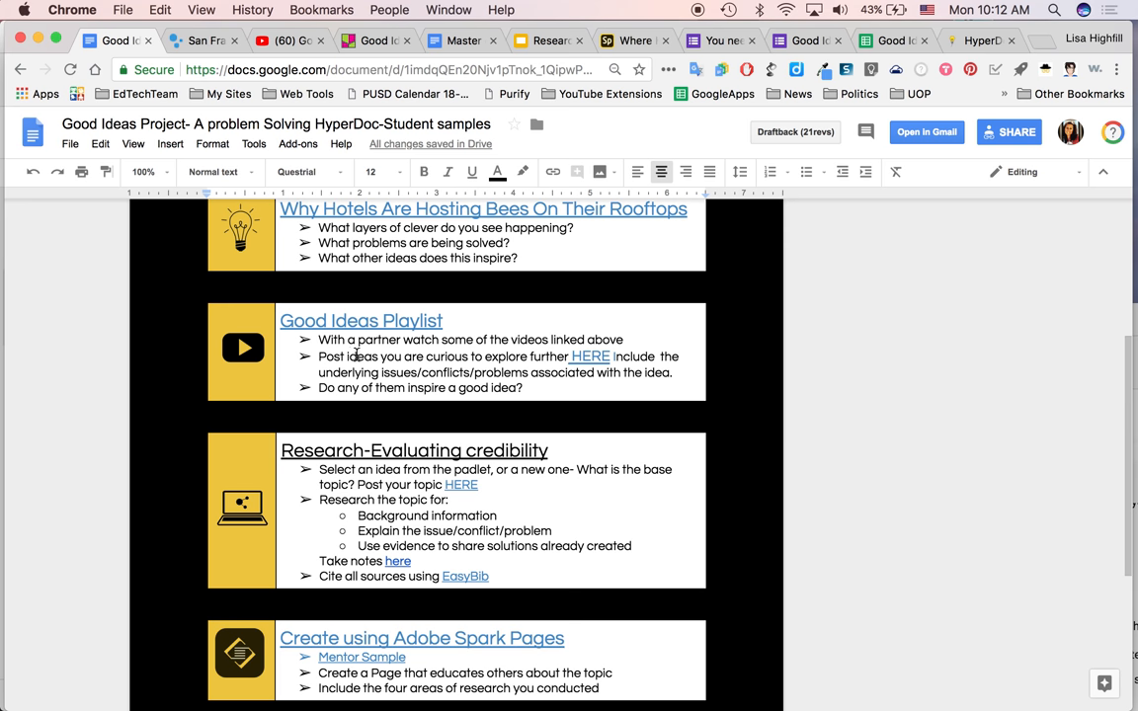
{"action": "mouse_move", "coordinate": [356, 355]}
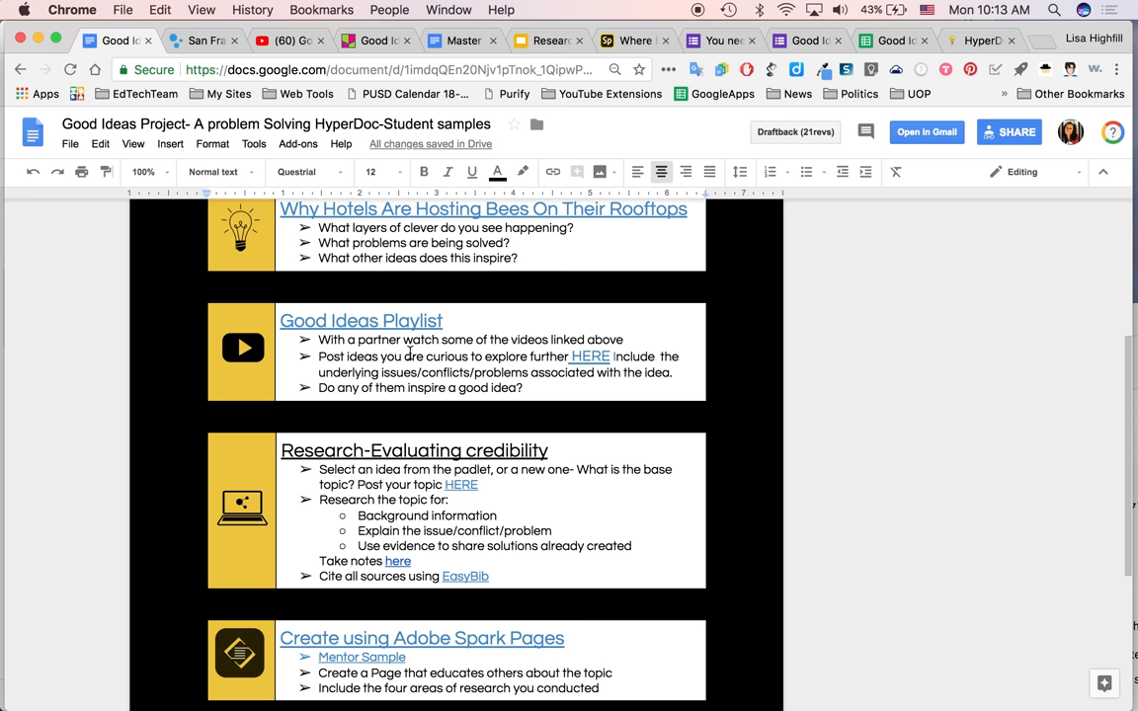
{"action": "mouse_move", "coordinate": [529, 354]}
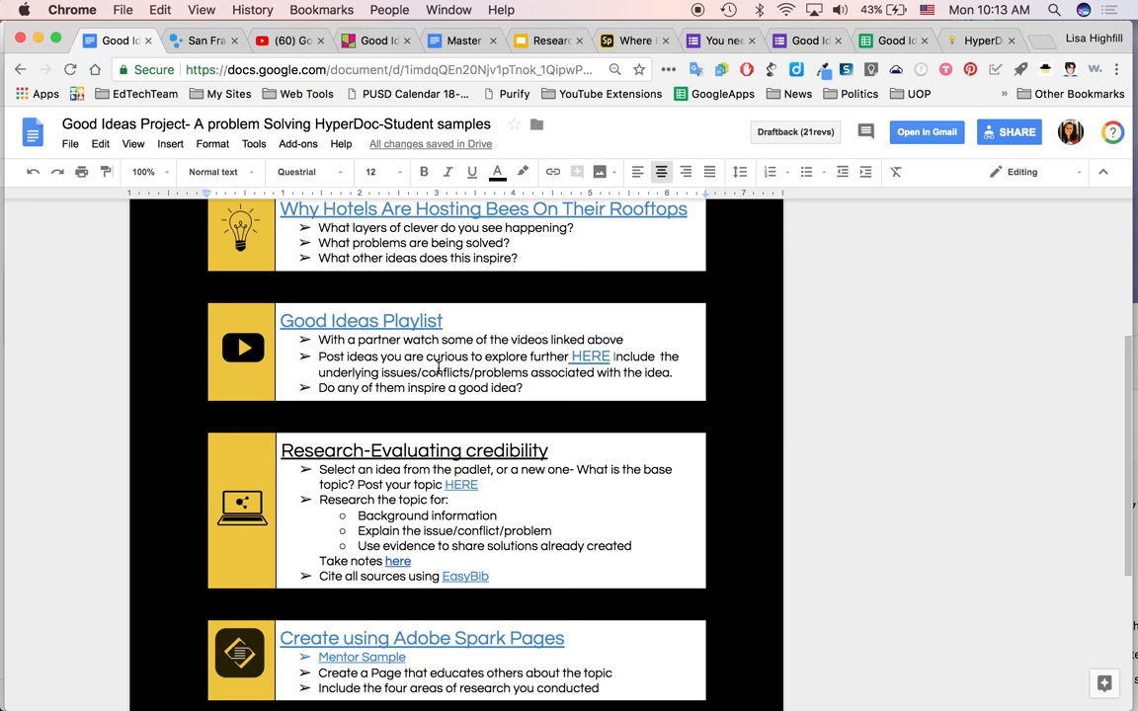
{"action": "mouse_move", "coordinate": [538, 375]}
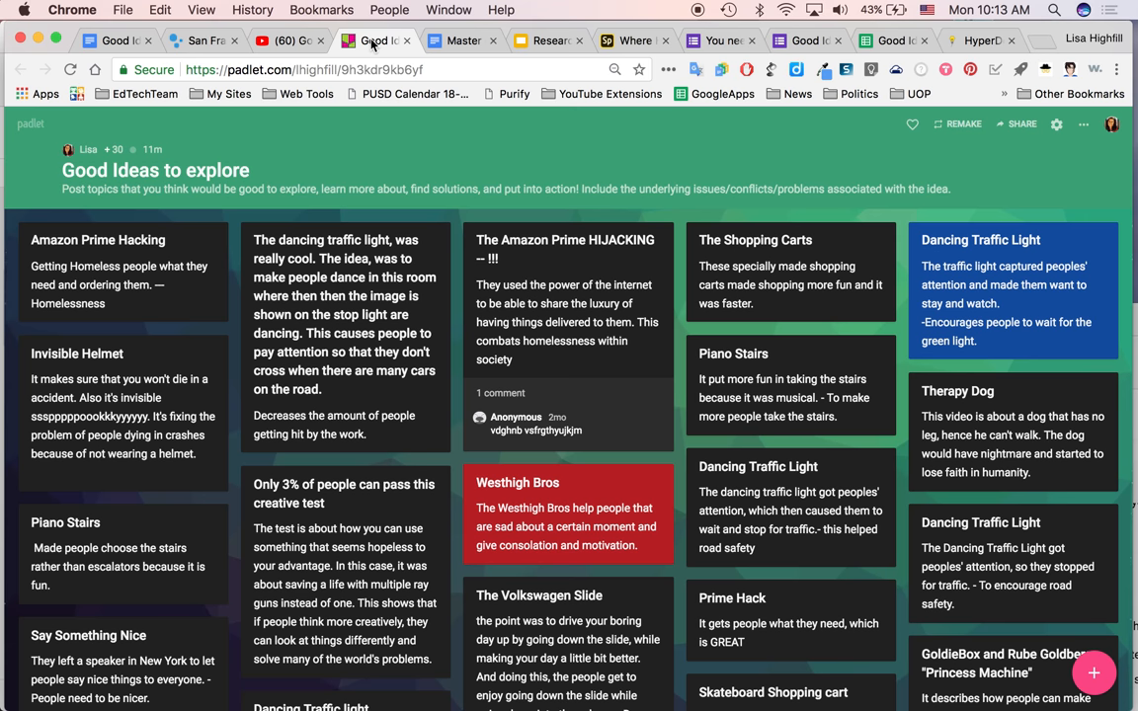
{"action": "mouse_move", "coordinate": [368, 93]}
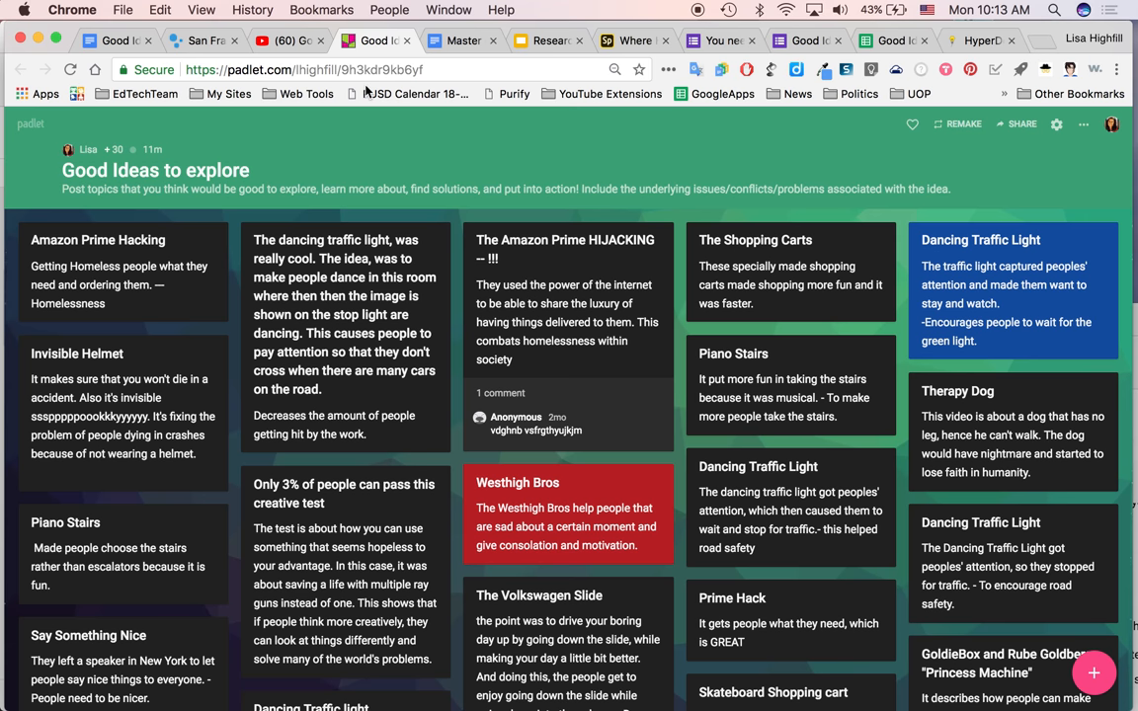
- Go back to the HyperDoc, view its top quote image, then scroll down through the lesson sections
{"action": "left_click", "coordinate": [115, 39]}
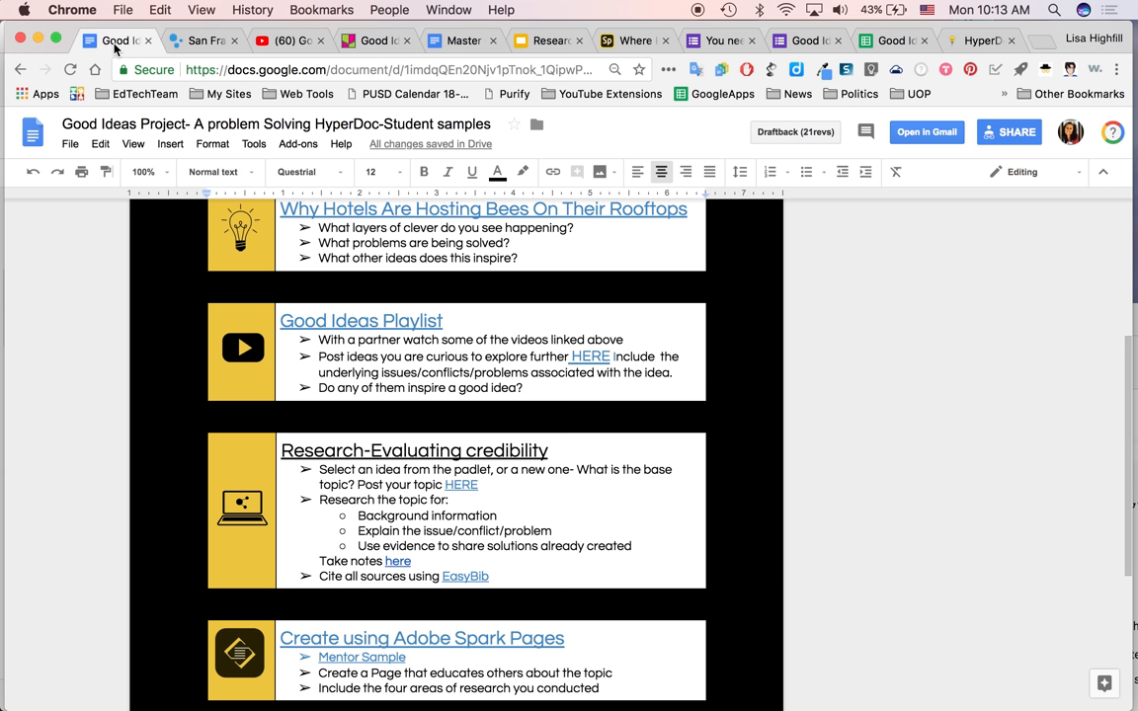
{"action": "scroll", "scroll_direction": "up", "scroll_amount": 3}
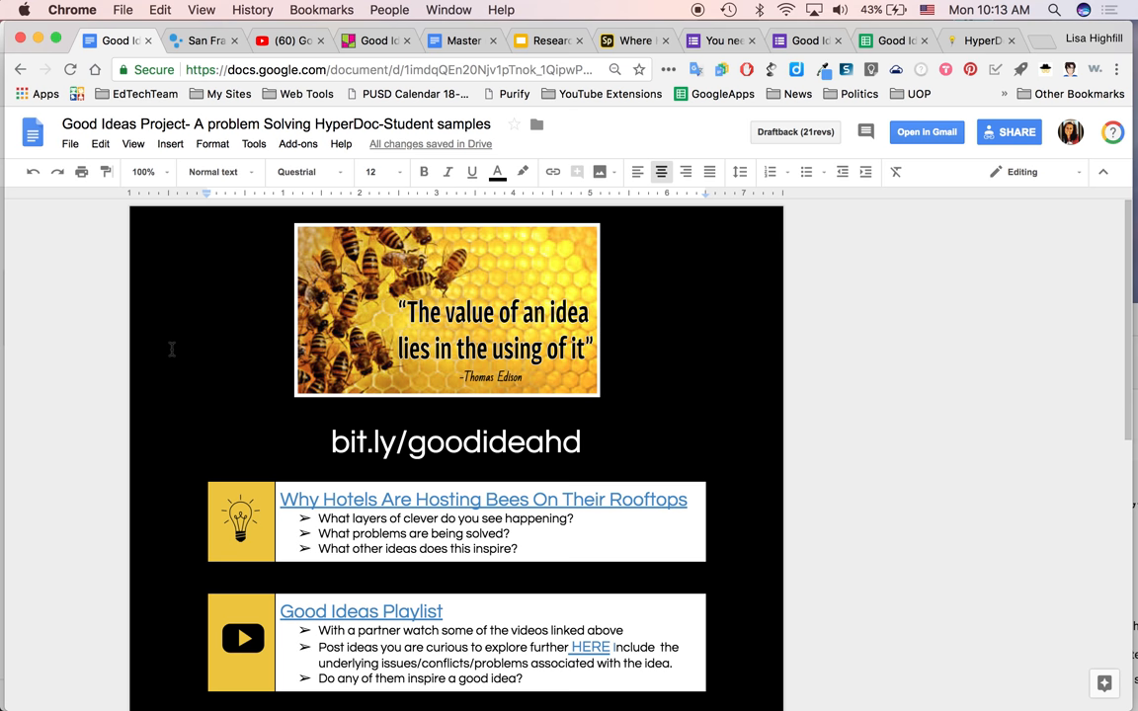
{"action": "scroll", "scroll_direction": "down", "scroll_amount": 3}
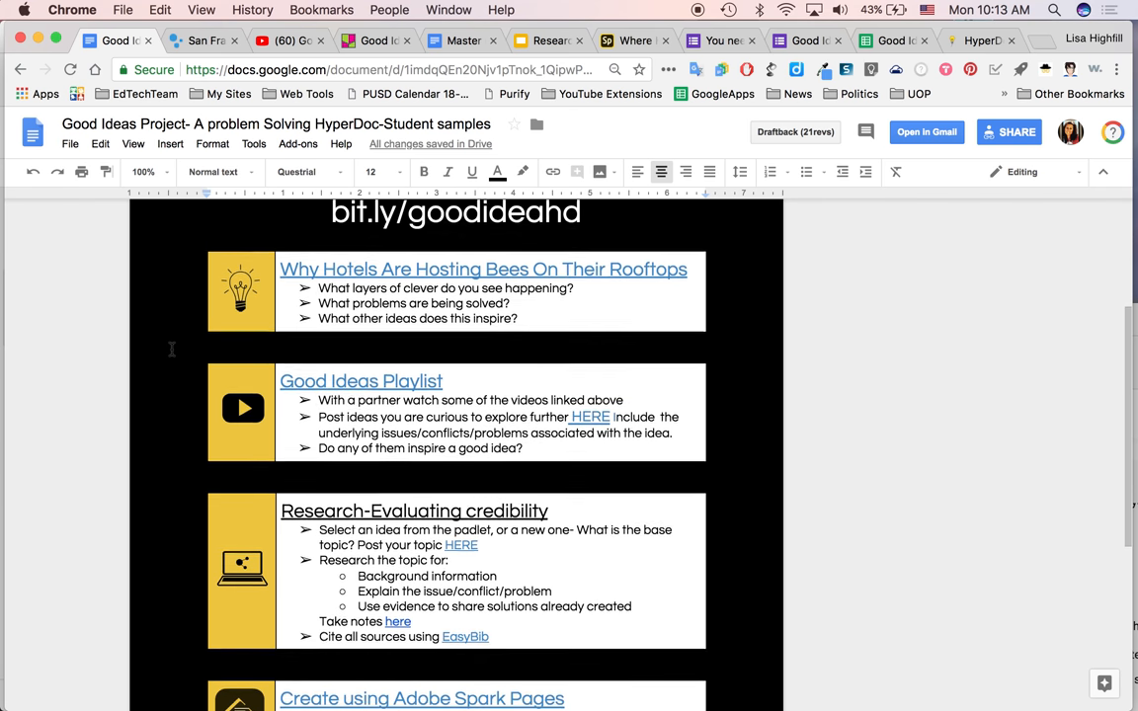
{"action": "scroll", "scroll_direction": "down", "scroll_amount": 3}
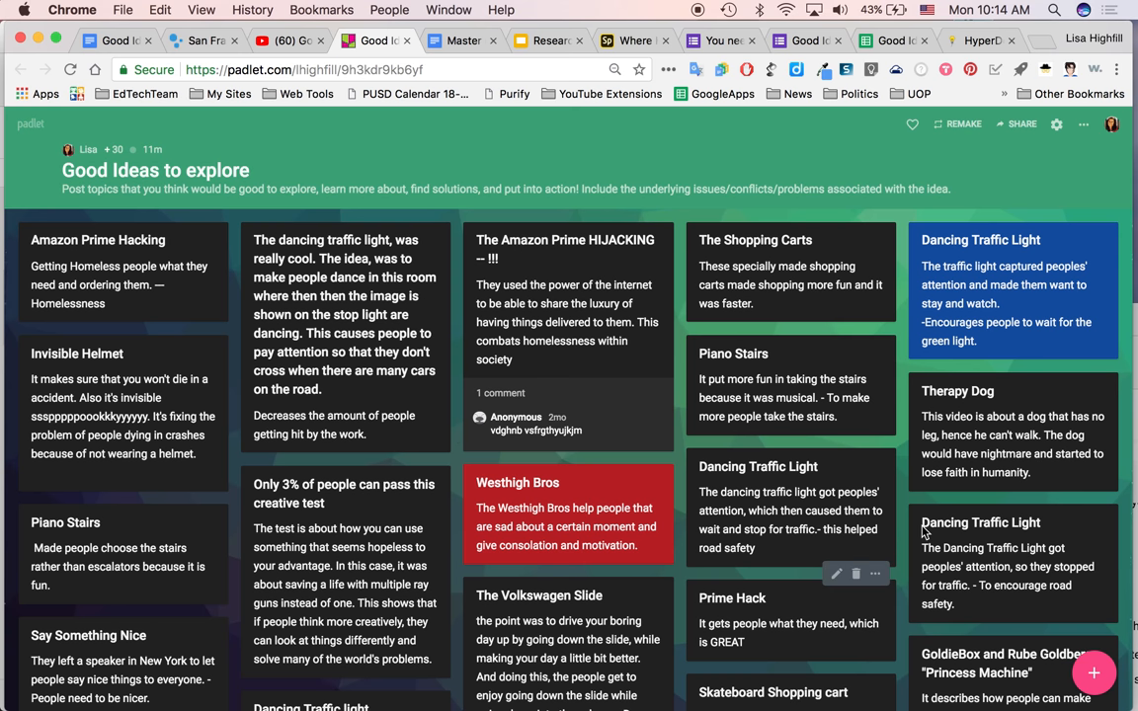
{"action": "mouse_move", "coordinate": [459, 605]}
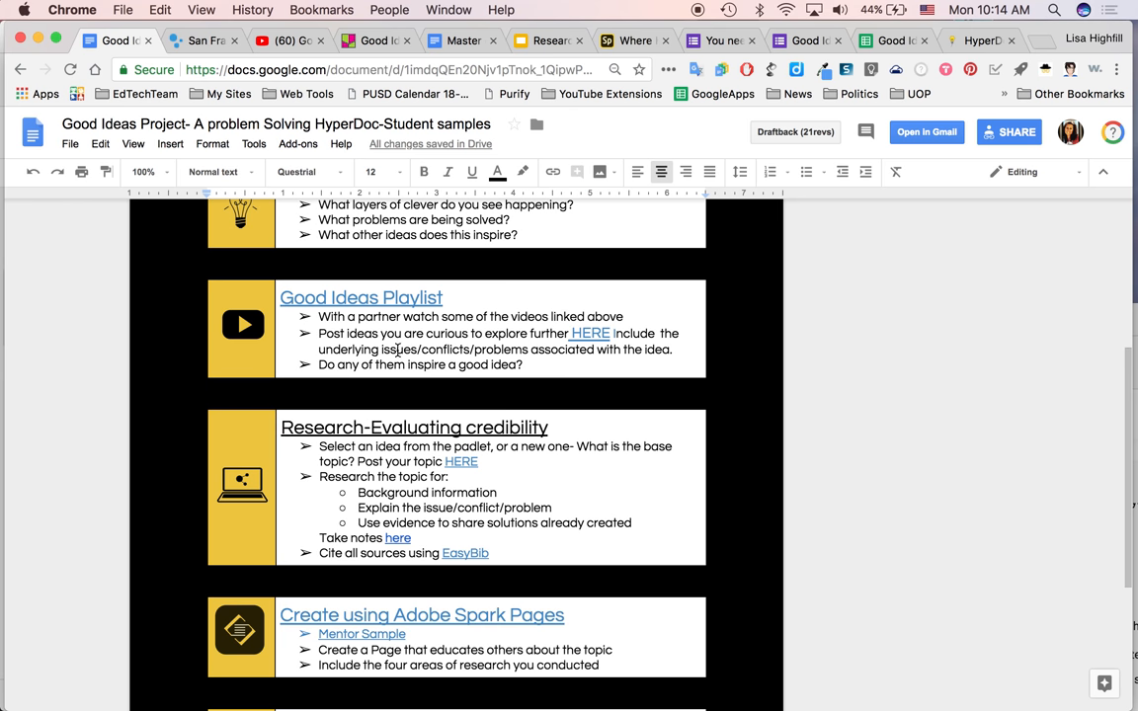
{"action": "left_click", "coordinate": [375, 39]}
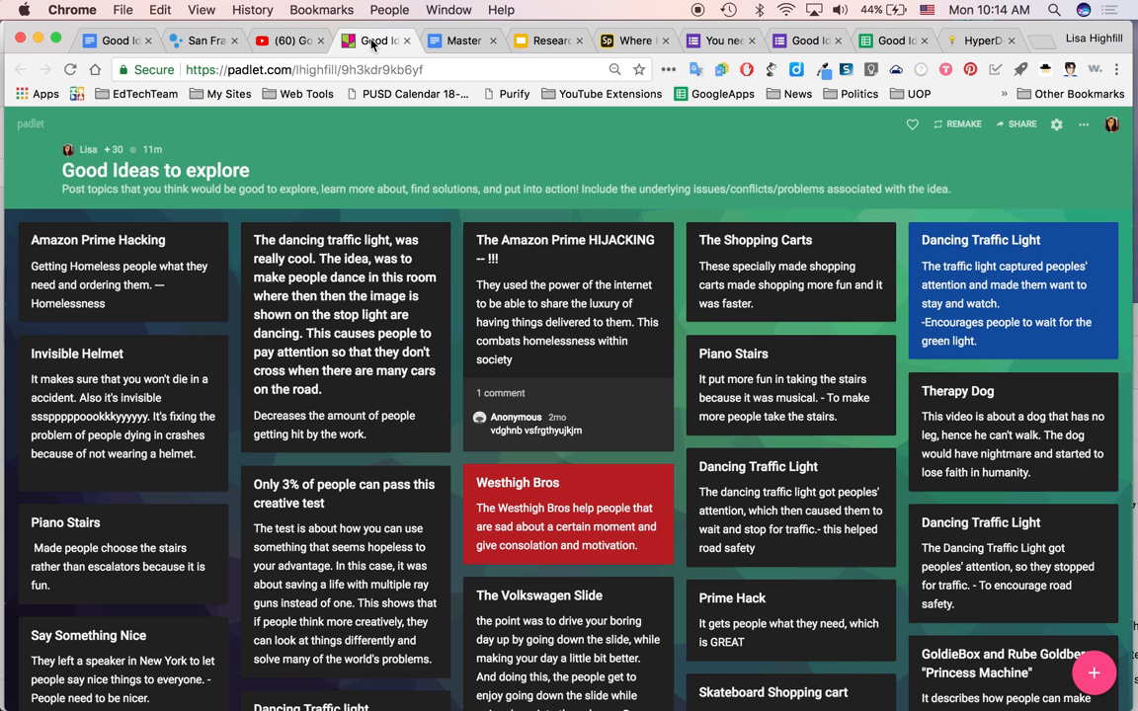
{"action": "mouse_move", "coordinate": [441, 146]}
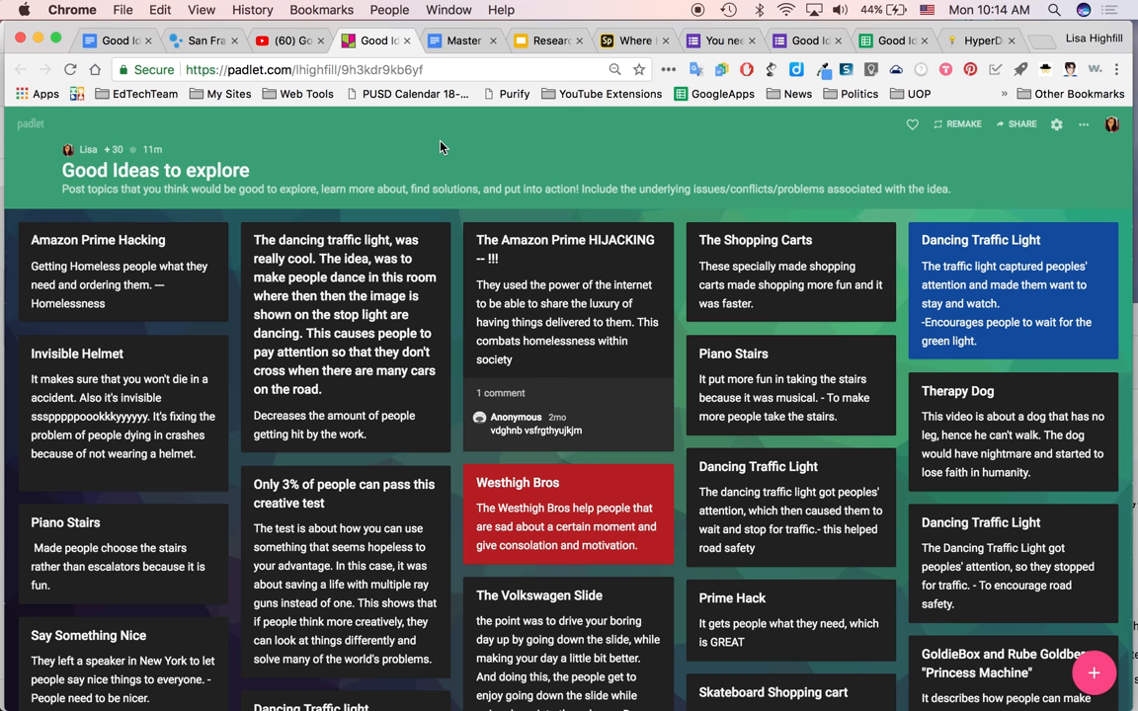
{"action": "mouse_move", "coordinate": [384, 146]}
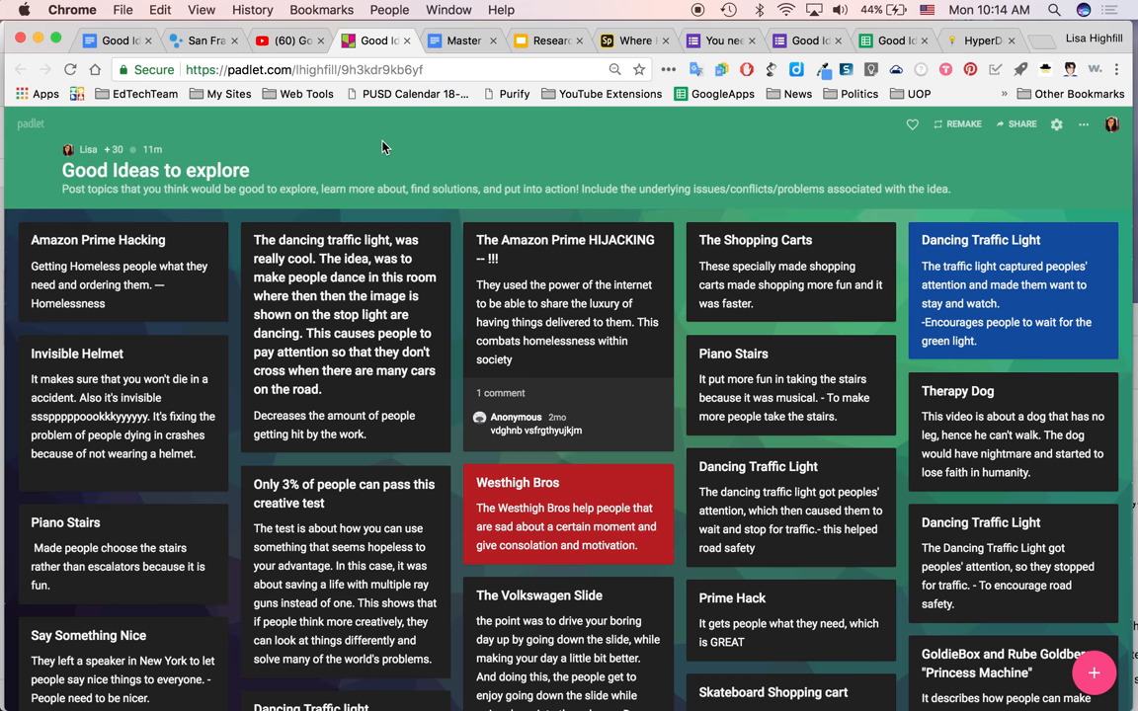
{"action": "mouse_move", "coordinate": [237, 348]}
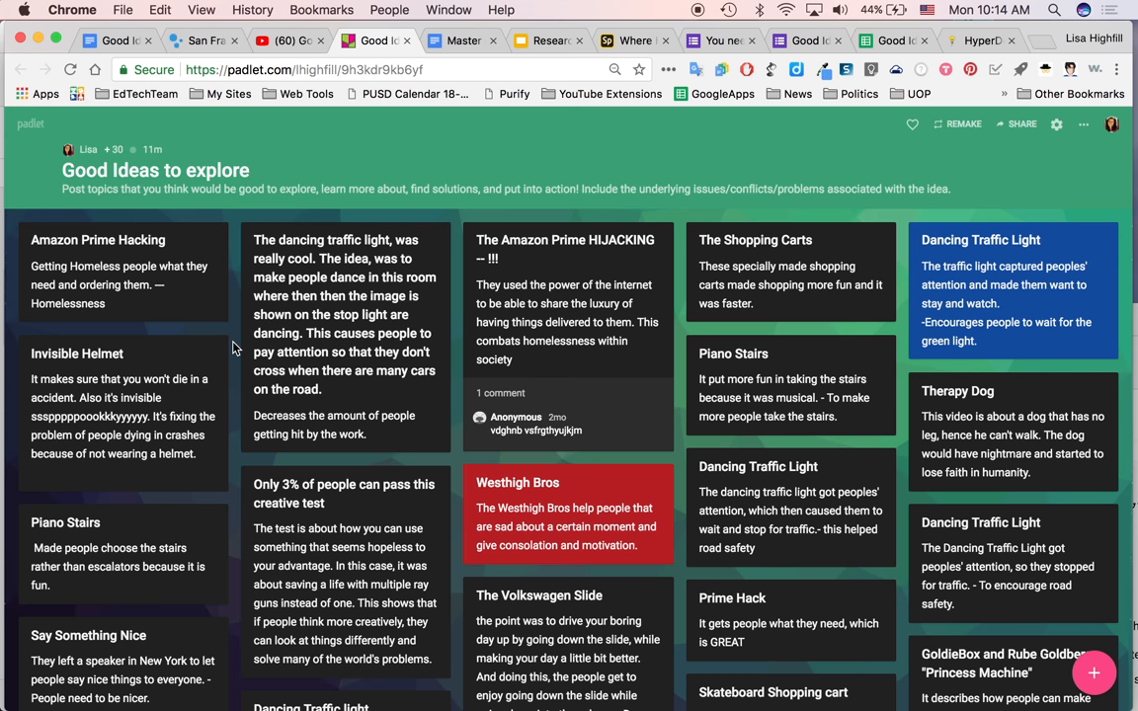
{"action": "scroll", "scroll_direction": "down", "scroll_amount": 3}
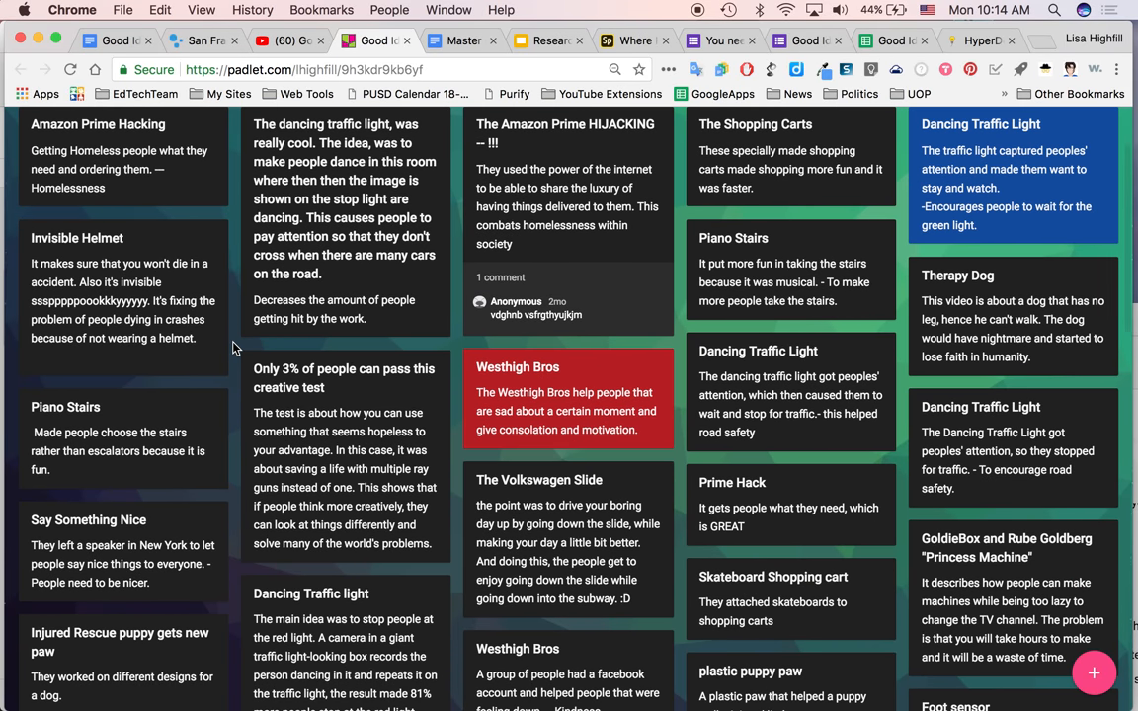
{"action": "scroll", "scroll_direction": "down", "scroll_amount": 3}
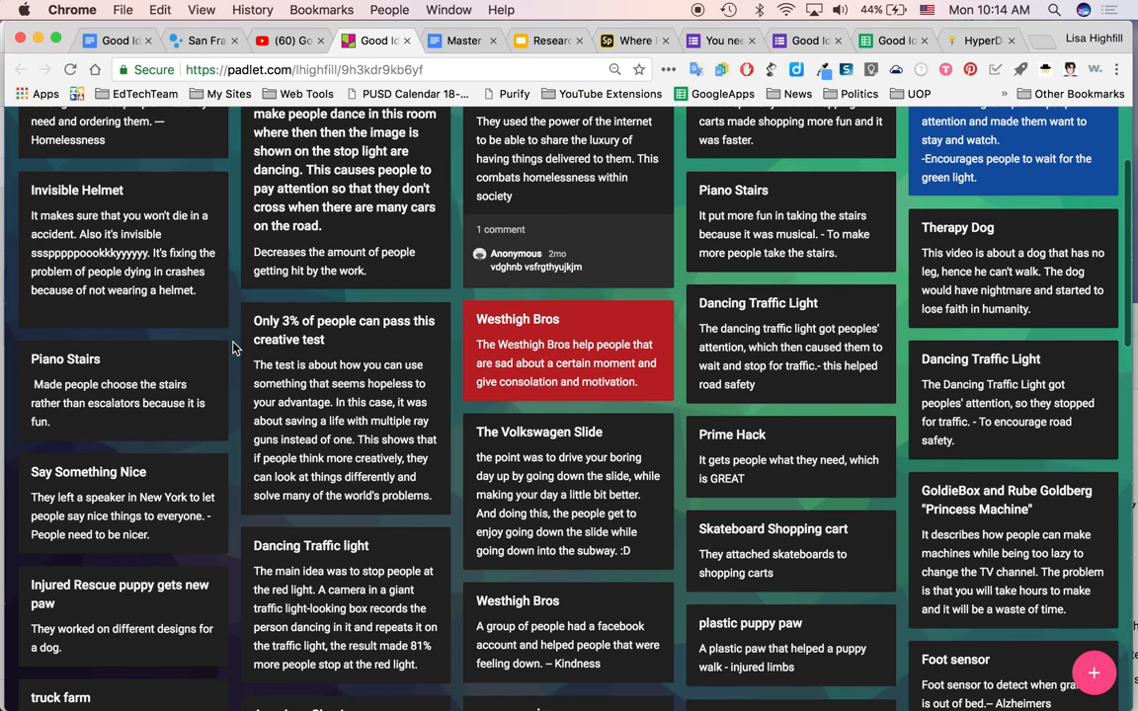
{"action": "scroll", "scroll_direction": "down", "scroll_amount": 3}
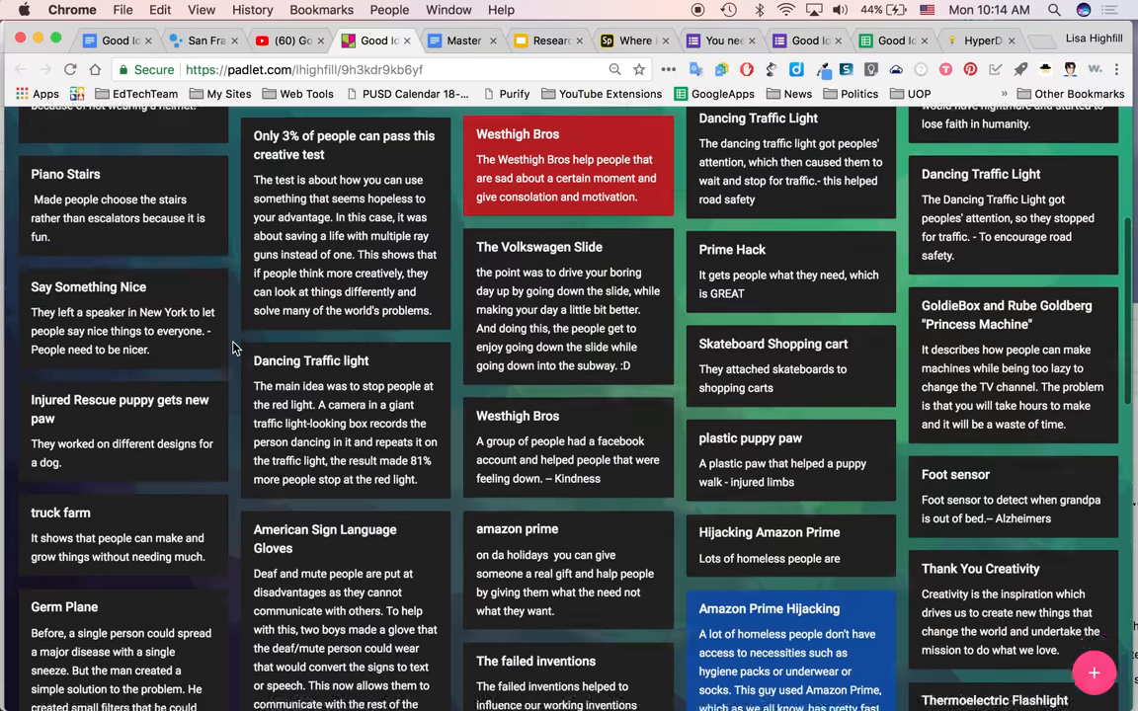
{"action": "scroll", "scroll_direction": "down", "scroll_amount": 3}
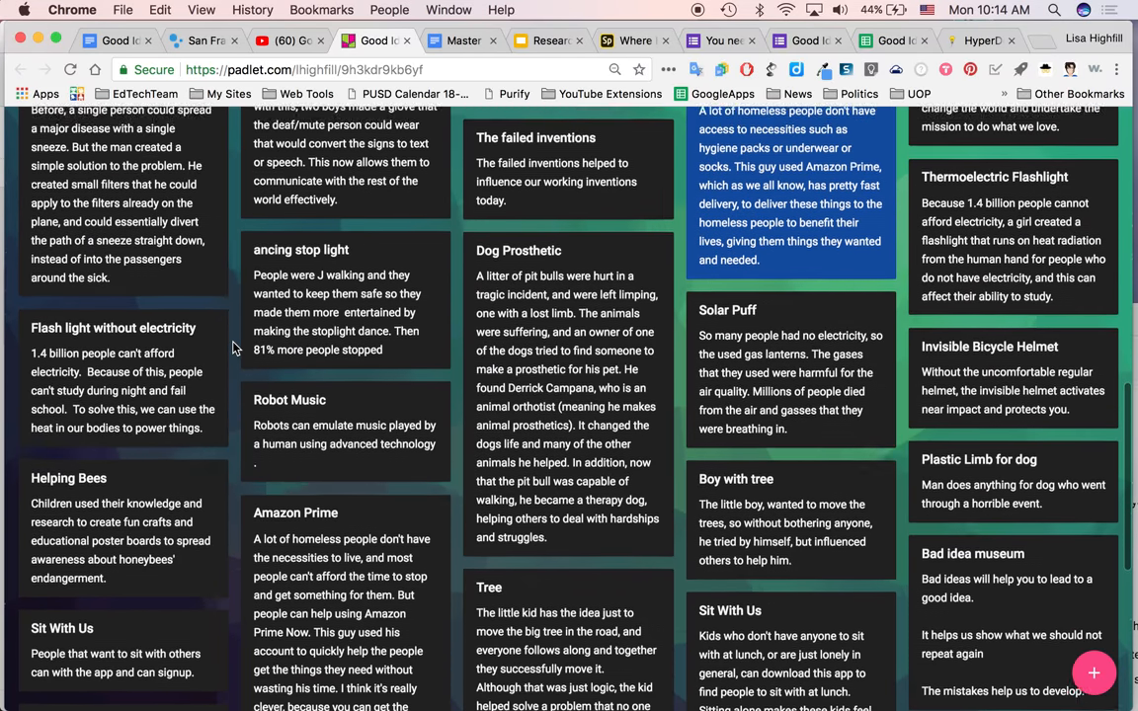
{"action": "scroll", "scroll_direction": "up", "scroll_amount": 3}
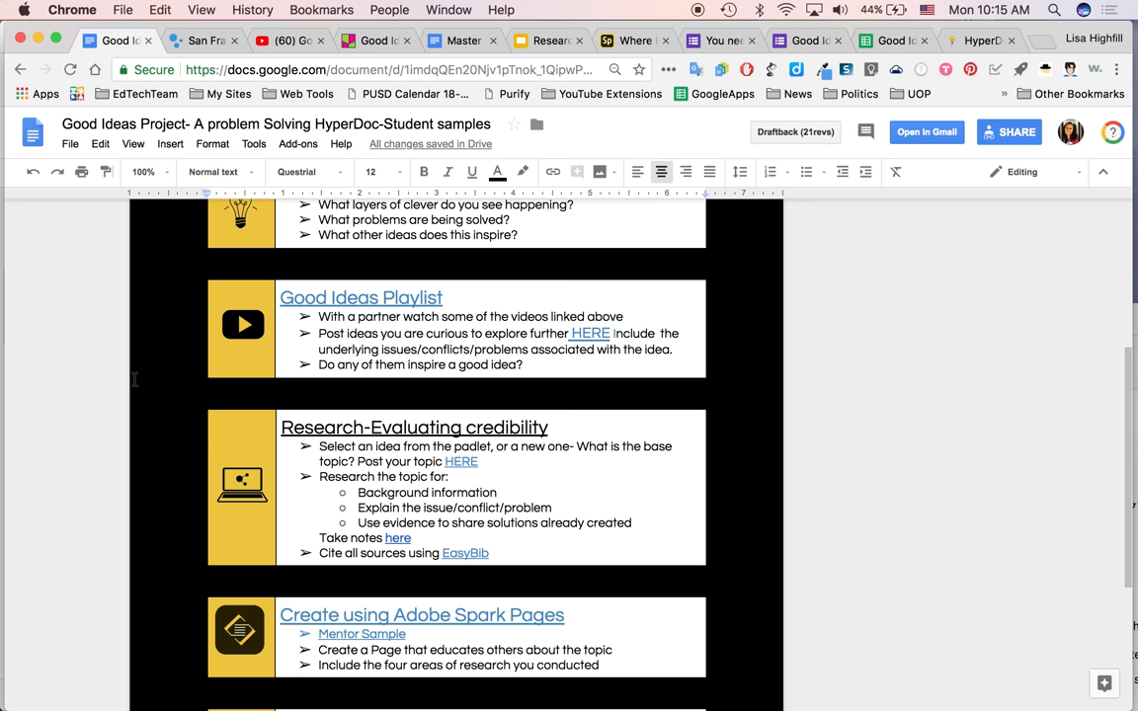
{"action": "scroll", "scroll_direction": "up", "scroll_amount": 3}
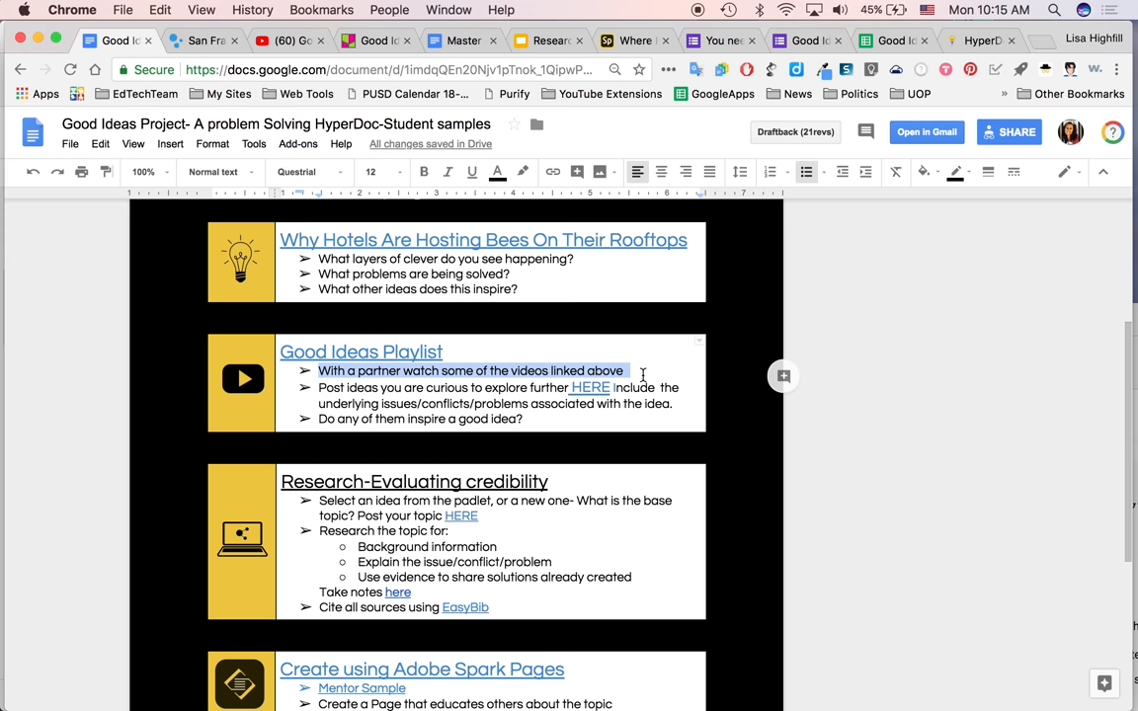
{"action": "left_click", "coordinate": [360, 352]}
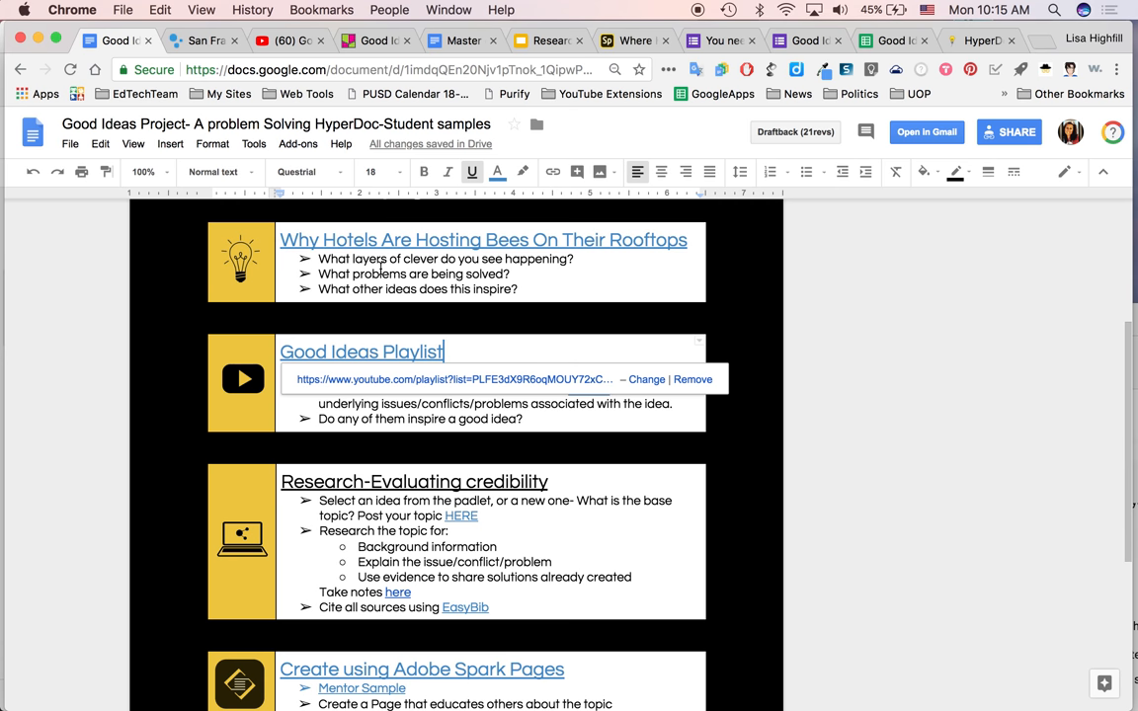
{"action": "mouse_move", "coordinate": [465, 351]}
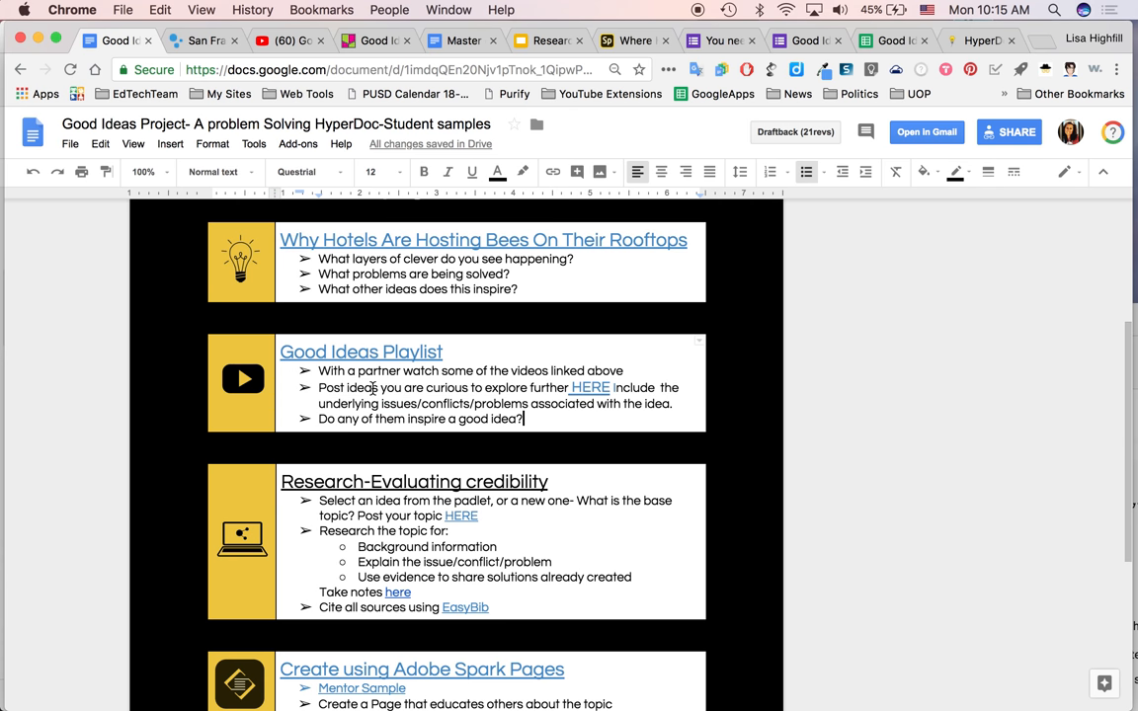
{"action": "mouse_move", "coordinate": [432, 374]}
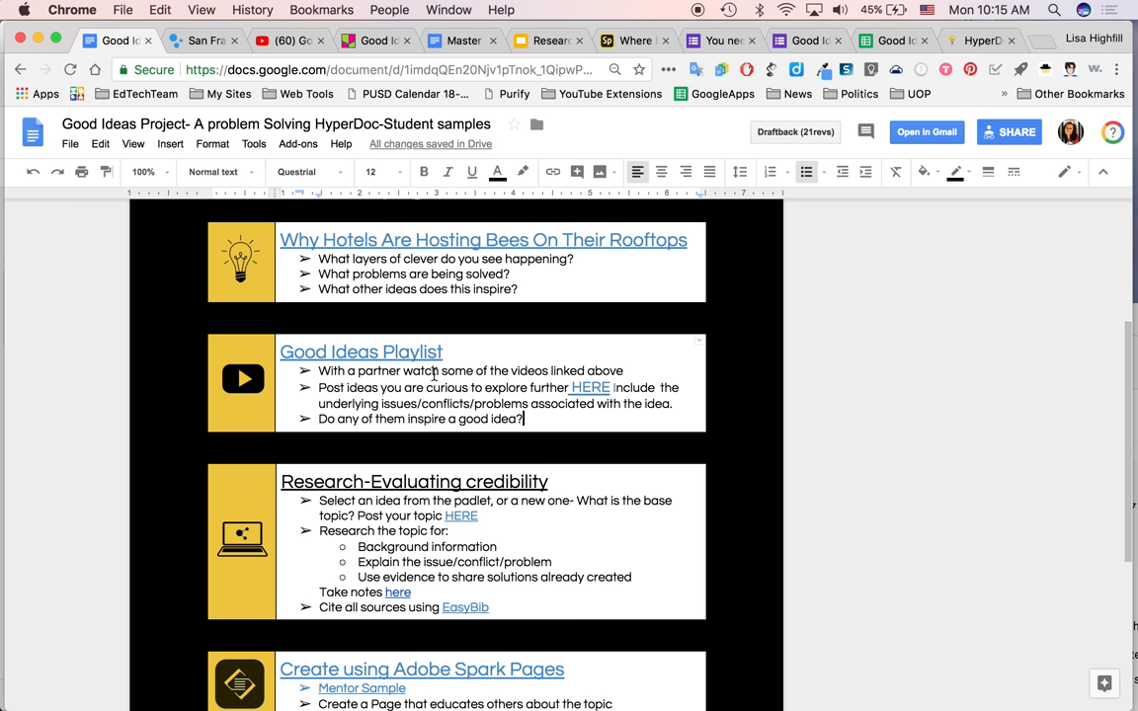
{"action": "mouse_move", "coordinate": [431, 377]}
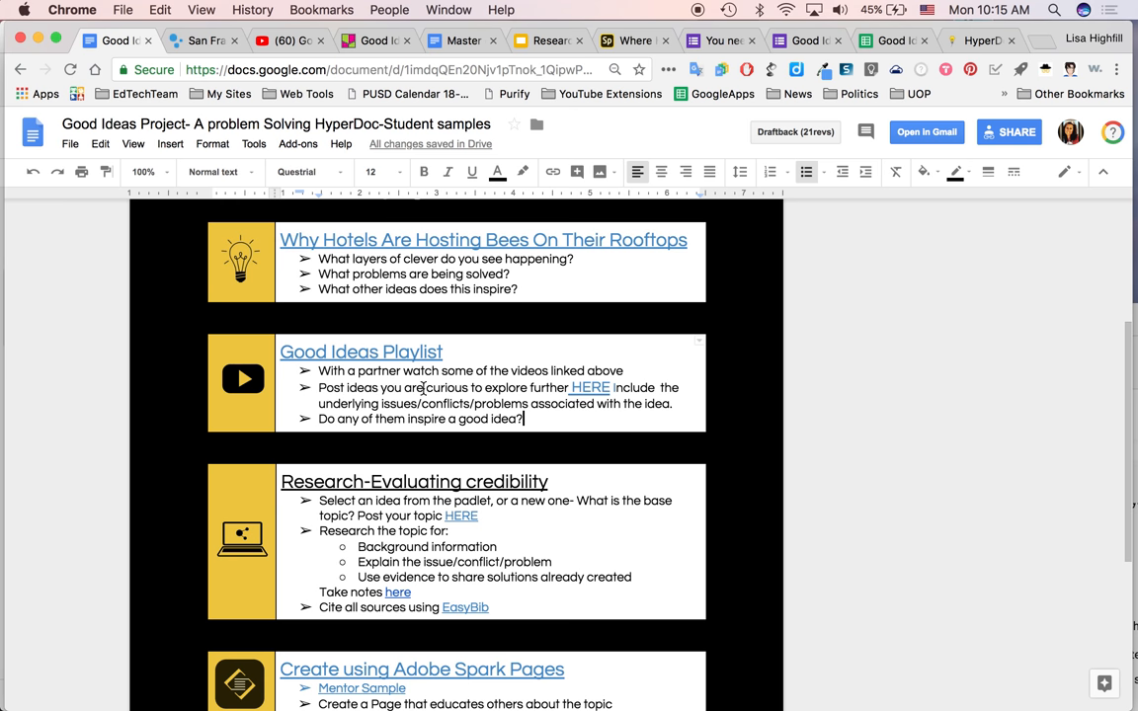
{"action": "scroll", "scroll_direction": "down", "scroll_amount": 3}
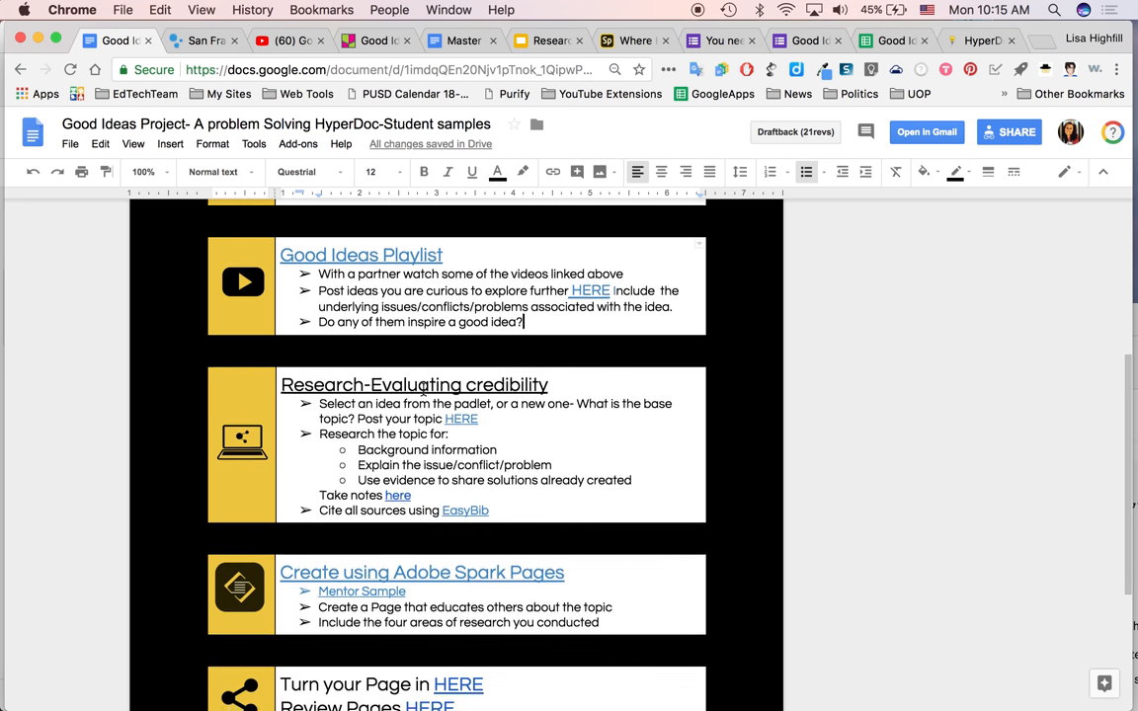
{"action": "scroll", "scroll_direction": "down", "scroll_amount": 3}
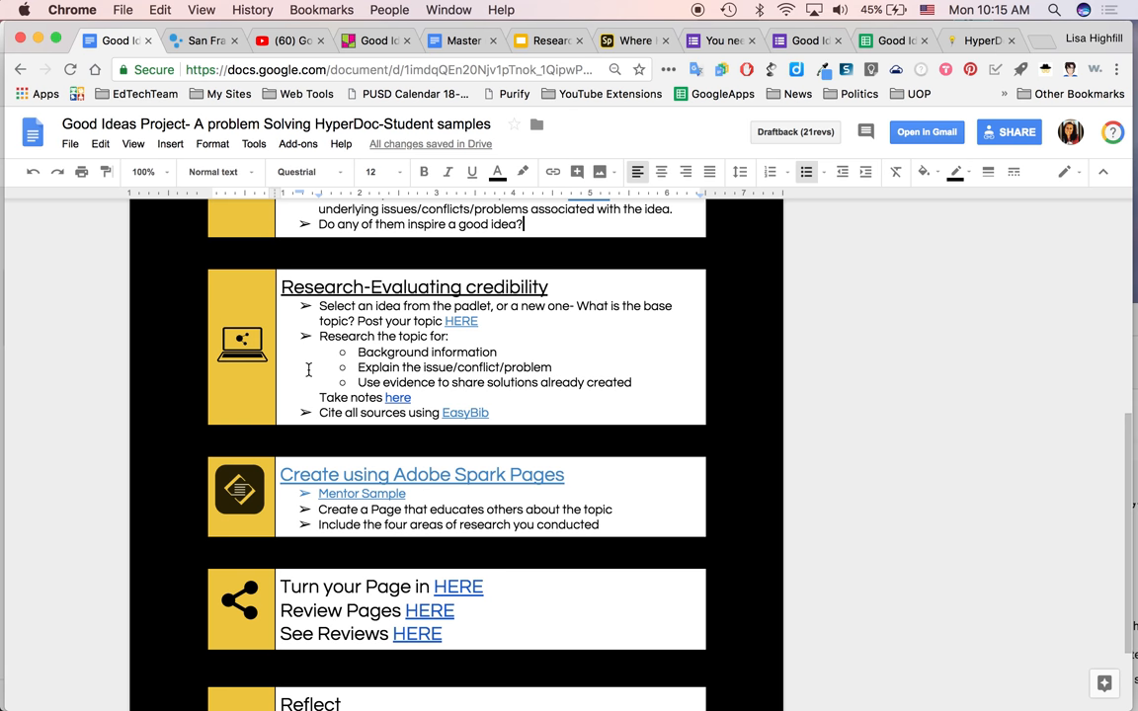
{"action": "mouse_move", "coordinate": [573, 340]}
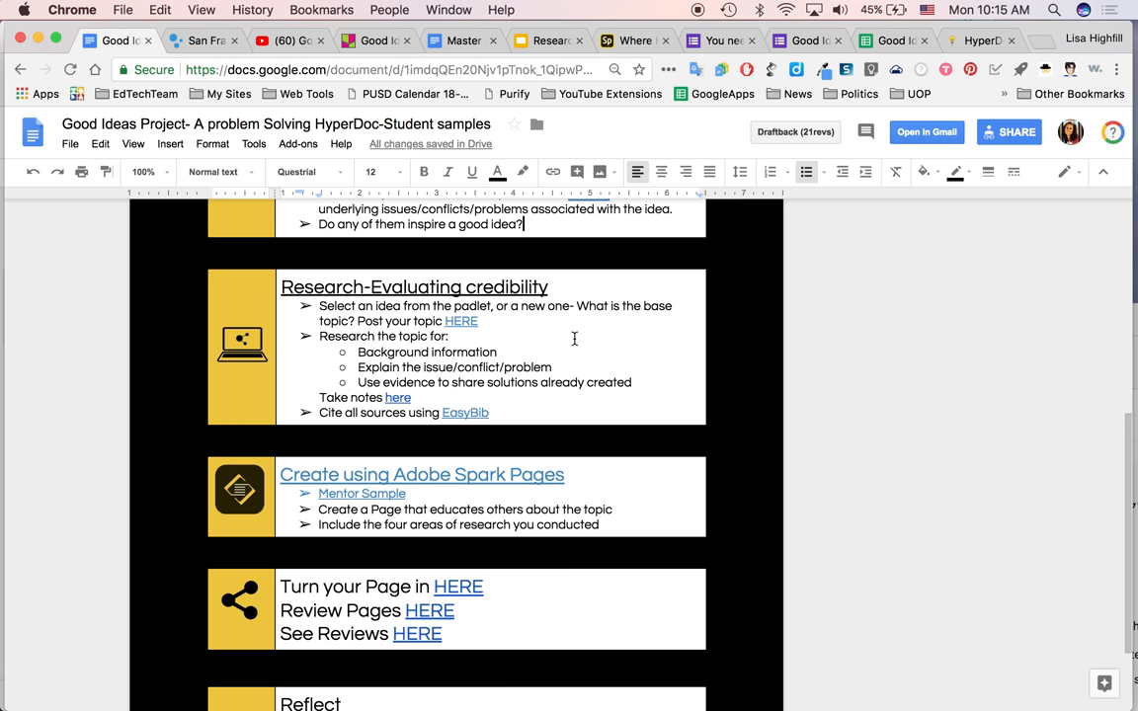
{"action": "mouse_move", "coordinate": [502, 321]}
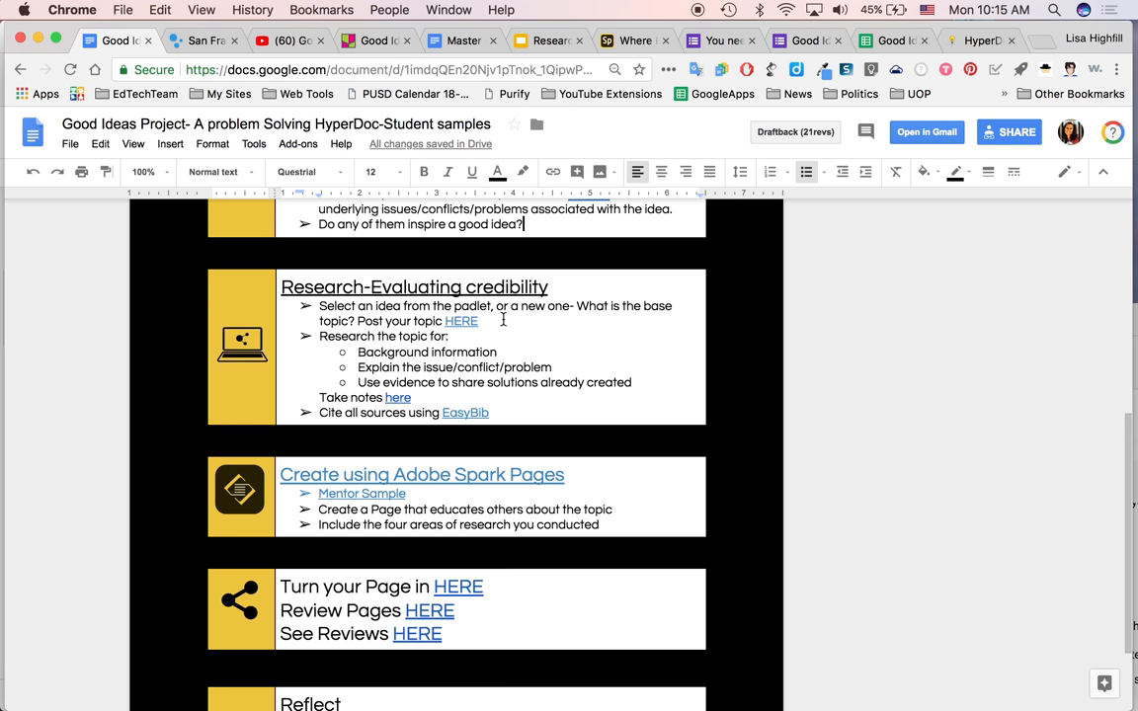
{"action": "mouse_move", "coordinate": [326, 344]}
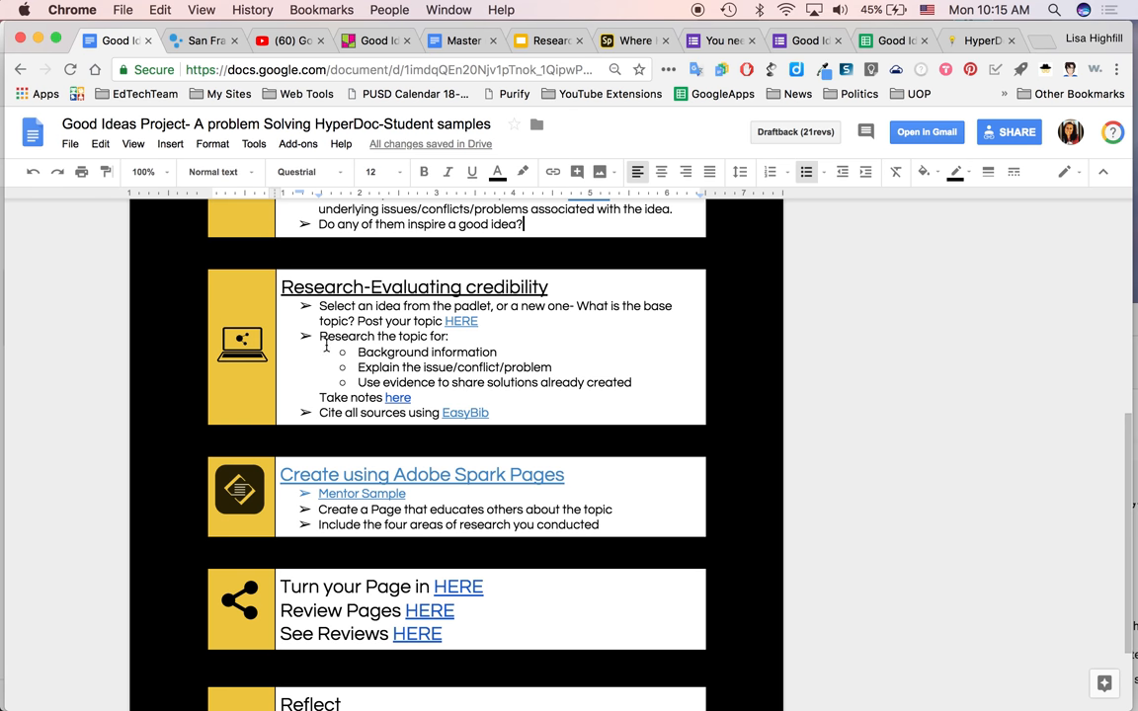
{"action": "mouse_move", "coordinate": [450, 320]}
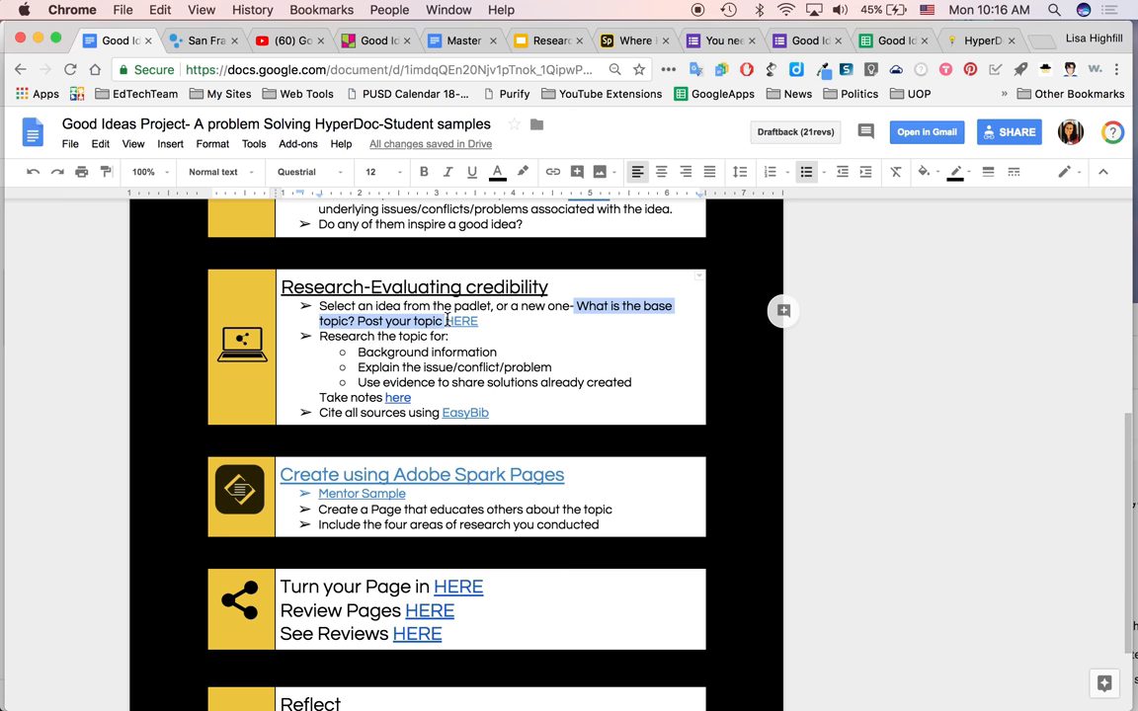
{"action": "mouse_move", "coordinate": [336, 336]}
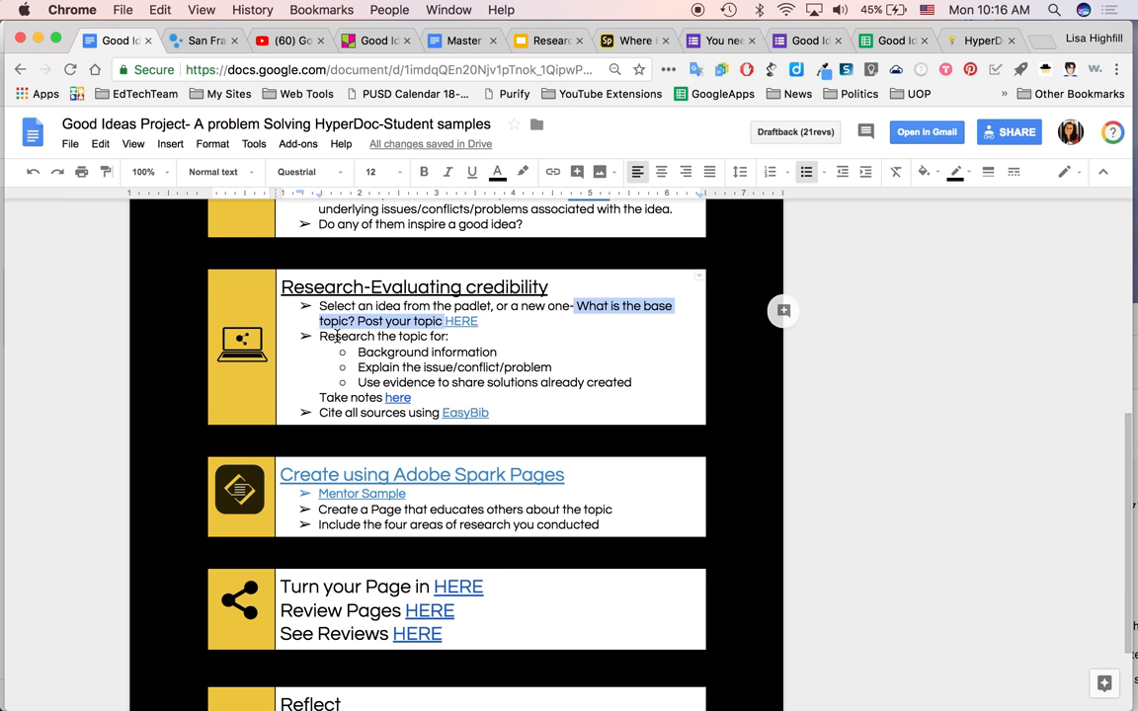
{"action": "mouse_move", "coordinate": [451, 328]}
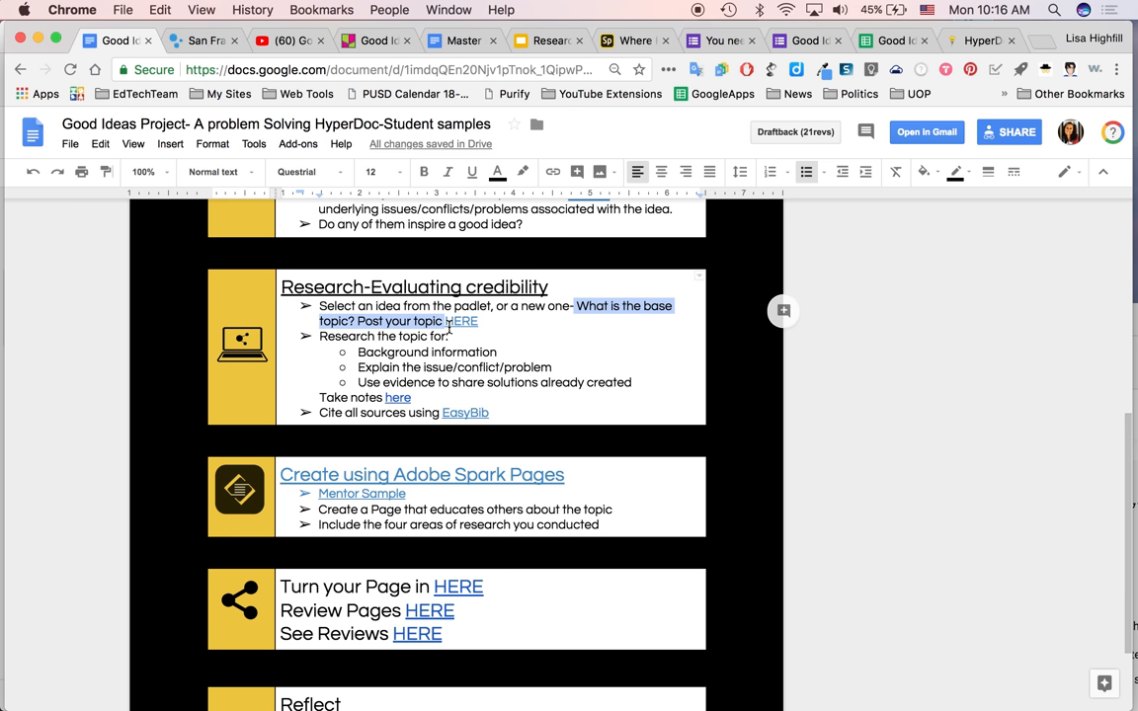
{"action": "mouse_move", "coordinate": [621, 312]}
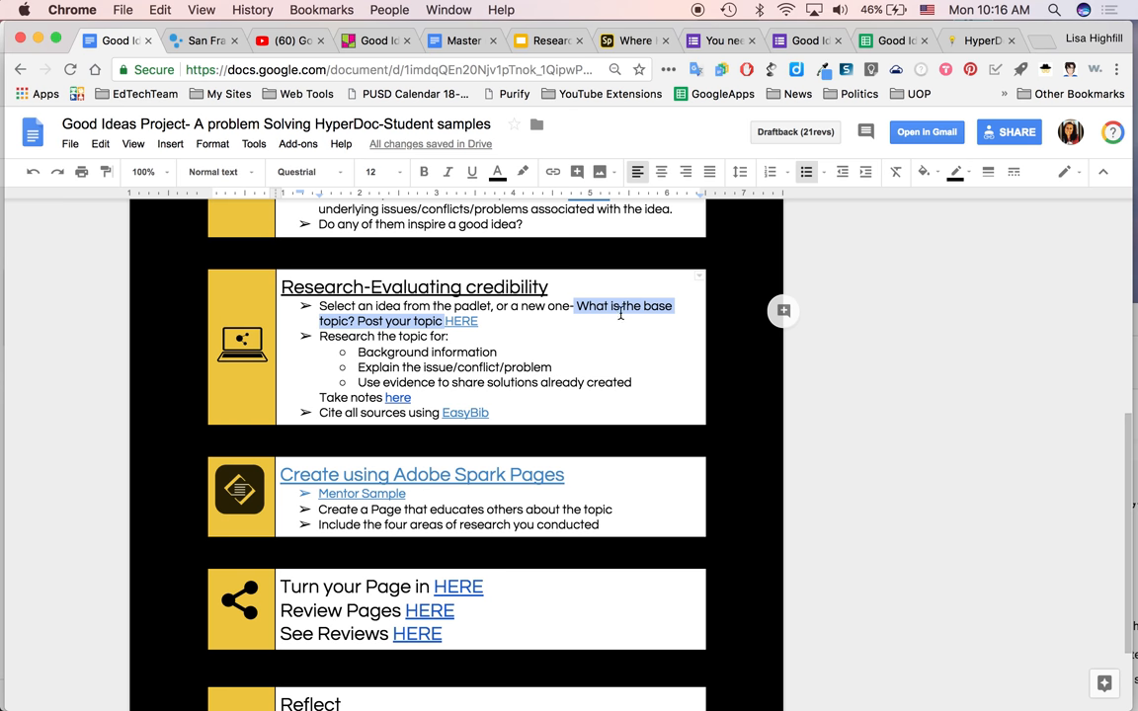
{"action": "mouse_move", "coordinate": [343, 320]}
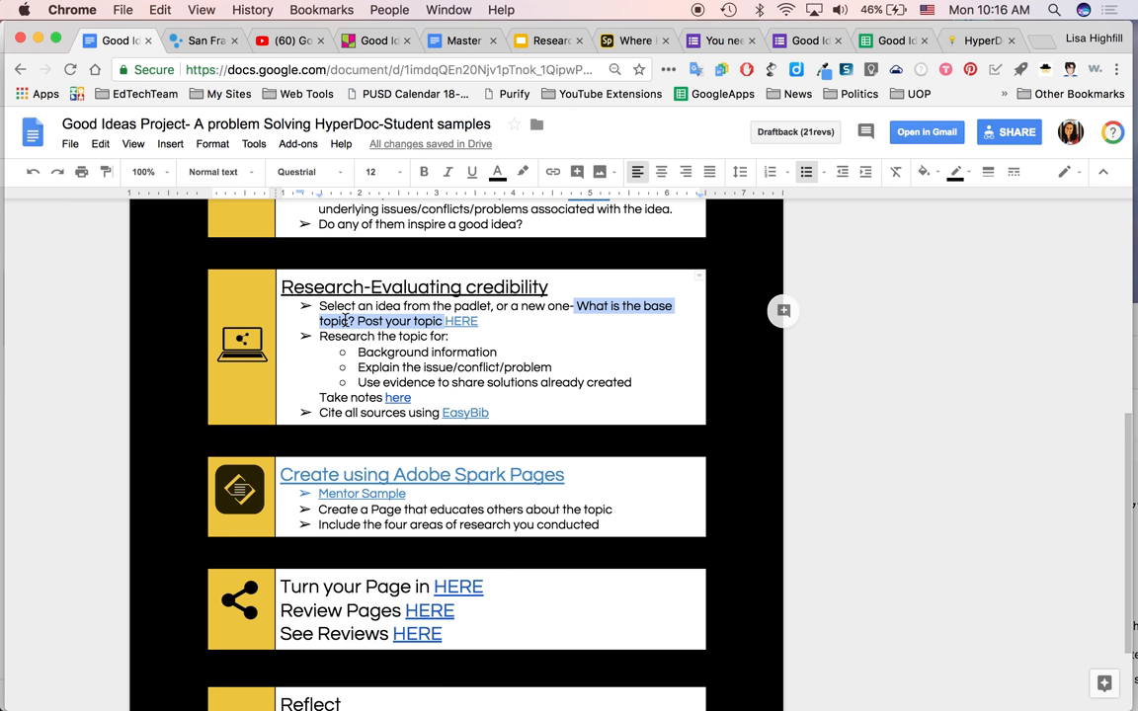
{"action": "left_click", "coordinate": [344, 320]}
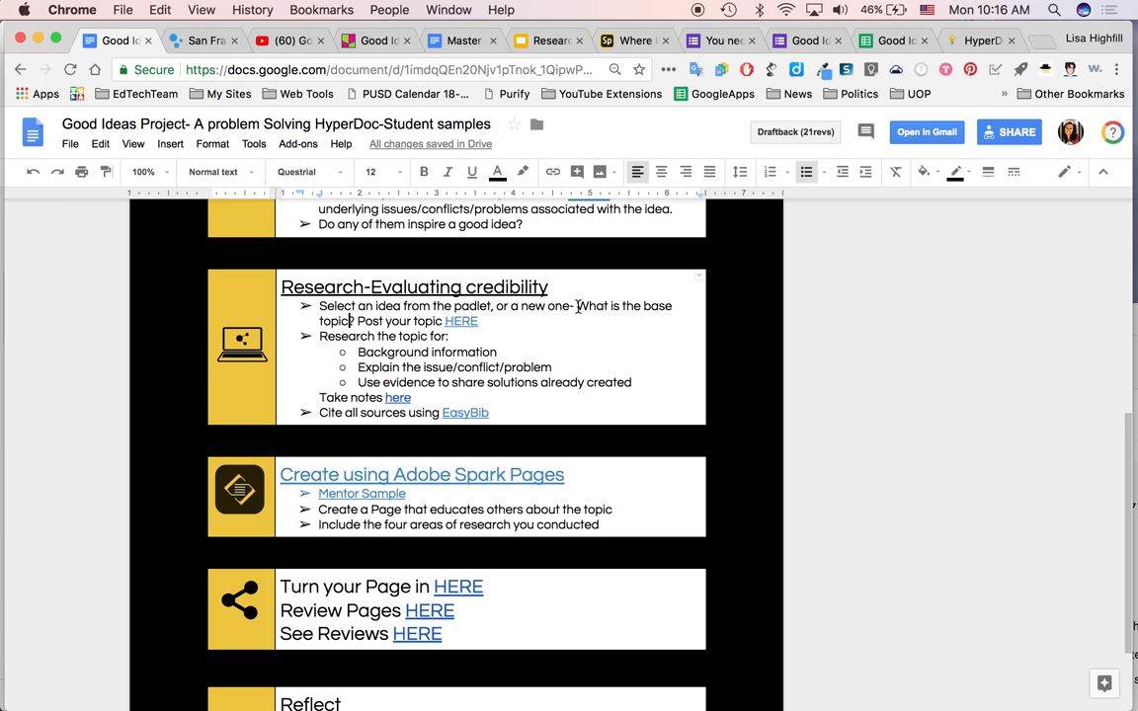
{"action": "mouse_move", "coordinate": [440, 407]}
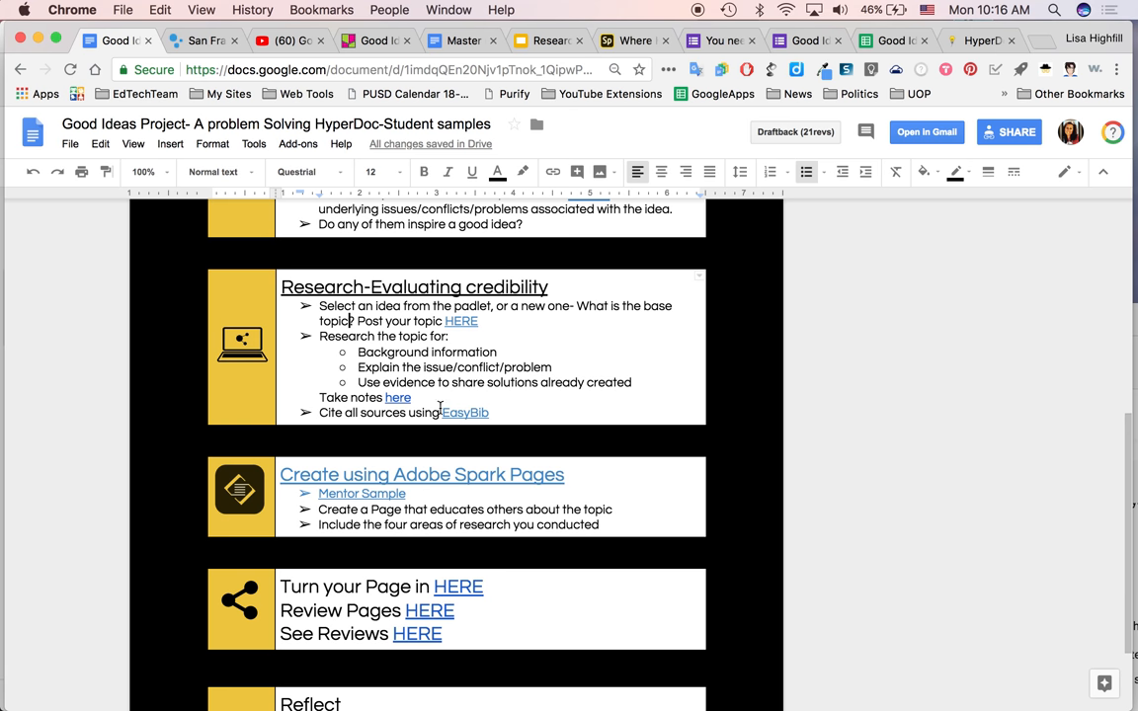
{"action": "mouse_move", "coordinate": [554, 328]}
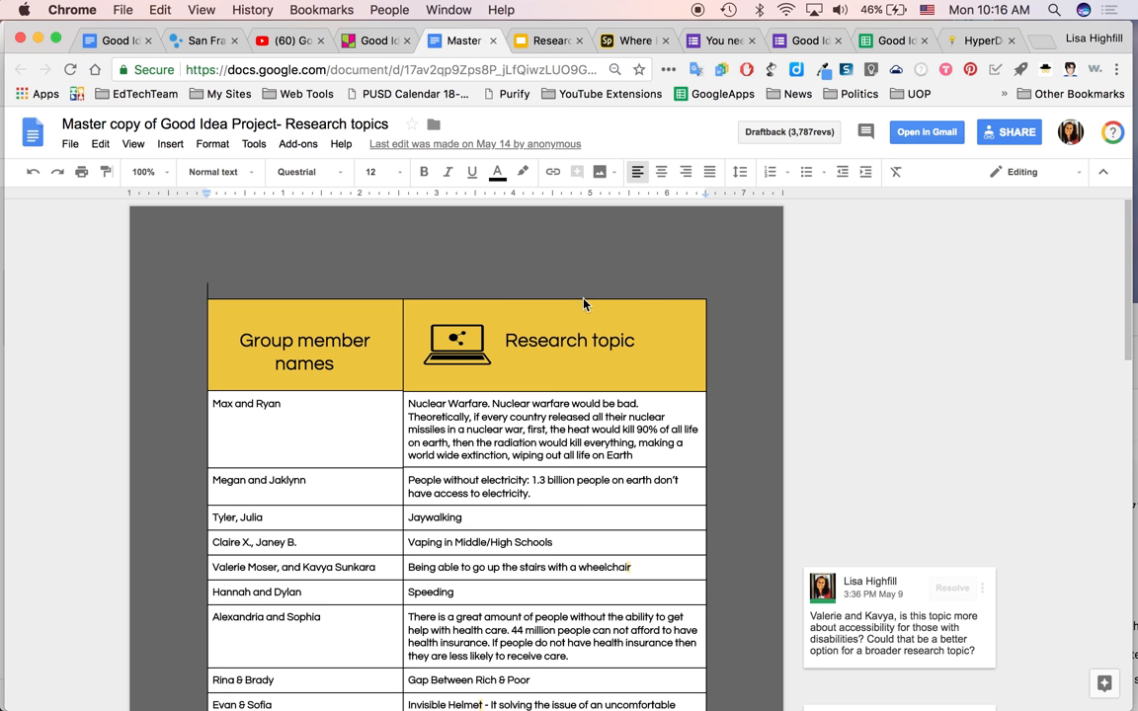
{"action": "scroll", "scroll_direction": "down", "scroll_amount": 3}
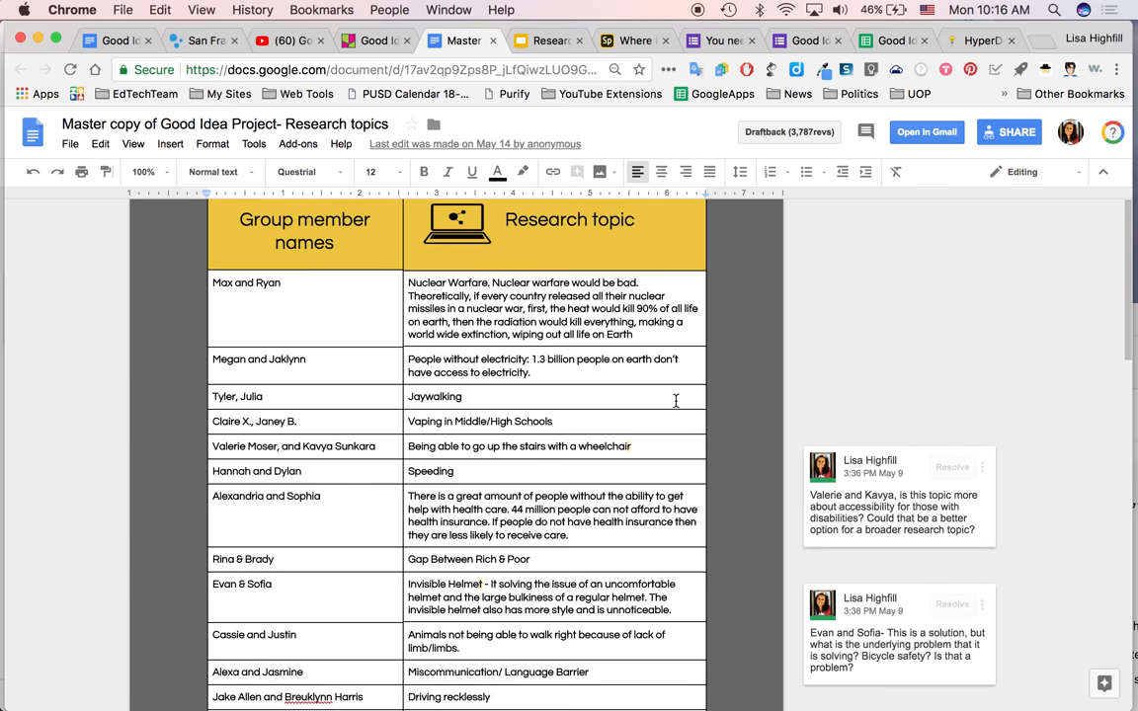
{"action": "scroll", "scroll_direction": "down", "scroll_amount": 3}
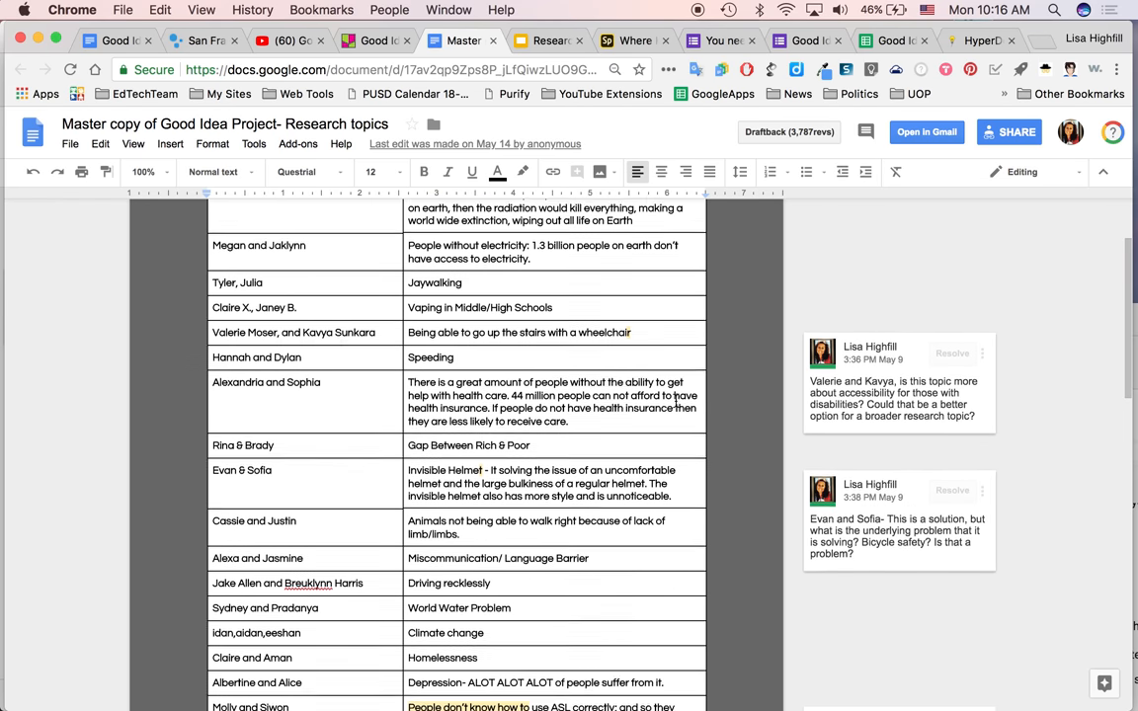
{"action": "scroll", "scroll_direction": "down", "scroll_amount": 3}
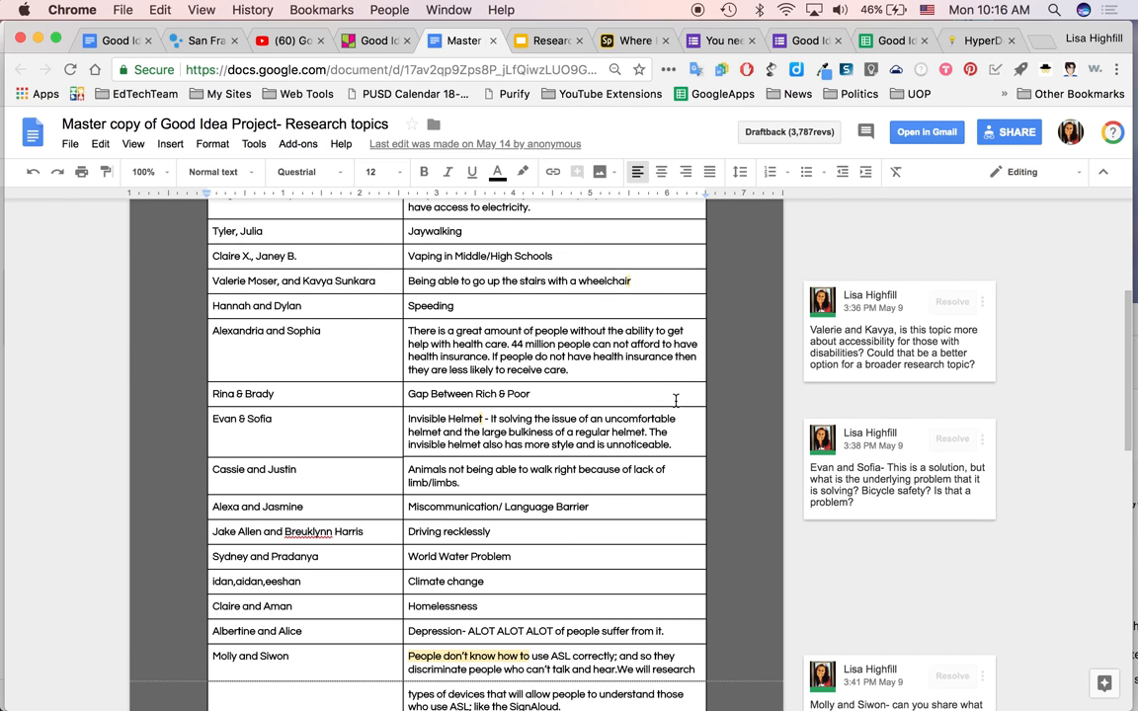
{"action": "scroll", "scroll_direction": "down", "scroll_amount": 3}
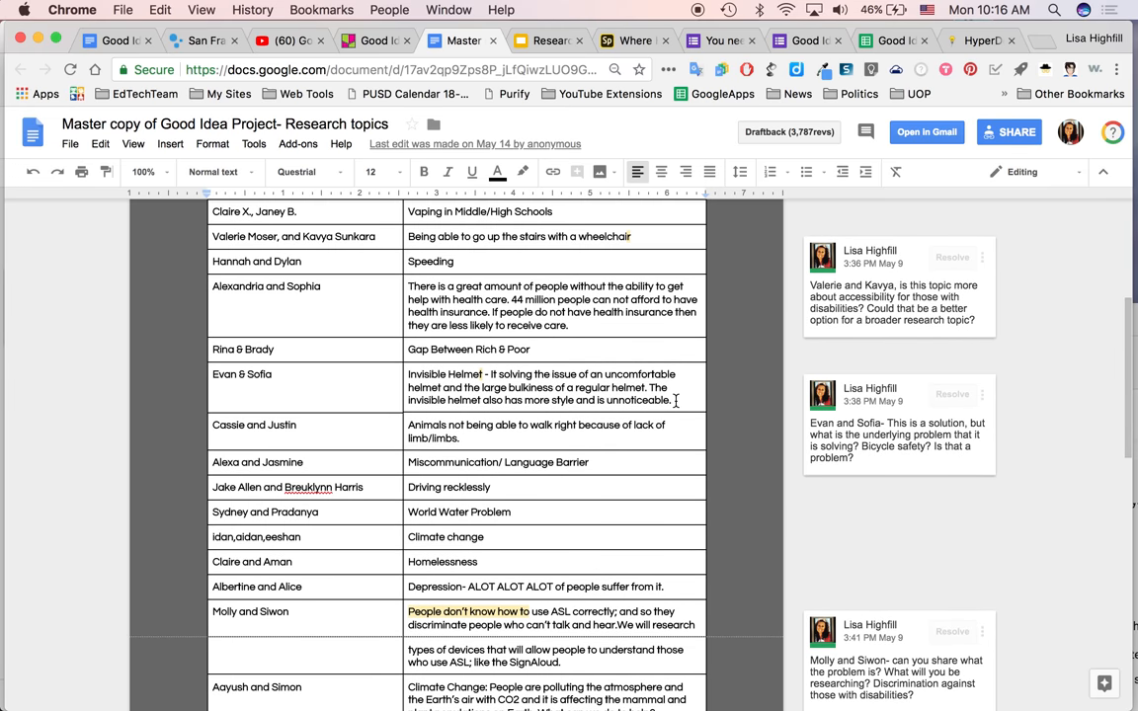
{"action": "scroll", "scroll_direction": "down", "scroll_amount": 3}
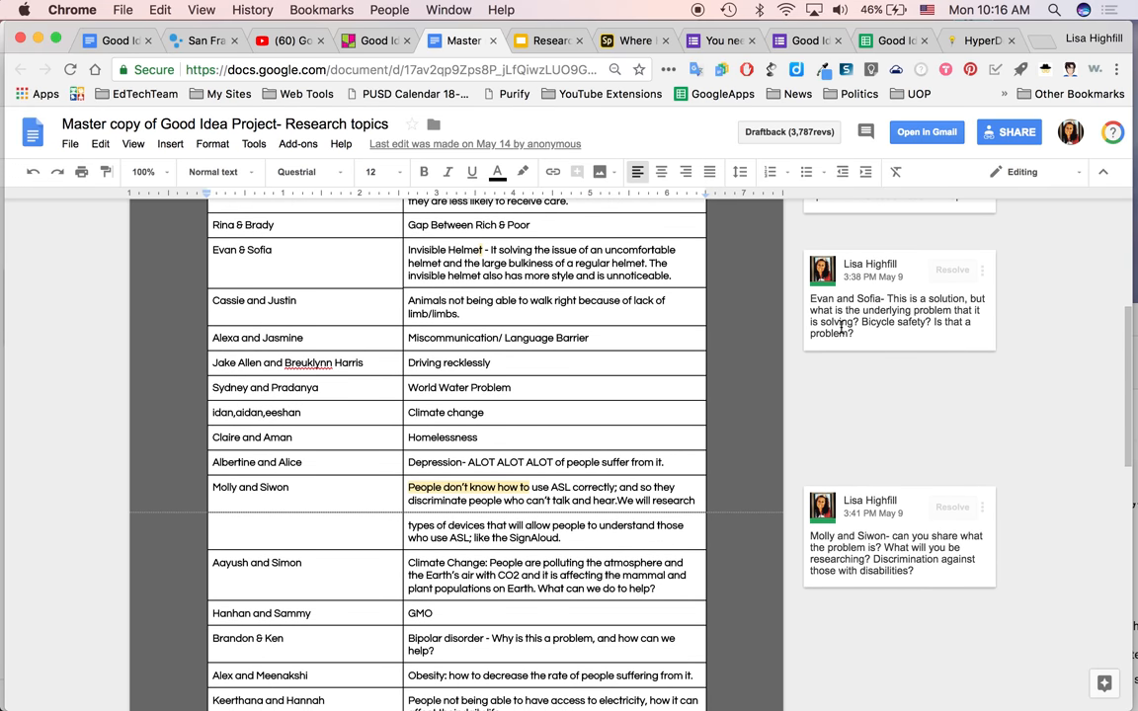
{"action": "scroll", "scroll_direction": "down", "scroll_amount": 3}
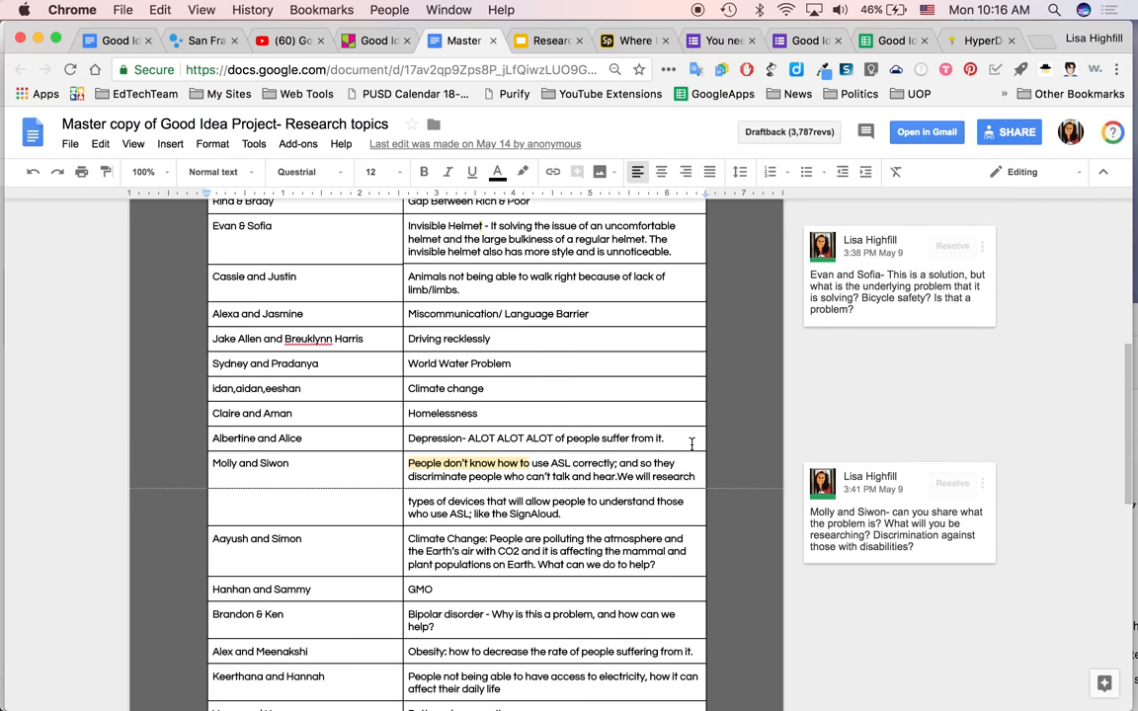
{"action": "scroll", "scroll_direction": "down", "scroll_amount": 3}
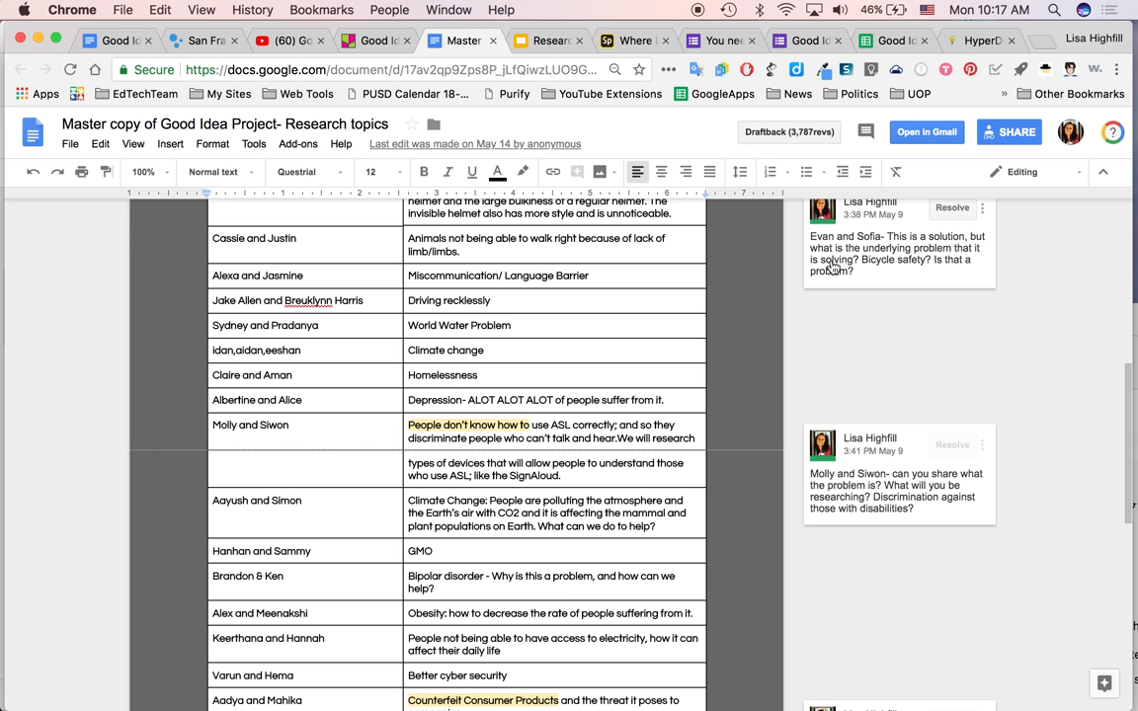
{"action": "mouse_move", "coordinate": [893, 276]}
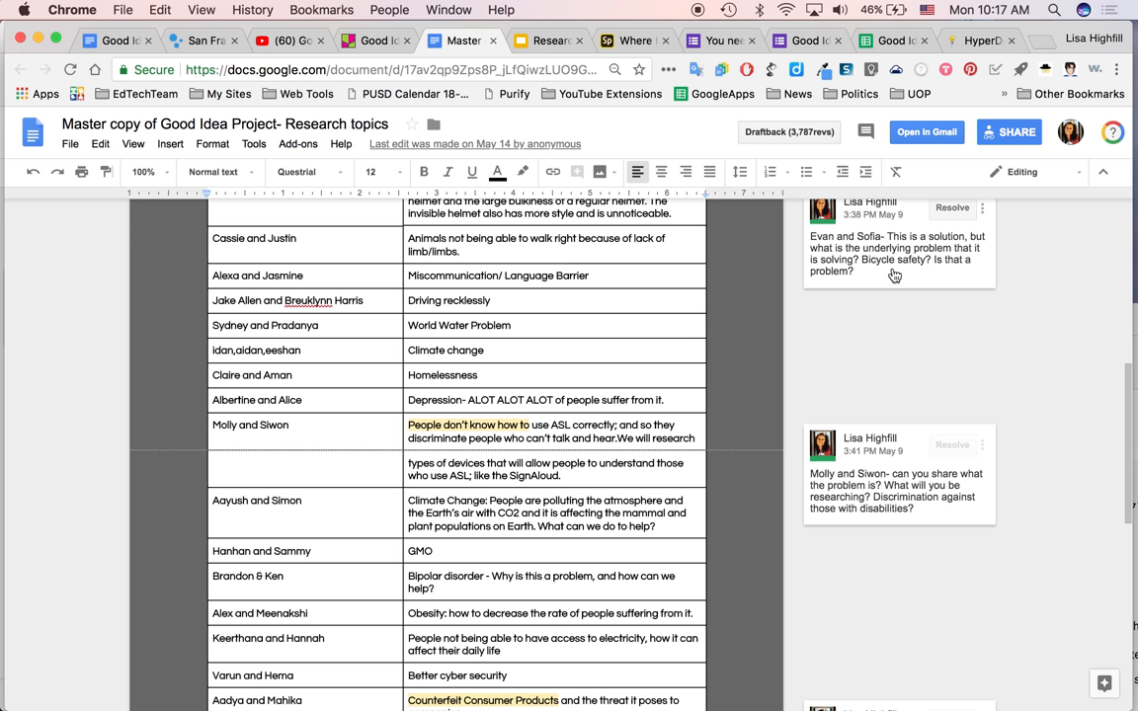
{"action": "left_click", "coordinate": [880, 316]}
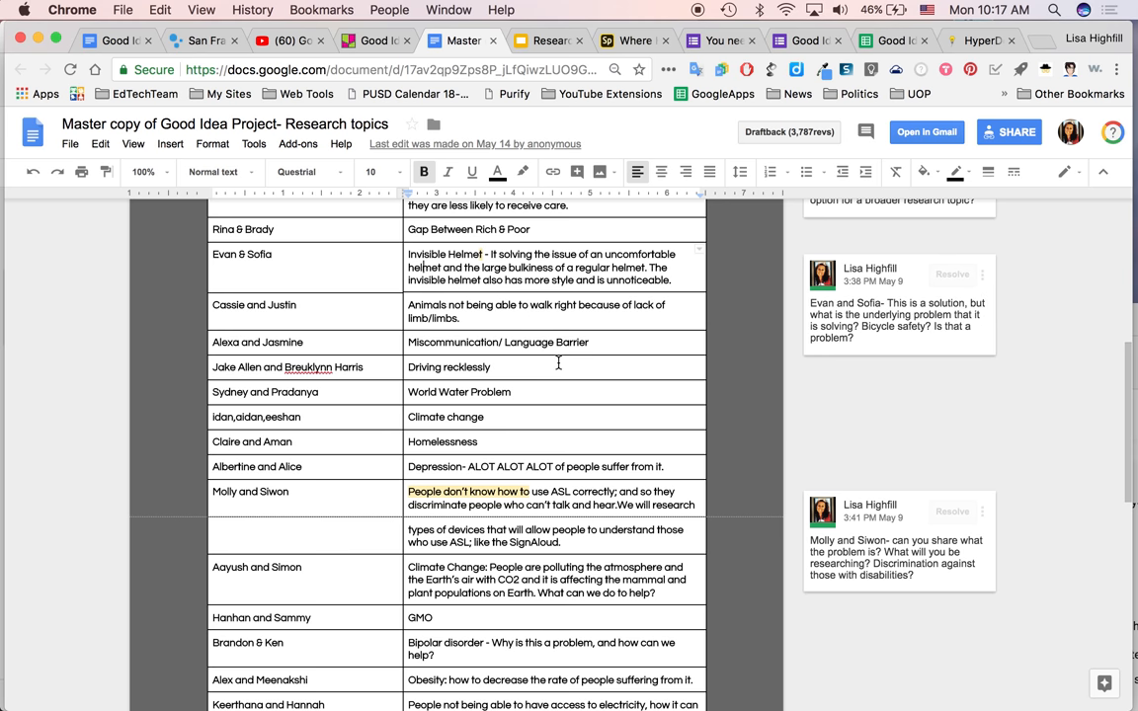
{"action": "scroll", "scroll_direction": "down", "scroll_amount": 3}
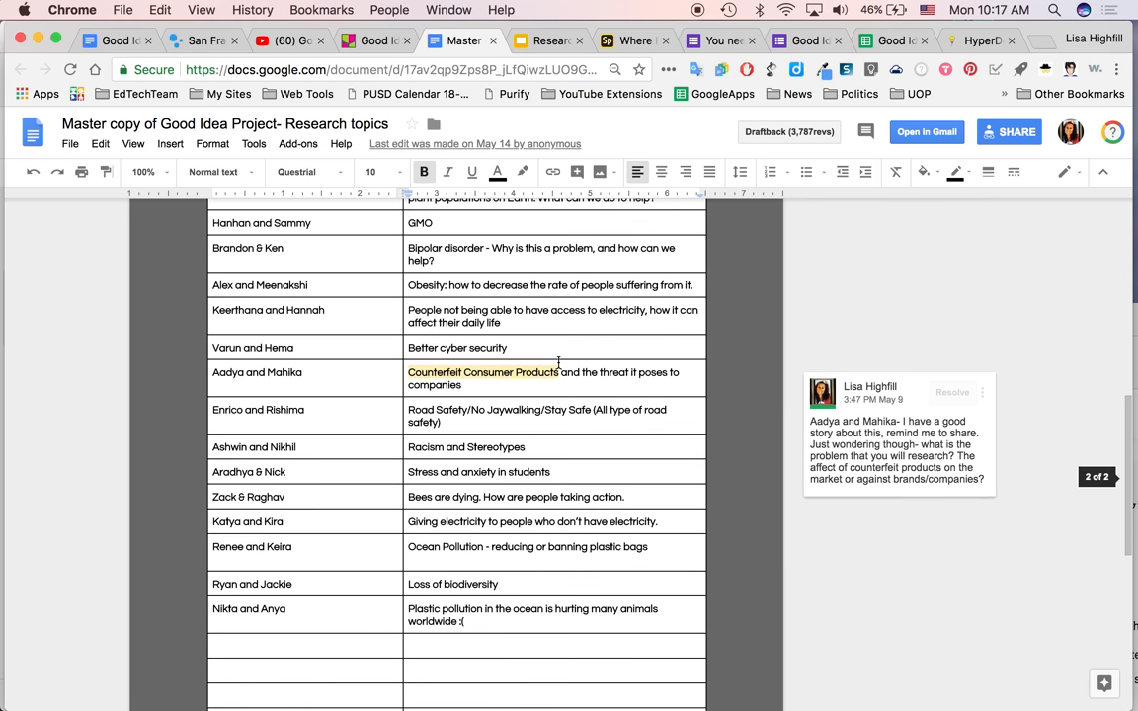
{"action": "scroll", "scroll_direction": "down", "scroll_amount": 3}
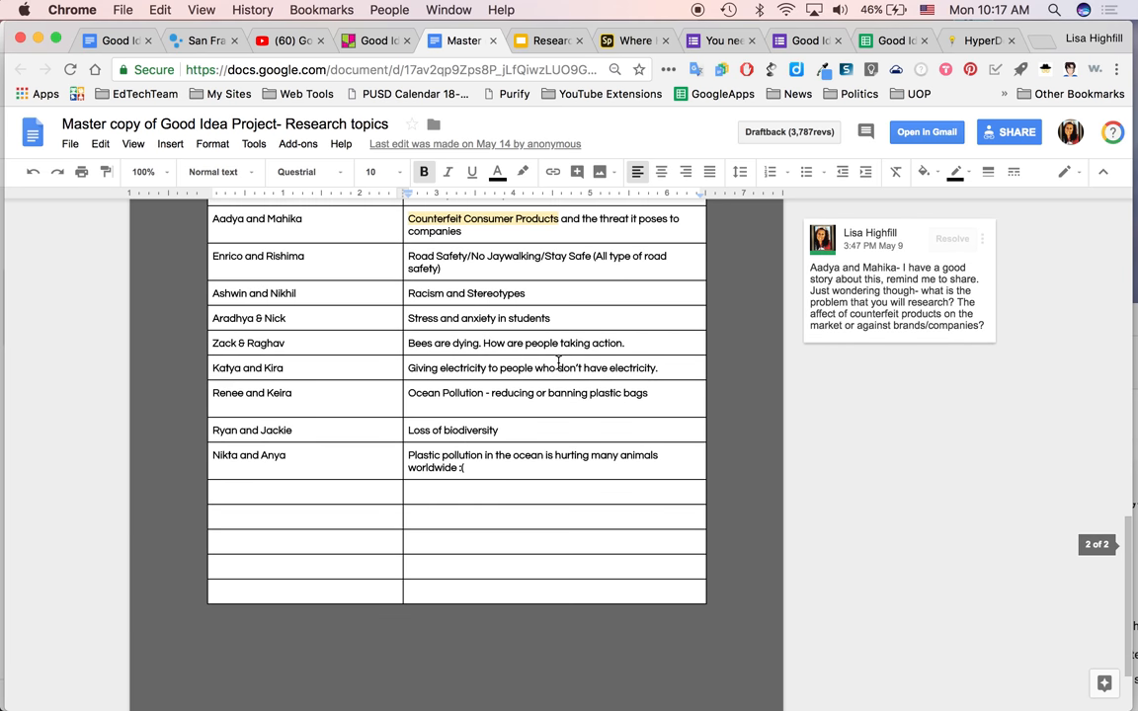
{"action": "scroll", "scroll_direction": "up", "scroll_amount": 3}
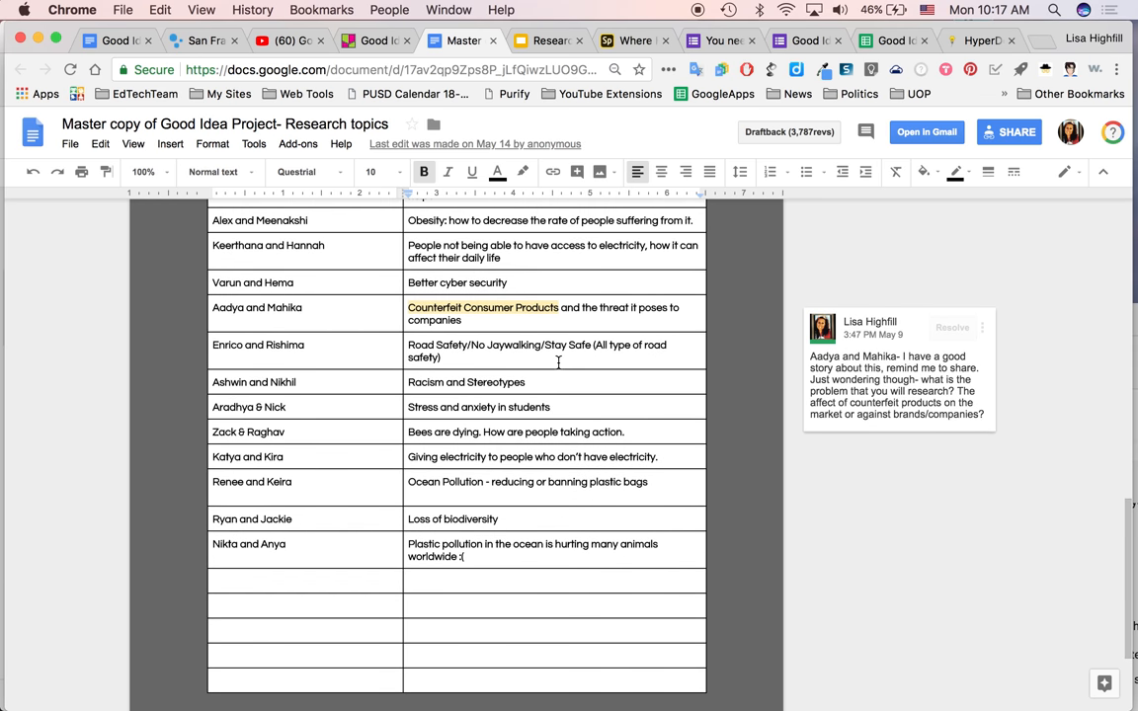
{"action": "scroll", "scroll_direction": "up", "scroll_amount": 3}
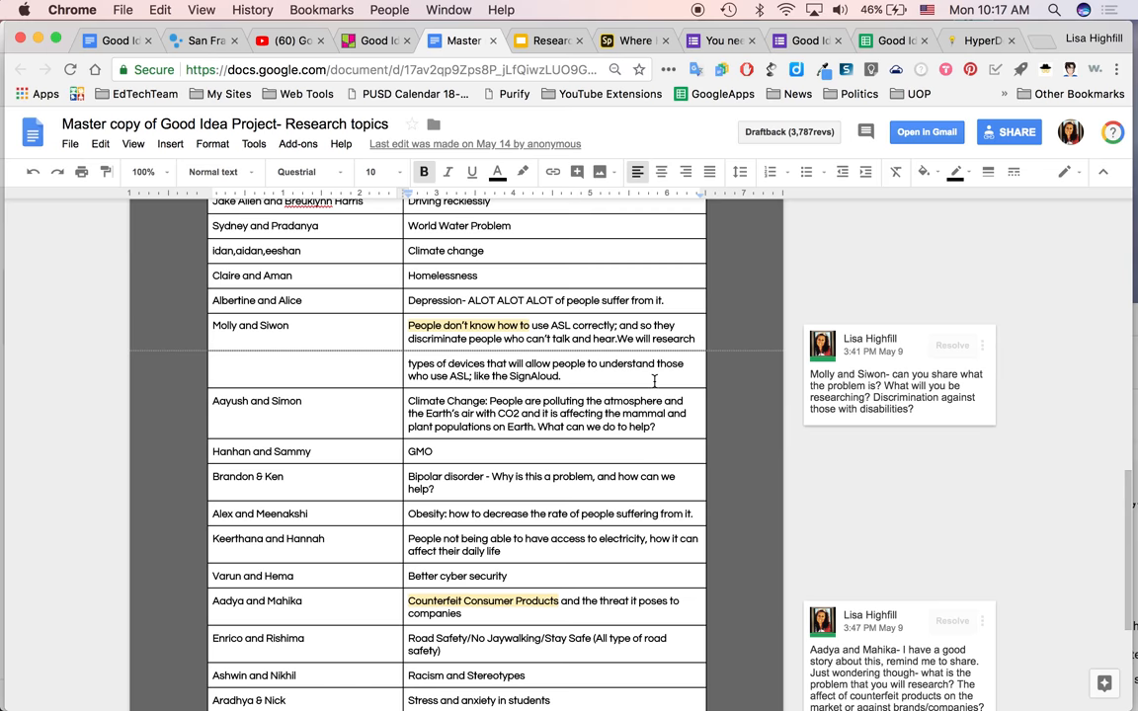
{"action": "scroll", "scroll_direction": "up", "scroll_amount": 3}
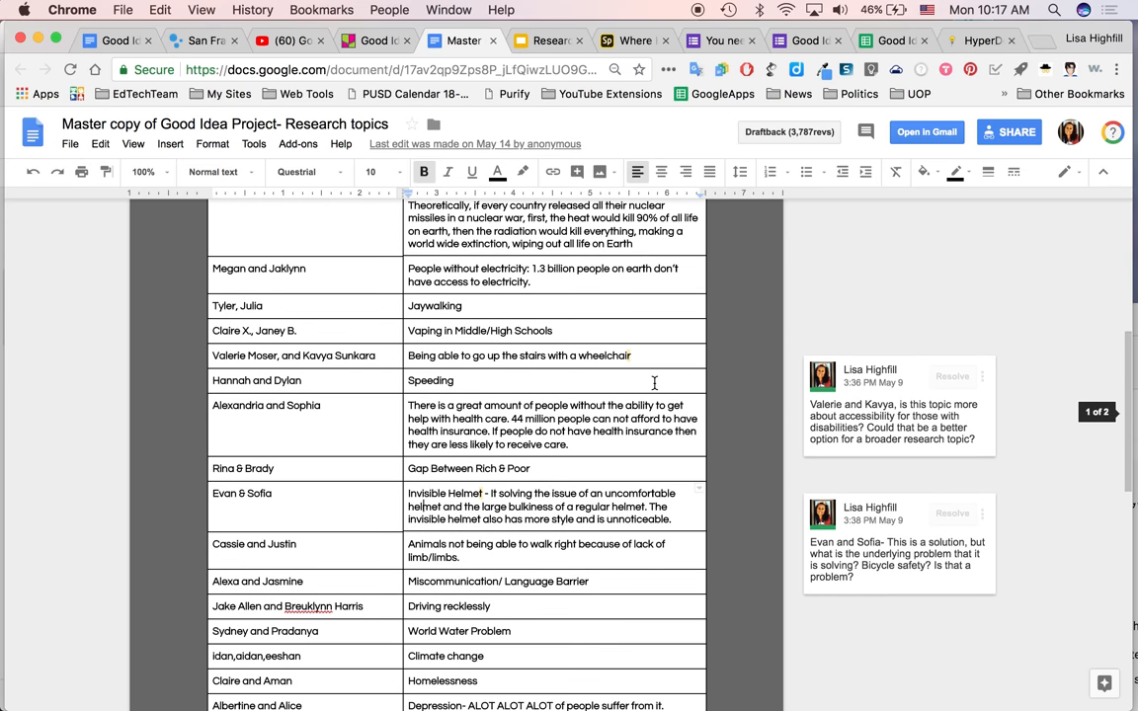
{"action": "scroll", "scroll_direction": "down", "scroll_amount": 3}
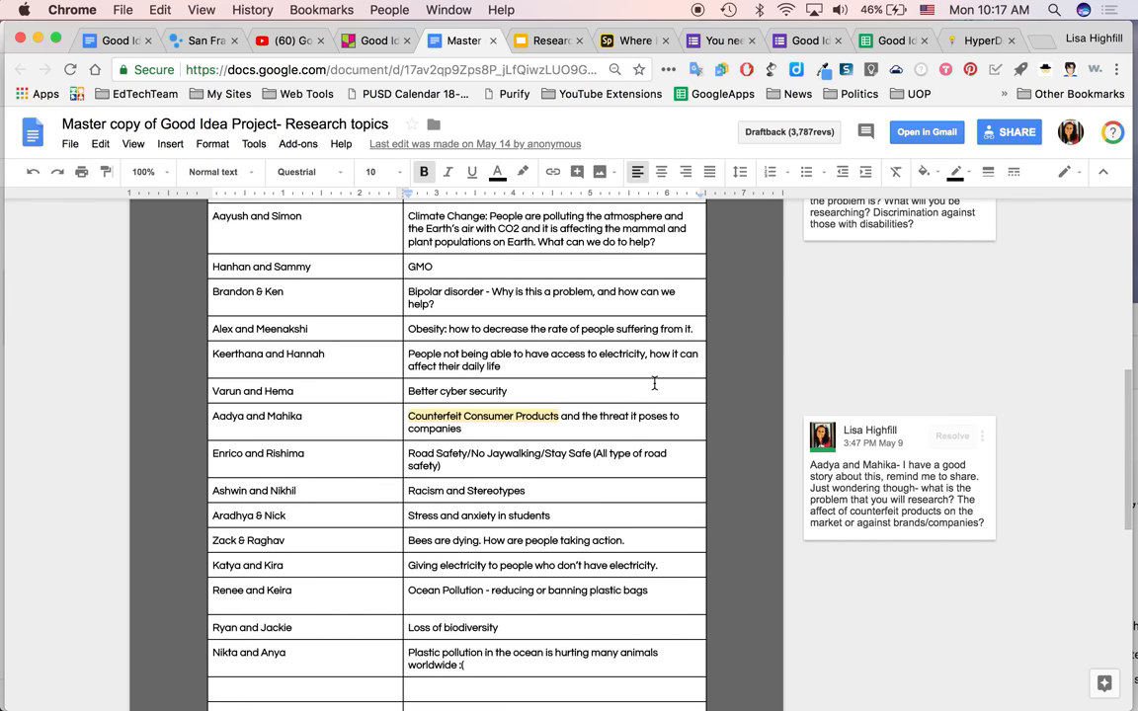
{"action": "scroll", "scroll_direction": "down", "scroll_amount": 3}
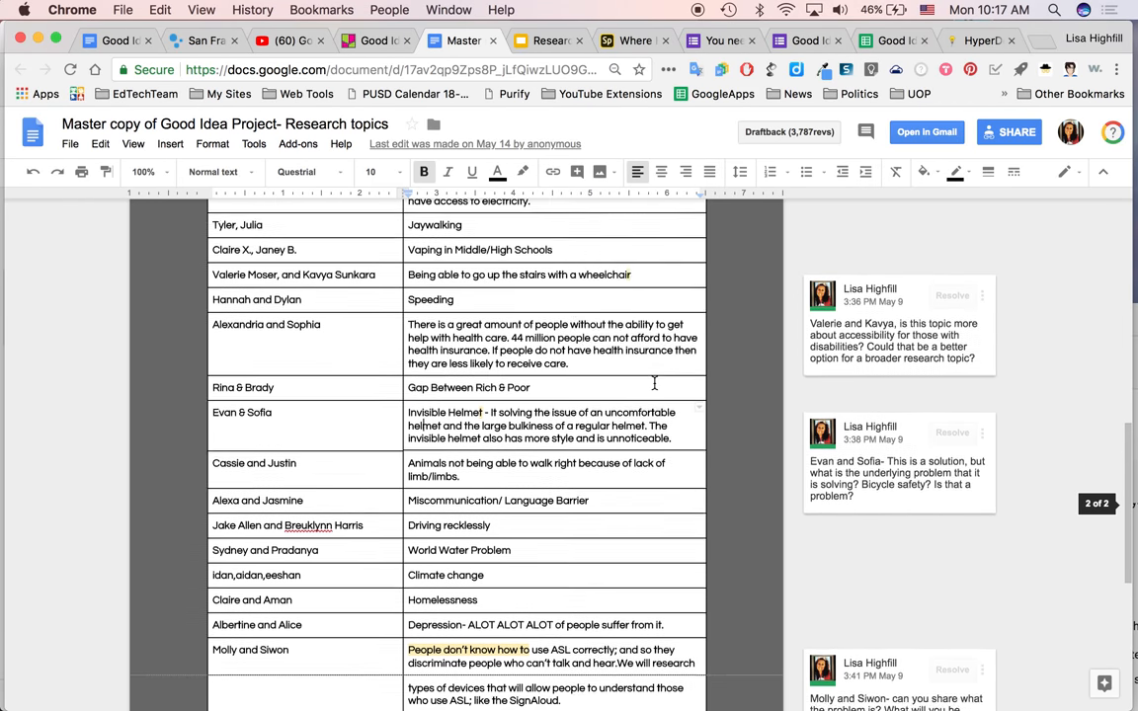
{"action": "scroll", "scroll_direction": "up", "scroll_amount": 3}
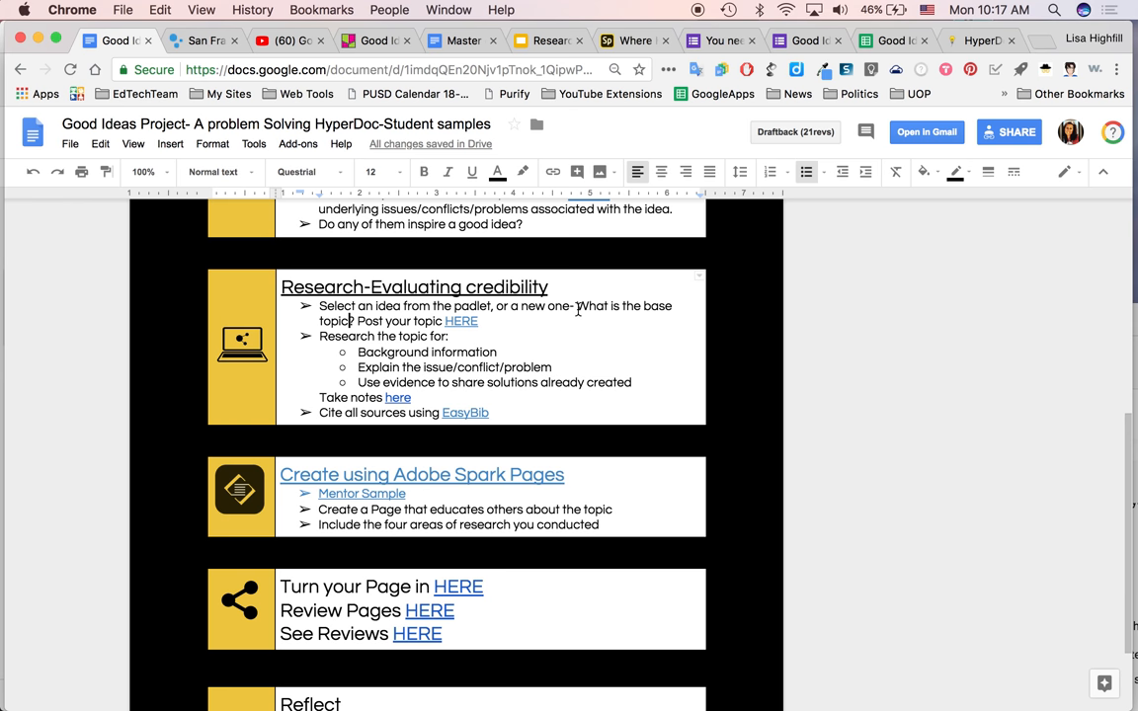
{"action": "mouse_move", "coordinate": [359, 321]}
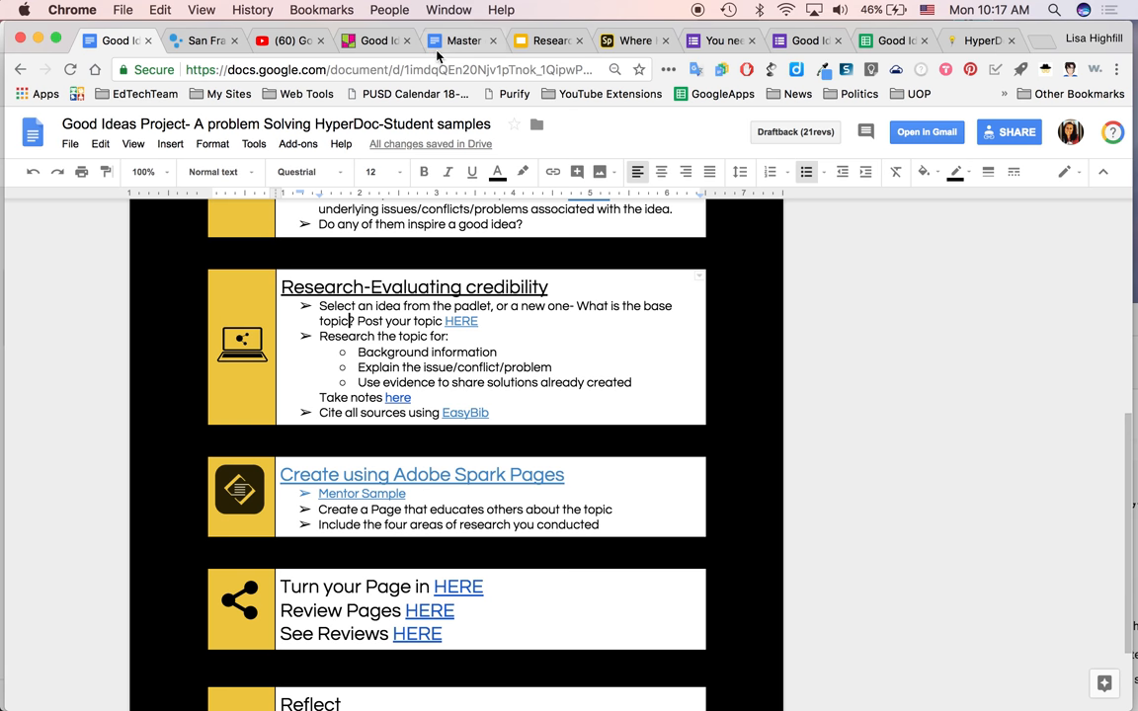
- Browse the Research topics master copy down to later groups' topics and teacher comments, then back to the top
{"action": "left_click", "coordinate": [463, 39]}
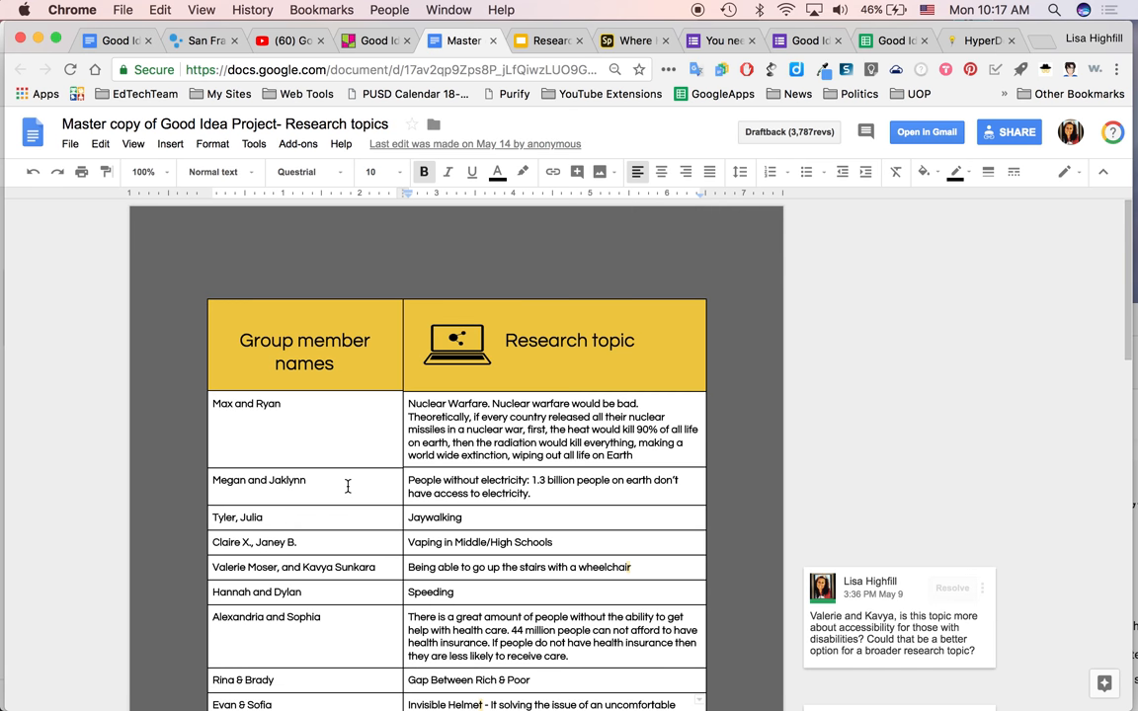
{"action": "scroll", "scroll_direction": "down", "scroll_amount": 3}
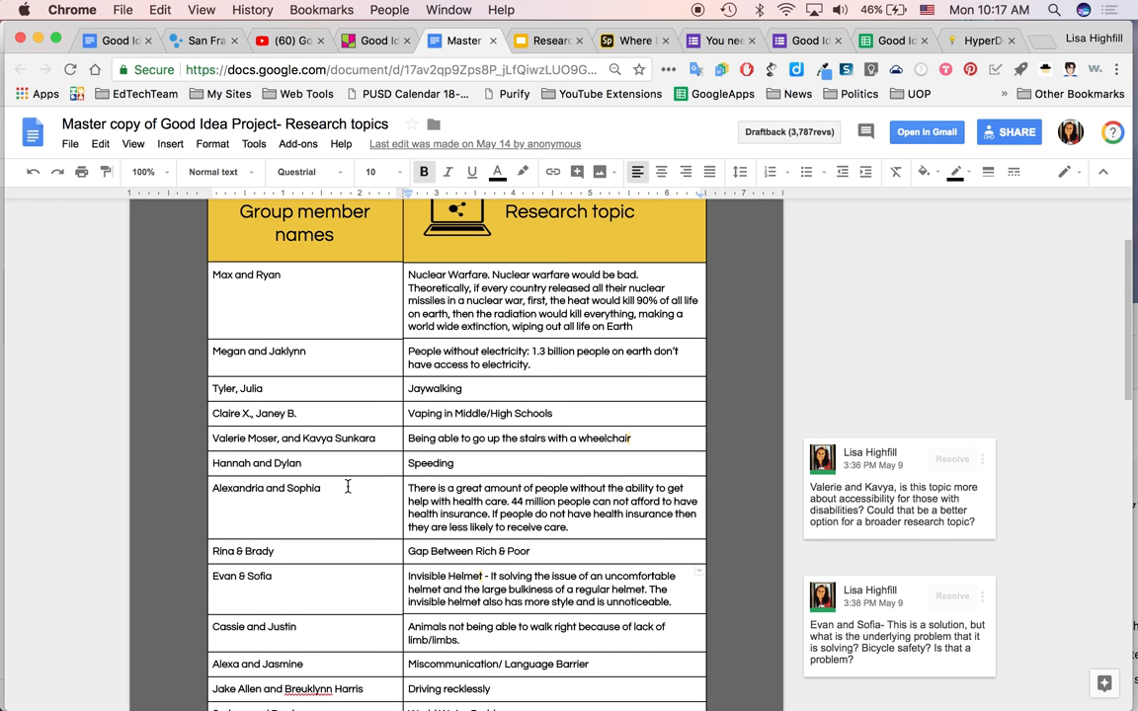
{"action": "scroll", "scroll_direction": "down", "scroll_amount": 3}
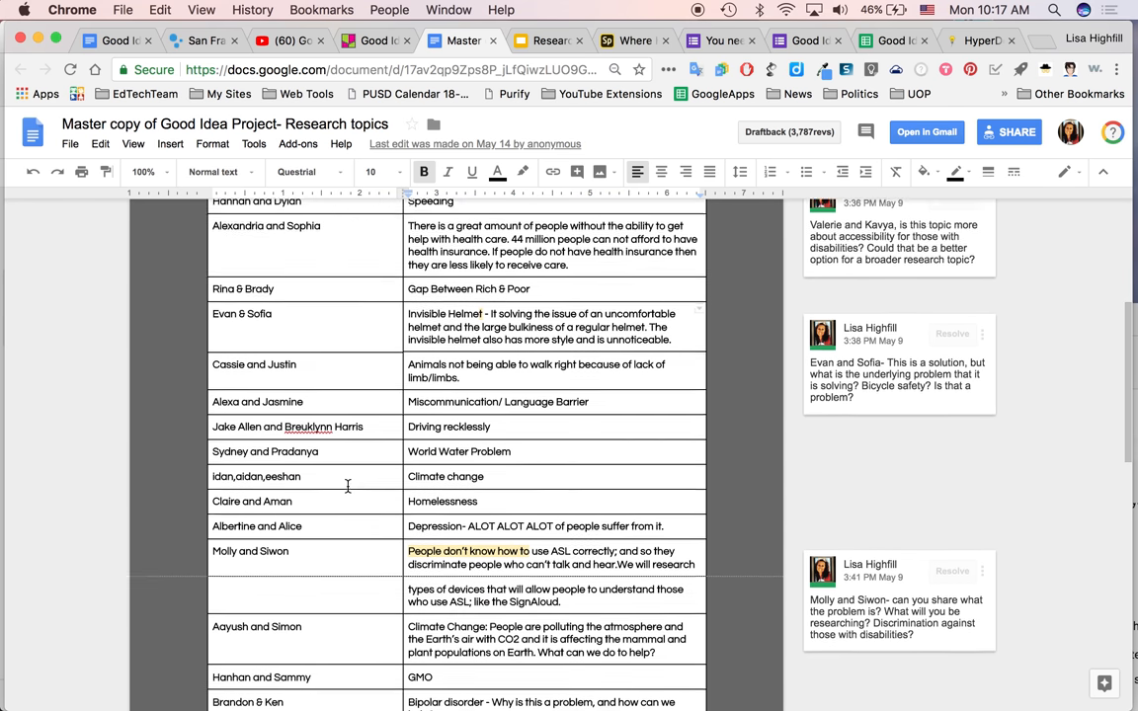
{"action": "scroll", "scroll_direction": "down", "scroll_amount": 3}
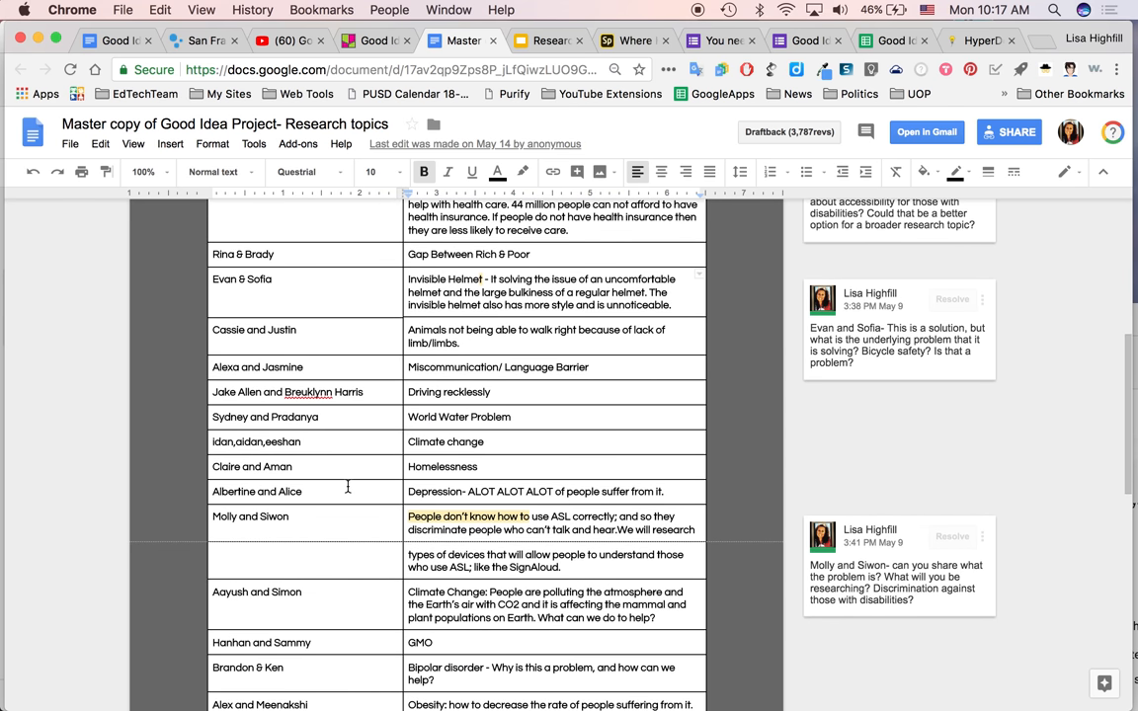
{"action": "scroll", "scroll_direction": "down", "scroll_amount": 3}
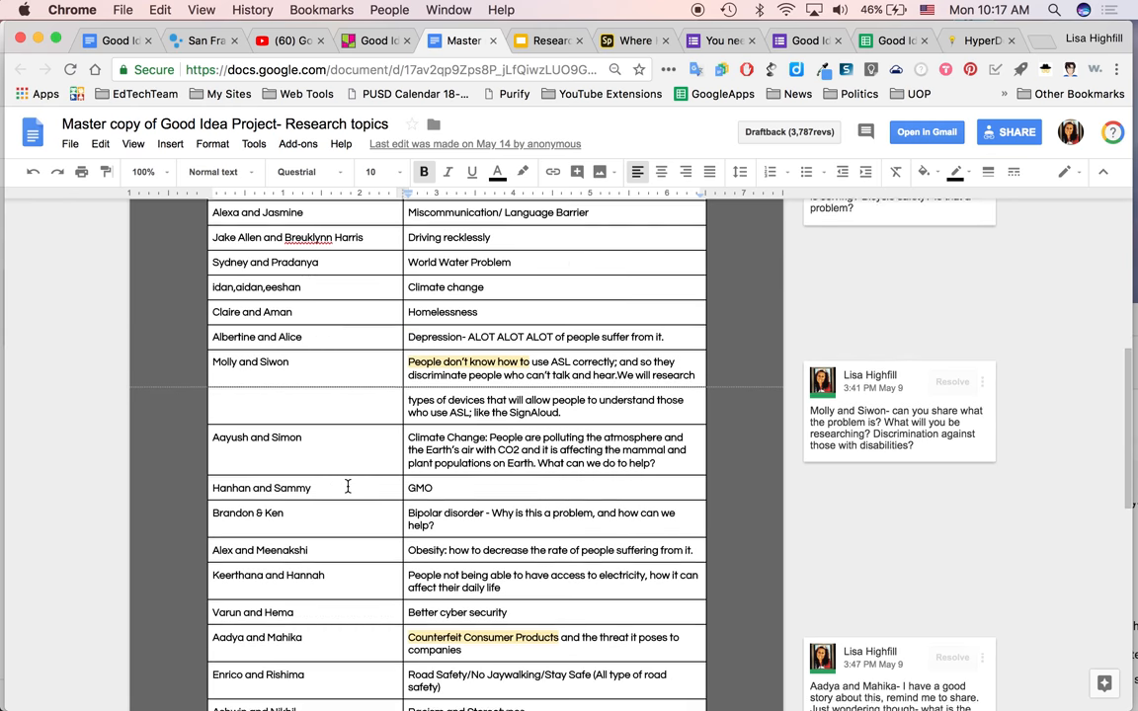
{"action": "scroll", "scroll_direction": "down", "scroll_amount": 3}
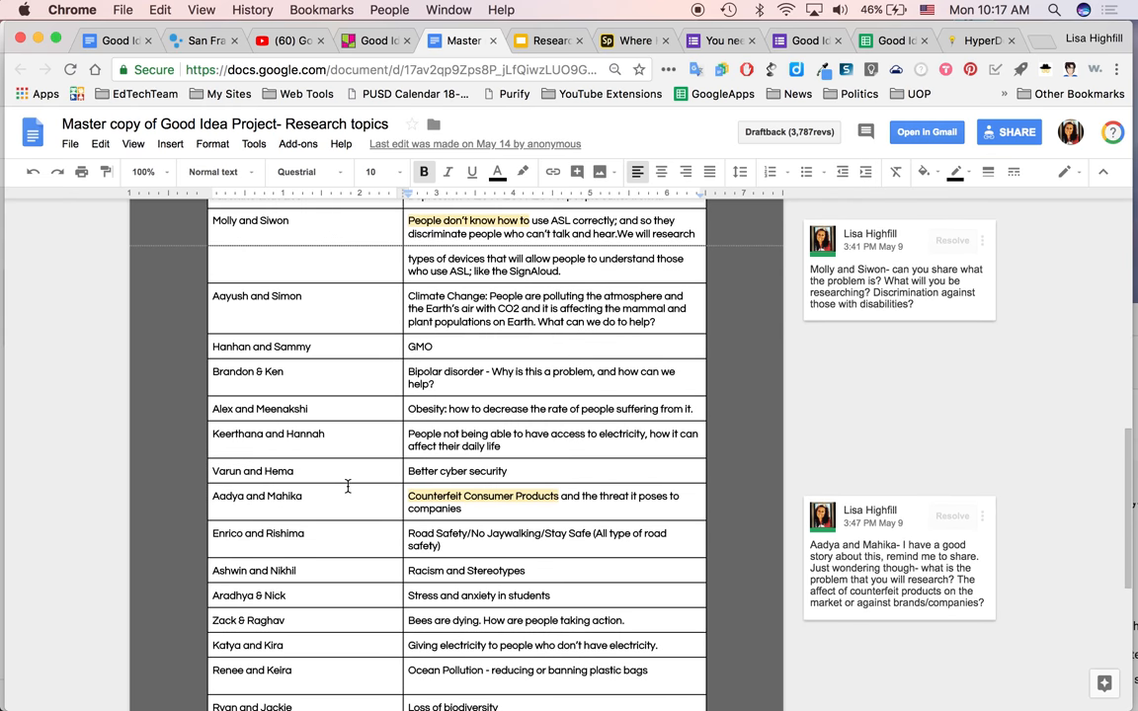
{"action": "scroll", "scroll_direction": "up", "scroll_amount": 3}
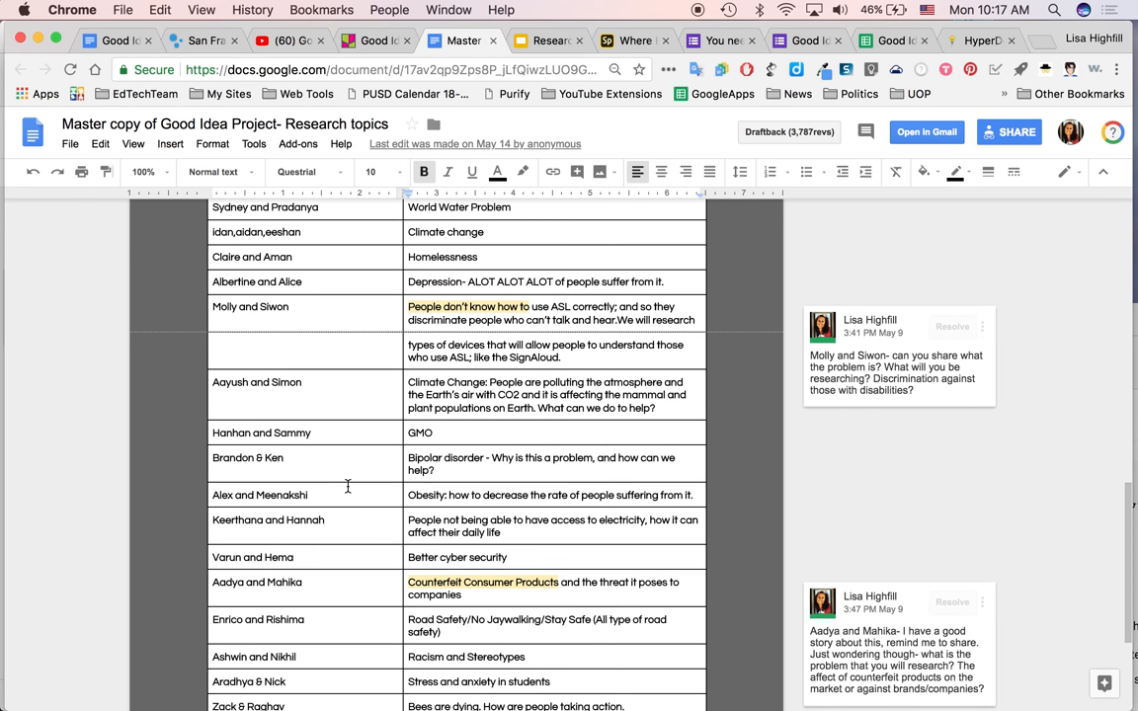
{"action": "scroll", "scroll_direction": "up", "scroll_amount": 3}
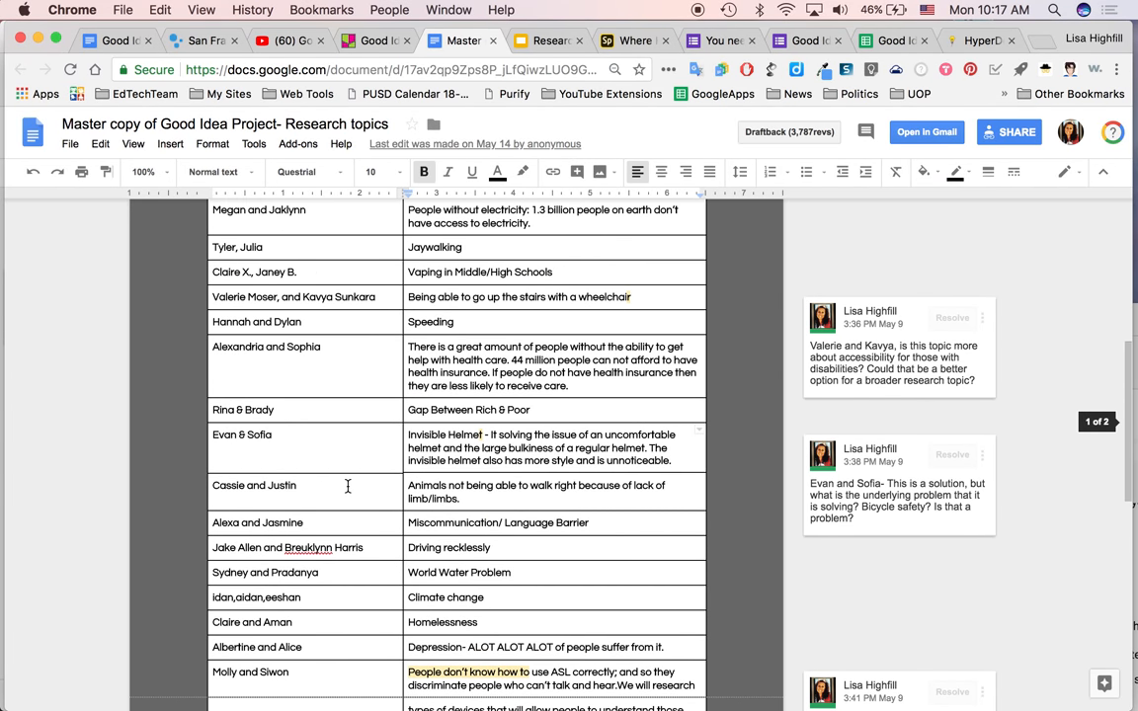
{"action": "scroll", "scroll_direction": "up", "scroll_amount": 3}
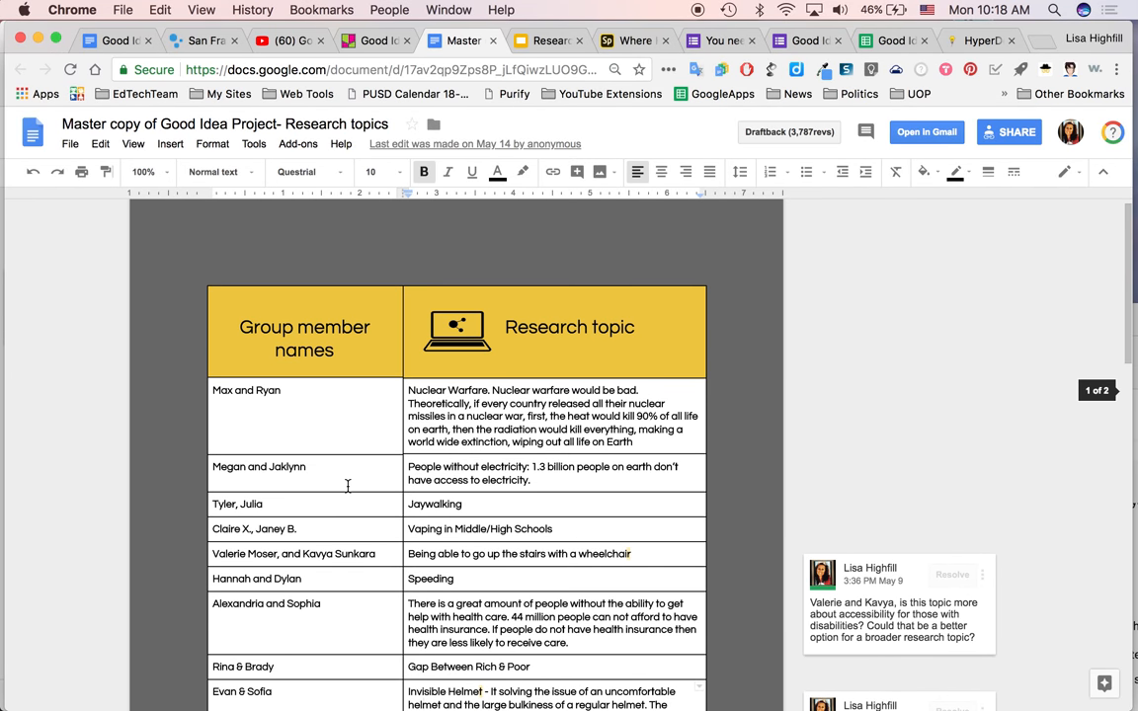
{"action": "mouse_move", "coordinate": [506, 326]}
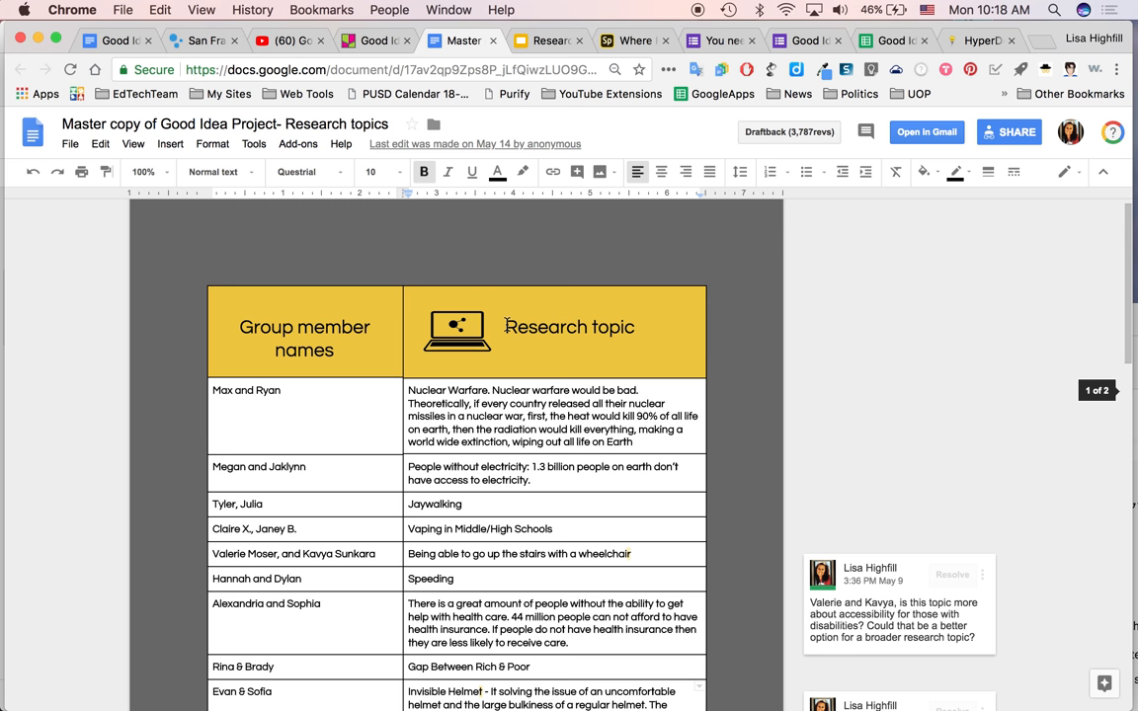
{"action": "mouse_move", "coordinate": [569, 356]}
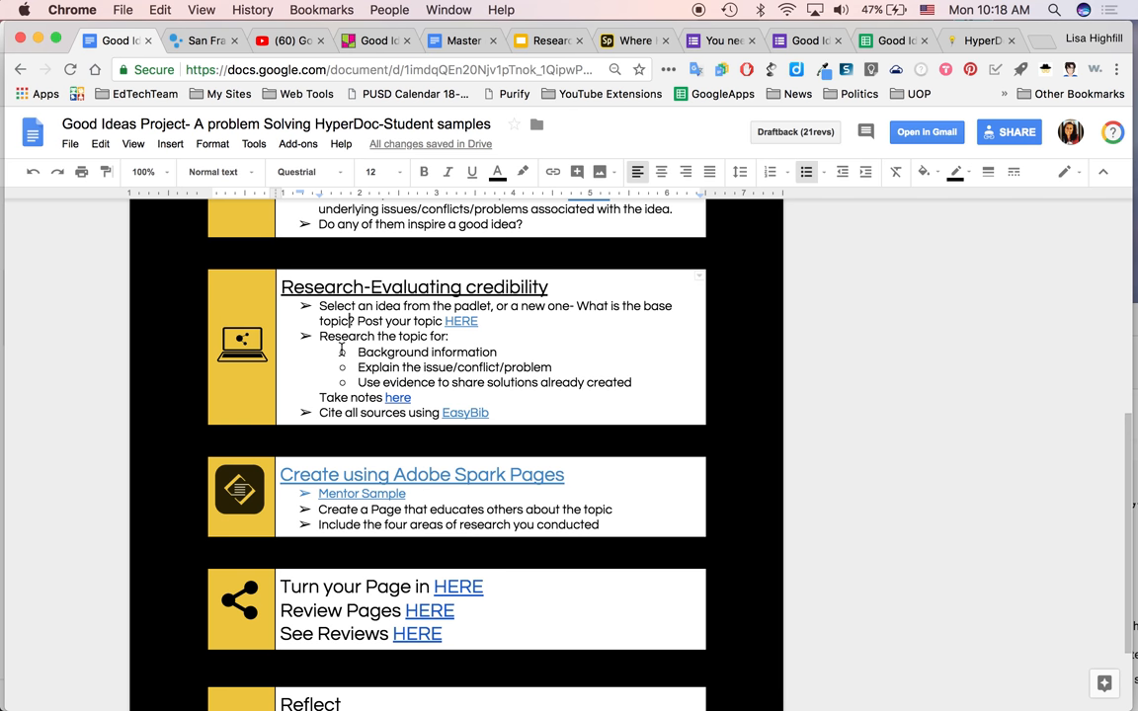
{"action": "mouse_move", "coordinate": [447, 361]}
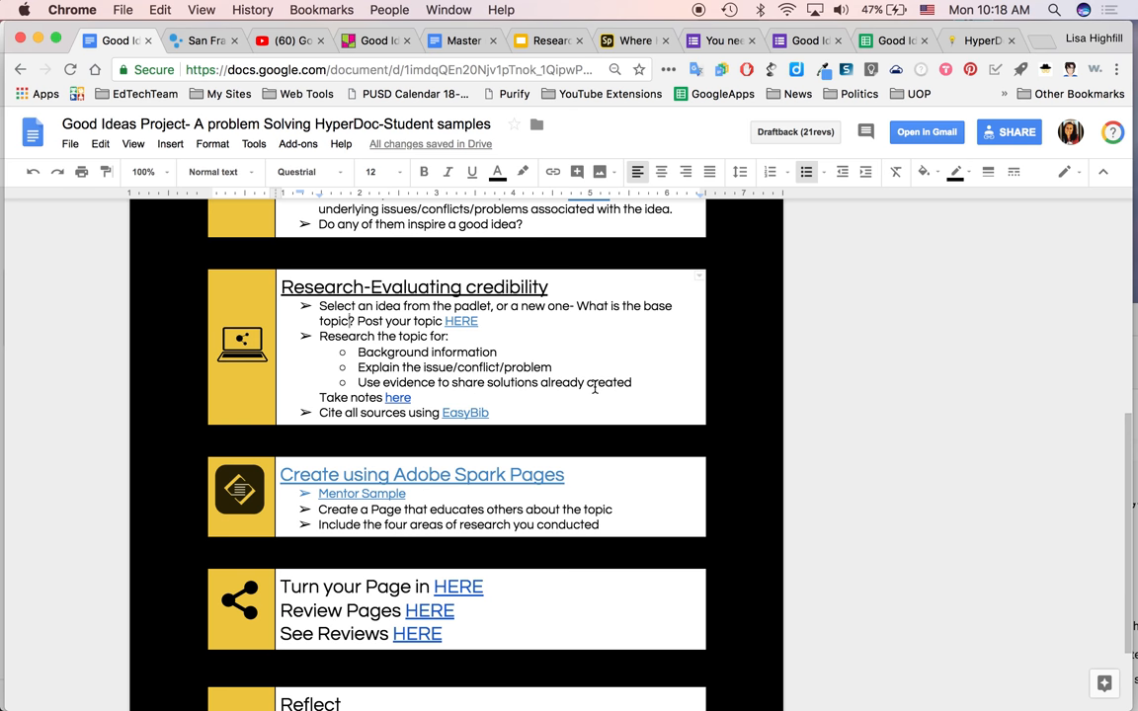
{"action": "mouse_move", "coordinate": [362, 348]}
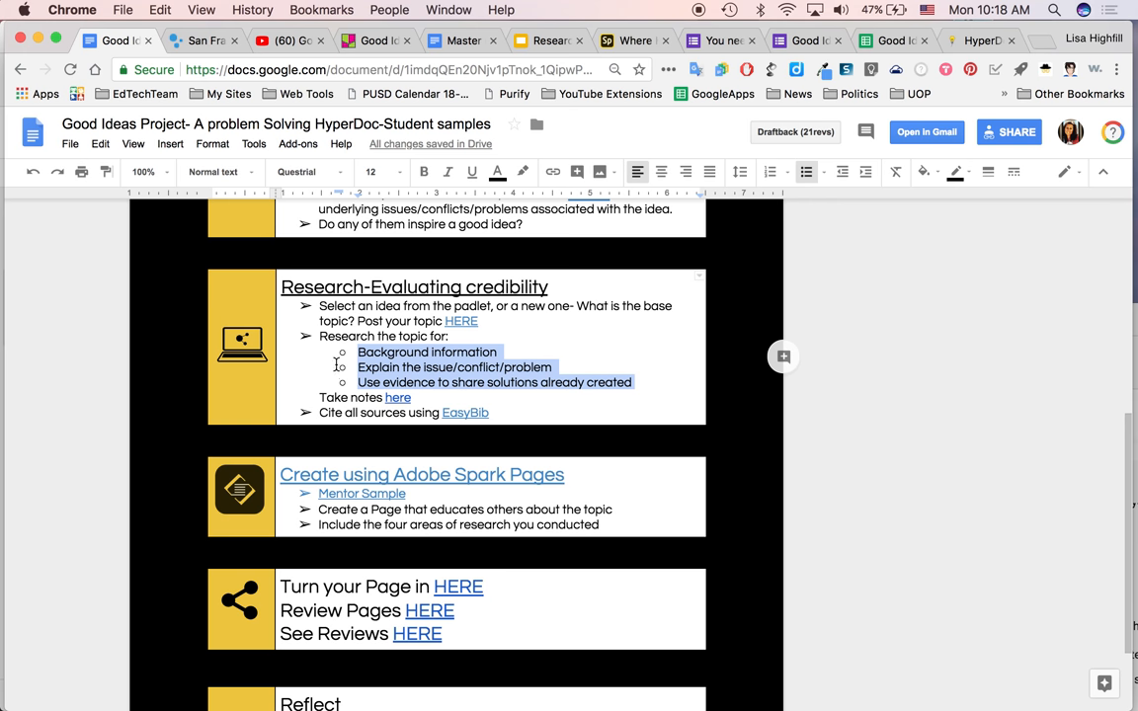
- Clear the selection of the research sub-points and scroll up to the Research-Evaluating credibility section
{"action": "left_click", "coordinate": [321, 336]}
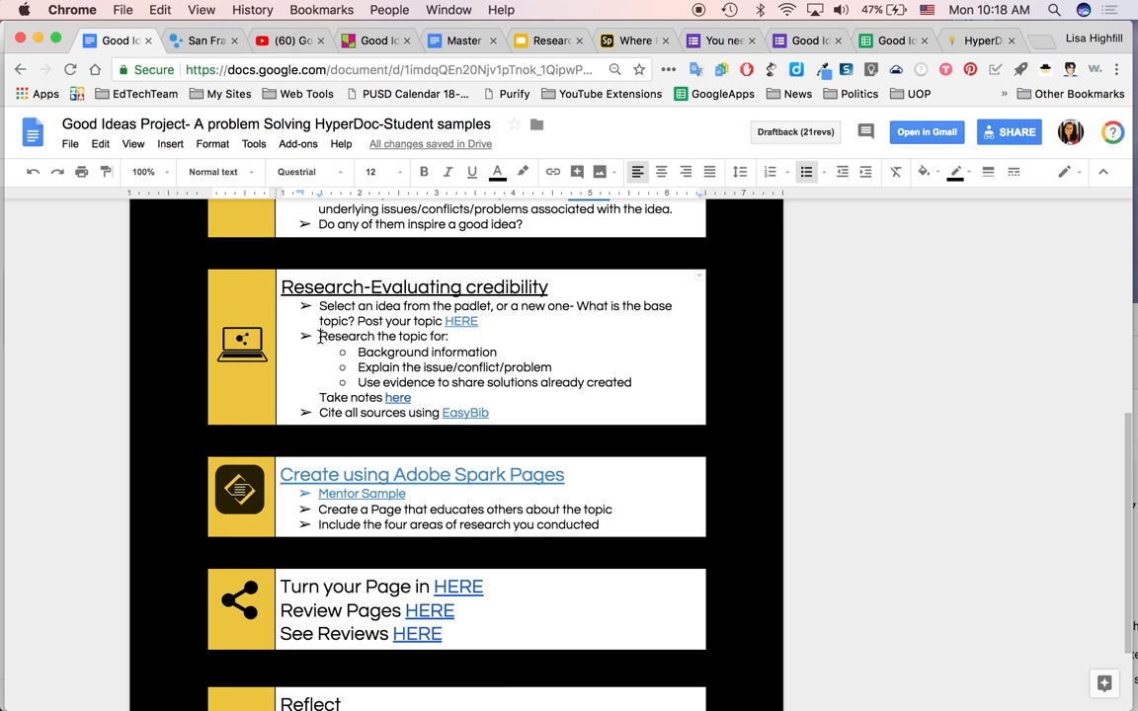
{"action": "mouse_move", "coordinate": [350, 352]}
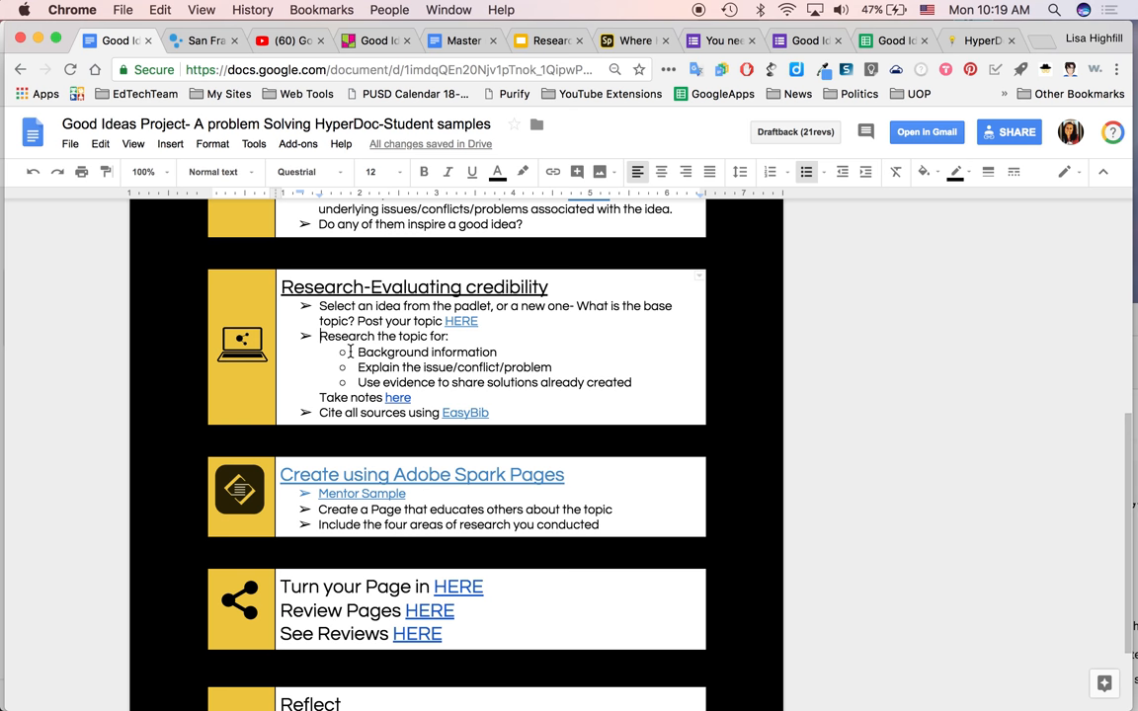
{"action": "mouse_move", "coordinate": [451, 340]}
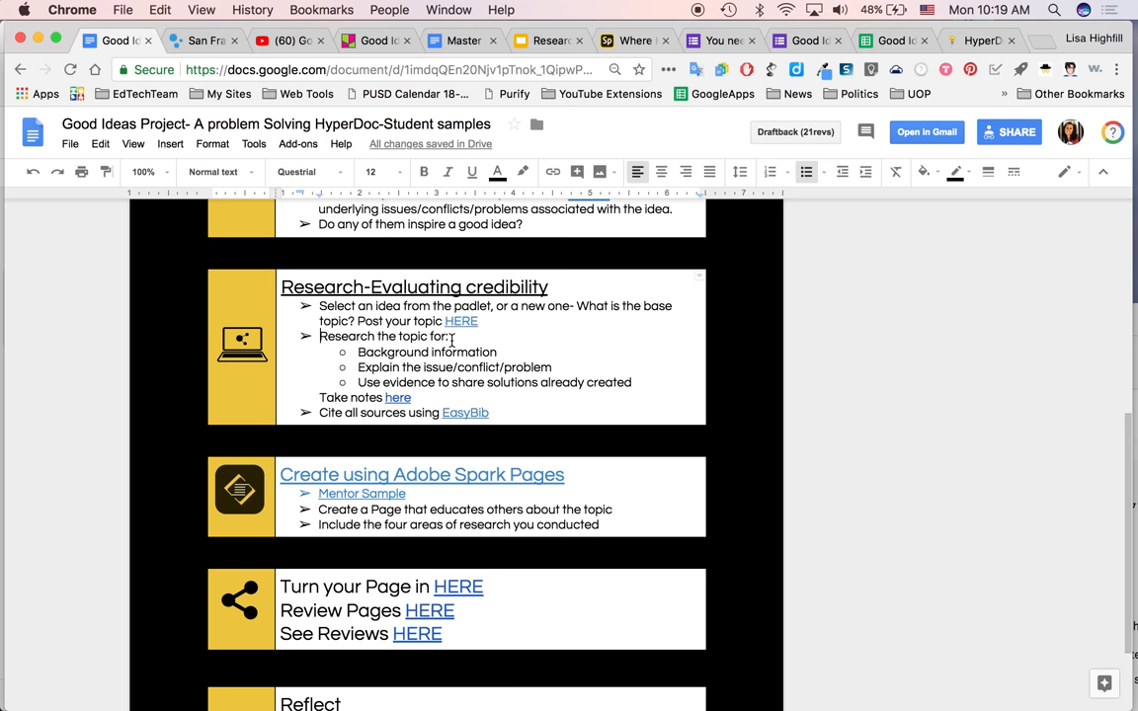
{"action": "scroll", "scroll_direction": "up", "scroll_amount": 3}
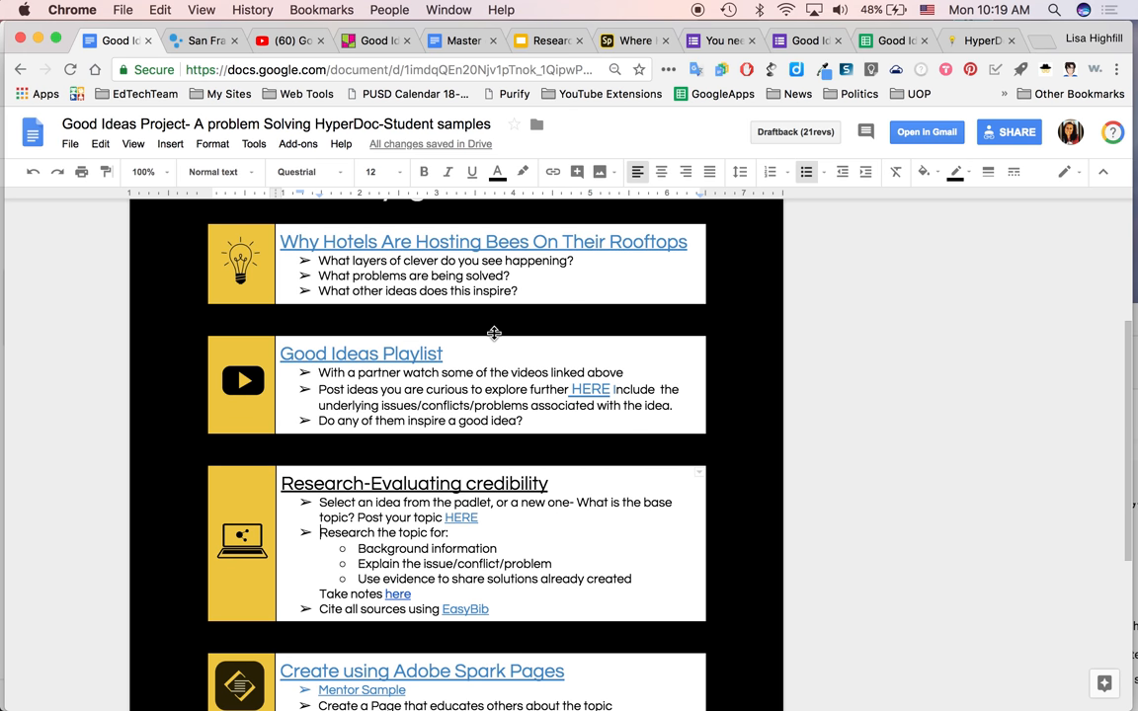
{"action": "scroll", "scroll_direction": "down", "scroll_amount": 3}
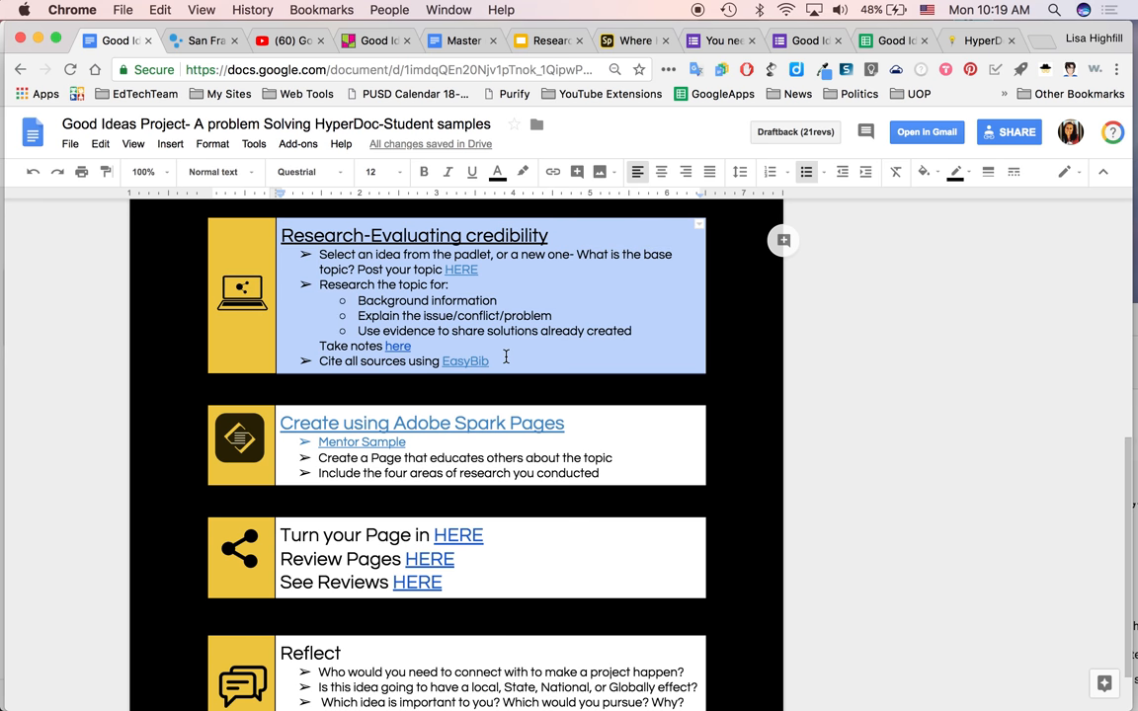
- Follow the 'here' take-notes link to open the Research dump--good ideas slides
{"action": "left_click", "coordinate": [466, 360]}
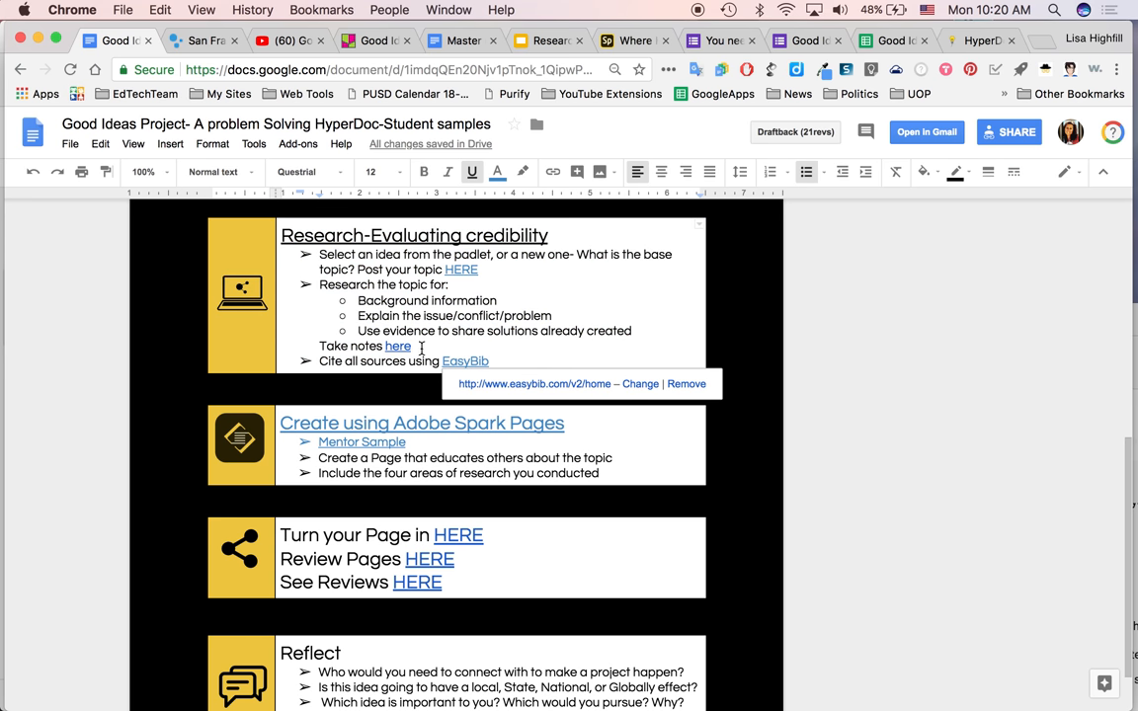
{"action": "mouse_move", "coordinate": [396, 347]}
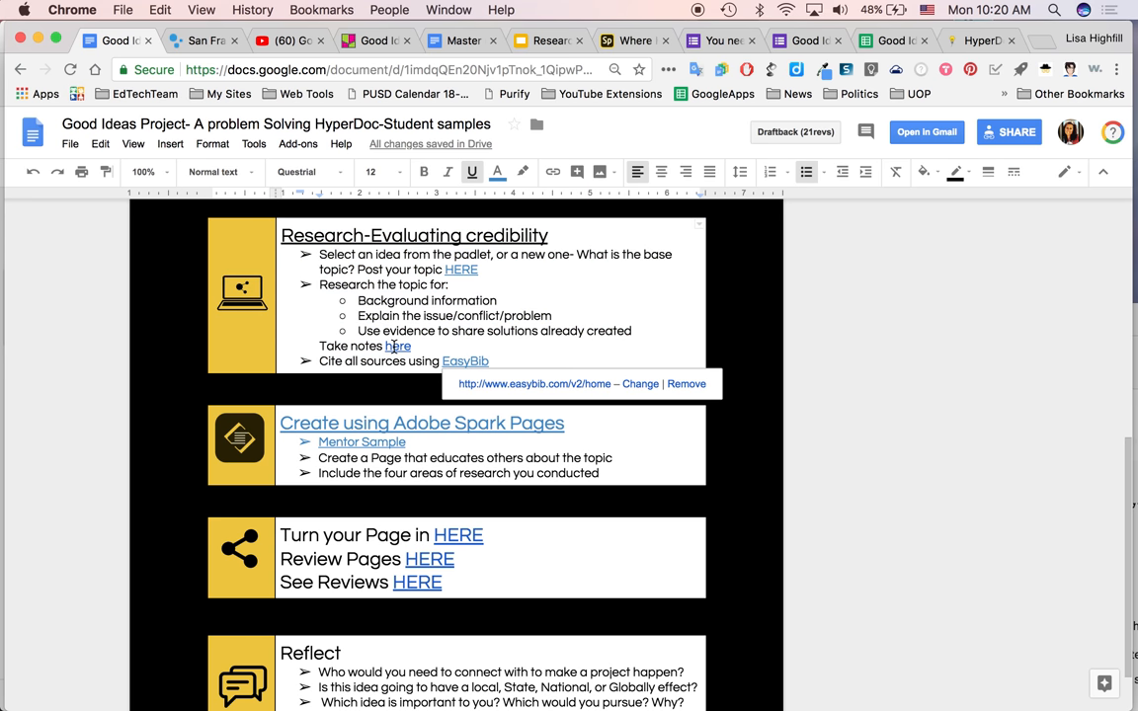
{"action": "left_click", "coordinate": [549, 39]}
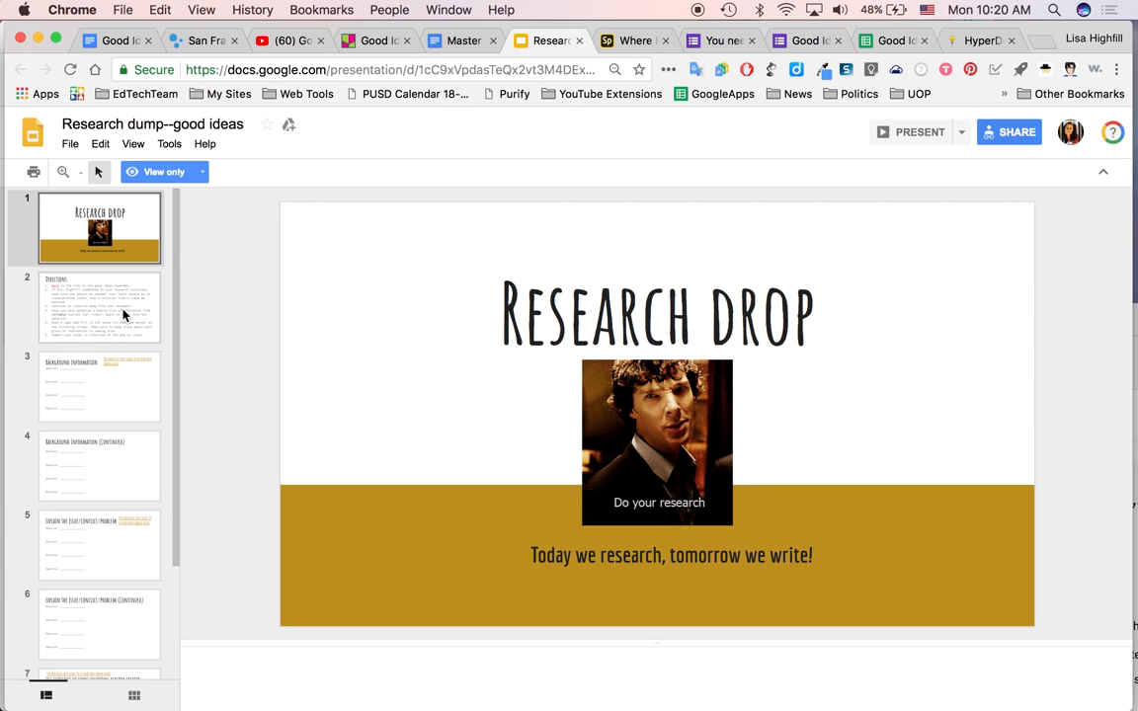
- Page through the Directions, Background Information and evidence slides, return to the title slide, then go back to the HyperDoc
{"action": "left_click", "coordinate": [99, 308]}
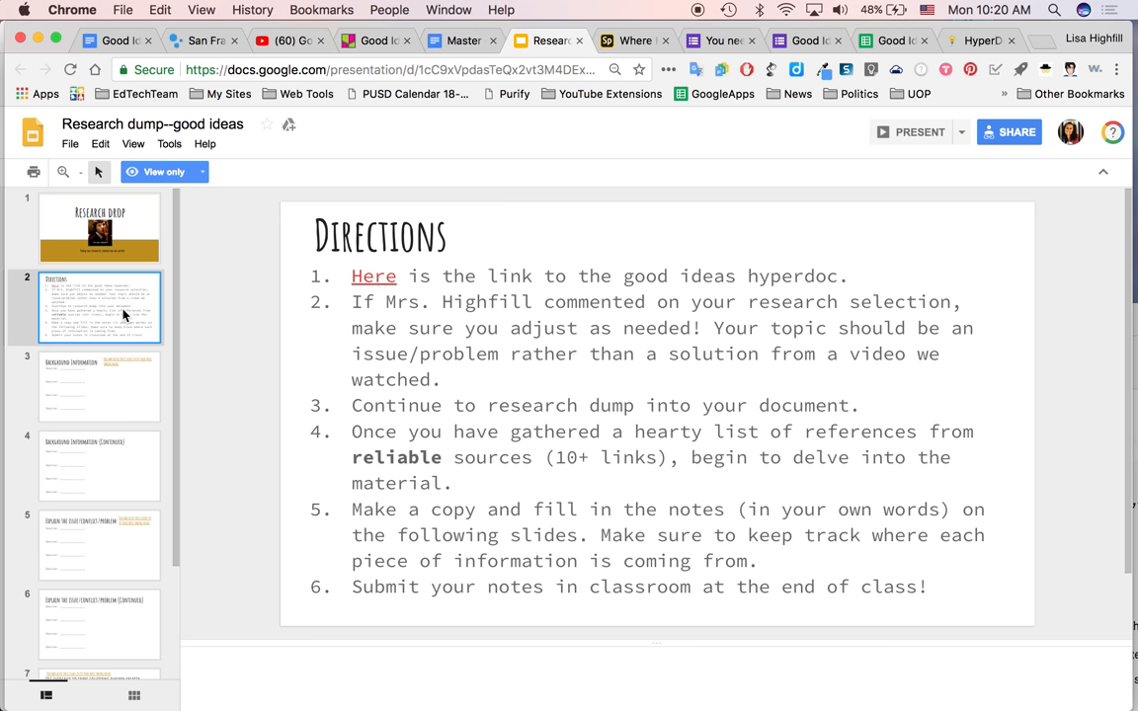
{"action": "left_click", "coordinate": [99, 385]}
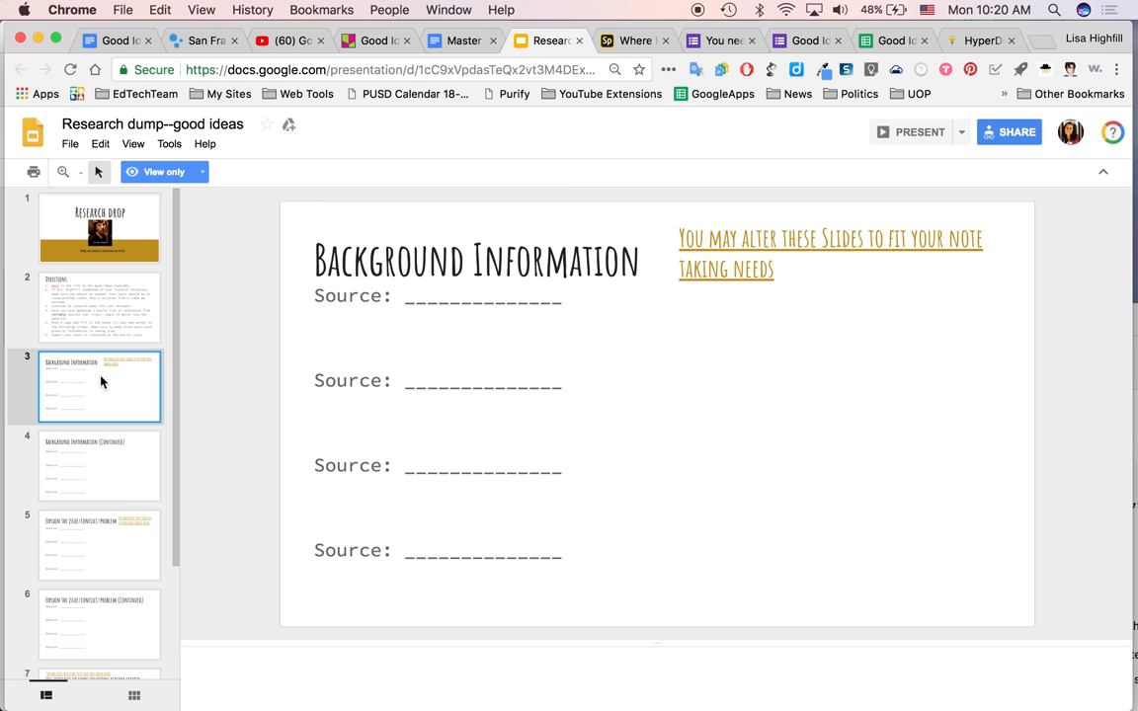
{"action": "left_click", "coordinate": [99, 622]}
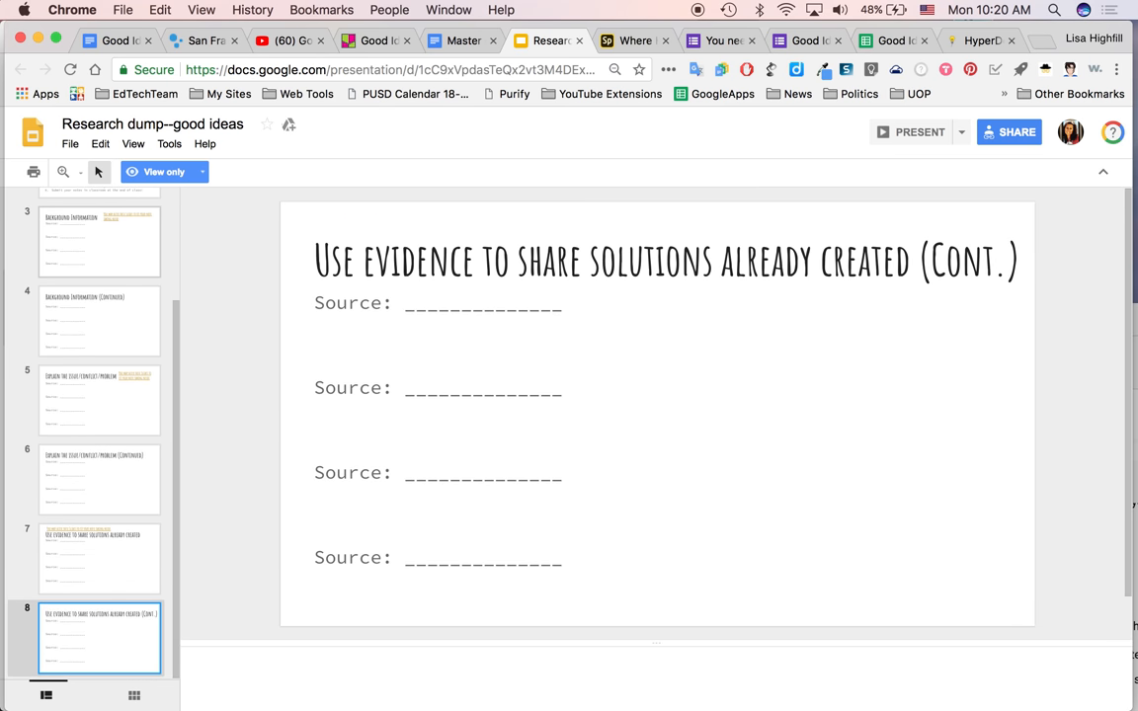
{"action": "scroll", "scroll_direction": "up", "scroll_amount": 3}
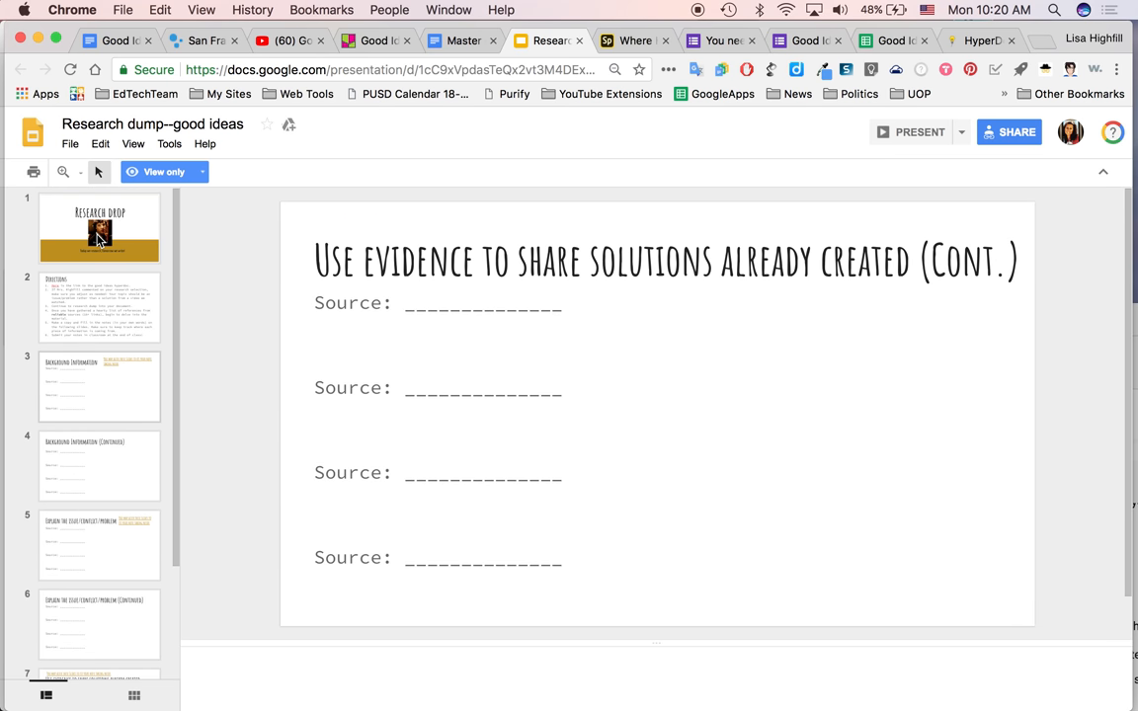
{"action": "mouse_move", "coordinate": [65, 235]}
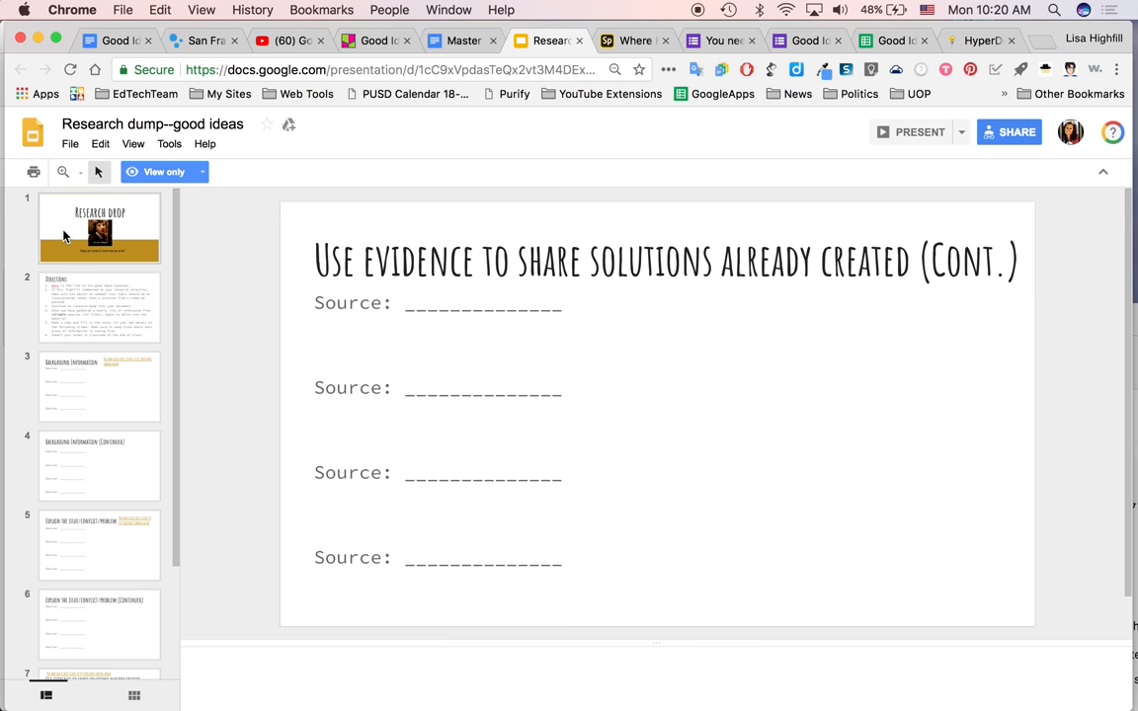
{"action": "left_click", "coordinate": [99, 230]}
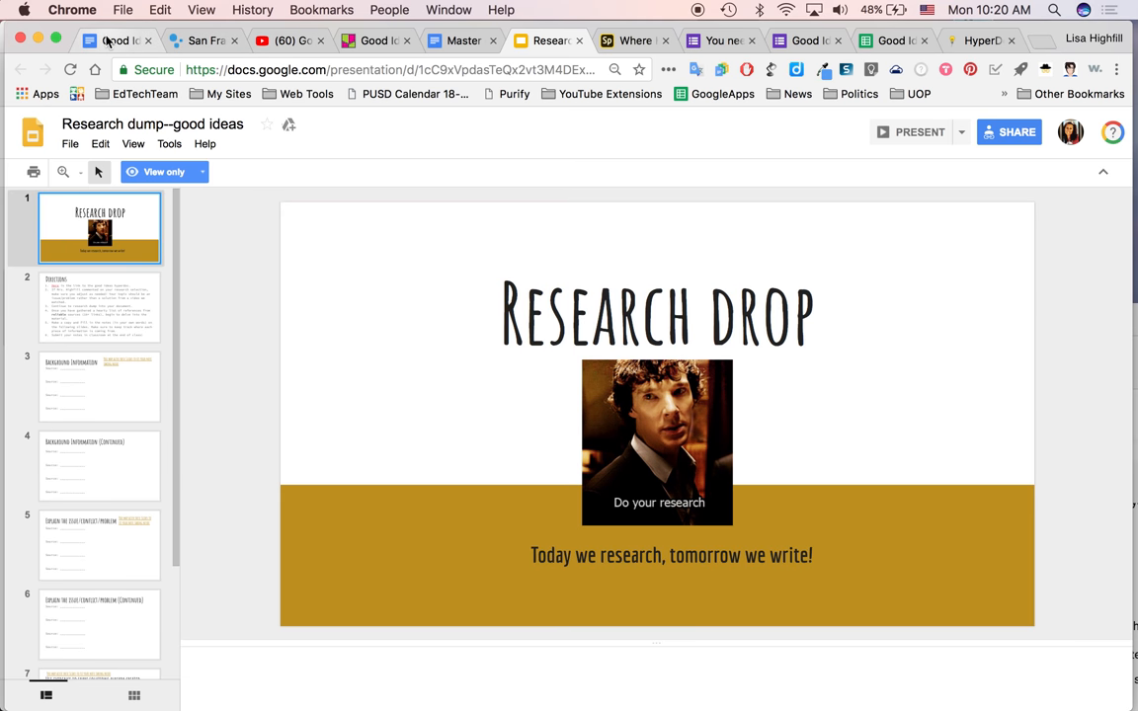
{"action": "left_click", "coordinate": [115, 39]}
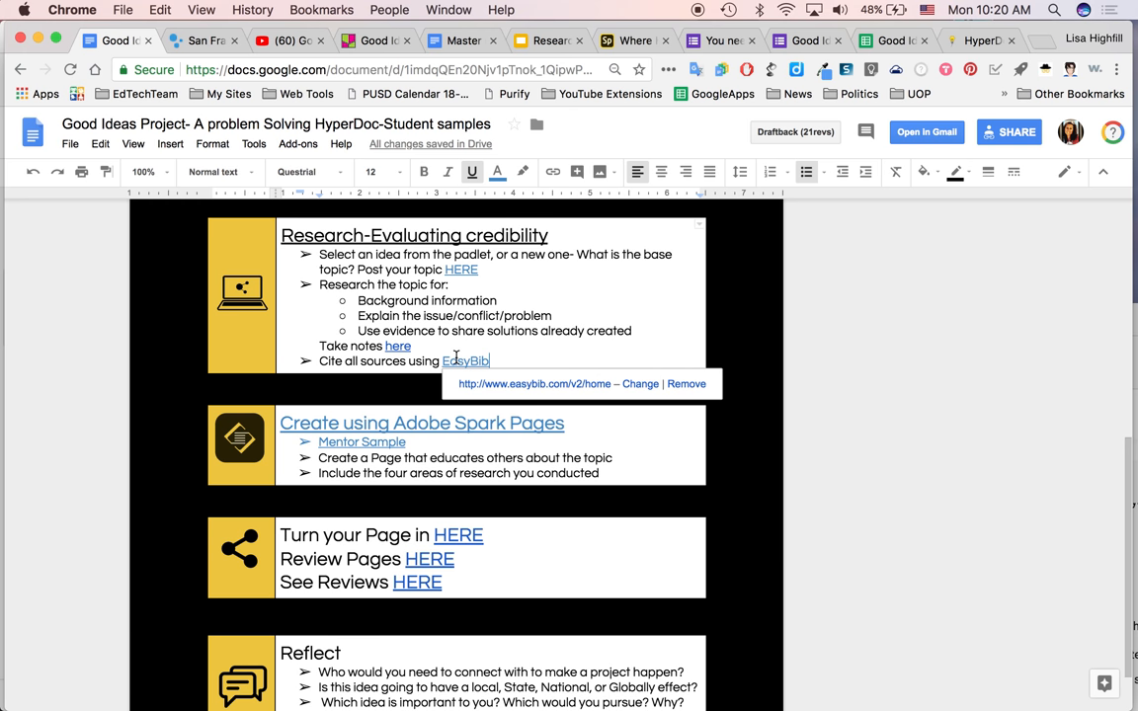
{"action": "mouse_move", "coordinate": [478, 352]}
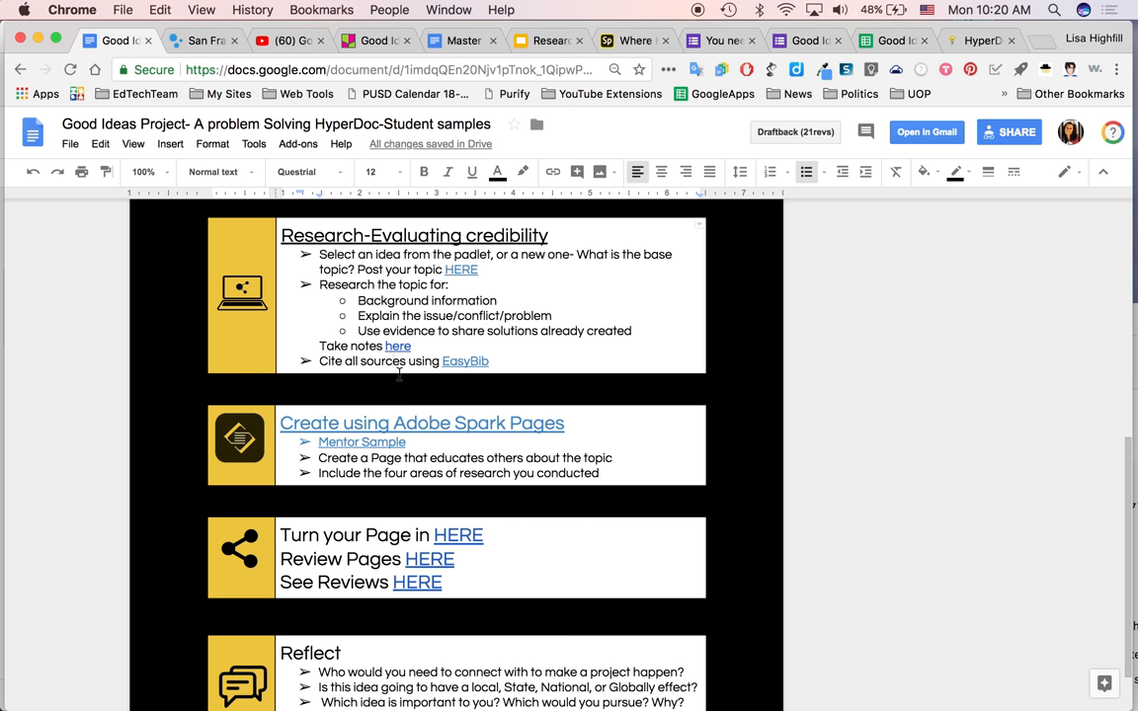
{"action": "mouse_move", "coordinate": [522, 483]}
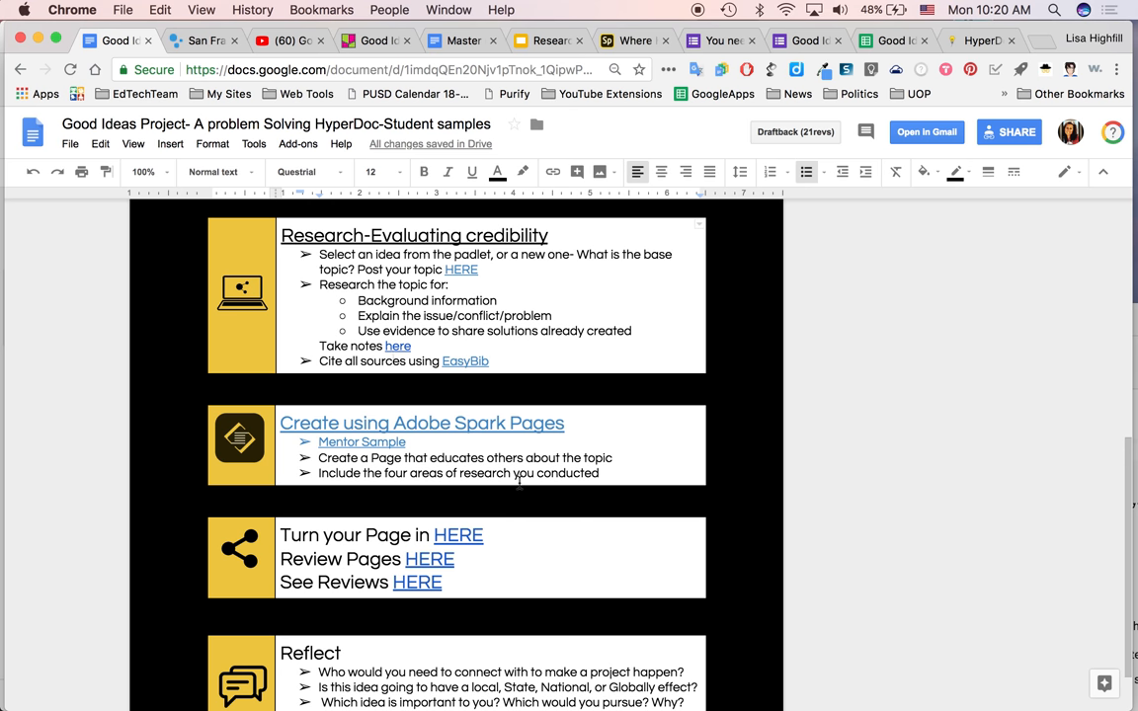
- Scroll the HyperDoc between the Good Ideas Playlist, research and Adobe Spark Pages sections
{"action": "scroll", "scroll_direction": "down", "scroll_amount": 3}
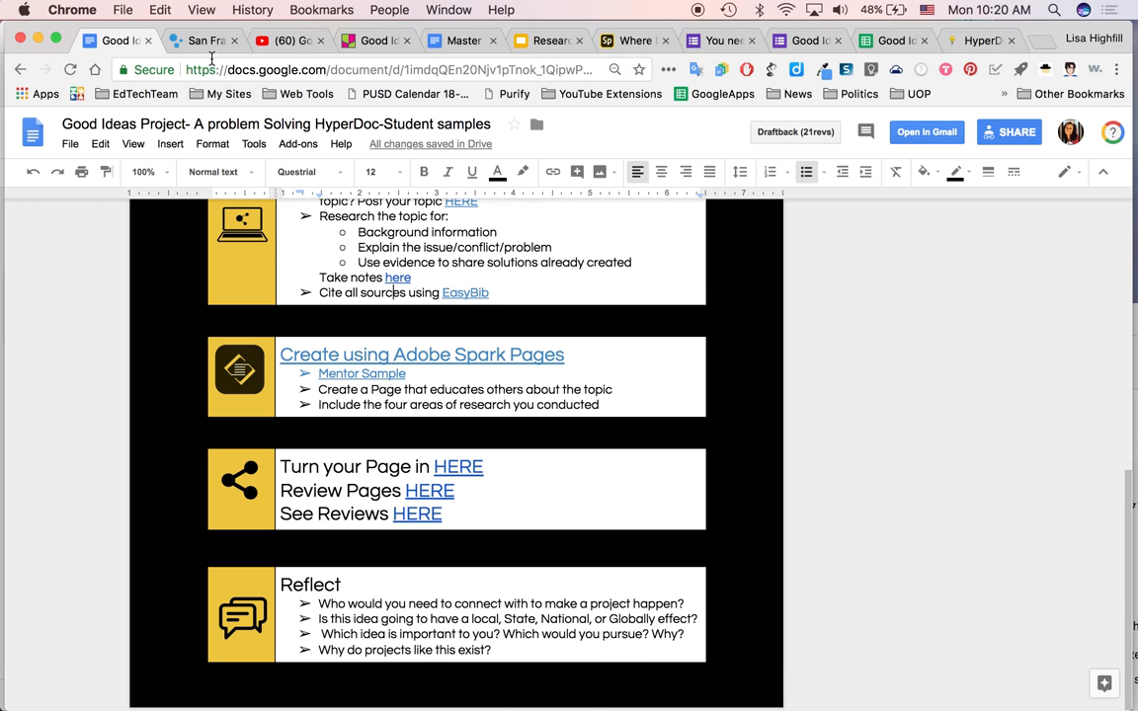
{"action": "mouse_move", "coordinate": [318, 413]}
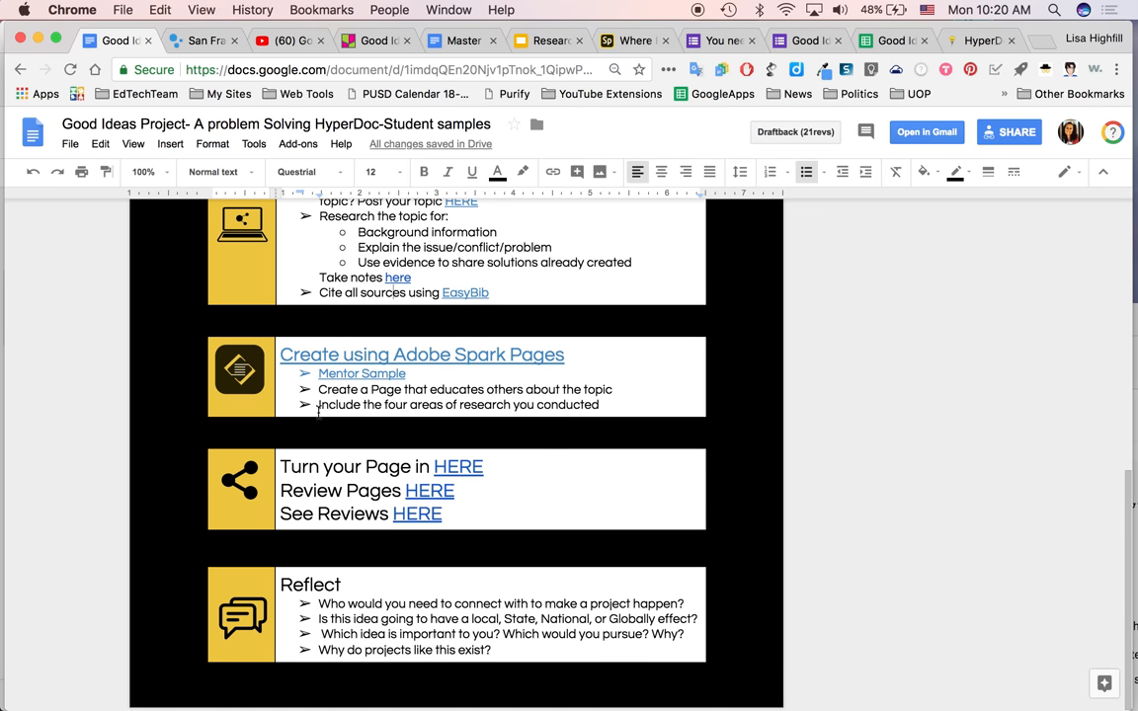
{"action": "scroll", "scroll_direction": "up", "scroll_amount": 3}
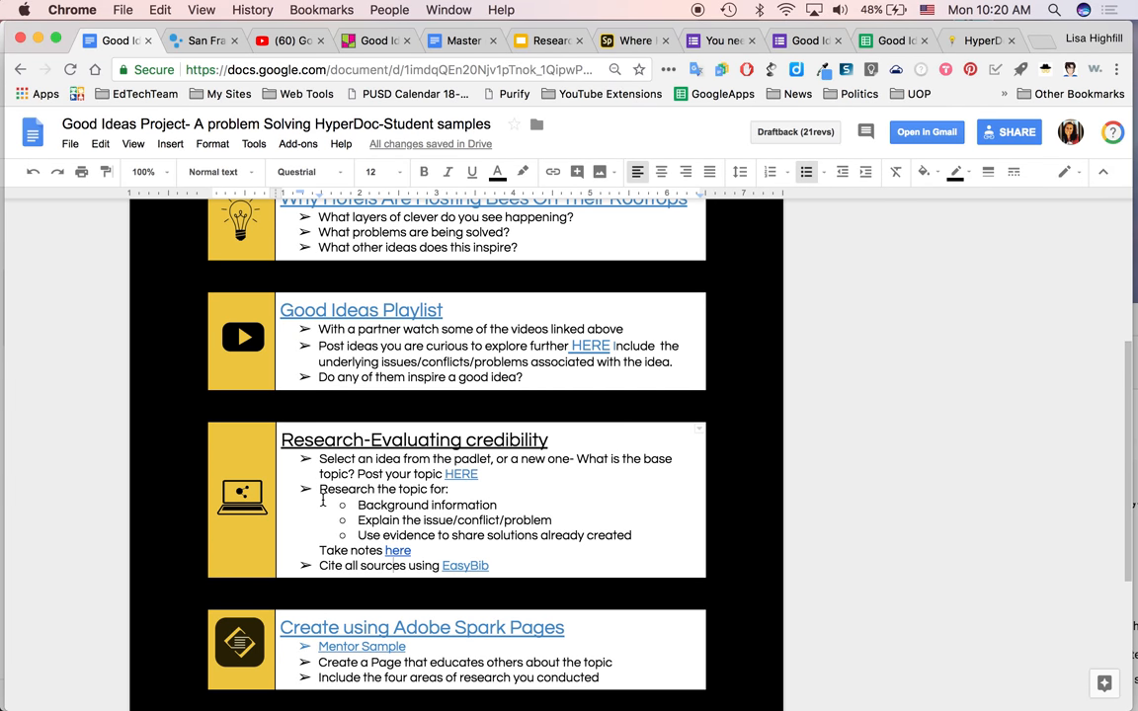
{"action": "scroll", "scroll_direction": "down", "scroll_amount": 3}
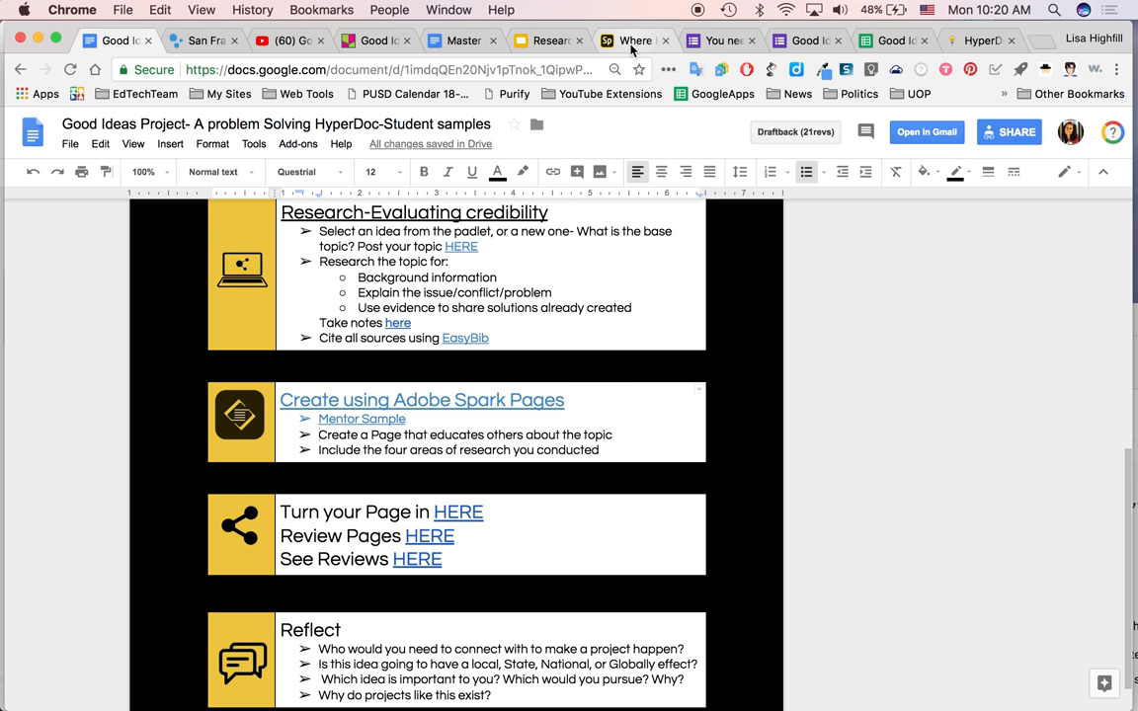
- Open the sample bee Spark Page and scroll down past 'What Can You Do?' and 'Plant These' to the works-cited list
{"action": "left_click", "coordinate": [637, 40]}
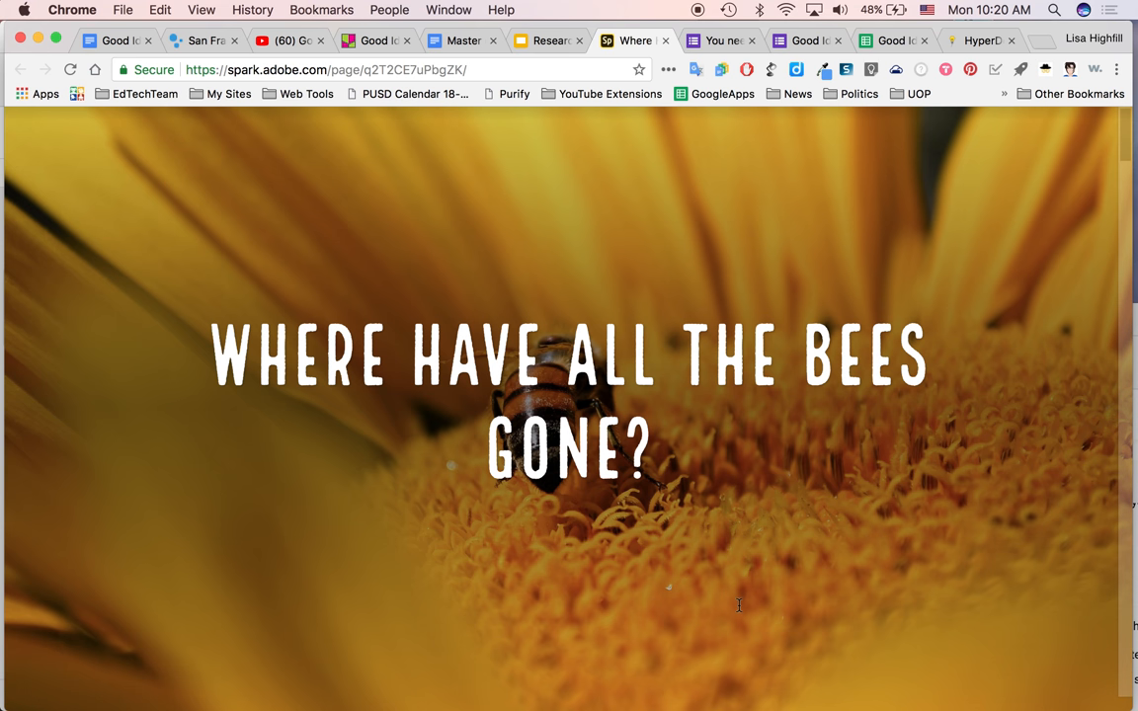
{"action": "scroll", "scroll_direction": "down", "scroll_amount": 3}
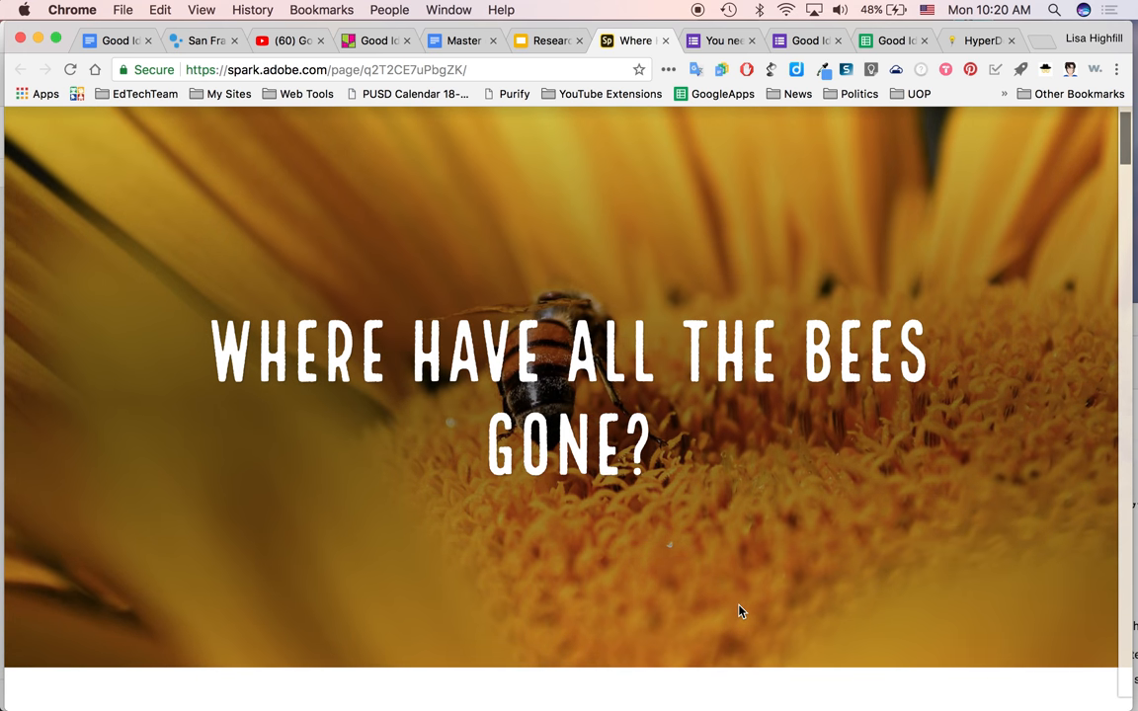
{"action": "scroll", "scroll_direction": "down", "scroll_amount": 3}
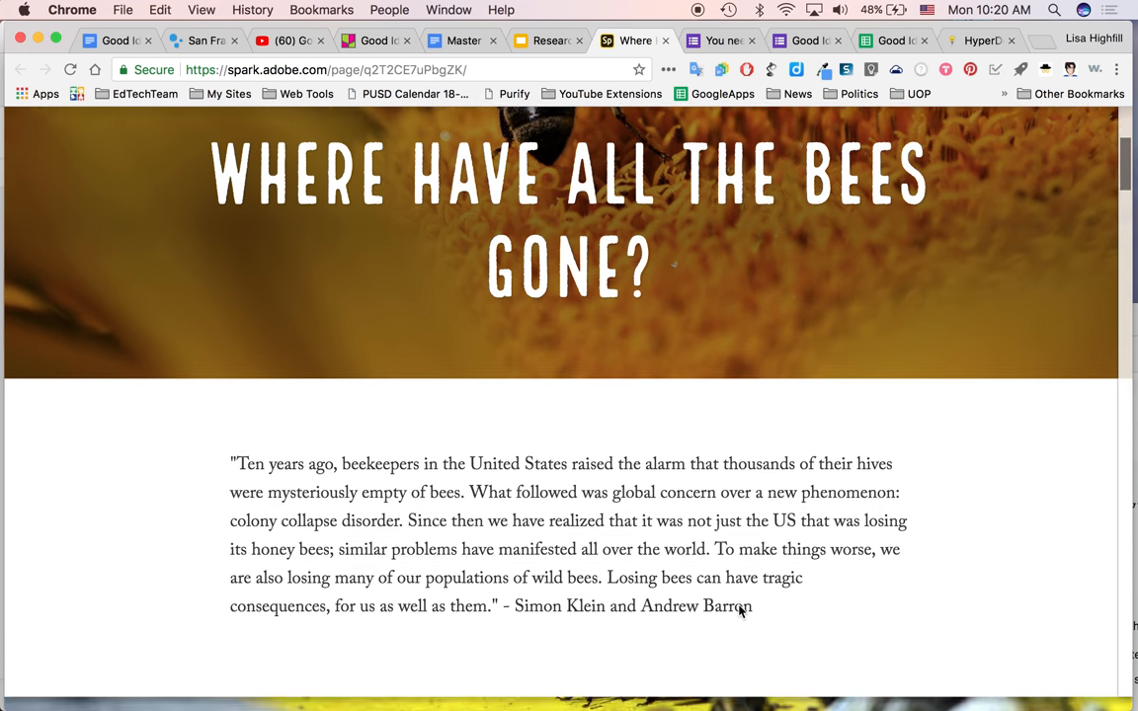
{"action": "scroll", "scroll_direction": "down", "scroll_amount": 3}
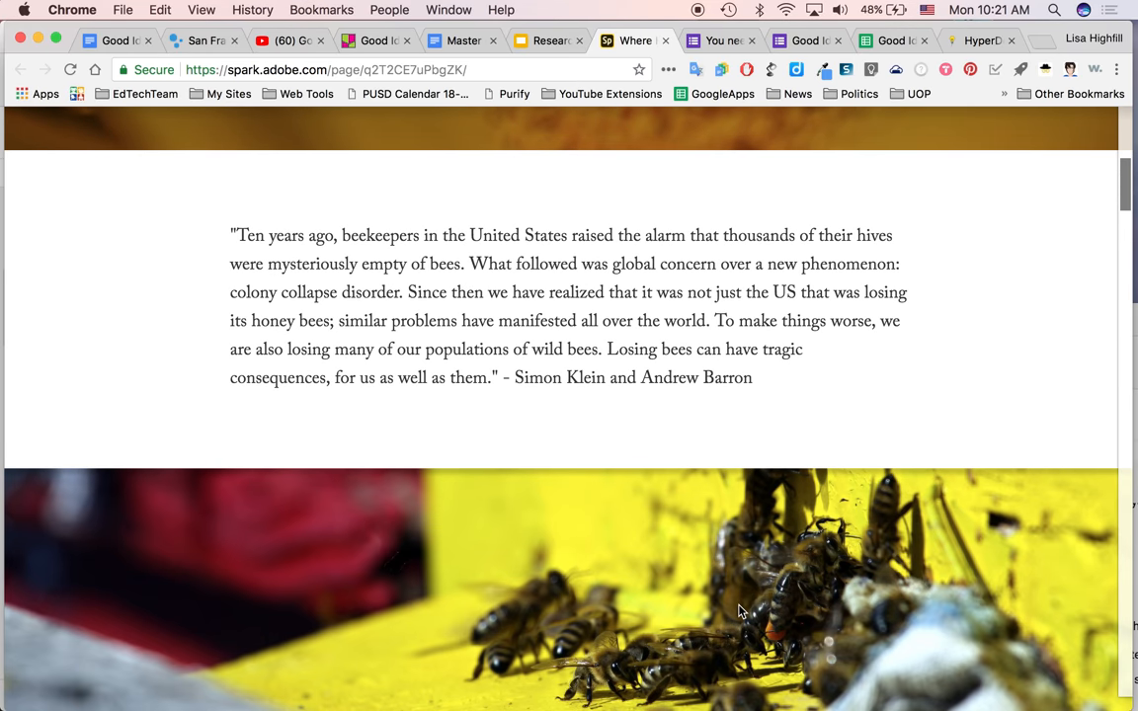
{"action": "scroll", "scroll_direction": "up", "scroll_amount": 3}
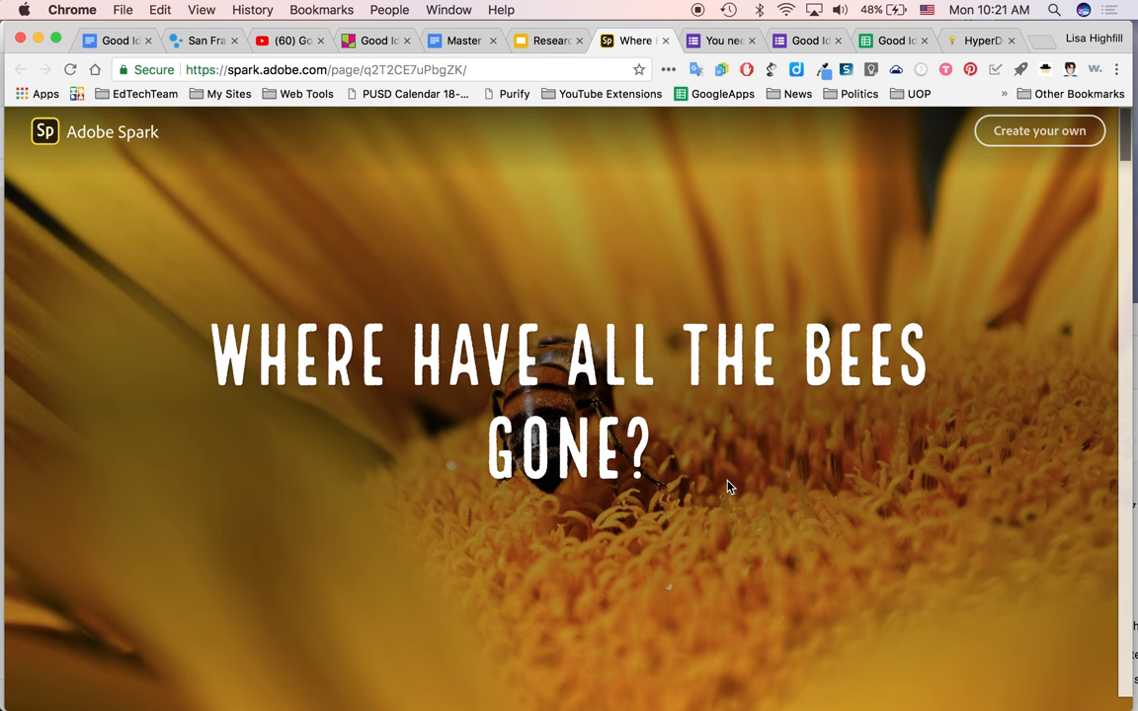
{"action": "scroll", "scroll_direction": "down", "scroll_amount": 3}
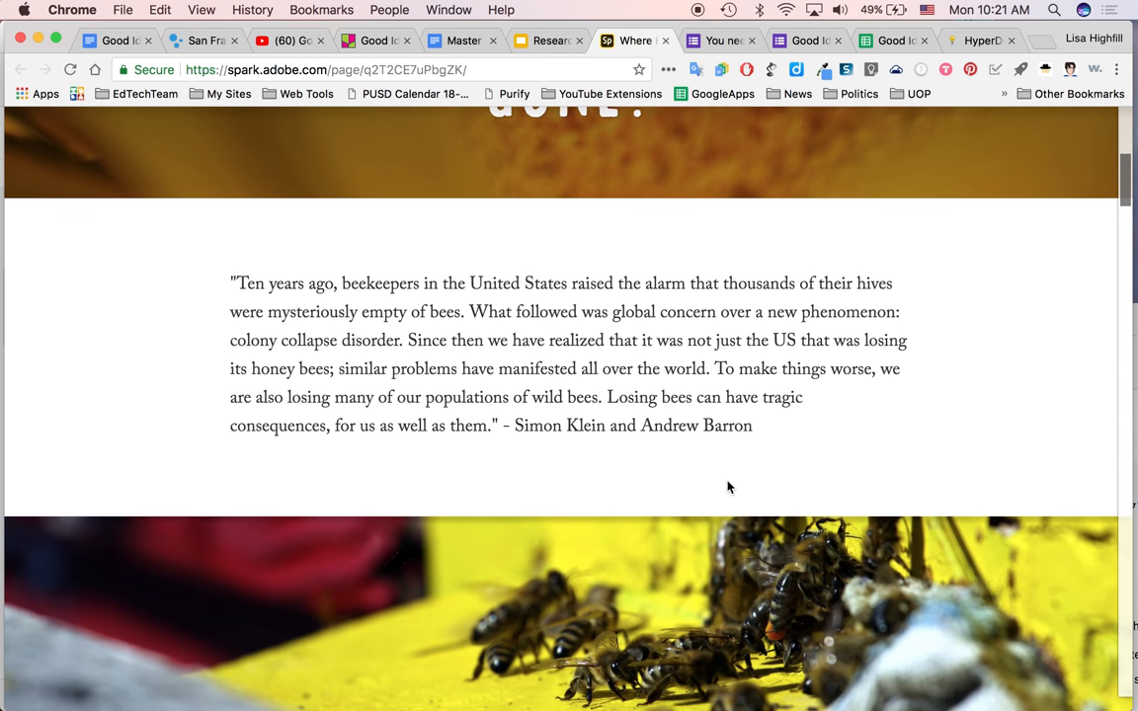
{"action": "scroll", "scroll_direction": "down", "scroll_amount": 3}
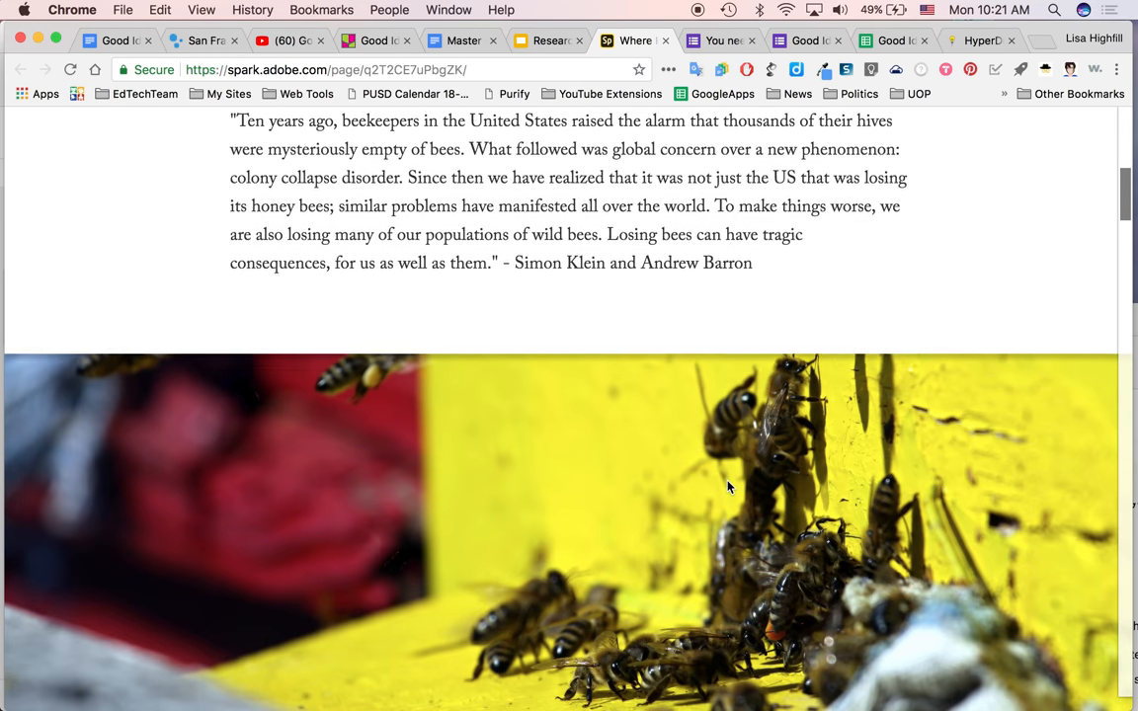
{"action": "scroll", "scroll_direction": "down", "scroll_amount": 3}
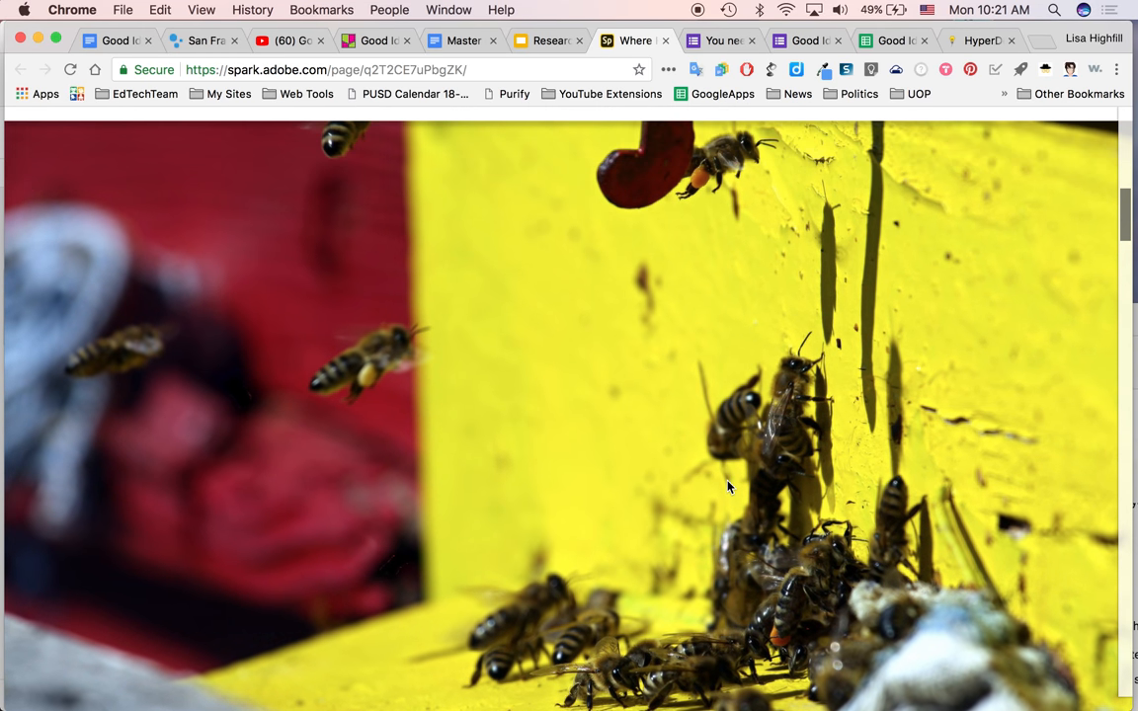
{"action": "scroll", "scroll_direction": "down", "scroll_amount": 3}
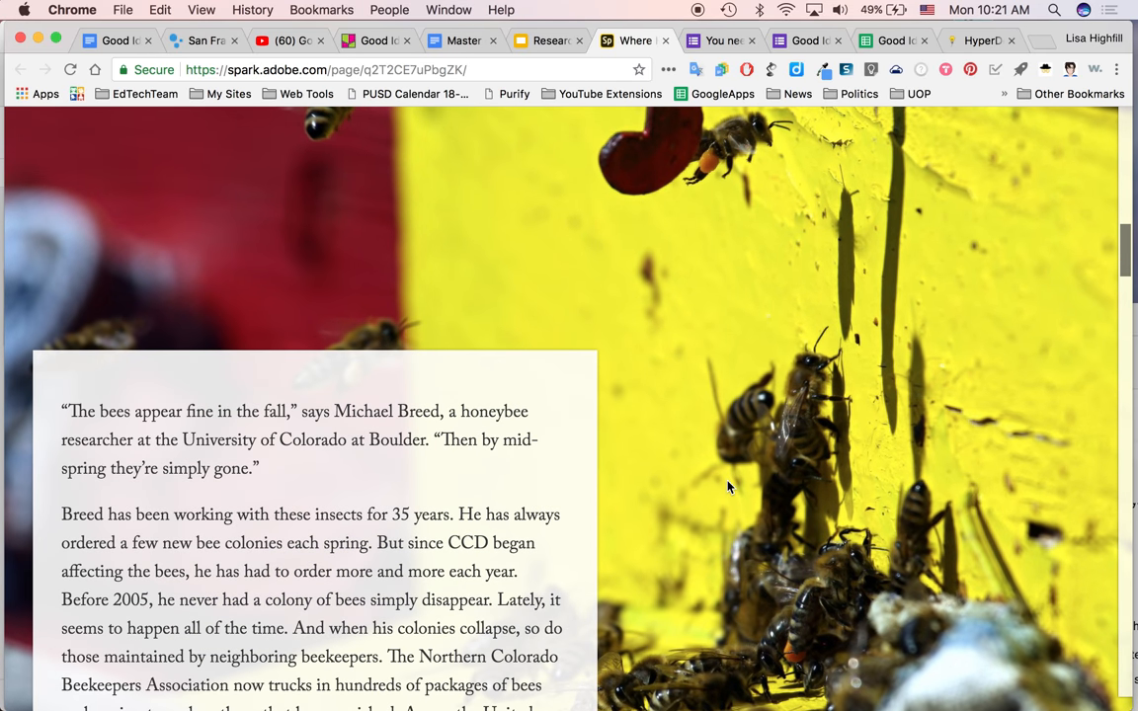
{"action": "scroll", "scroll_direction": "down", "scroll_amount": 3}
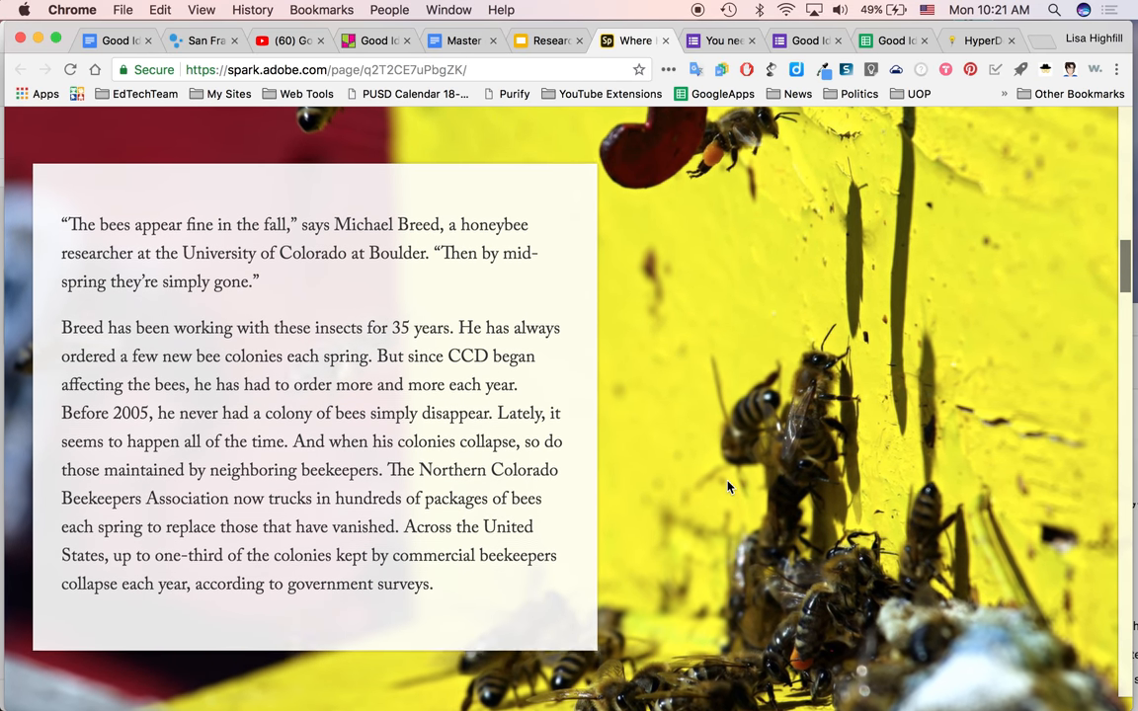
{"action": "scroll", "scroll_direction": "down", "scroll_amount": 3}
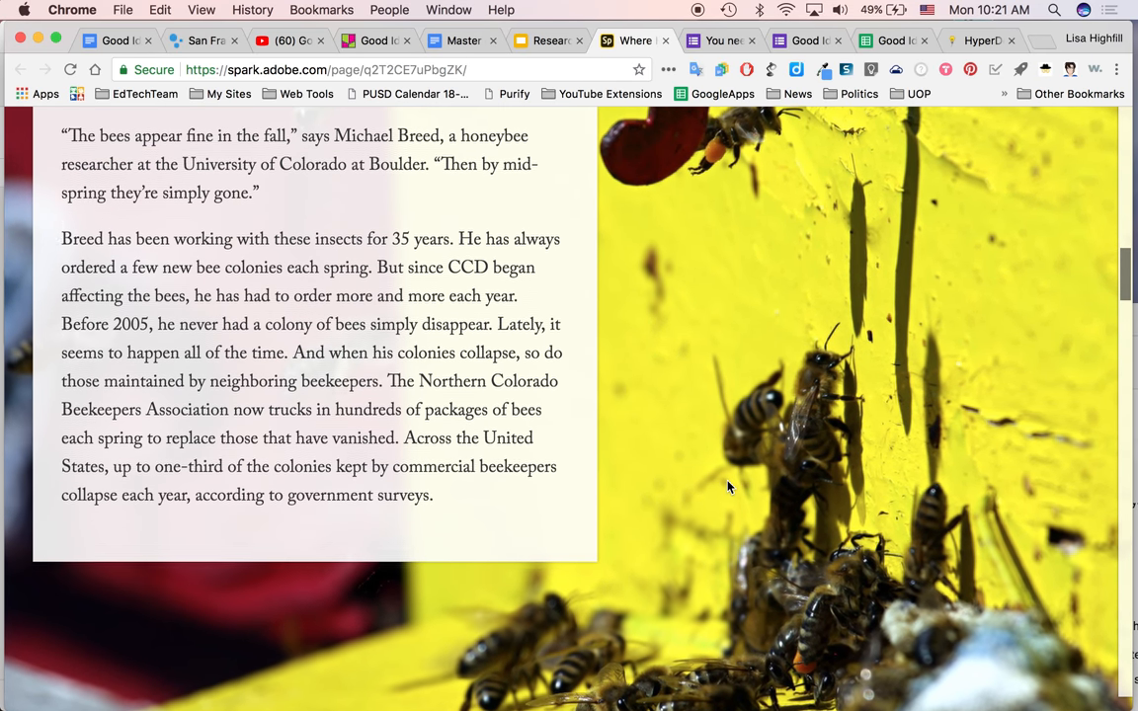
{"action": "scroll", "scroll_direction": "down", "scroll_amount": 3}
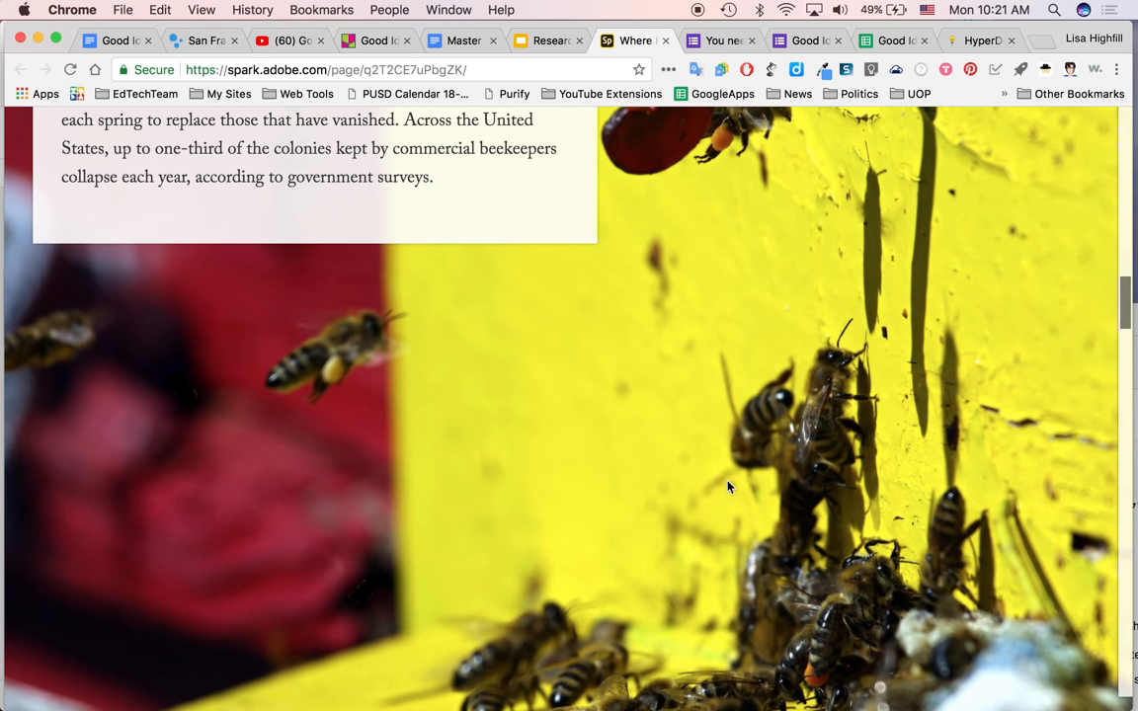
{"action": "scroll", "scroll_direction": "down", "scroll_amount": 3}
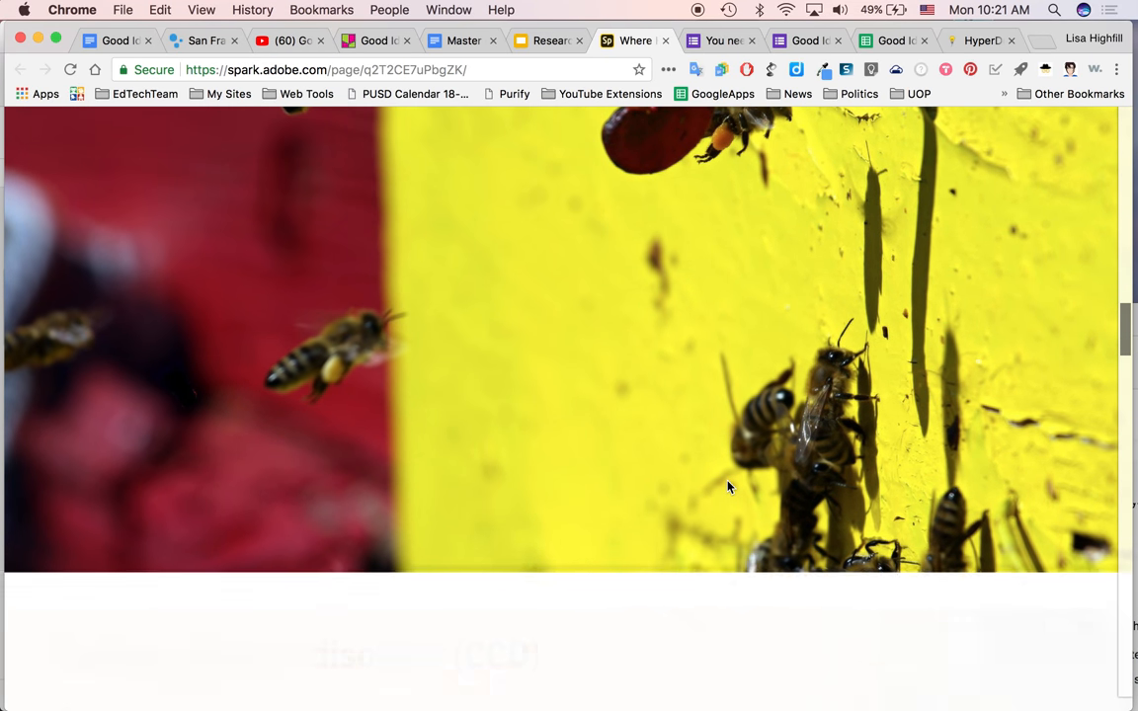
{"action": "scroll", "scroll_direction": "down", "scroll_amount": 3}
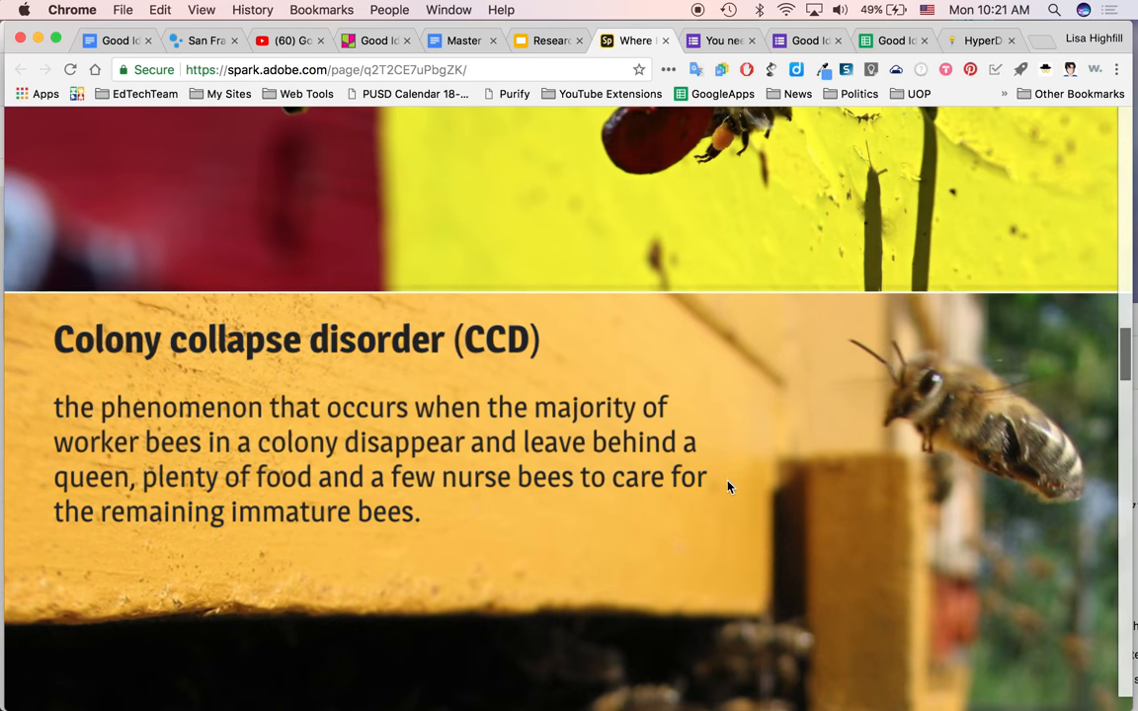
{"action": "scroll", "scroll_direction": "down", "scroll_amount": 3}
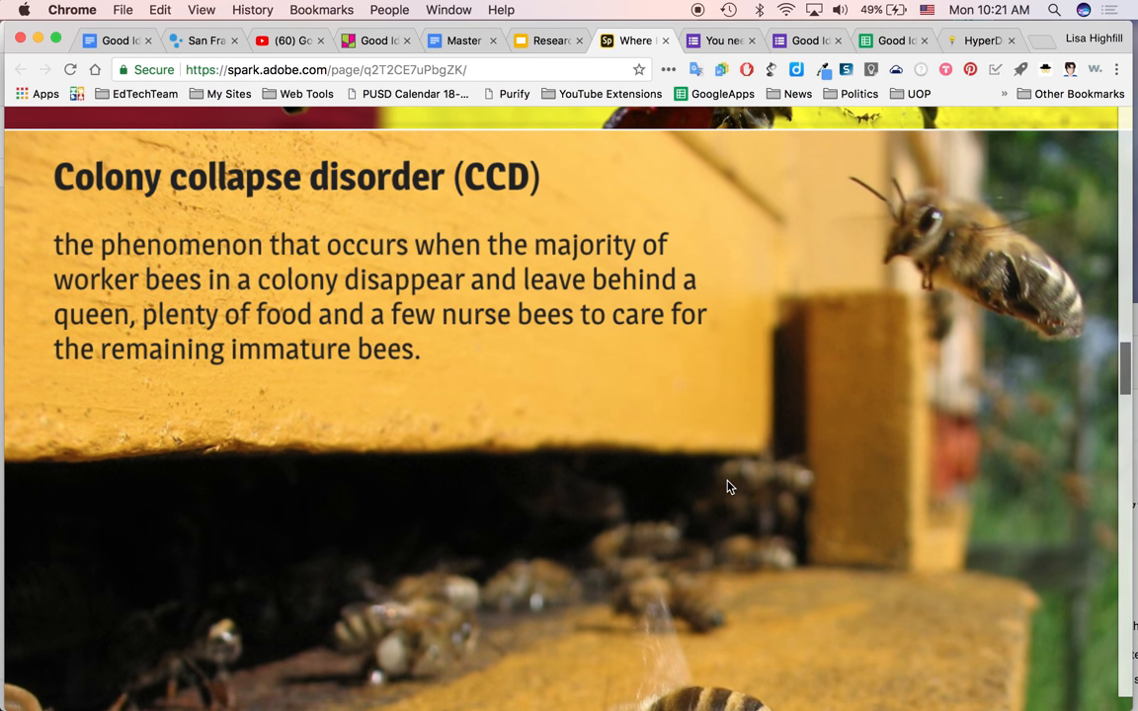
{"action": "scroll", "scroll_direction": "down", "scroll_amount": 3}
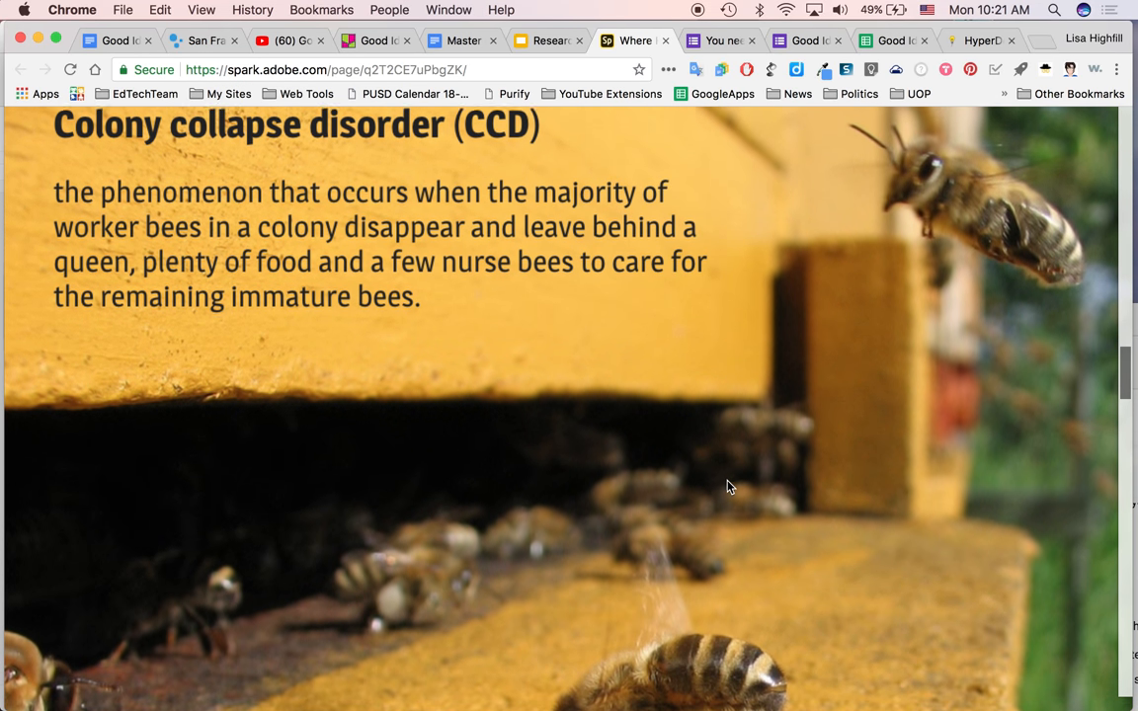
{"action": "scroll", "scroll_direction": "down", "scroll_amount": 3}
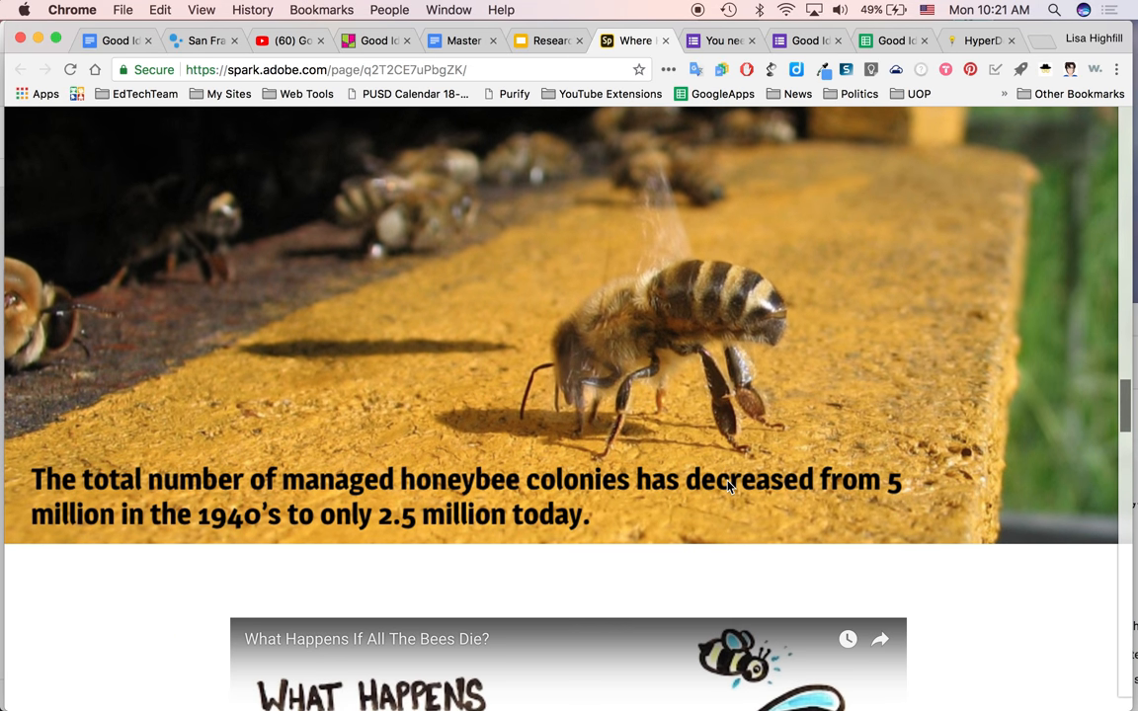
{"action": "scroll", "scroll_direction": "down", "scroll_amount": 3}
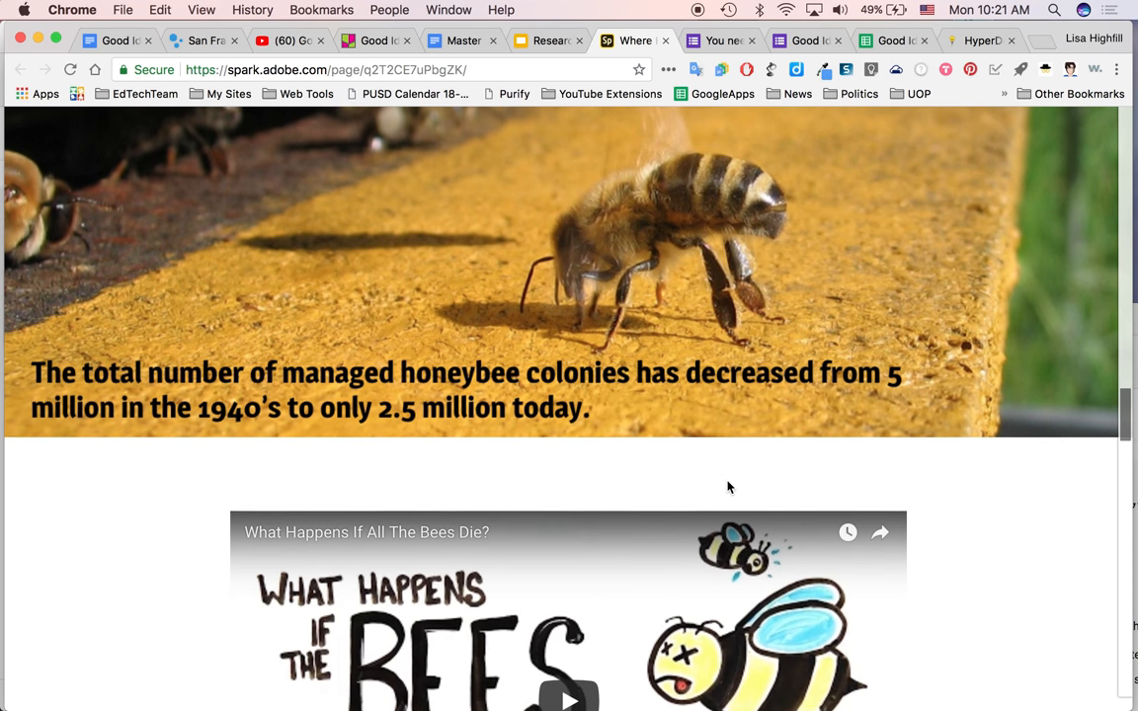
{"action": "scroll", "scroll_direction": "down", "scroll_amount": 3}
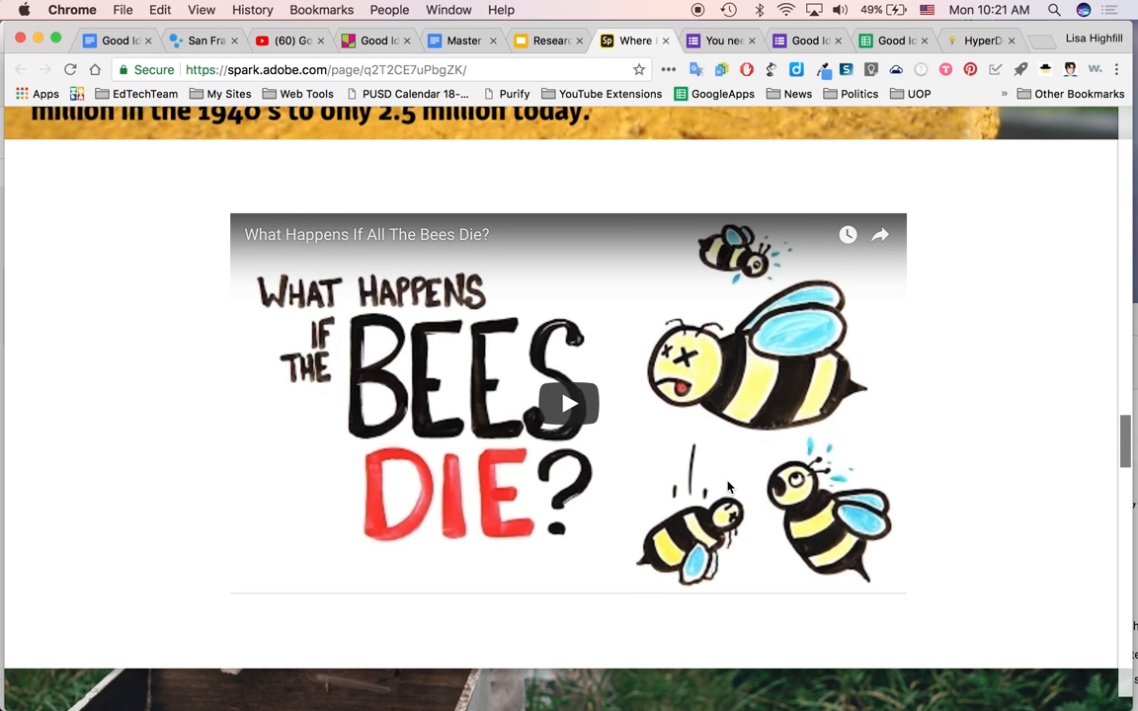
{"action": "scroll", "scroll_direction": "down", "scroll_amount": 3}
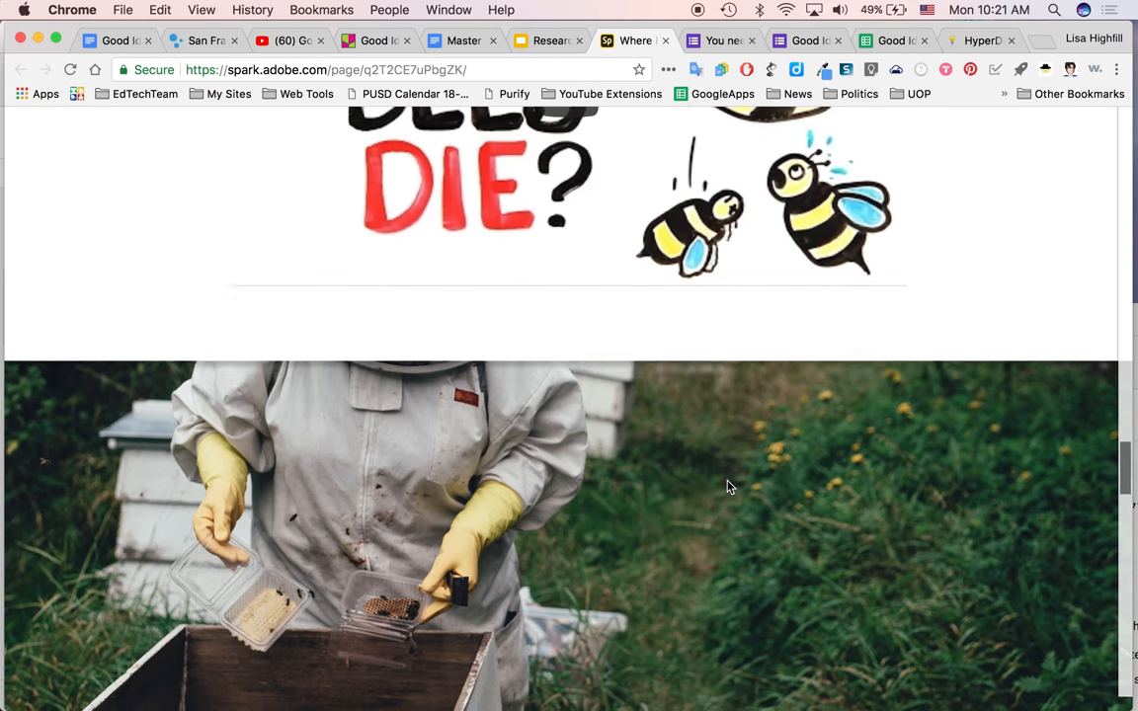
{"action": "scroll", "scroll_direction": "down", "scroll_amount": 3}
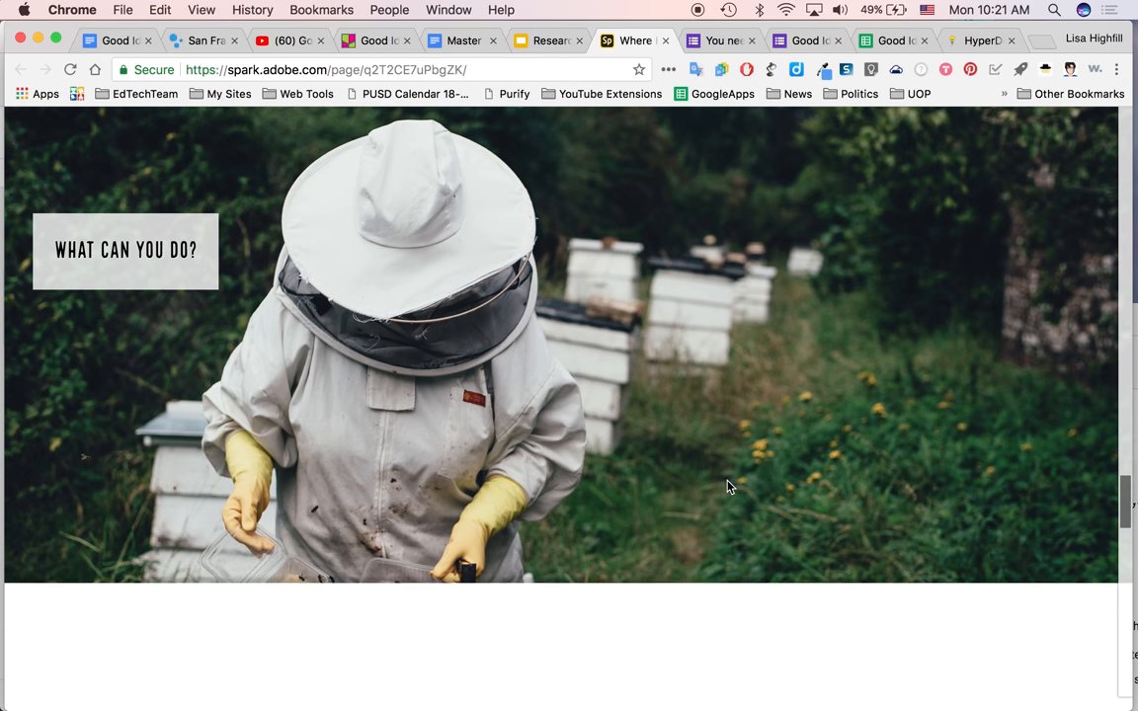
{"action": "scroll", "scroll_direction": "down", "scroll_amount": 3}
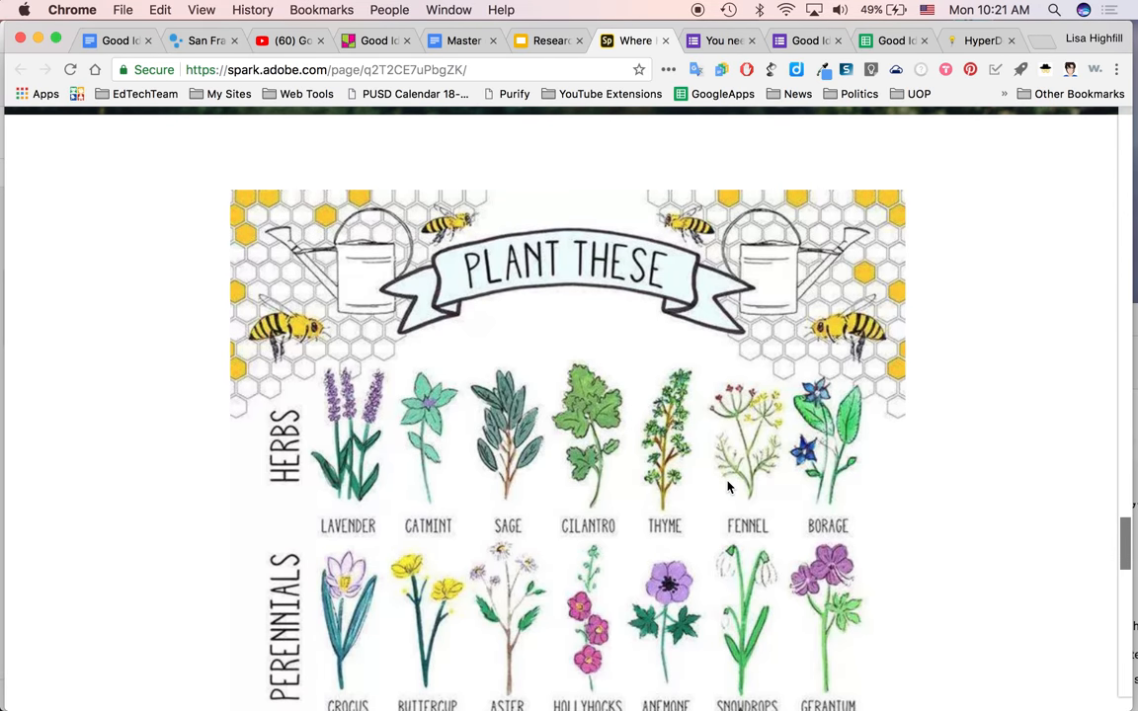
{"action": "scroll", "scroll_direction": "down", "scroll_amount": 3}
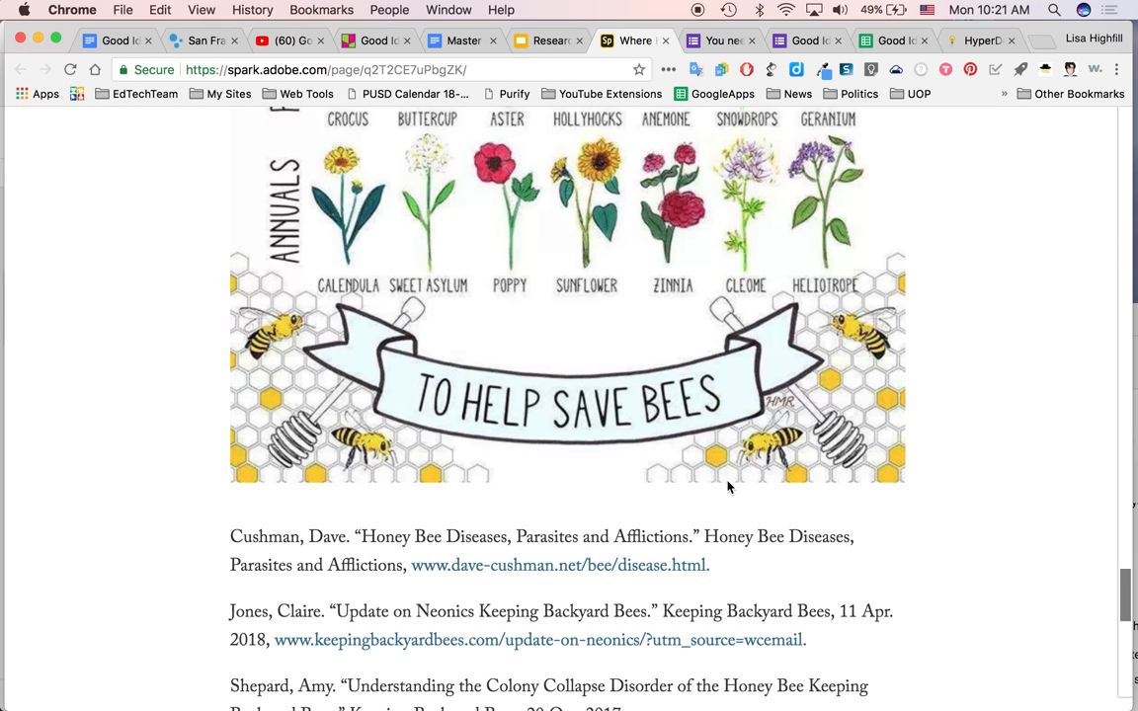
{"action": "scroll", "scroll_direction": "down", "scroll_amount": 3}
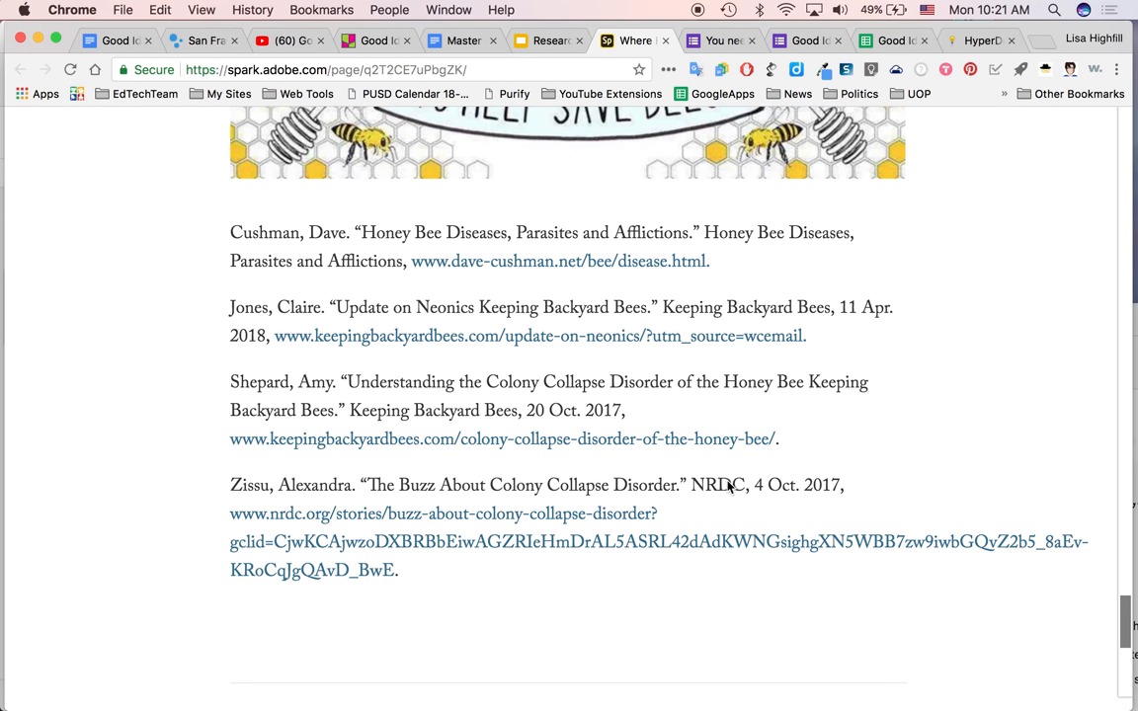
{"action": "mouse_move", "coordinate": [757, 674]}
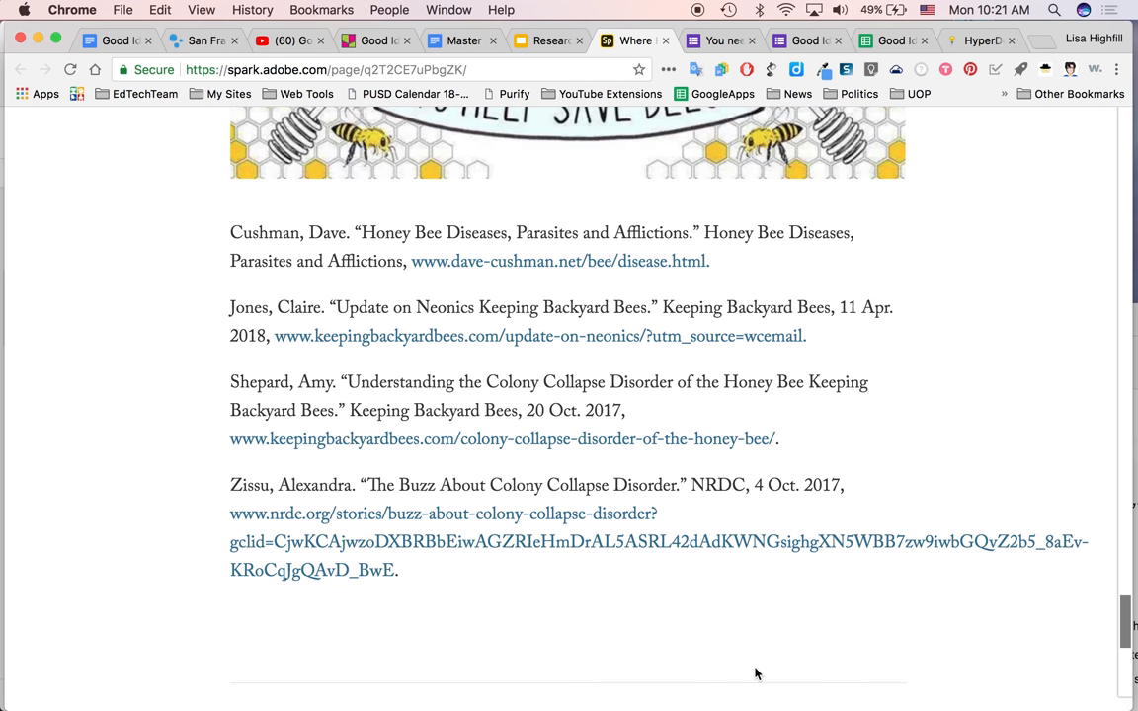
- Scroll the bee Spark Page back through its colony collapse section to the 'Where Have All the Bees Gone?' title
{"action": "scroll", "scroll_direction": "up", "scroll_amount": 3}
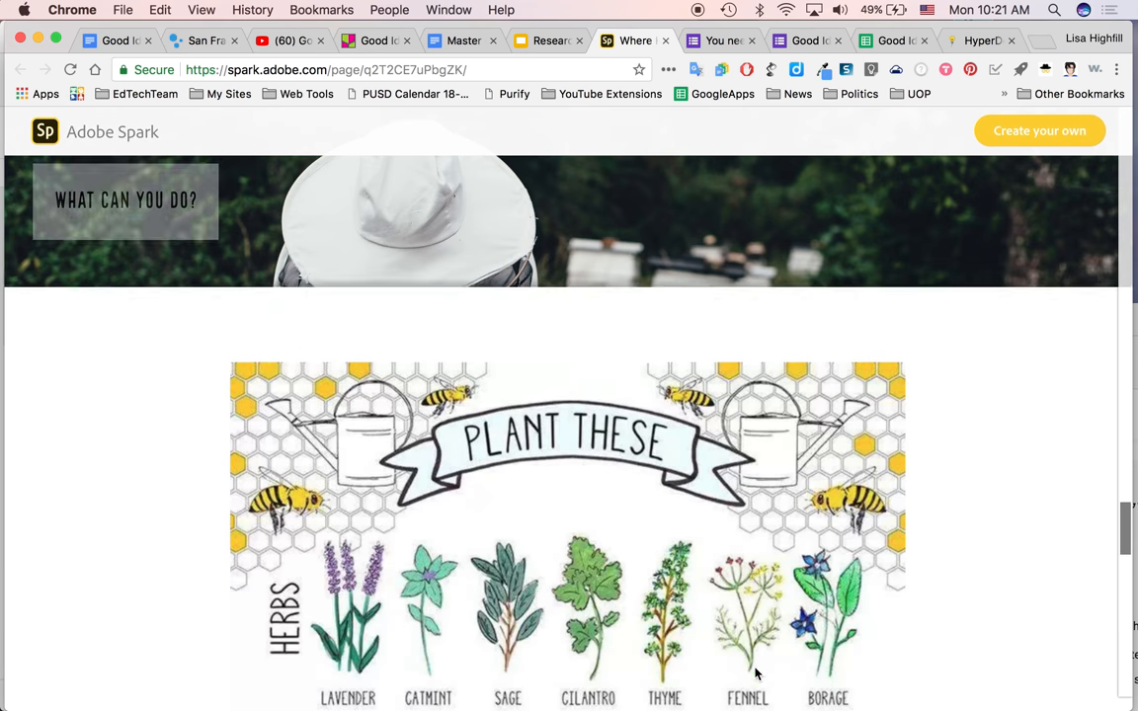
{"action": "scroll", "scroll_direction": "down", "scroll_amount": 3}
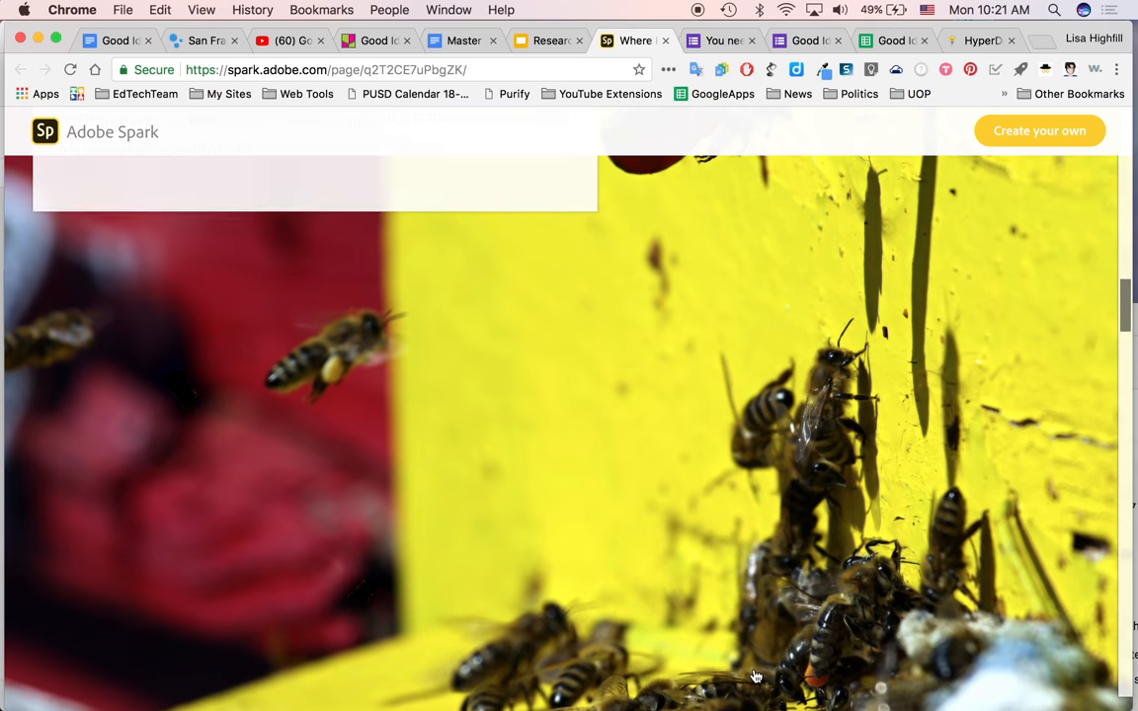
{"action": "scroll", "scroll_direction": "up", "scroll_amount": 3}
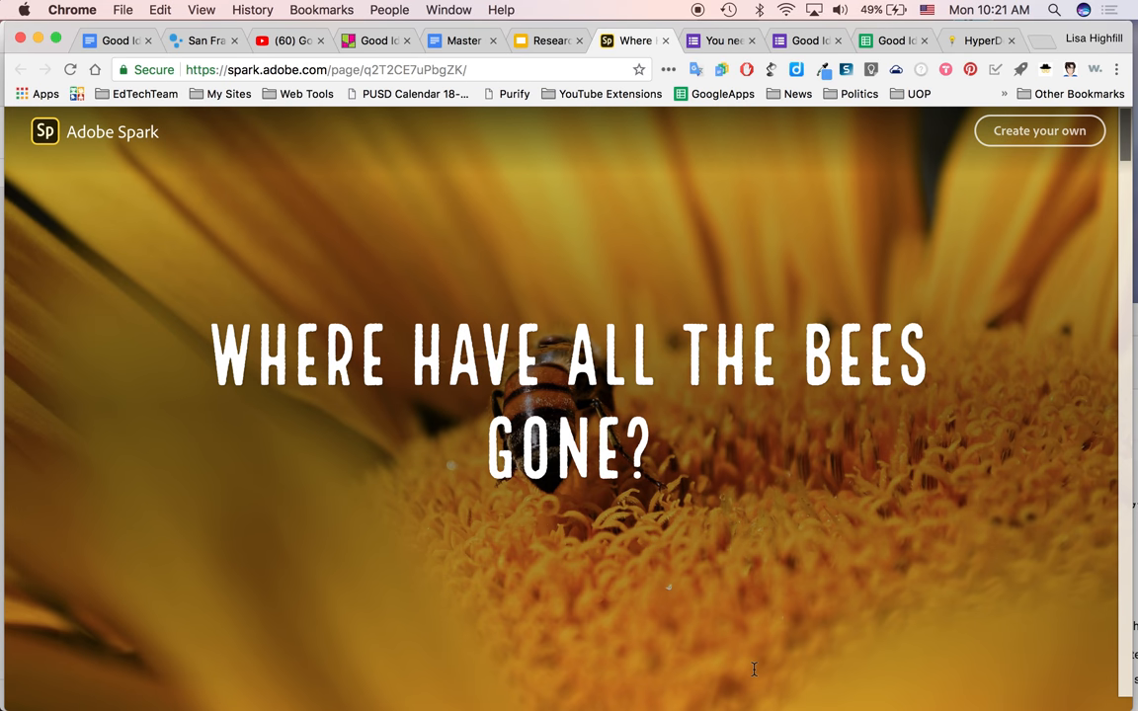
{"action": "scroll", "scroll_direction": "down", "scroll_amount": 3}
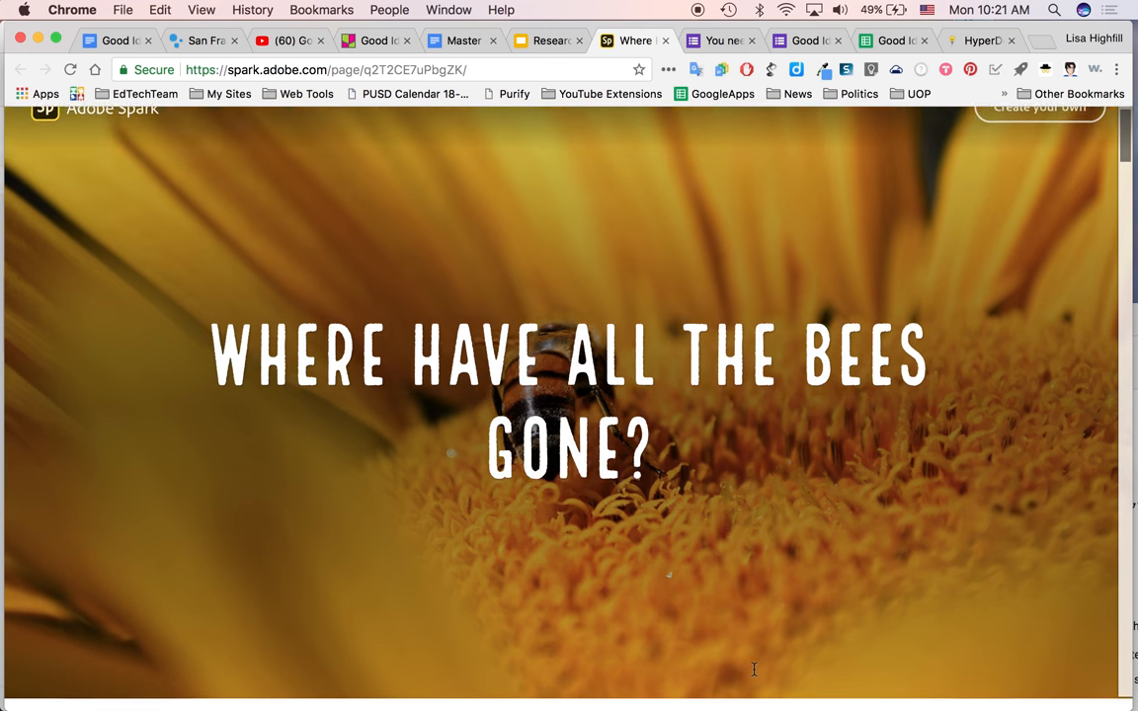
{"action": "scroll", "scroll_direction": "down", "scroll_amount": 3}
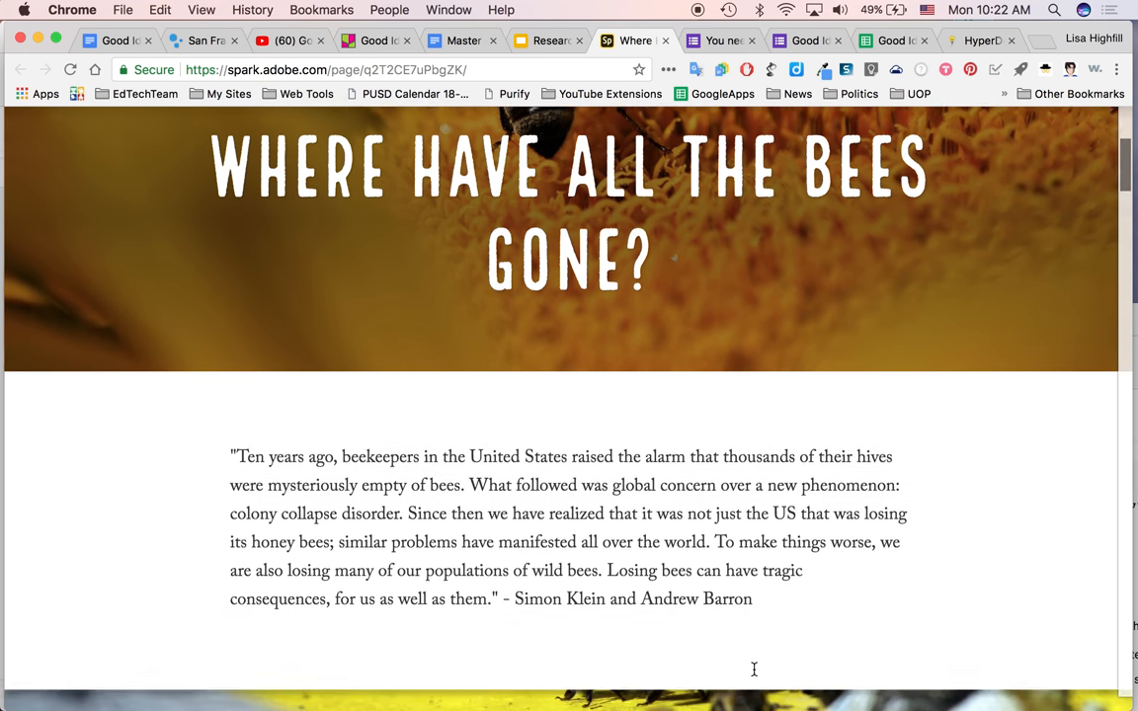
{"action": "scroll", "scroll_direction": "down", "scroll_amount": 3}
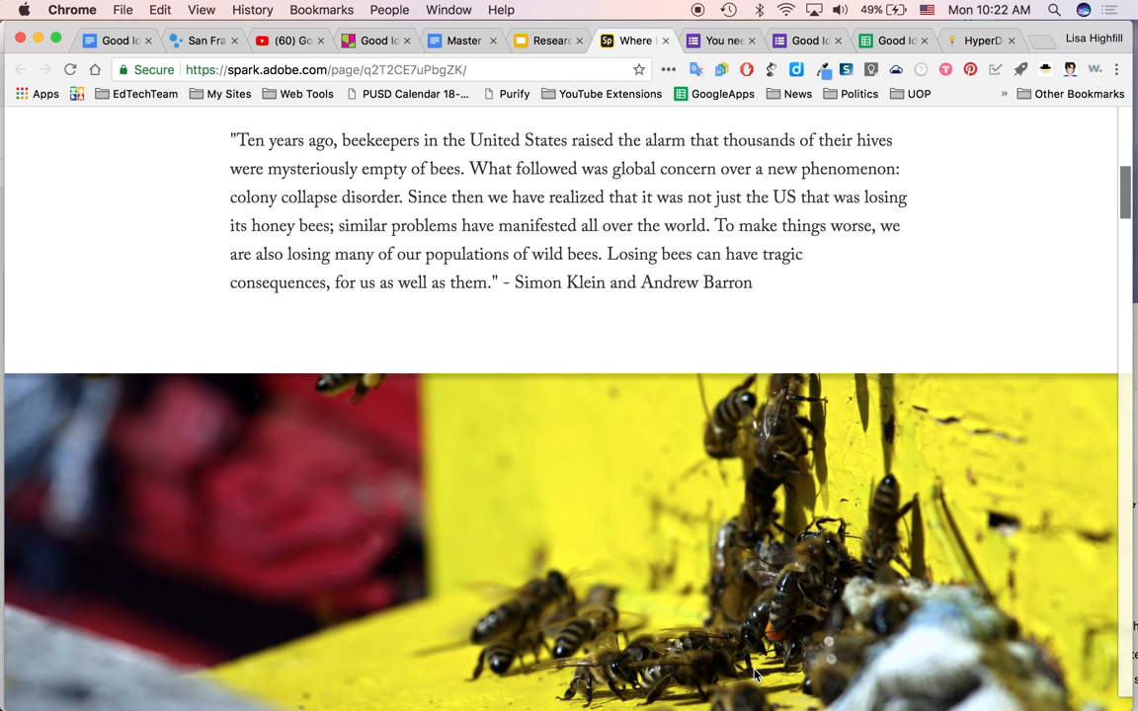
{"action": "scroll", "scroll_direction": "down", "scroll_amount": 3}
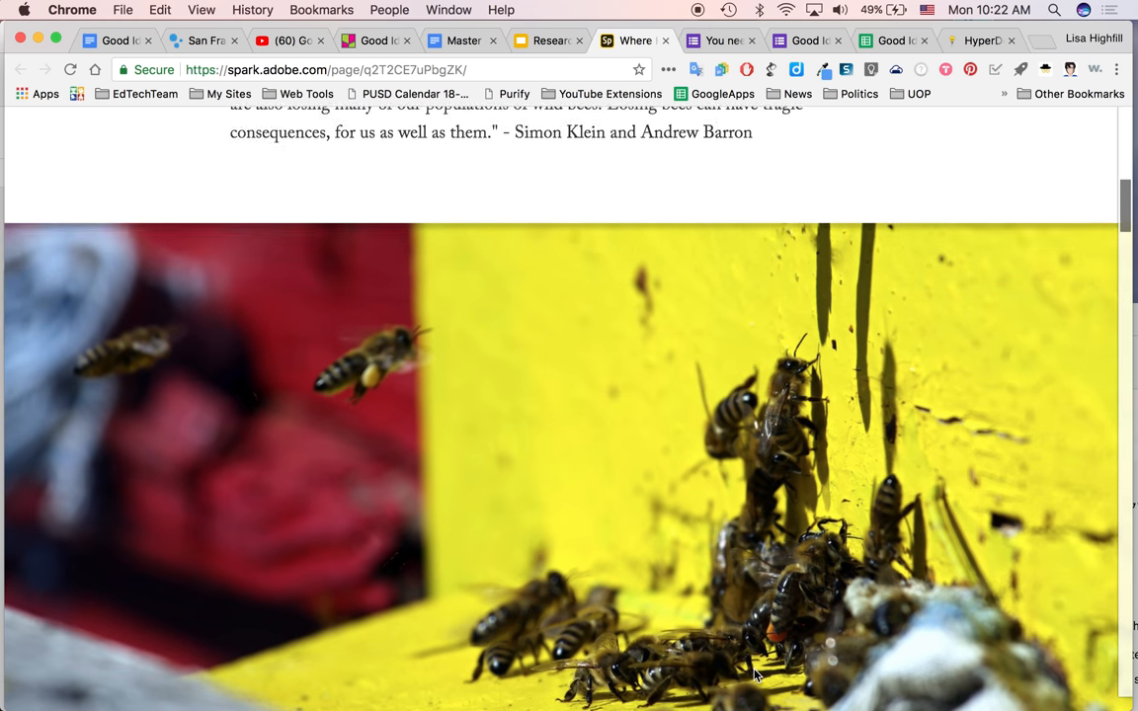
{"action": "scroll", "scroll_direction": "down", "scroll_amount": 3}
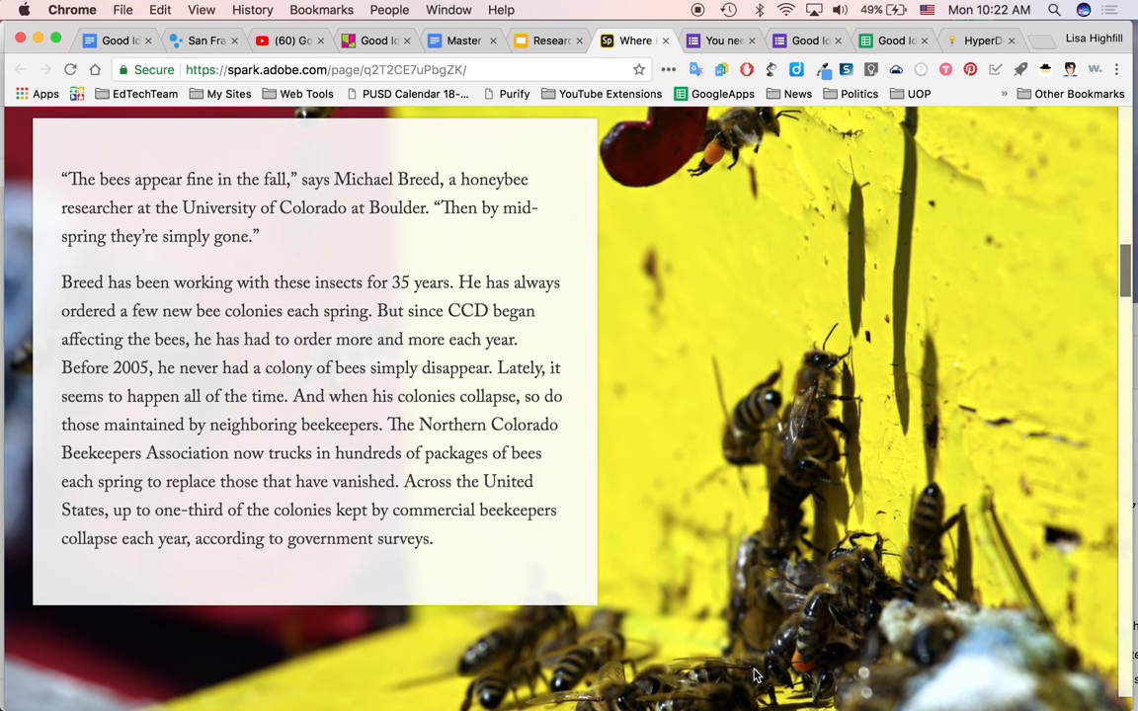
{"action": "scroll", "scroll_direction": "down", "scroll_amount": 3}
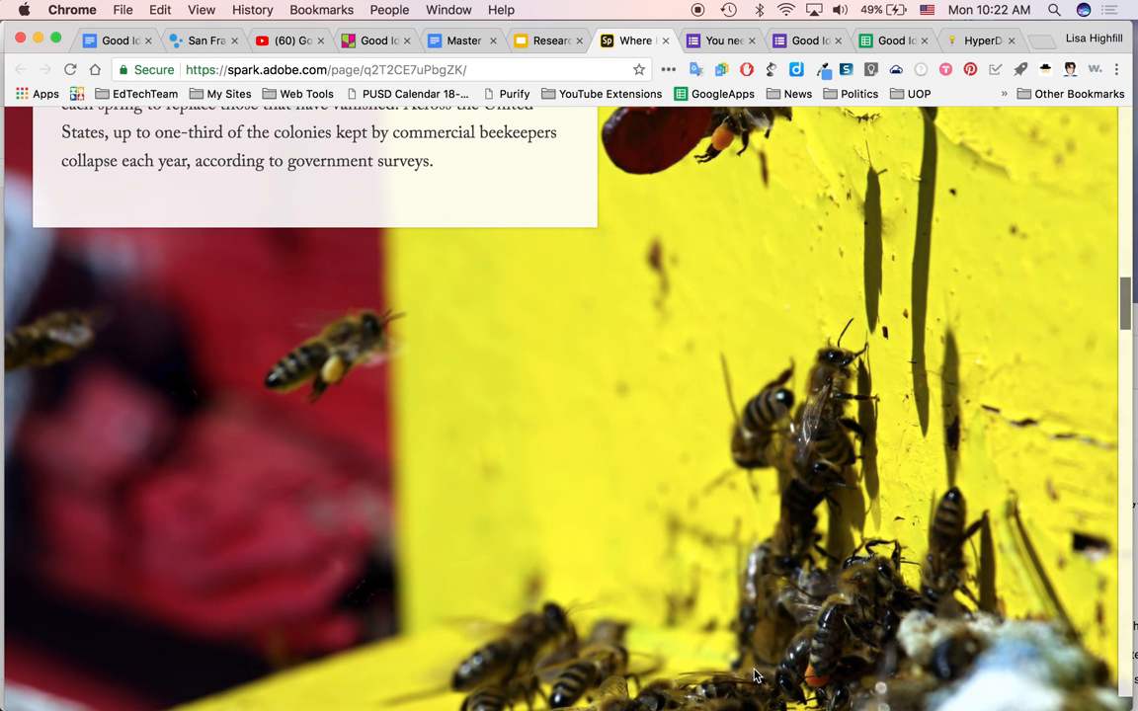
{"action": "scroll", "scroll_direction": "down", "scroll_amount": 3}
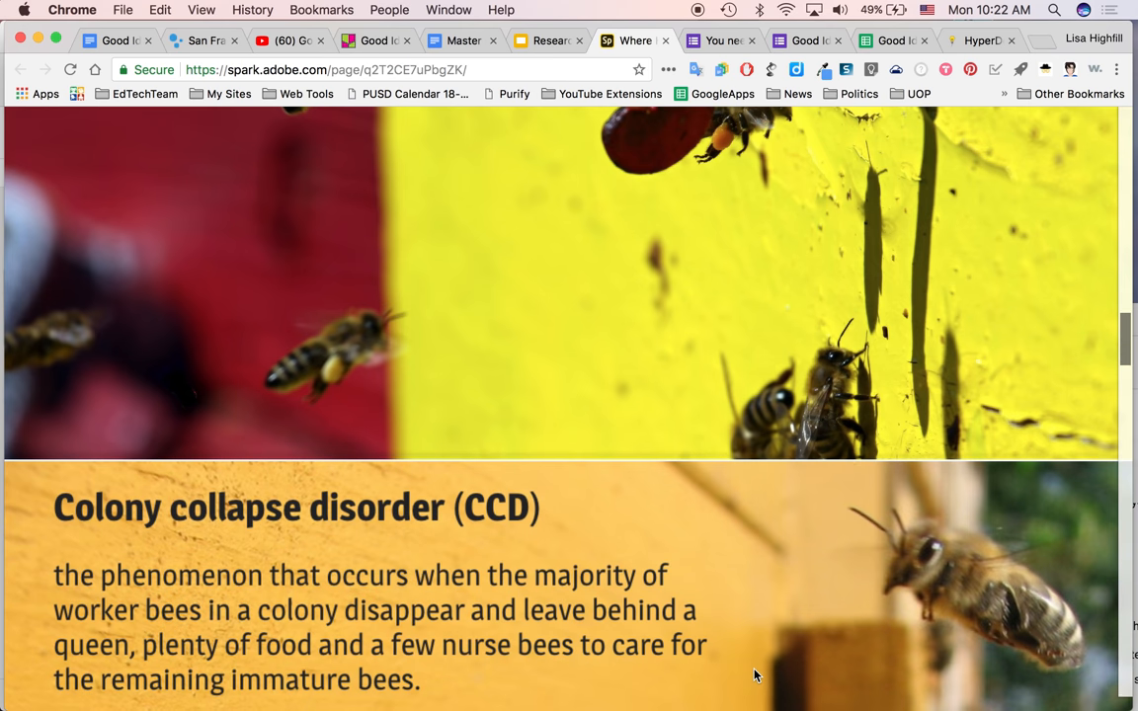
{"action": "scroll", "scroll_direction": "down", "scroll_amount": 3}
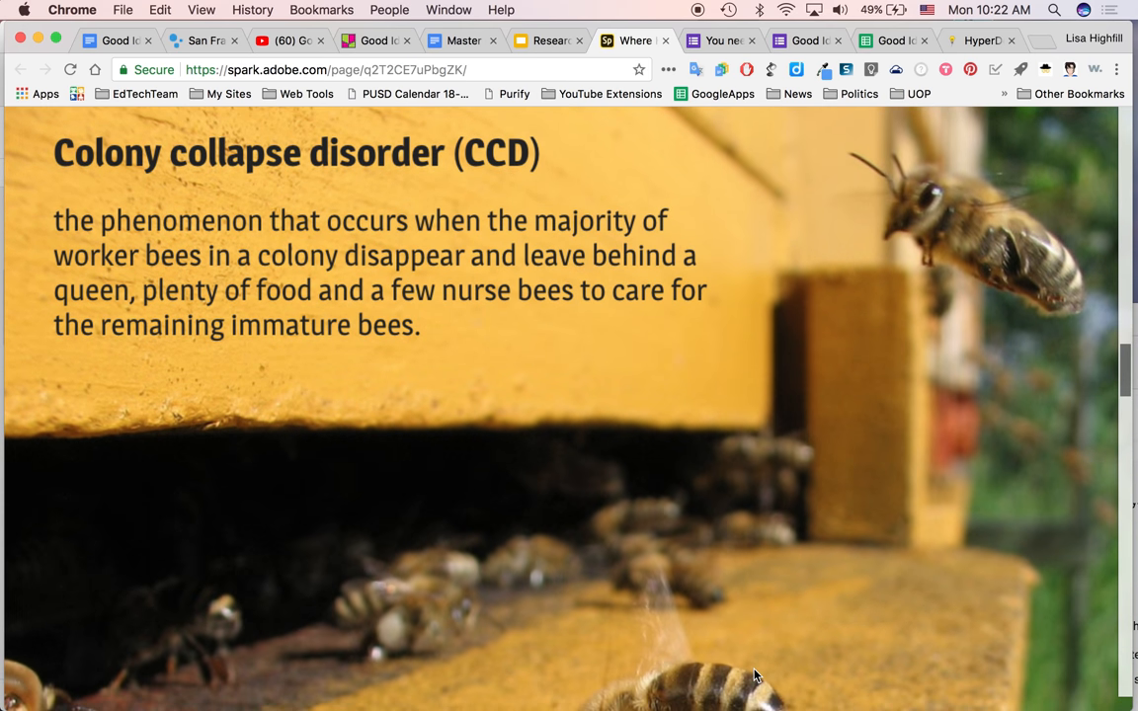
{"action": "scroll", "scroll_direction": "down", "scroll_amount": 3}
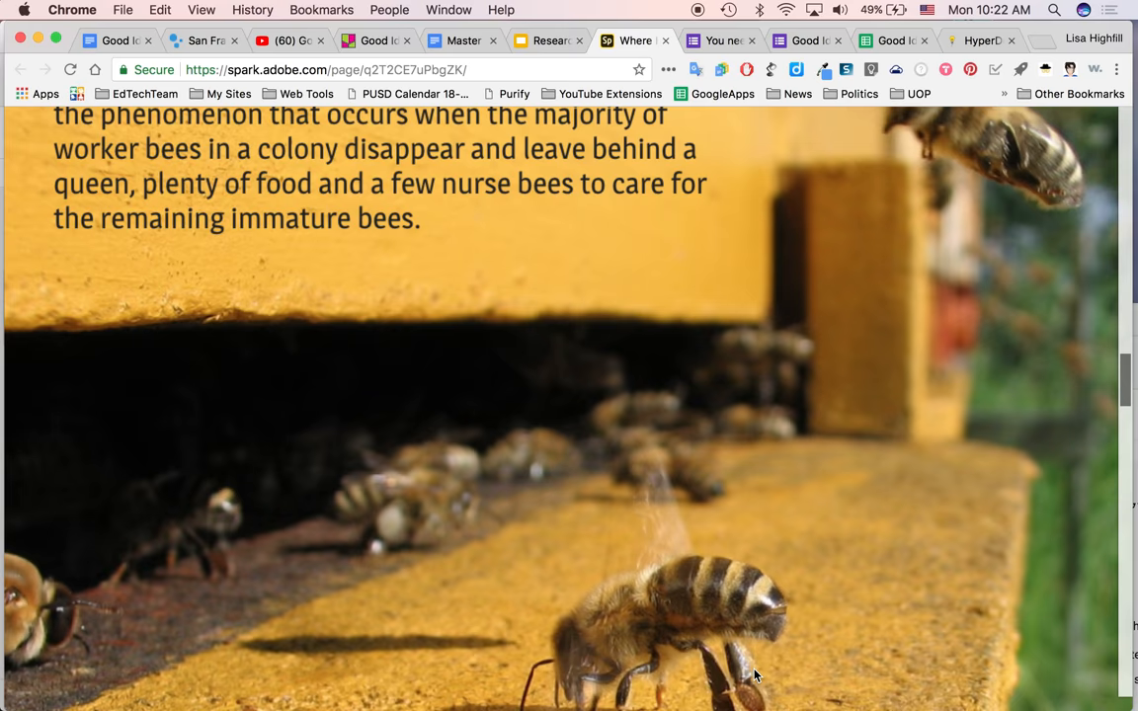
{"action": "scroll", "scroll_direction": "down", "scroll_amount": 3}
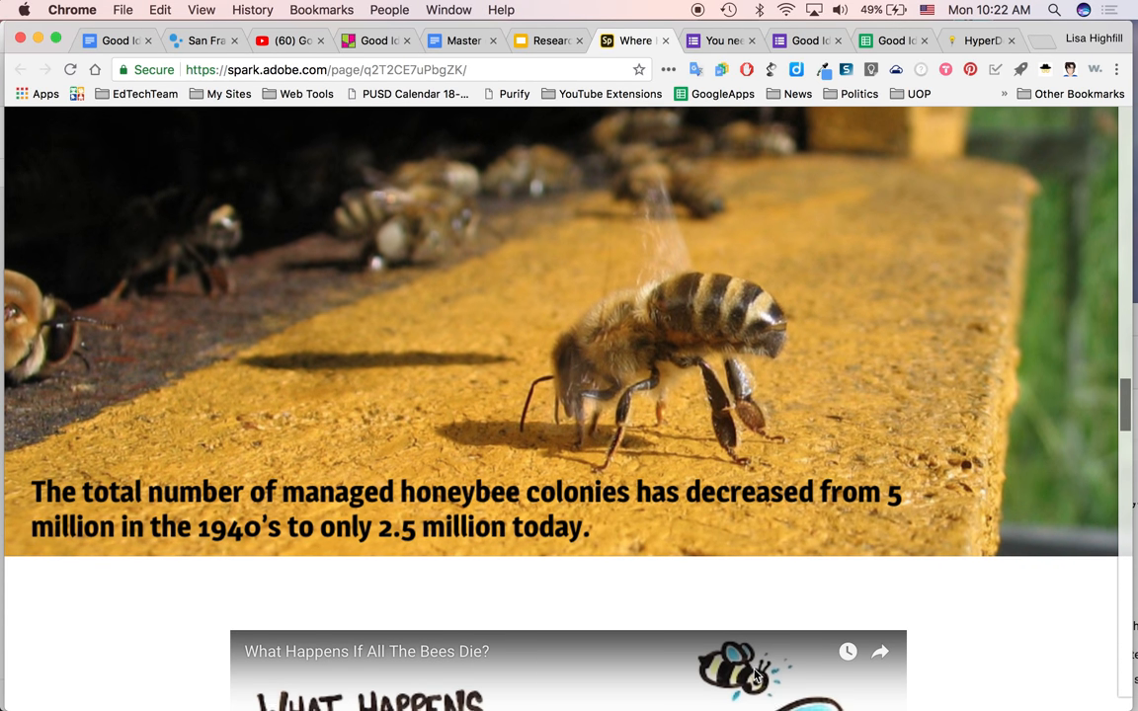
{"action": "scroll", "scroll_direction": "down", "scroll_amount": 3}
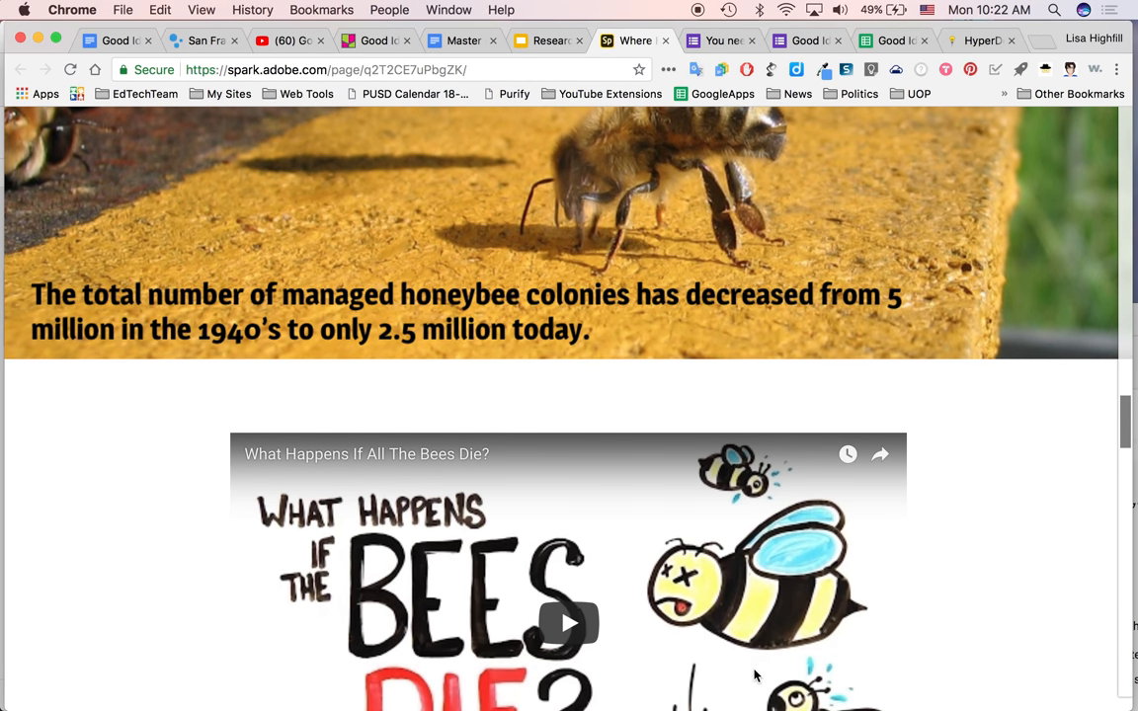
{"action": "scroll", "scroll_direction": "down", "scroll_amount": 3}
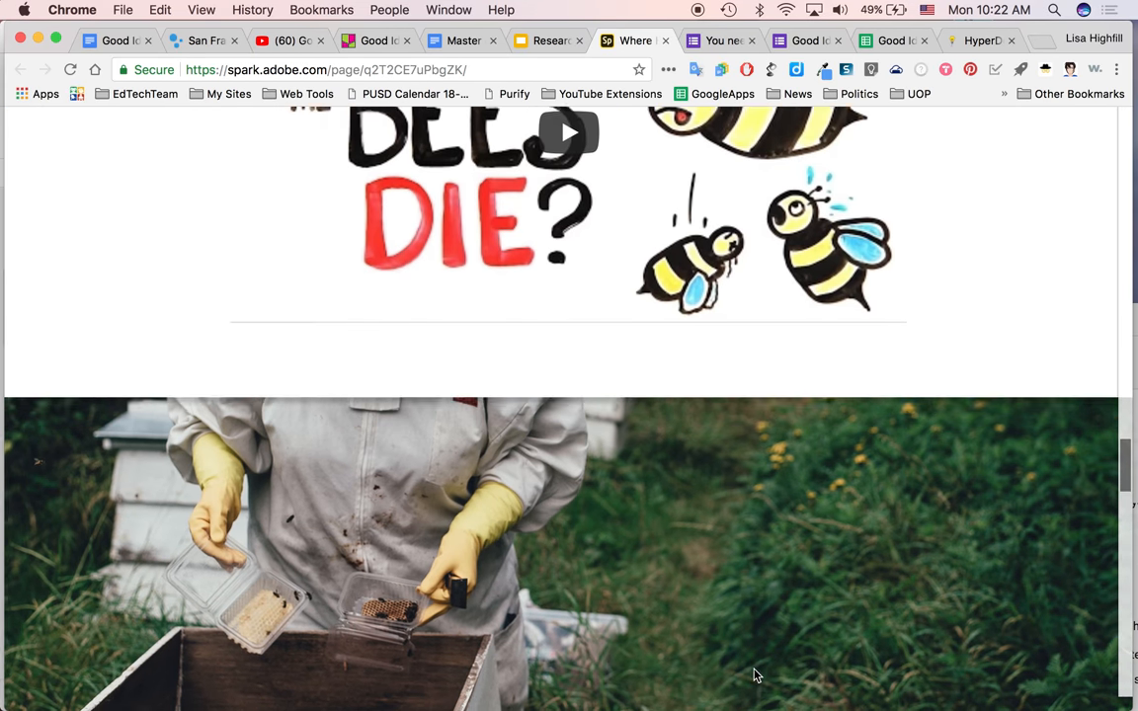
{"action": "scroll", "scroll_direction": "down", "scroll_amount": 3}
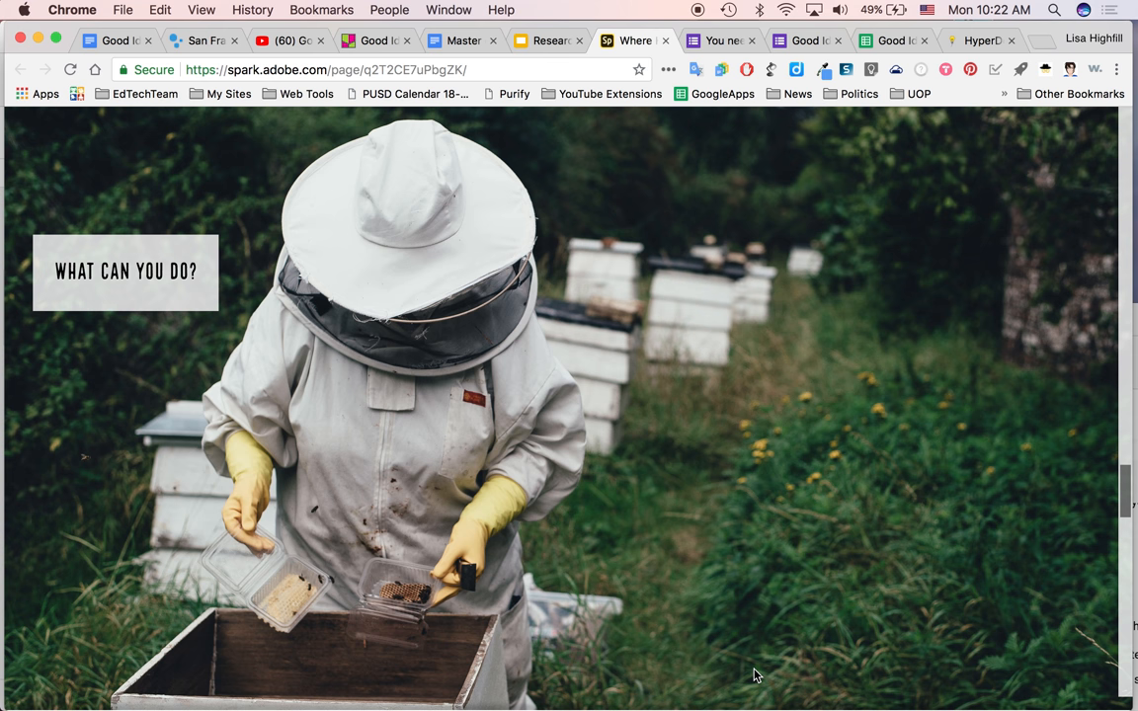
{"action": "scroll", "scroll_direction": "down", "scroll_amount": 3}
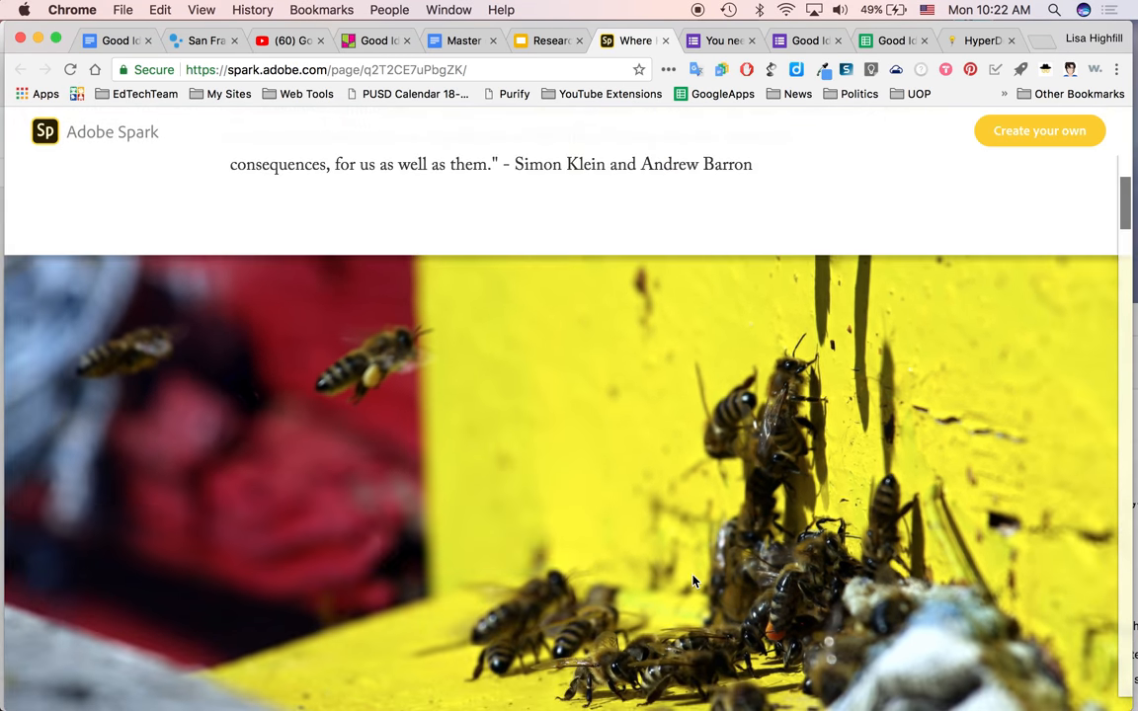
{"action": "scroll", "scroll_direction": "up", "scroll_amount": 3}
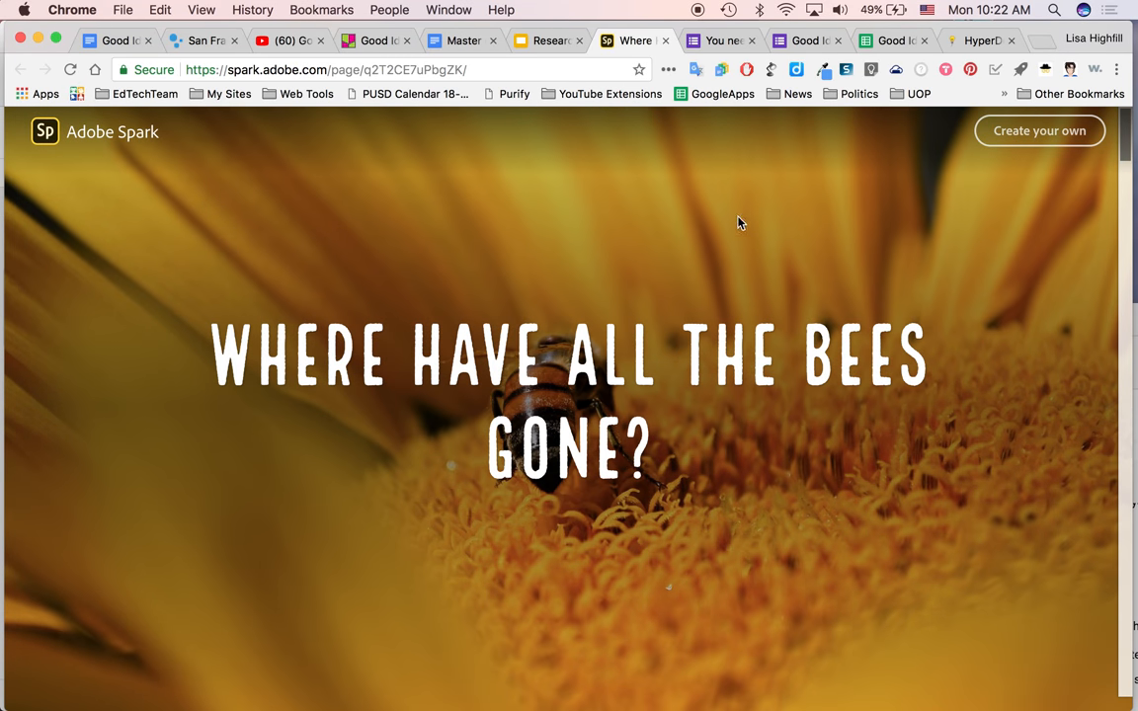
{"action": "mouse_move", "coordinate": [117, 39]}
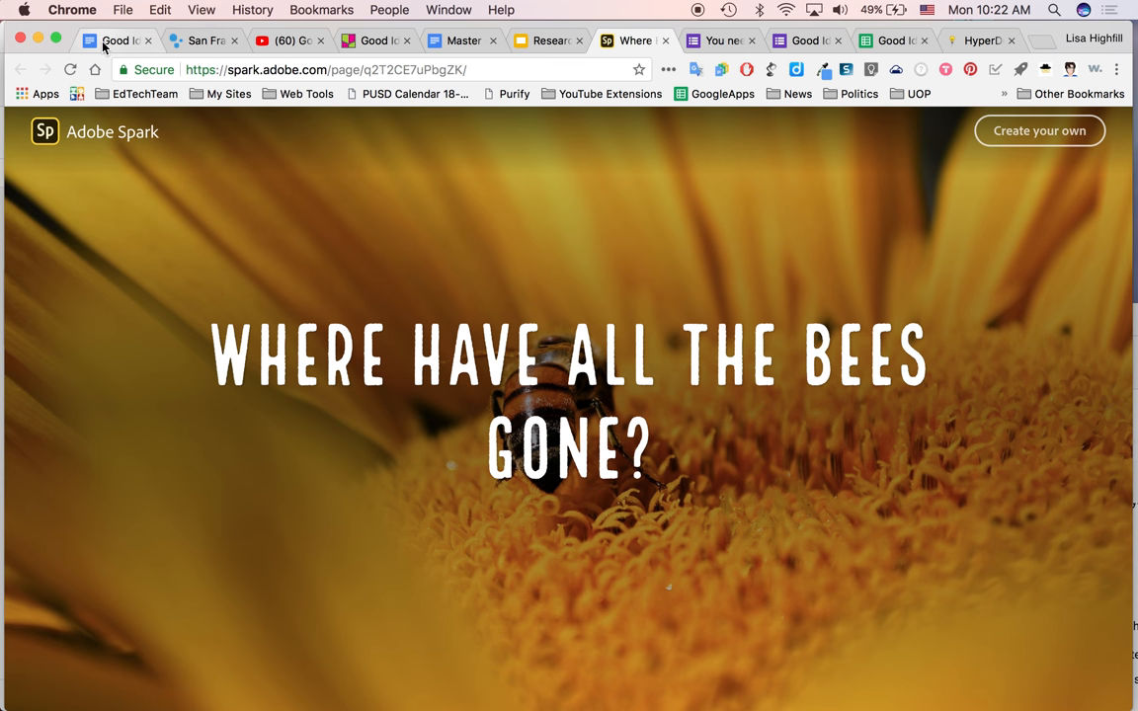
- Return to the HyperDoc and show the Create using Adobe Spark Pages through Reflect sections
{"action": "left_click", "coordinate": [116, 39]}
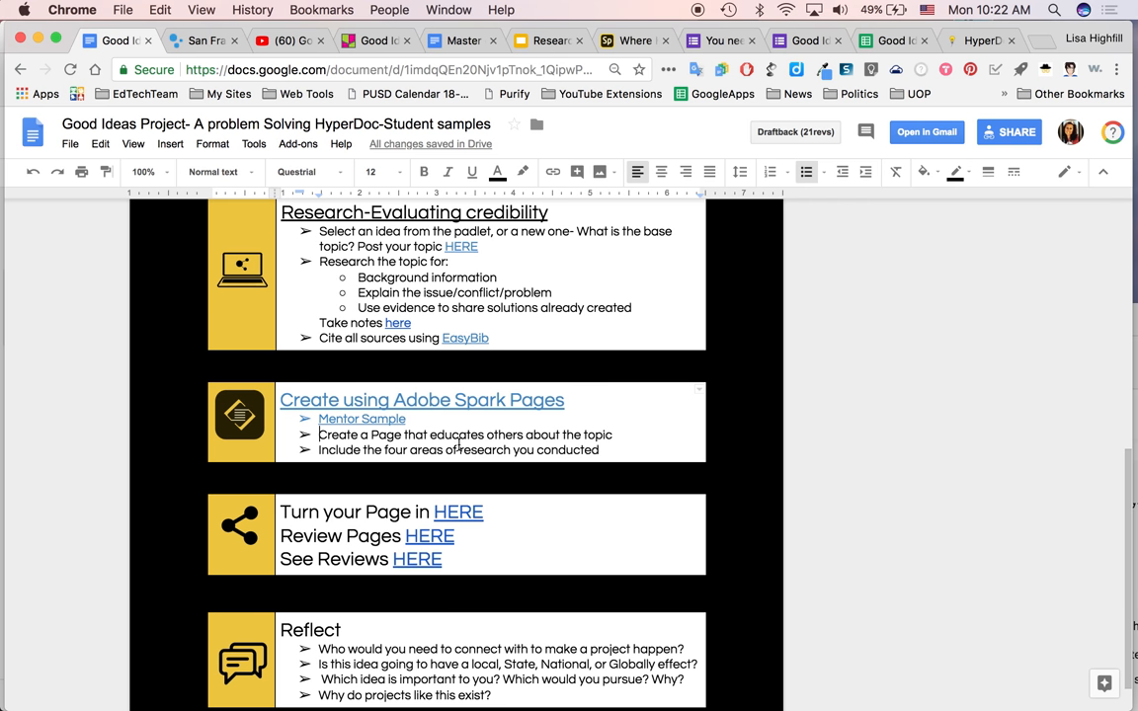
{"action": "scroll", "scroll_direction": "down", "scroll_amount": 3}
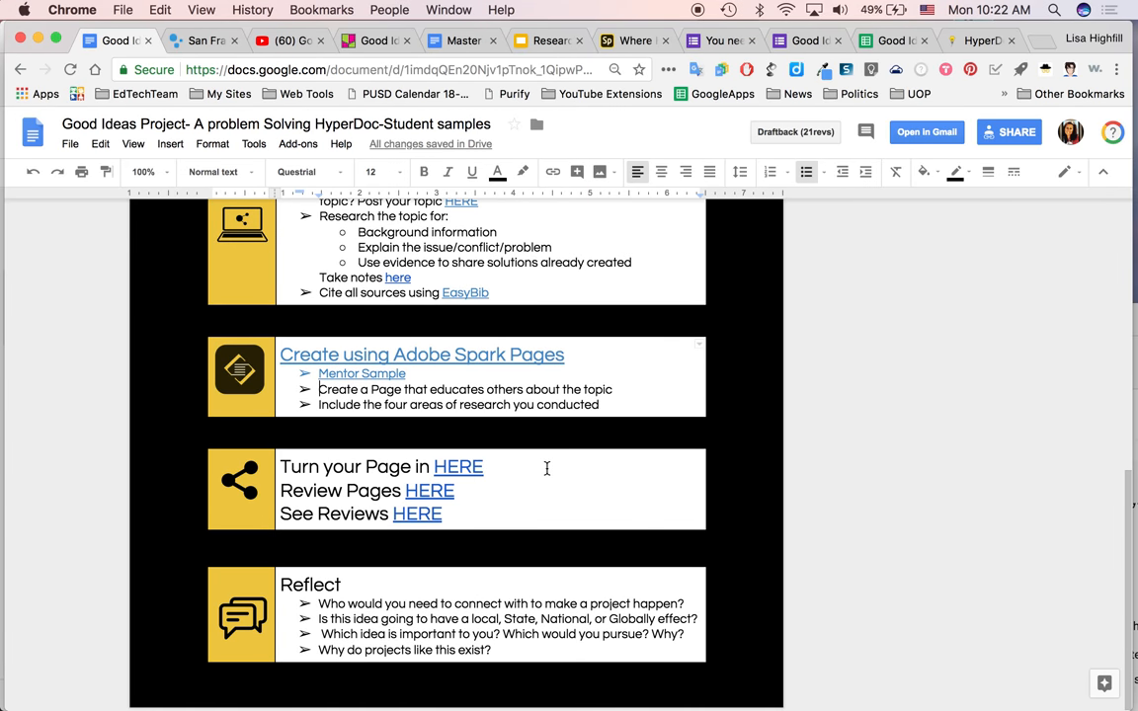
{"action": "mouse_move", "coordinate": [459, 360]}
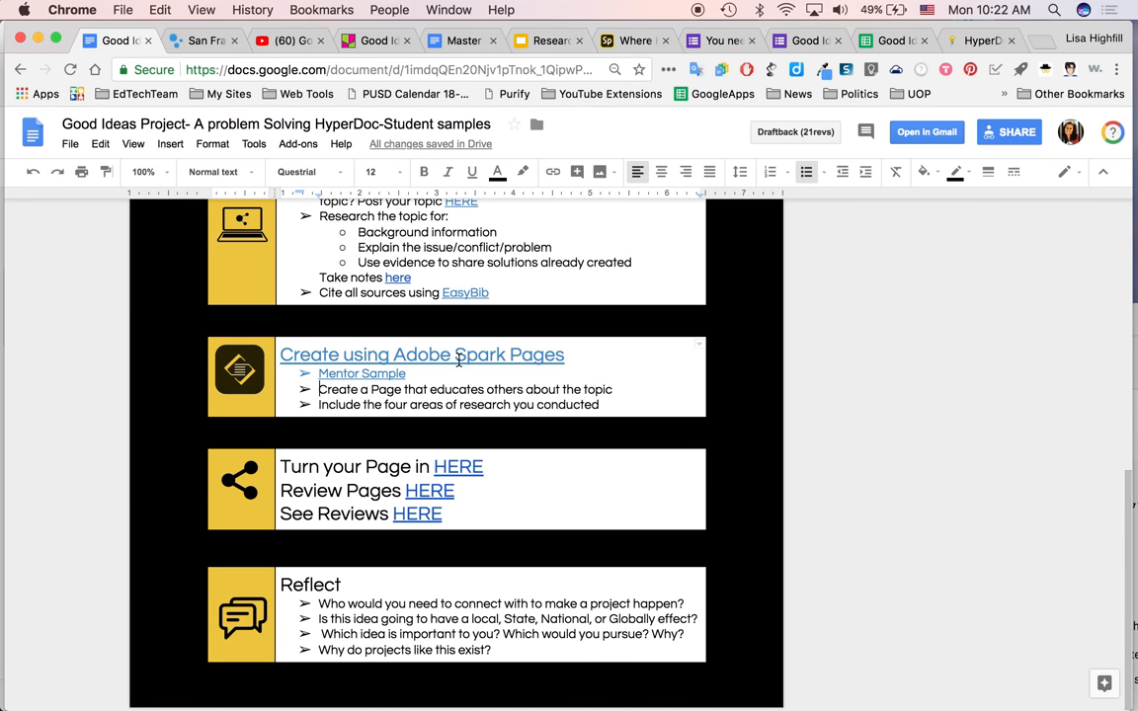
{"action": "mouse_move", "coordinate": [425, 399]}
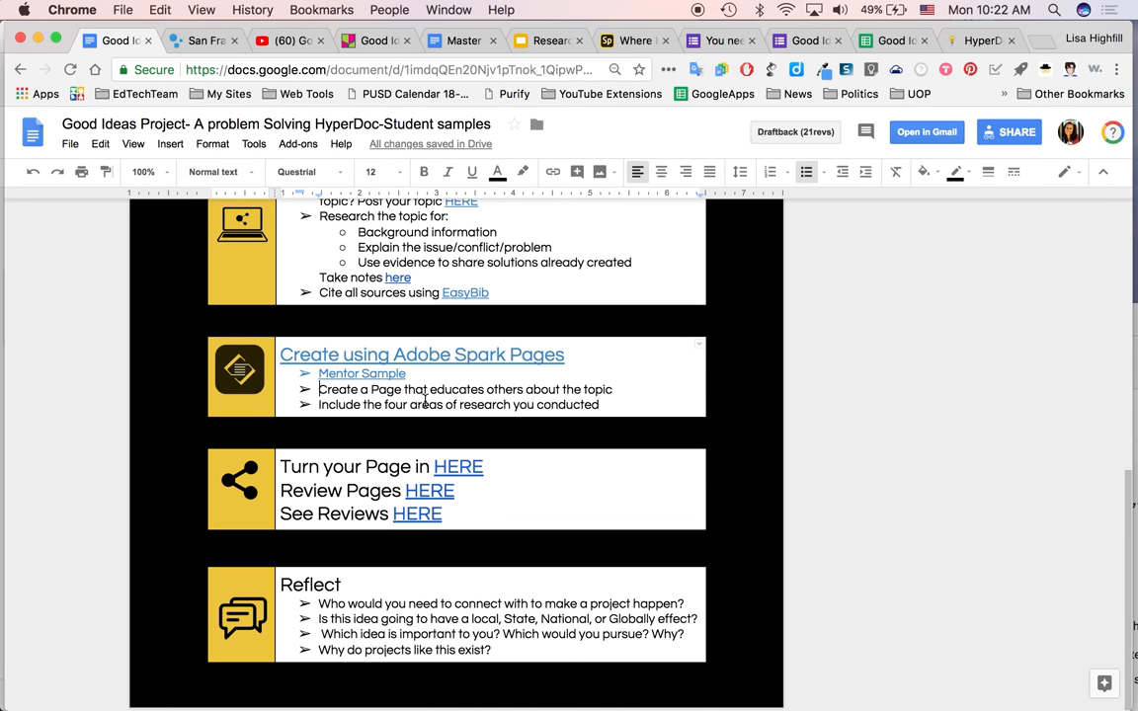
{"action": "mouse_move", "coordinate": [585, 358]}
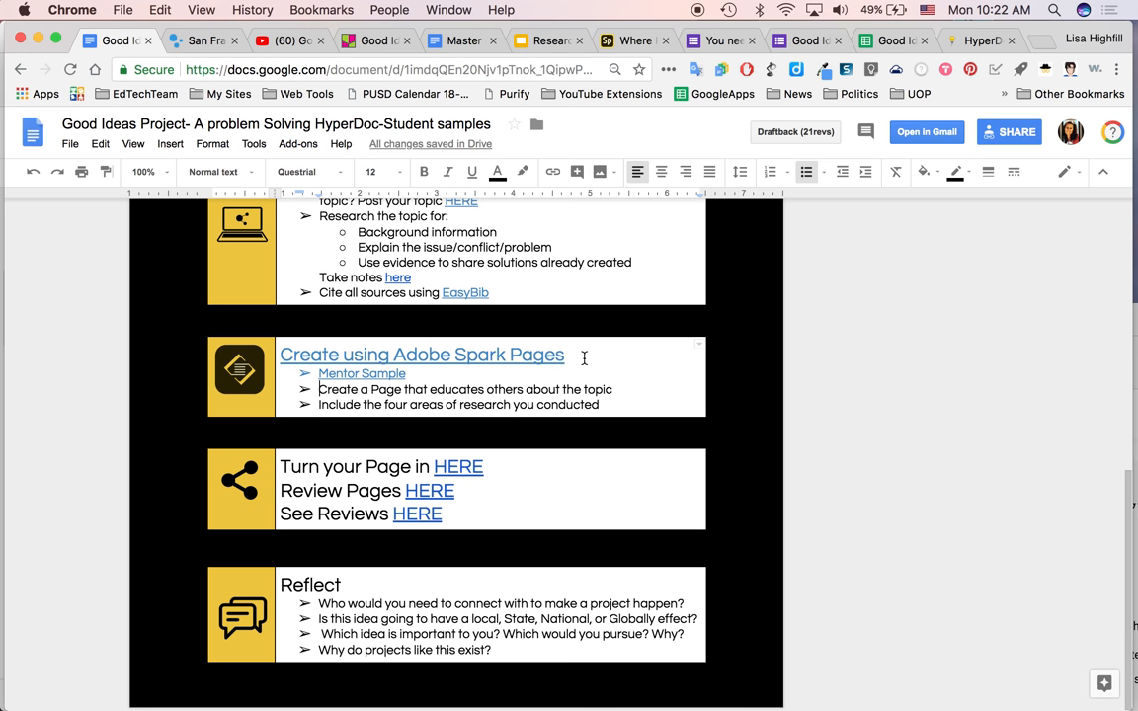
{"action": "mouse_move", "coordinate": [537, 427]}
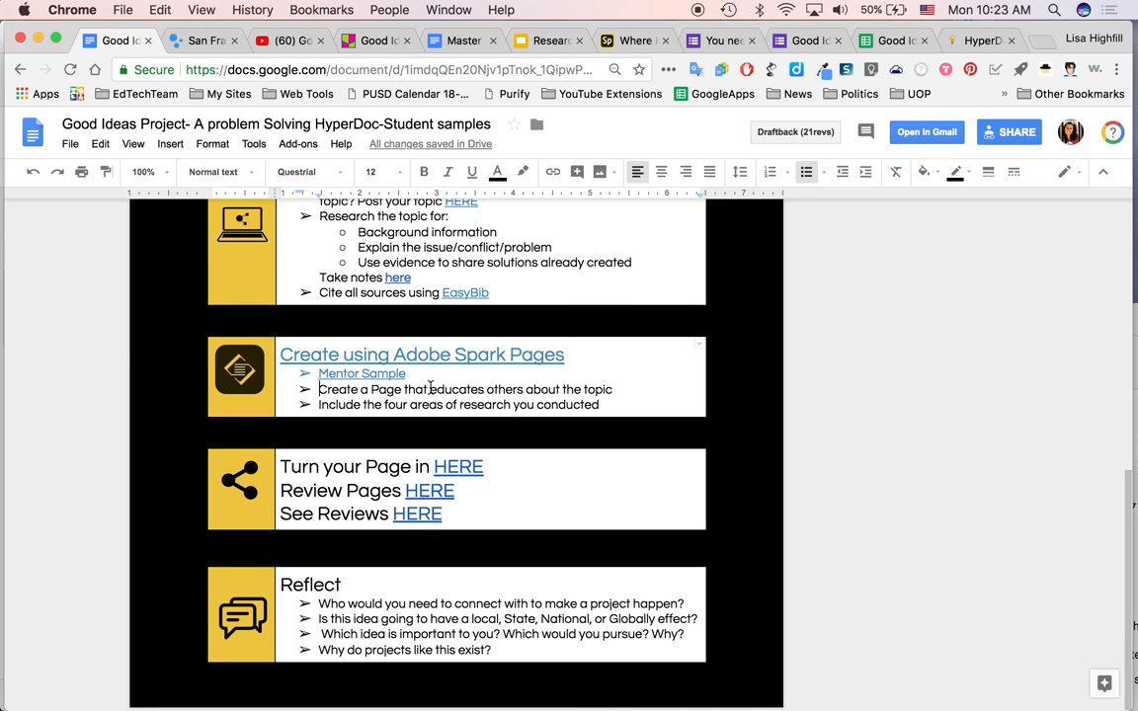
{"action": "mouse_move", "coordinate": [504, 411]}
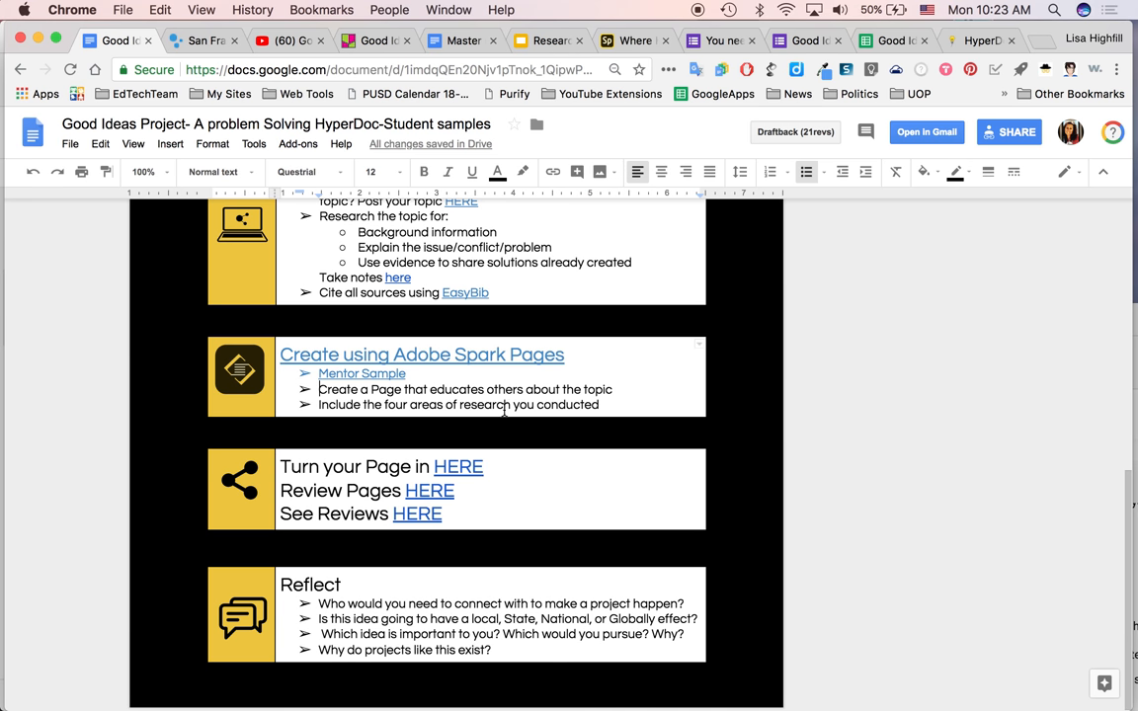
{"action": "mouse_move", "coordinate": [285, 481]}
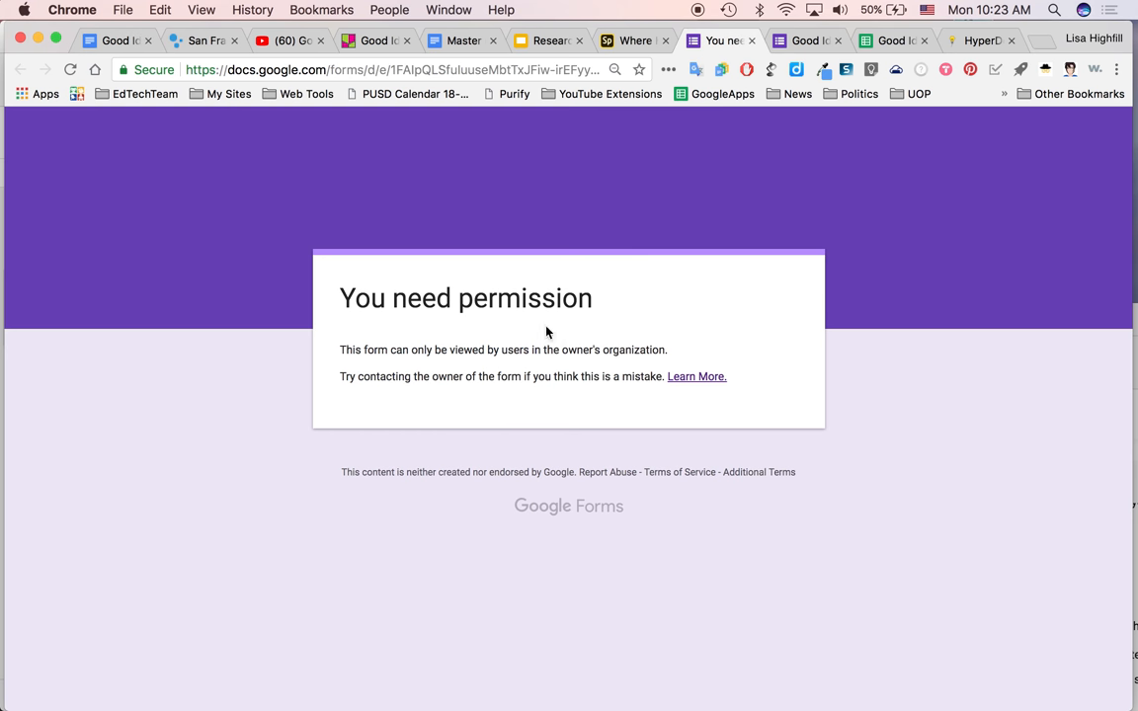
{"action": "mouse_move", "coordinate": [427, 371]}
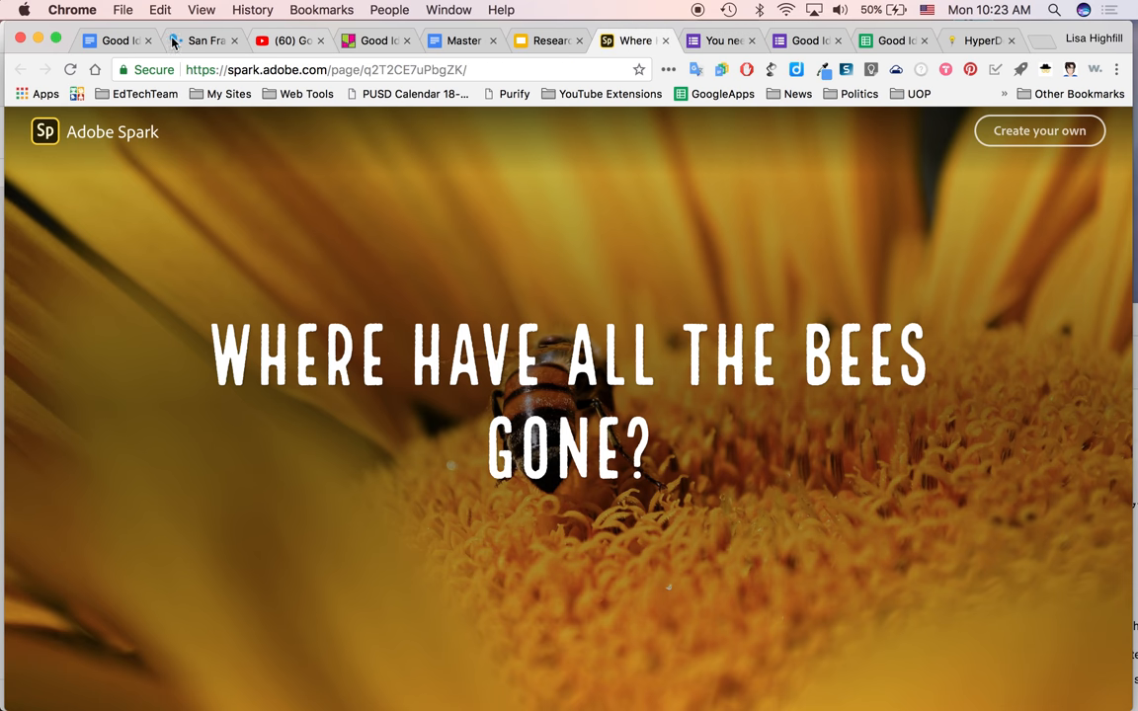
- Return to the HyperDoc's Turn your Page in, Review Pages and See Reviews section
{"action": "left_click", "coordinate": [117, 40]}
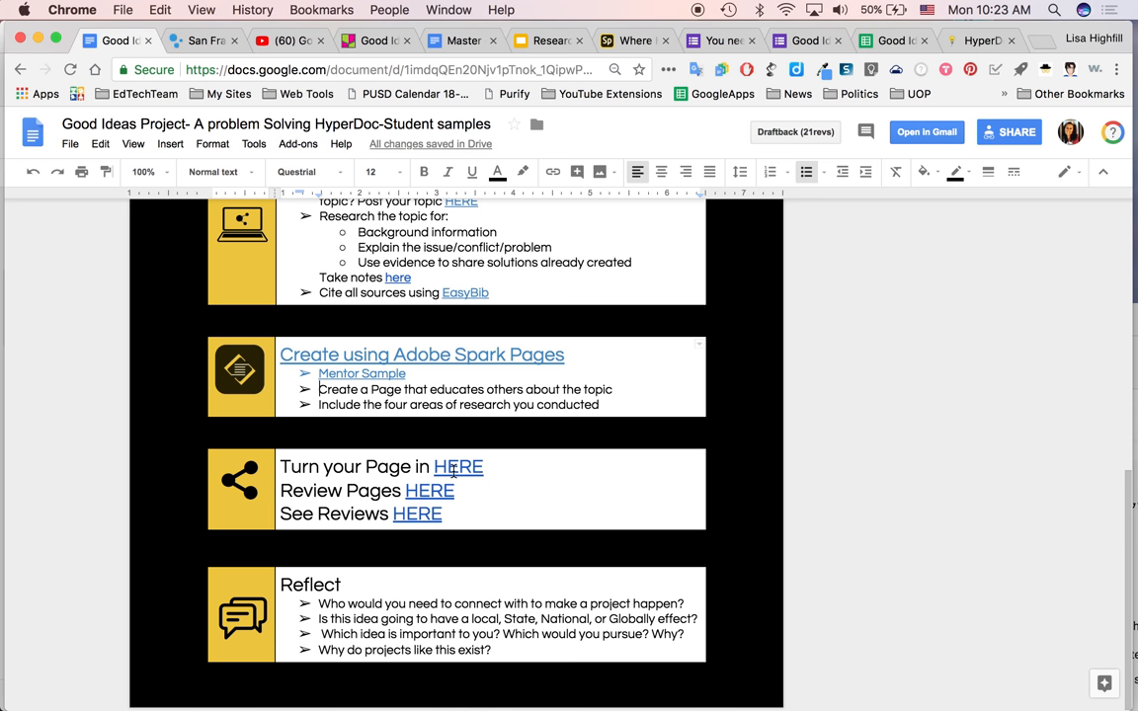
{"action": "mouse_move", "coordinate": [484, 470]}
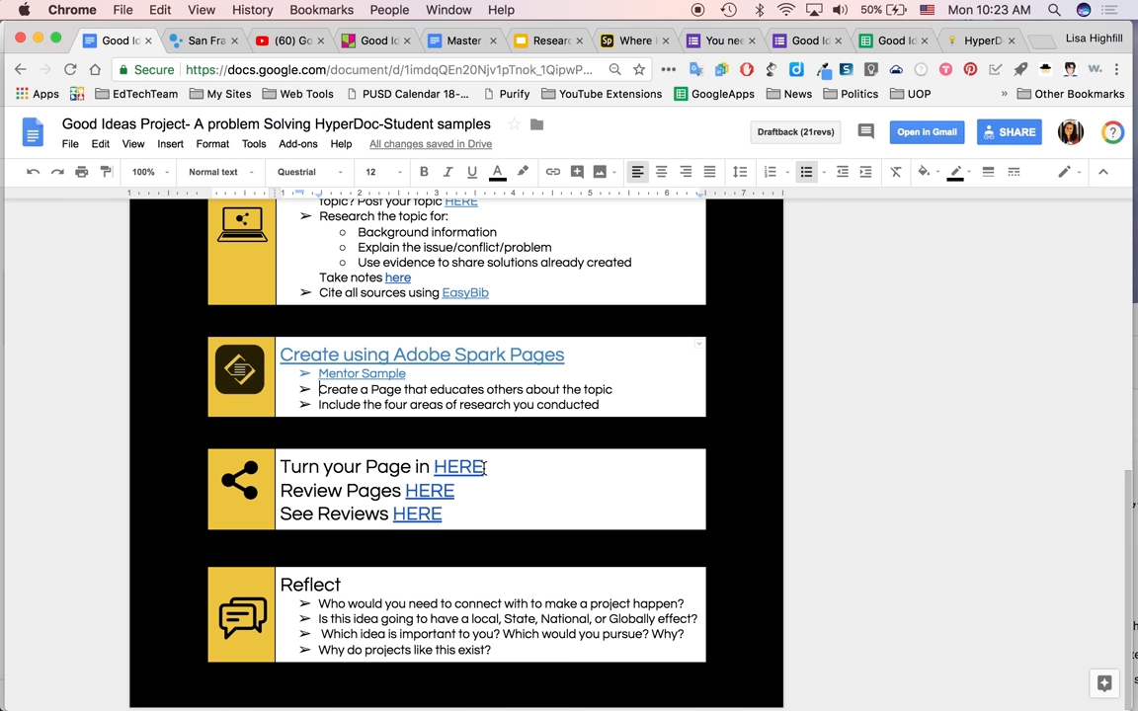
{"action": "mouse_move", "coordinate": [496, 471]}
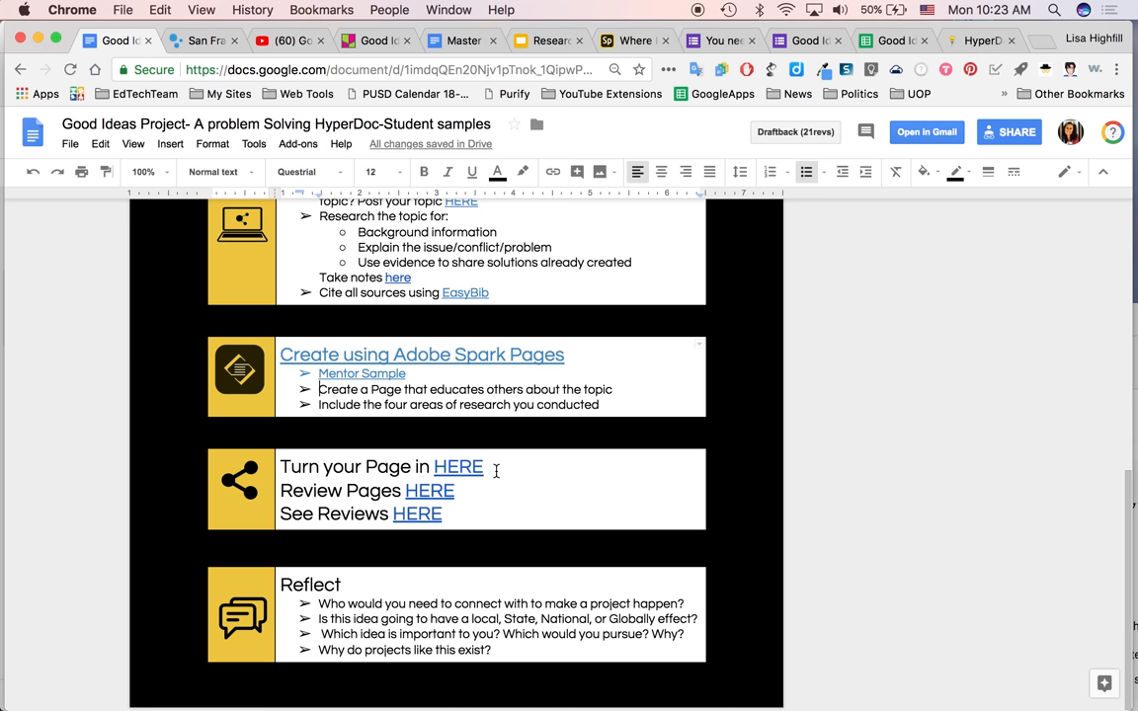
{"action": "mouse_move", "coordinate": [546, 430]}
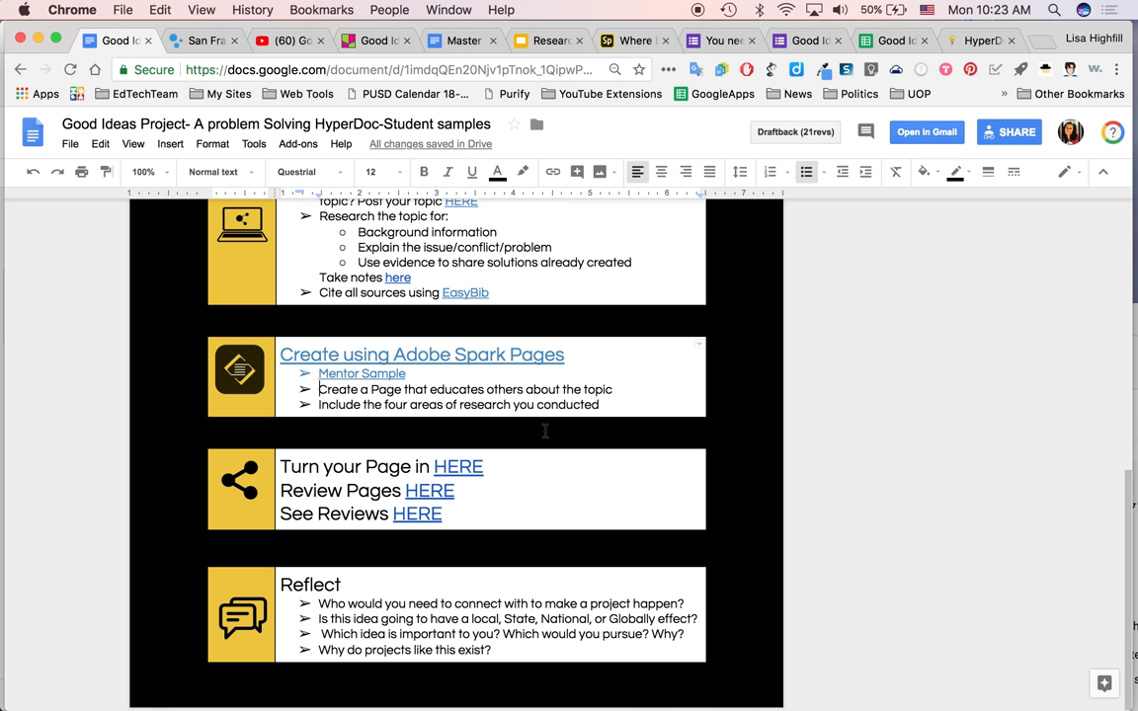
{"action": "mouse_move", "coordinate": [427, 488]}
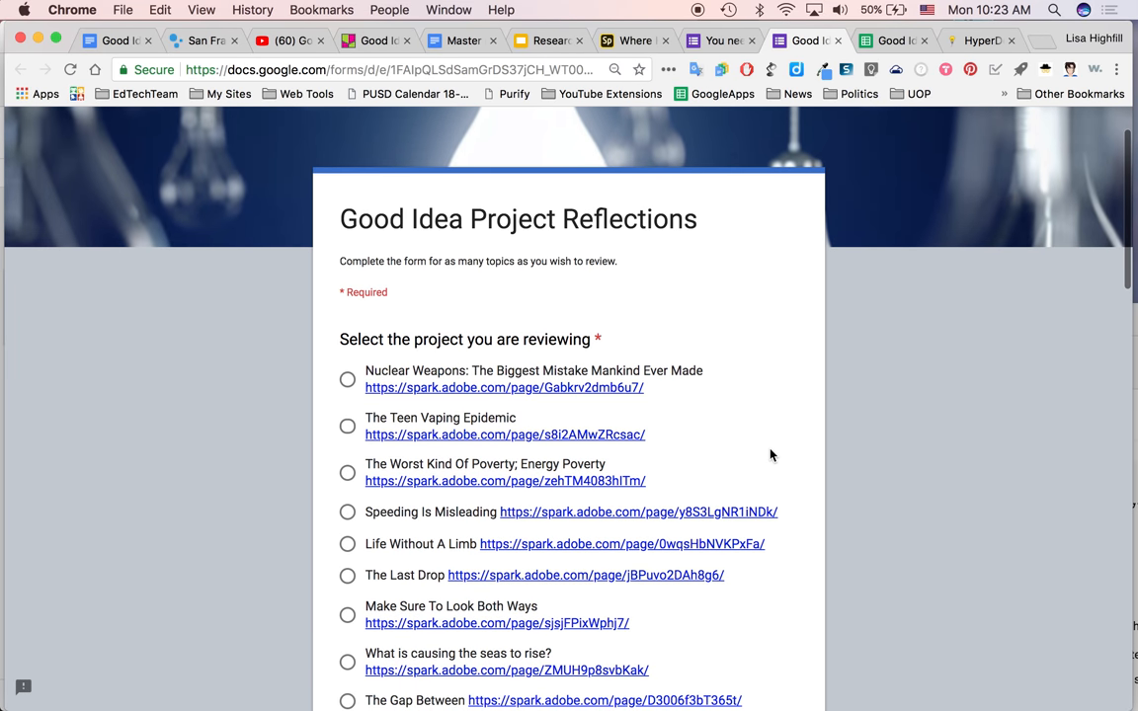
- In the Reflections form, choose 'Nuclear Weapons: The Biggest Mistake Mankind Ever Made' as the reviewed project
{"action": "scroll", "scroll_direction": "up", "scroll_amount": 3}
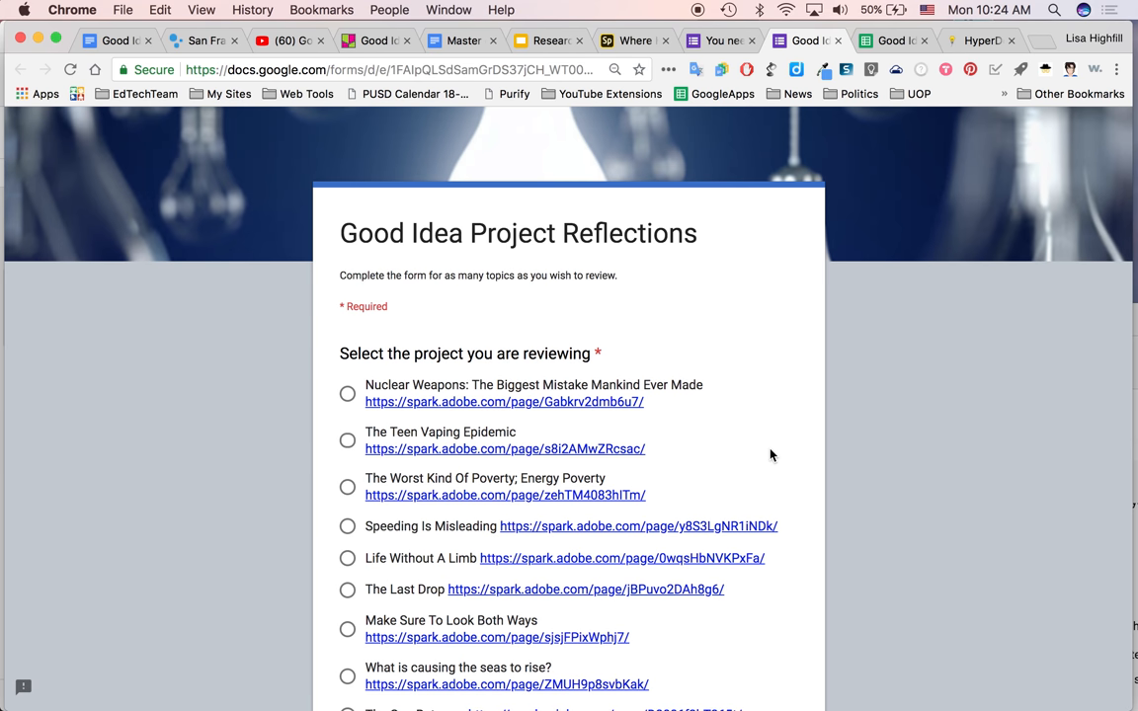
{"action": "scroll", "scroll_direction": "down", "scroll_amount": 3}
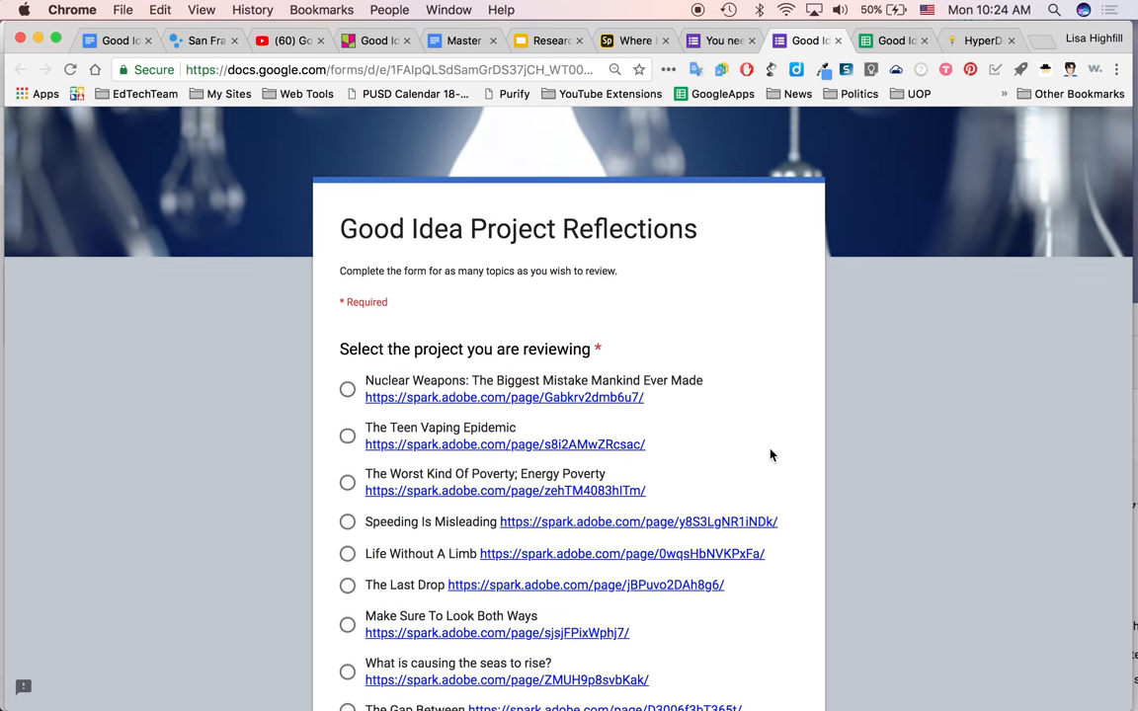
{"action": "scroll", "scroll_direction": "down", "scroll_amount": 3}
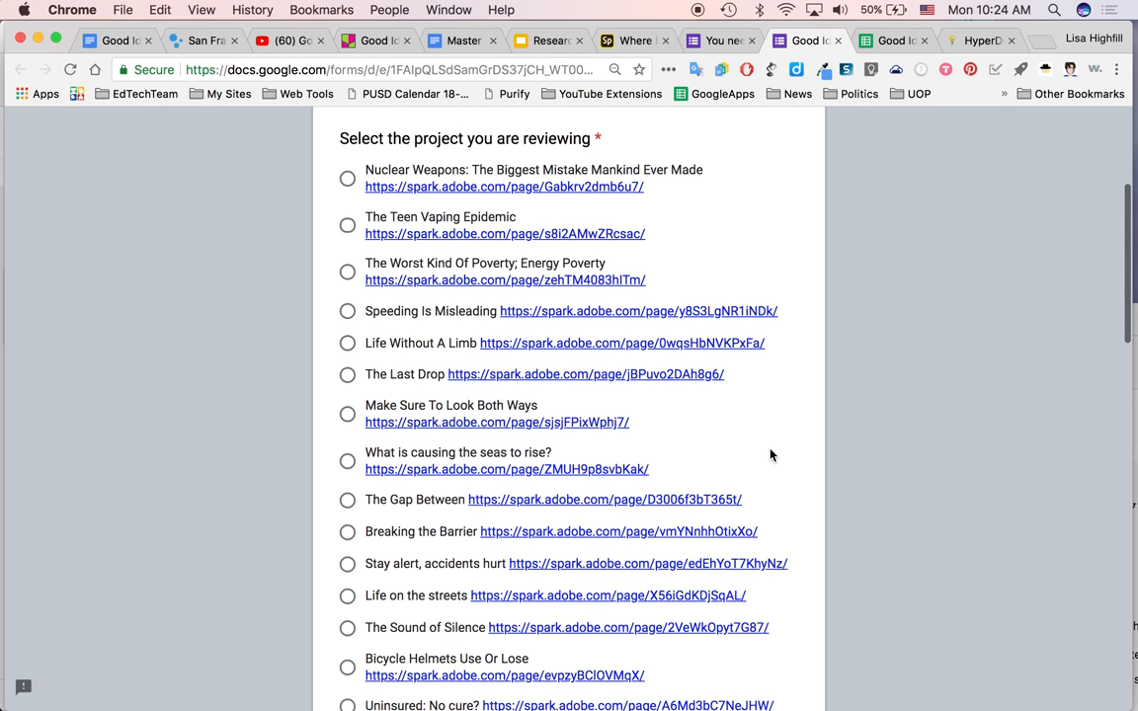
{"action": "scroll", "scroll_direction": "up", "scroll_amount": 3}
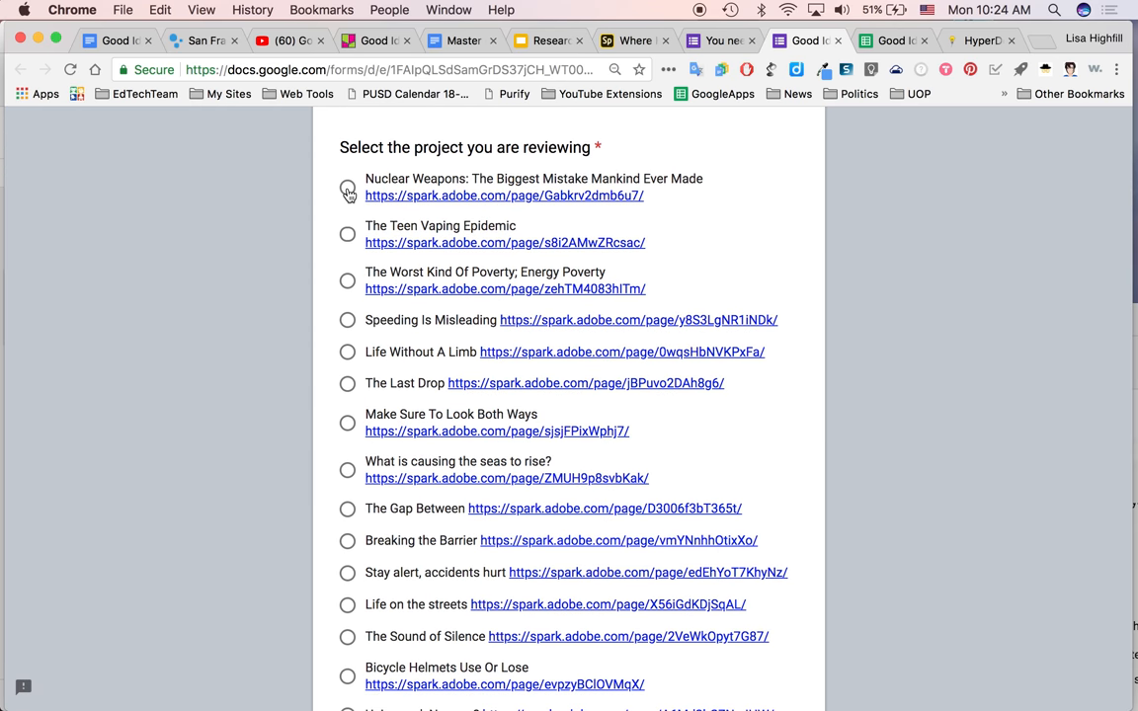
{"action": "left_click", "coordinate": [348, 185]}
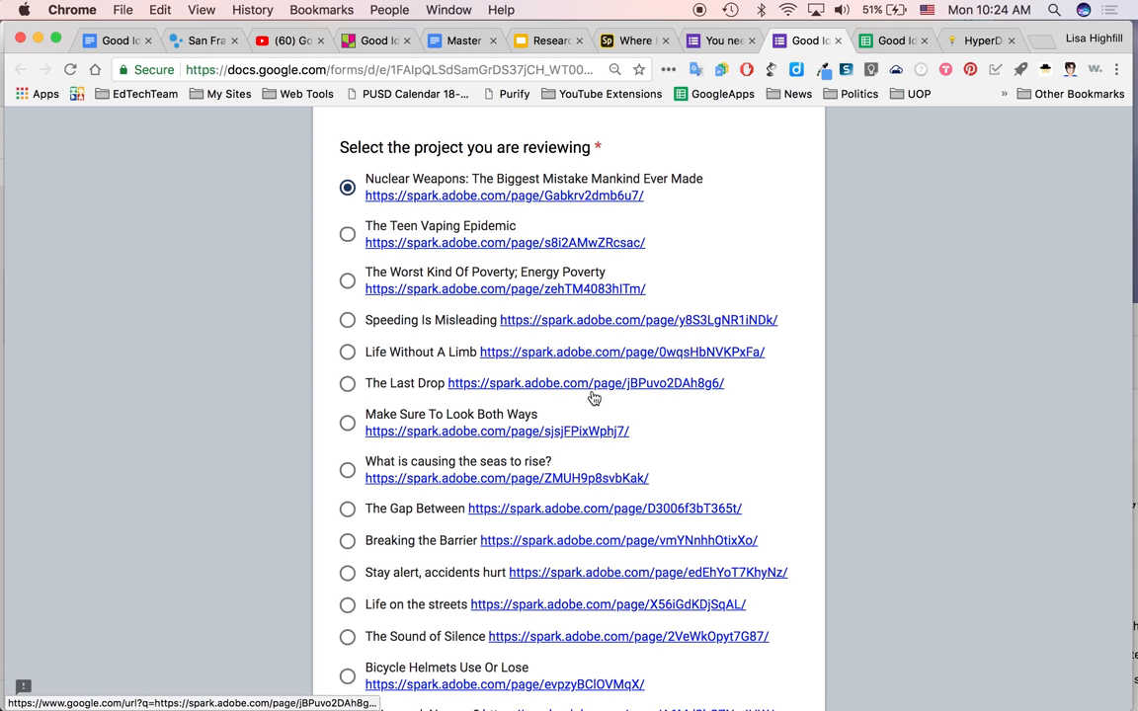
- Scroll through the Reflections form's question fields and back up to its title
{"action": "scroll", "scroll_direction": "down", "scroll_amount": 3}
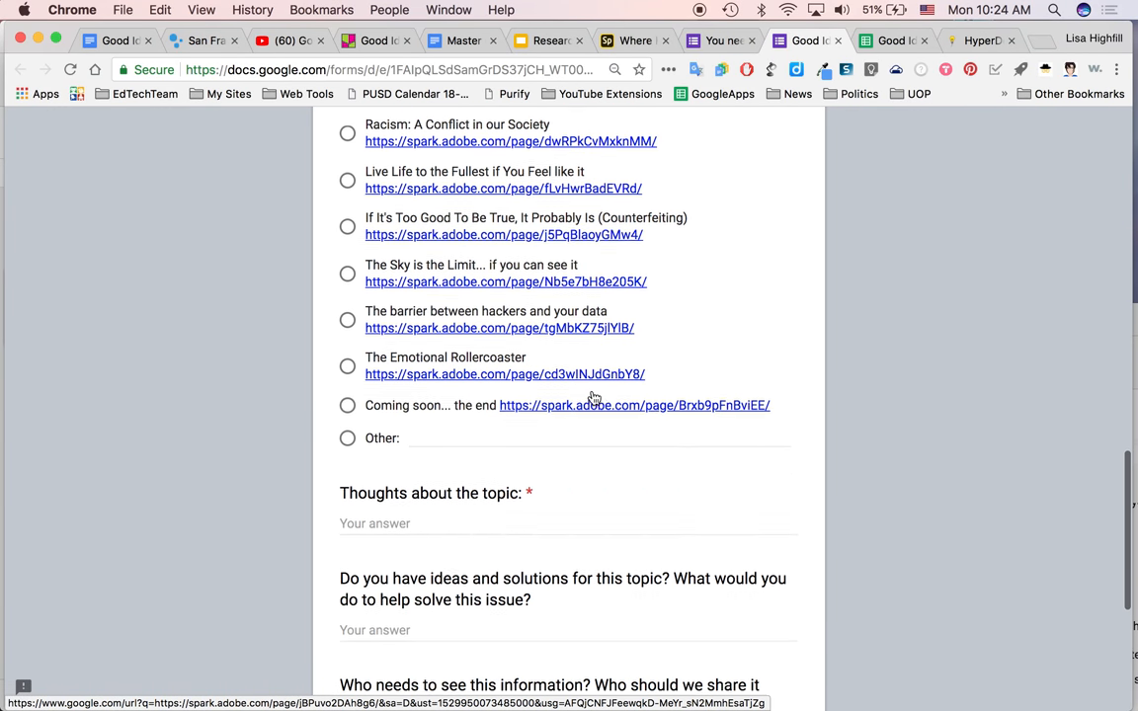
{"action": "scroll", "scroll_direction": "down", "scroll_amount": 3}
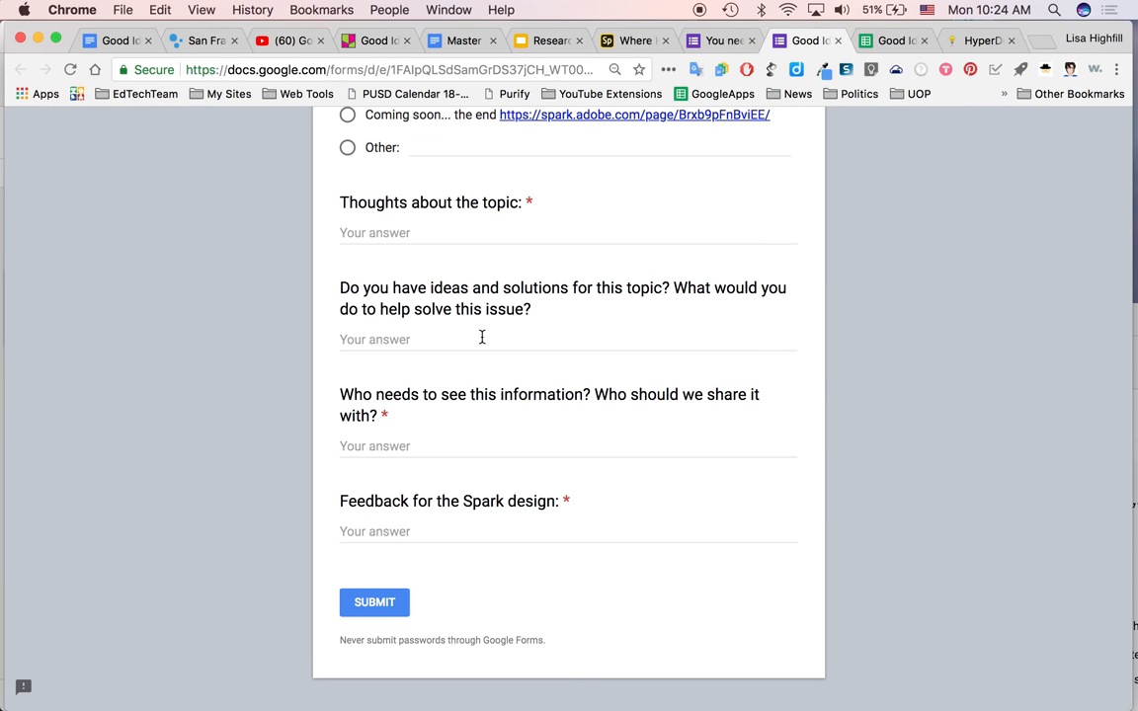
{"action": "mouse_move", "coordinate": [648, 329]}
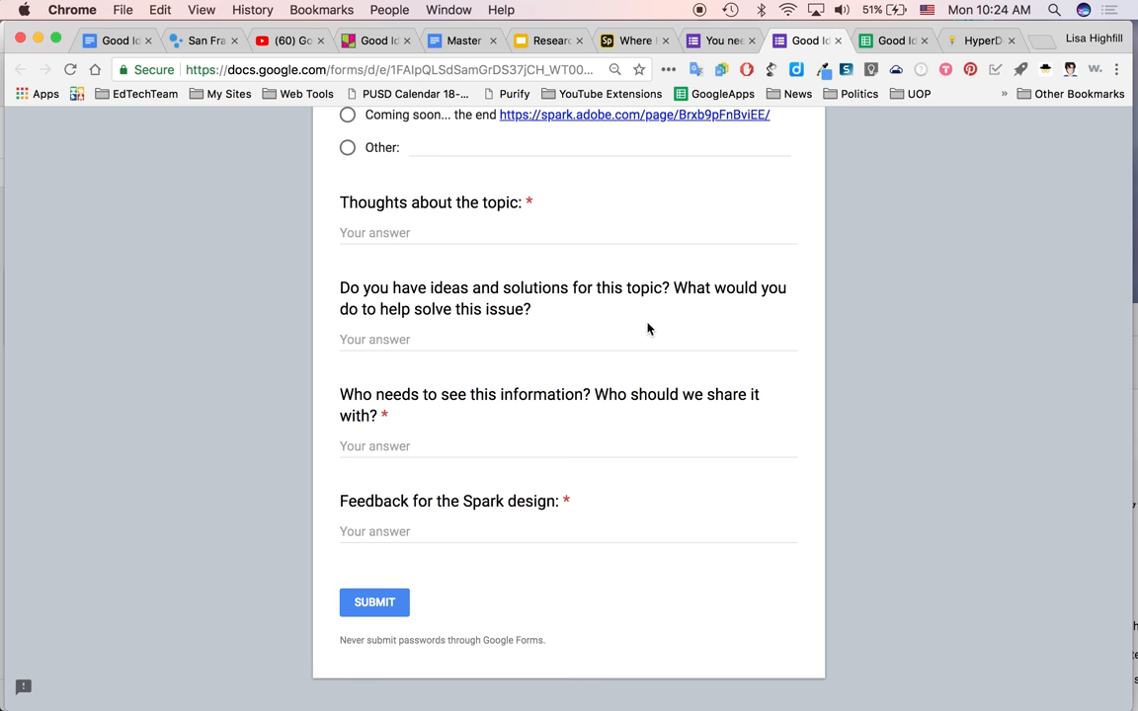
{"action": "mouse_move", "coordinate": [411, 433]}
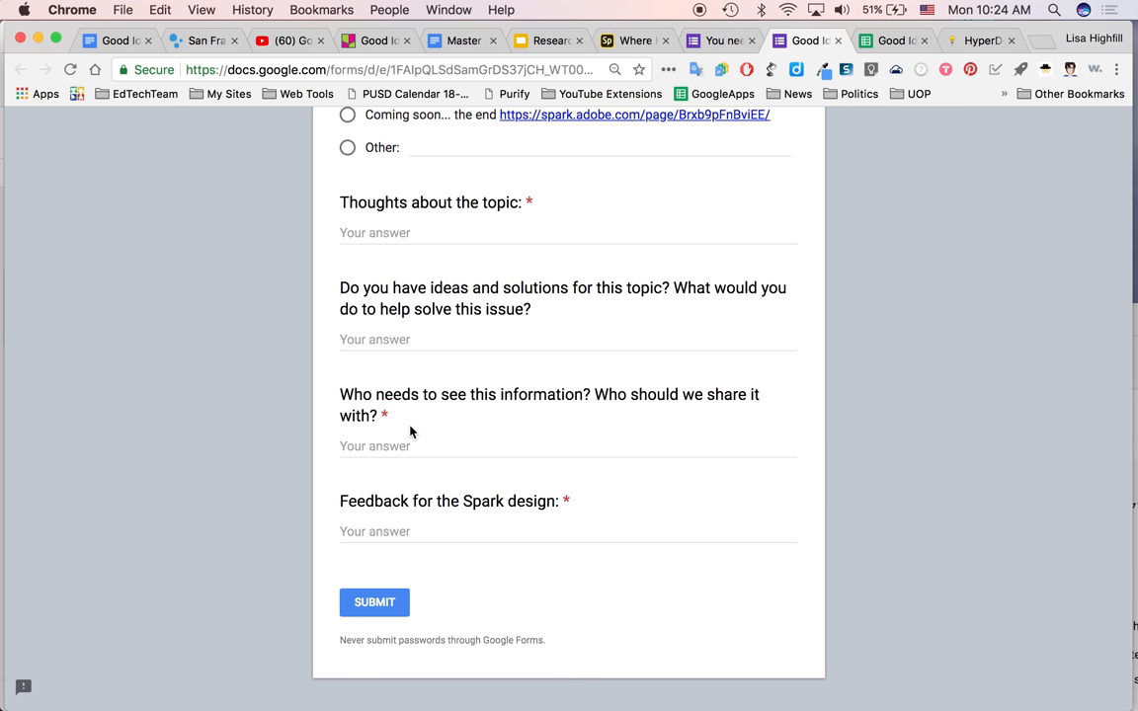
{"action": "mouse_move", "coordinate": [695, 403]}
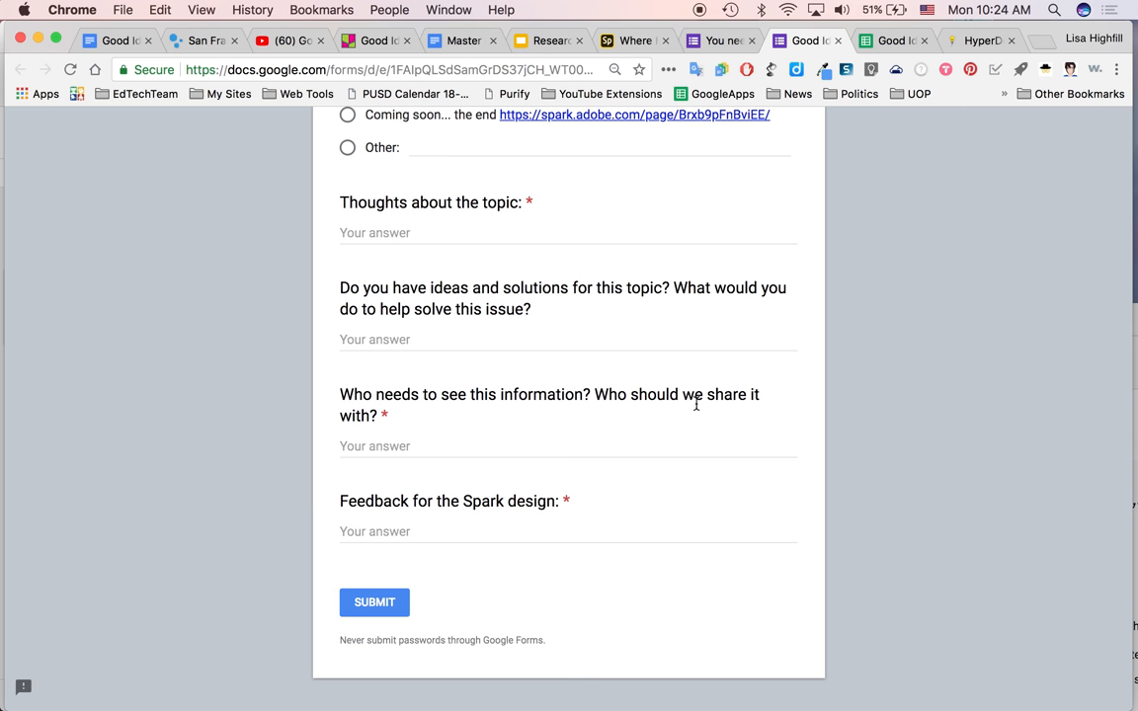
{"action": "mouse_move", "coordinate": [428, 521]}
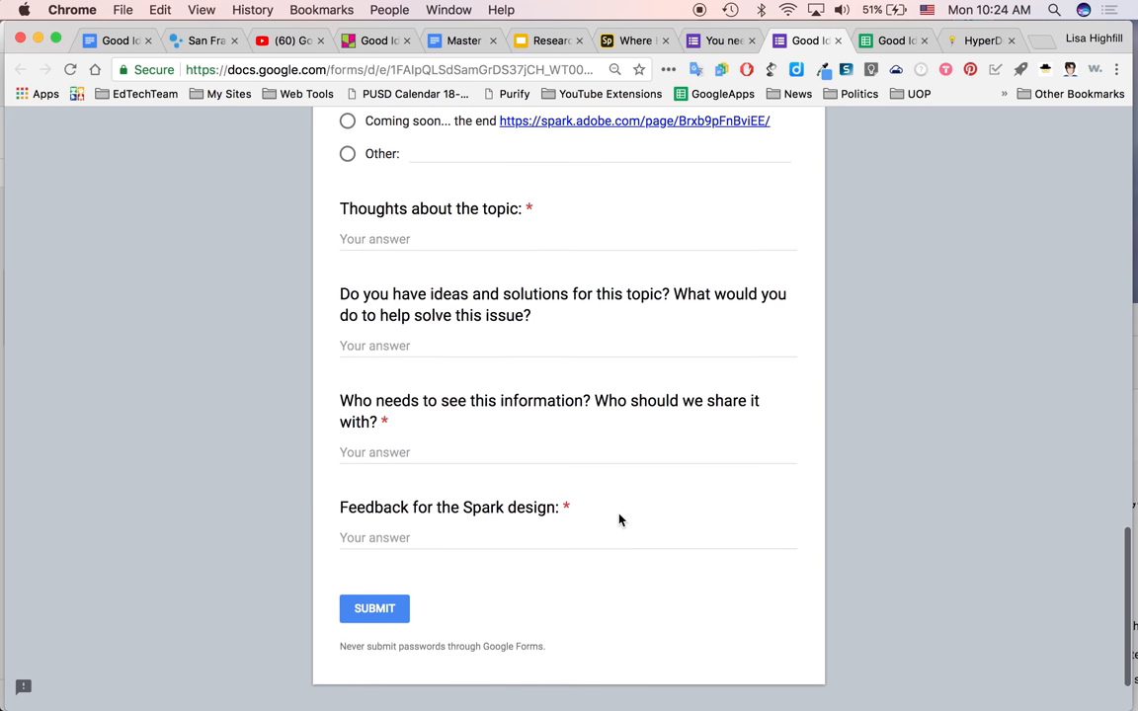
{"action": "scroll", "scroll_direction": "up", "scroll_amount": 3}
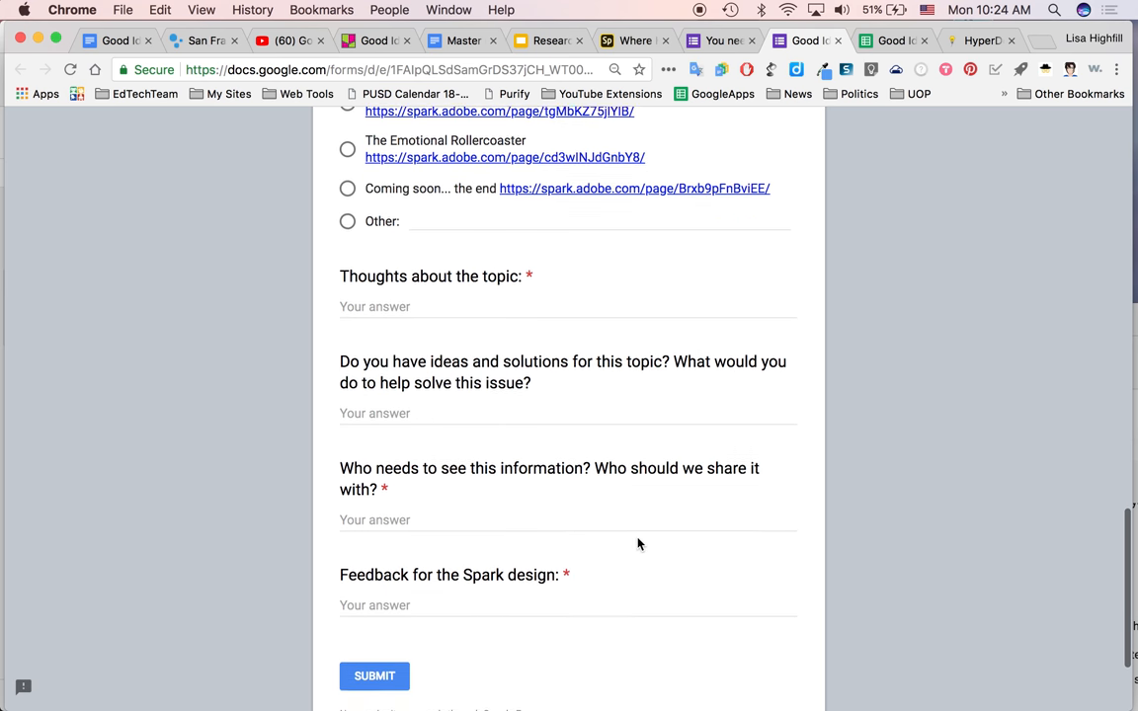
{"action": "scroll", "scroll_direction": "up", "scroll_amount": 3}
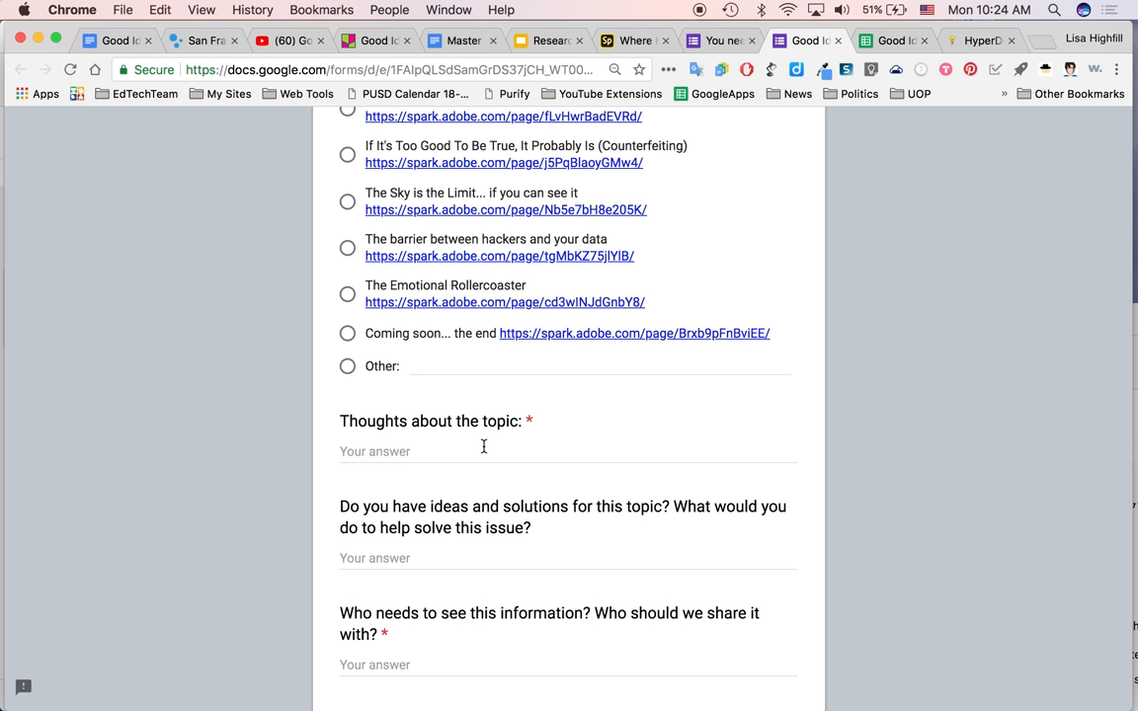
{"action": "scroll", "scroll_direction": "down", "scroll_amount": 3}
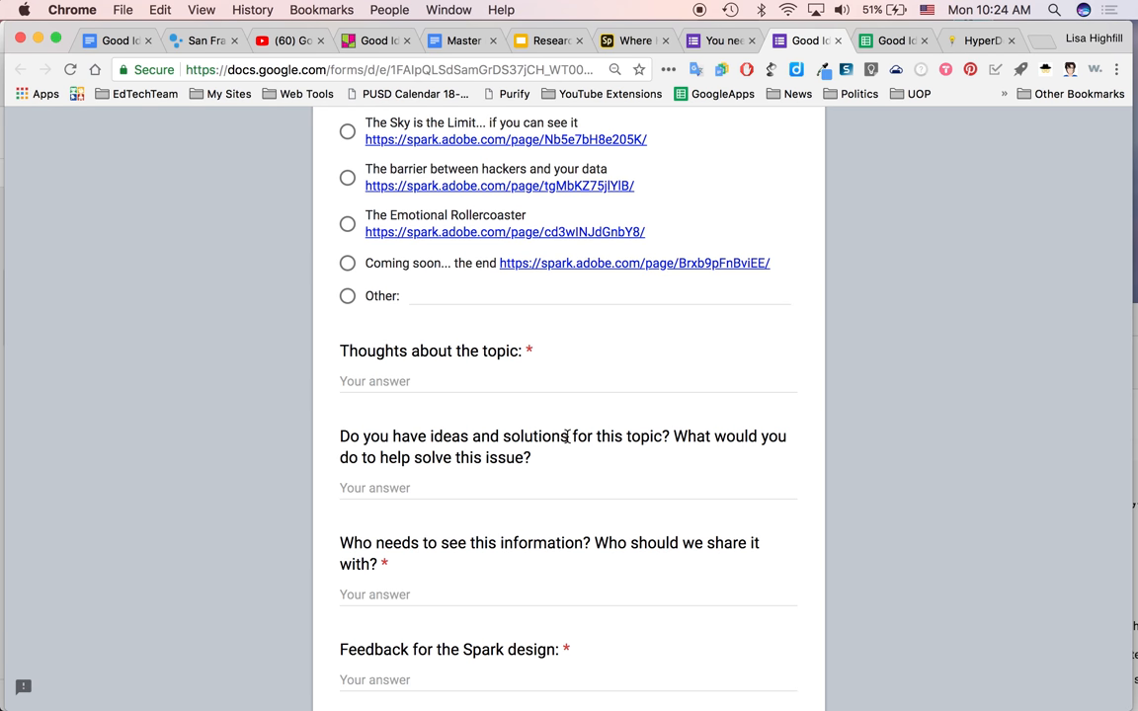
{"action": "scroll", "scroll_direction": "up", "scroll_amount": 3}
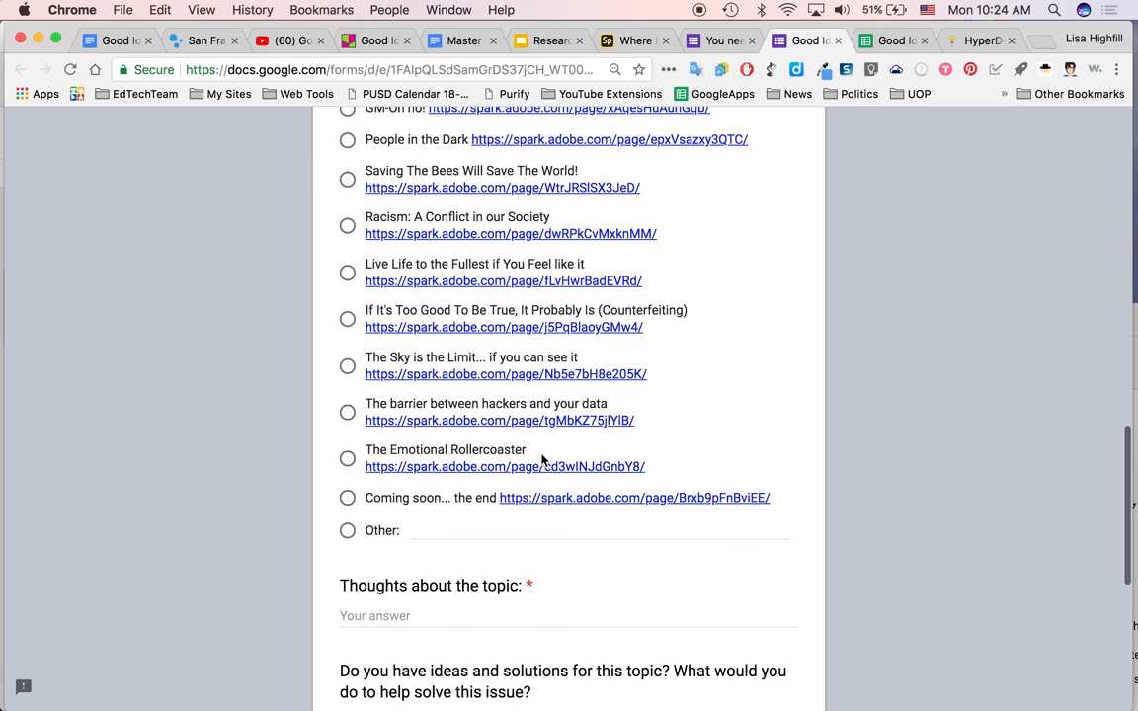
{"action": "scroll", "scroll_direction": "up", "scroll_amount": 3}
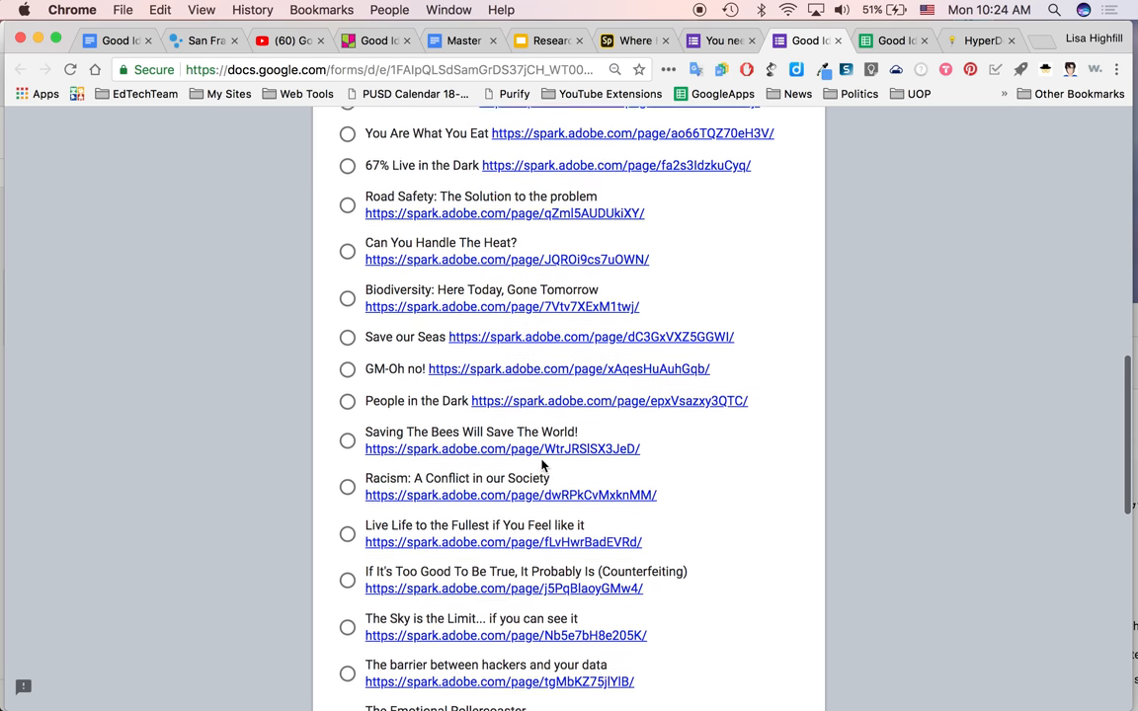
{"action": "scroll", "scroll_direction": "up", "scroll_amount": 3}
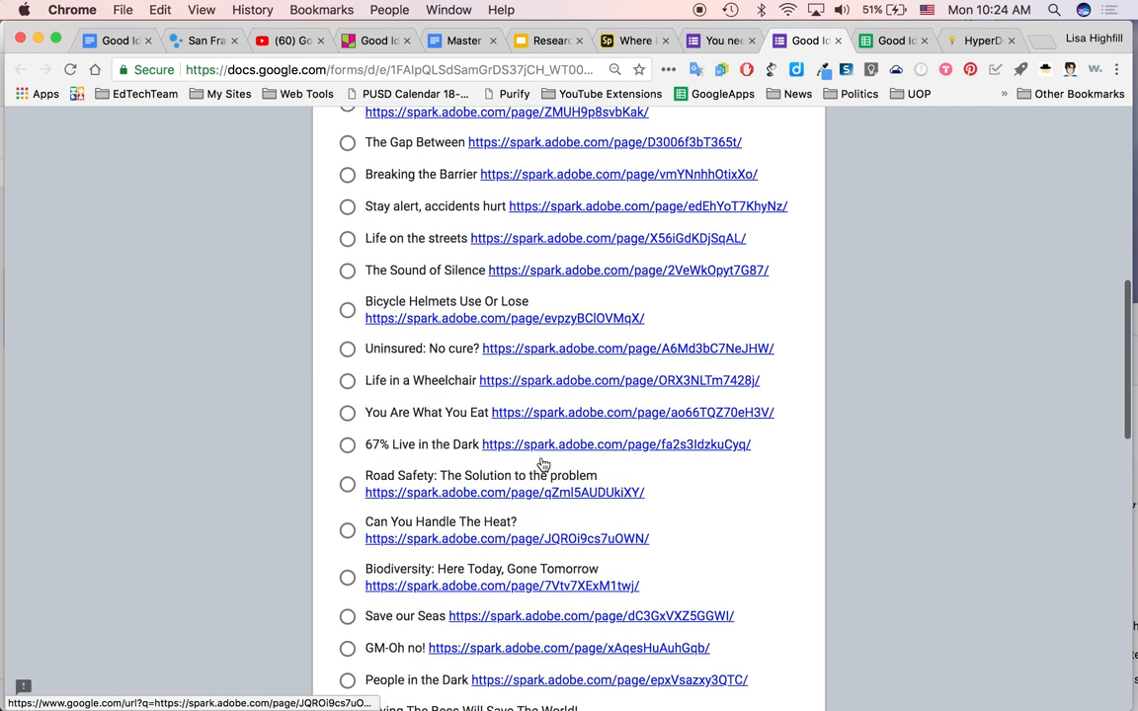
{"action": "scroll", "scroll_direction": "up", "scroll_amount": 3}
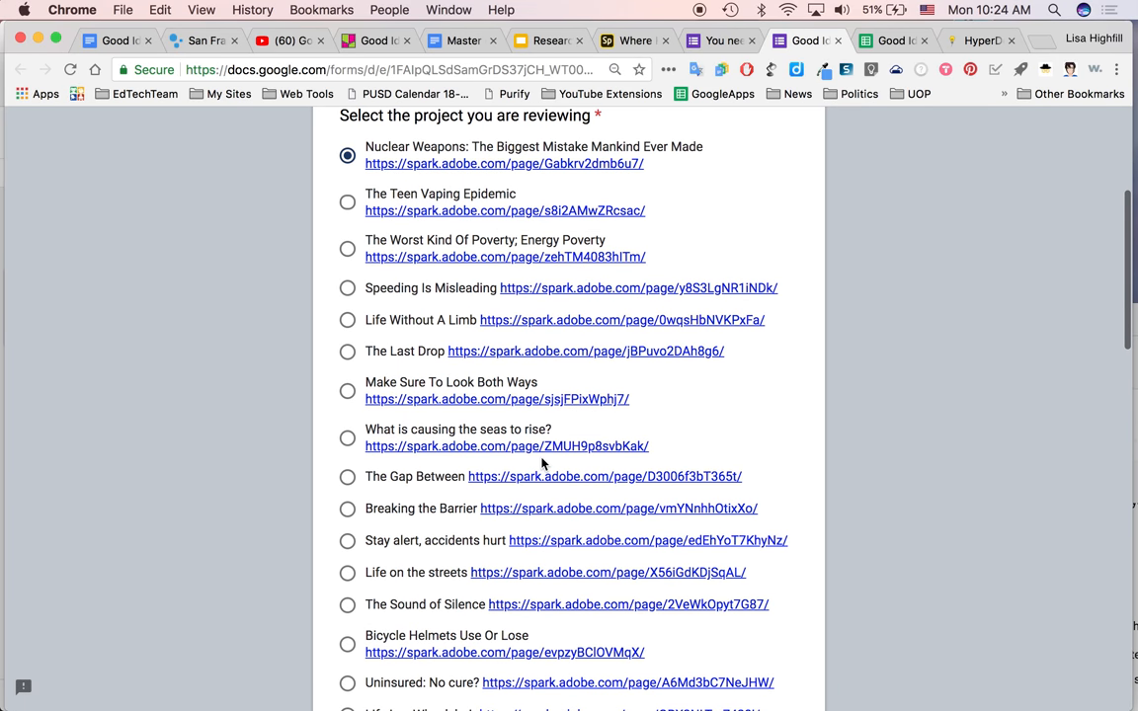
{"action": "scroll", "scroll_direction": "up", "scroll_amount": 3}
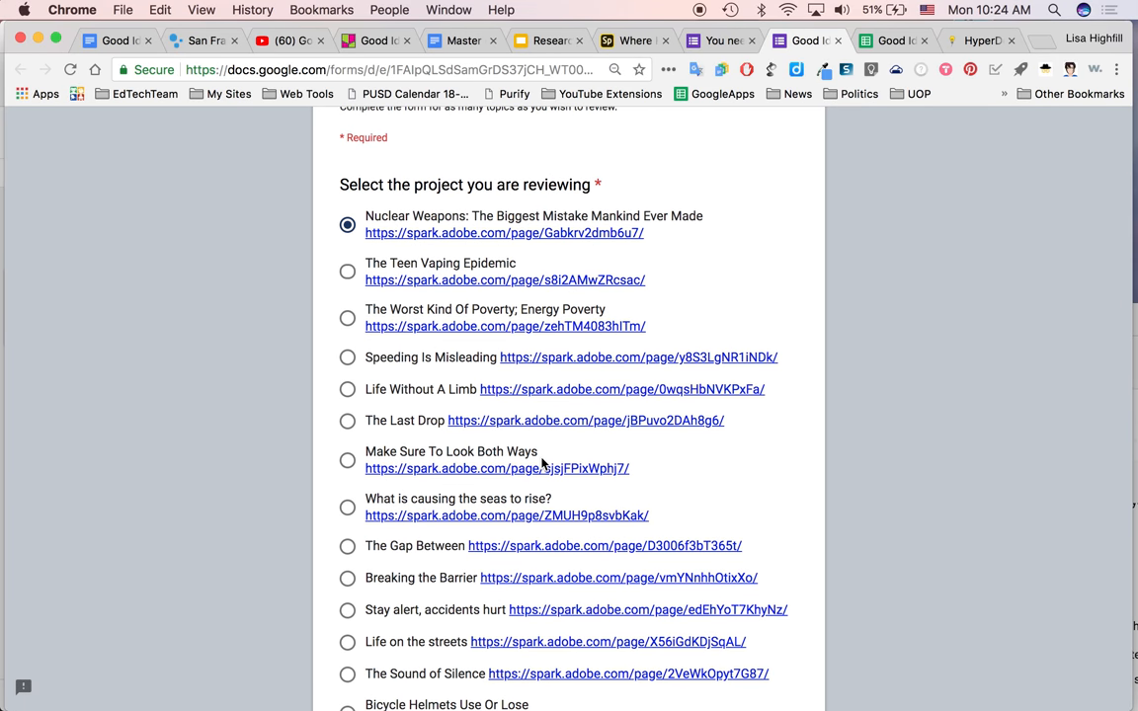
{"action": "scroll", "scroll_direction": "up", "scroll_amount": 3}
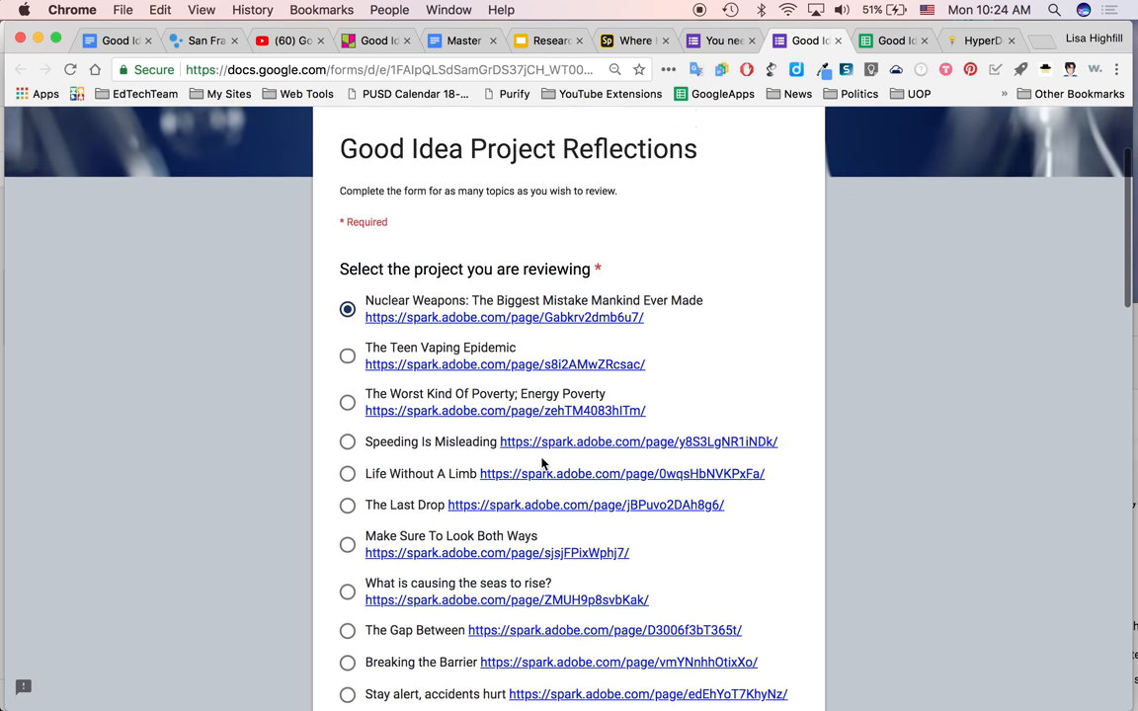
{"action": "scroll", "scroll_direction": "up", "scroll_amount": 3}
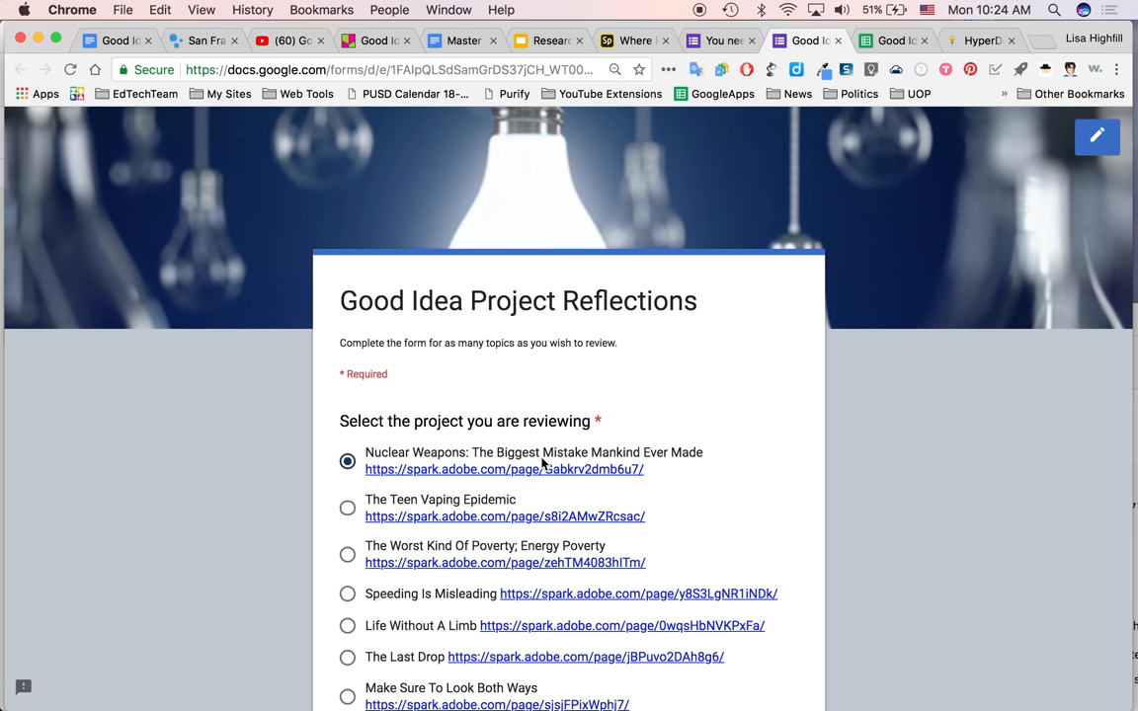
{"action": "mouse_move", "coordinate": [676, 535]}
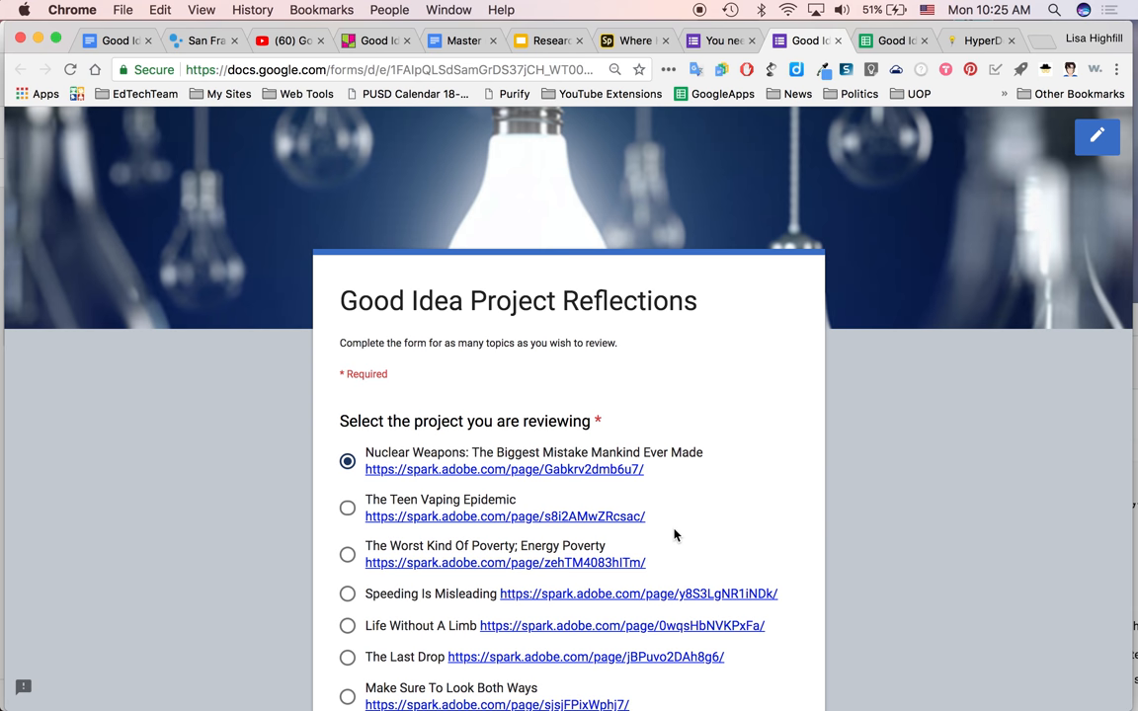
{"action": "mouse_move", "coordinate": [577, 370]}
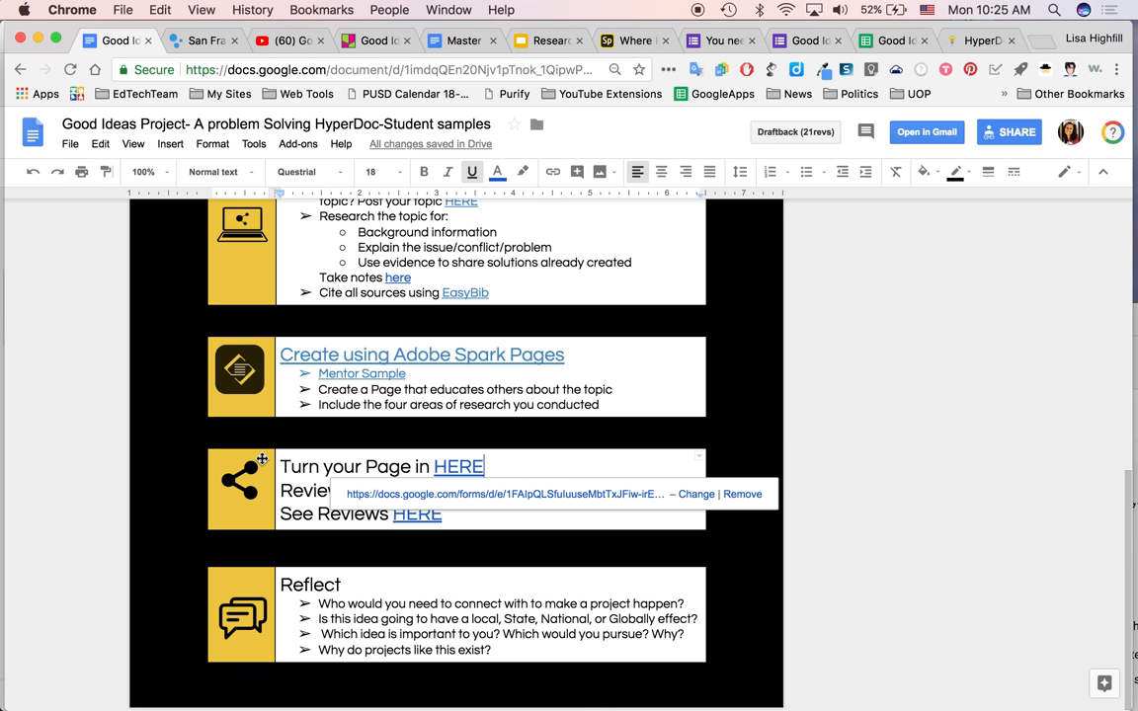
- Reveal the spreadsheet link behind 'See Reviews HERE' in the HyperDoc
{"action": "left_click", "coordinate": [239, 483]}
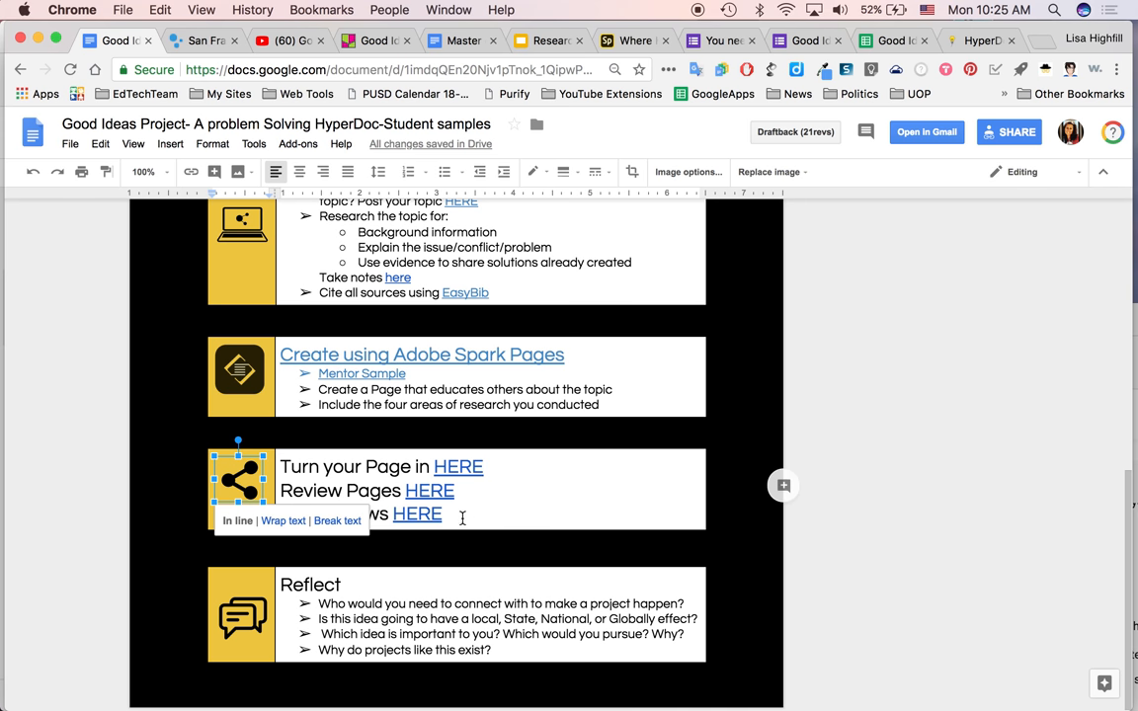
{"action": "left_click", "coordinate": [417, 514]}
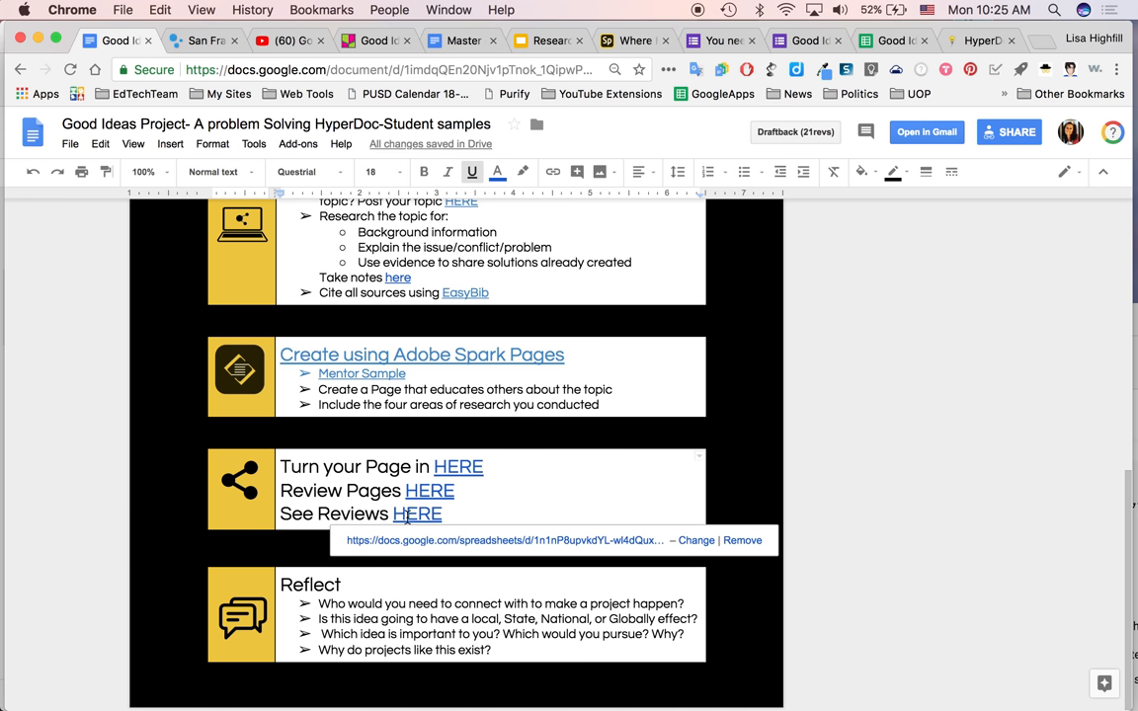
{"action": "mouse_move", "coordinate": [439, 545]}
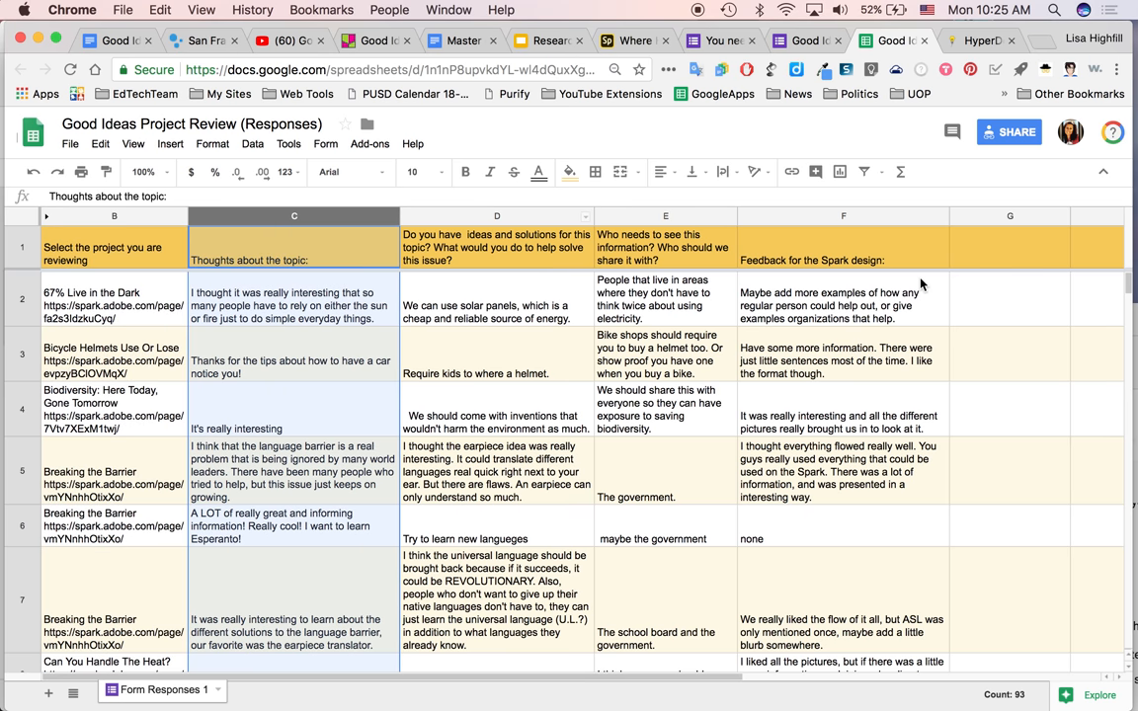
- Open the Project Review (Responses) sheet and scroll down through student feedback to about row 17
{"action": "left_click", "coordinate": [1010, 300]}
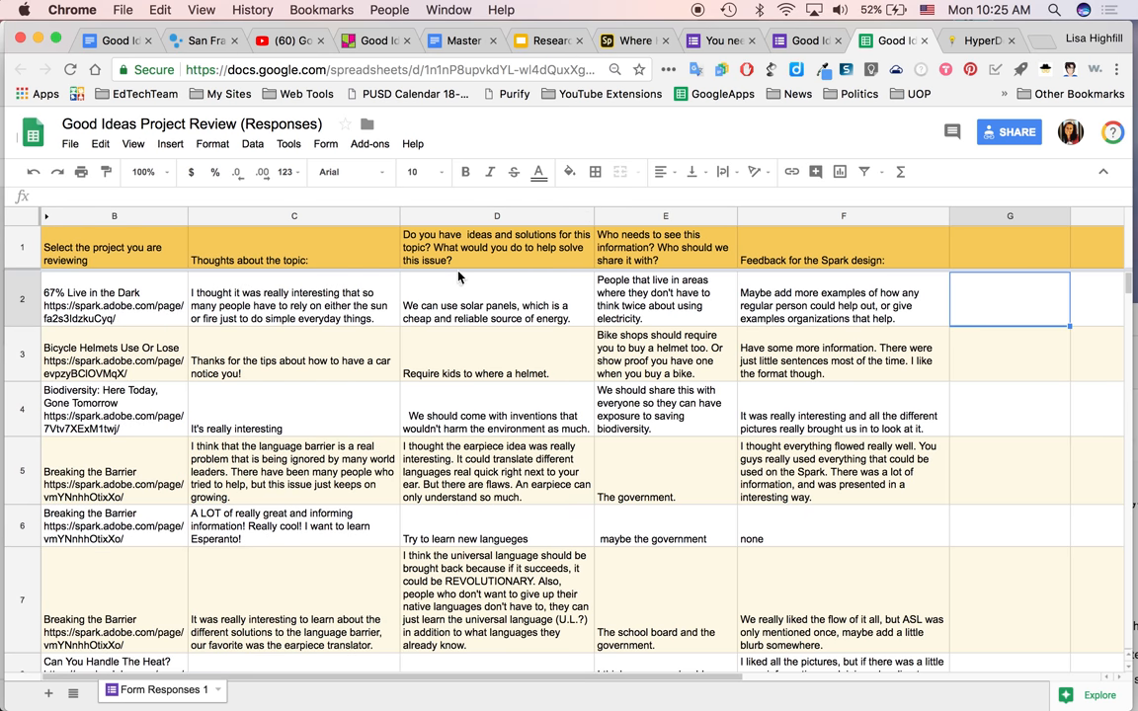
{"action": "mouse_move", "coordinate": [769, 266]}
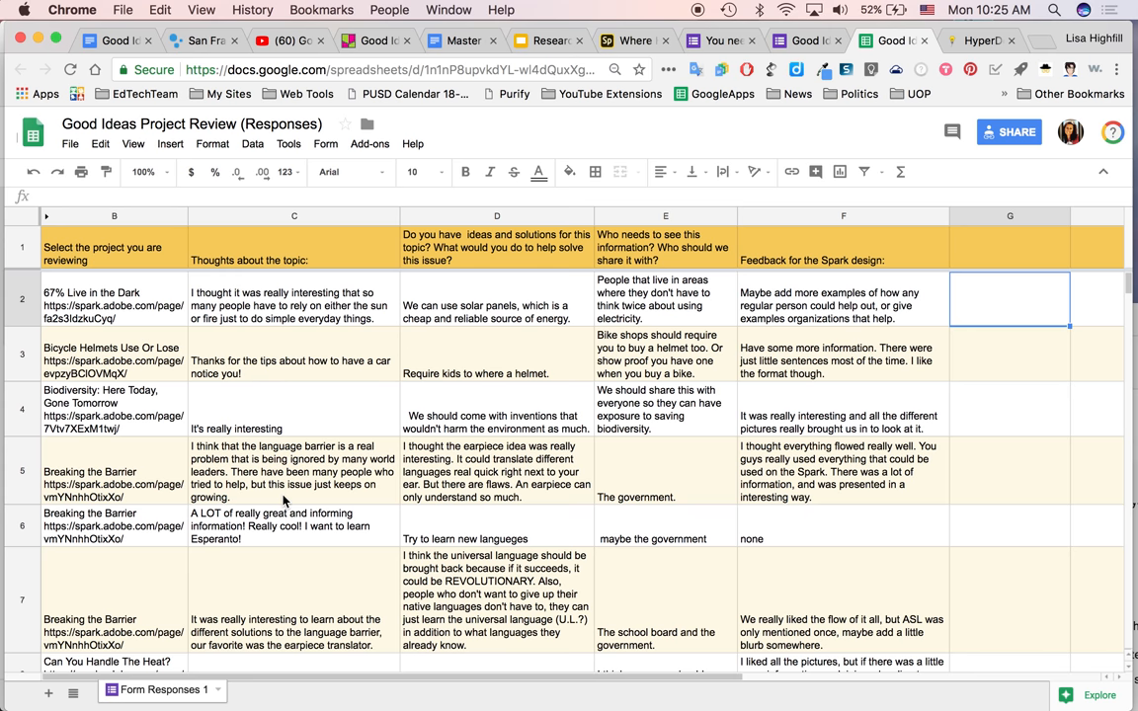
{"action": "scroll", "scroll_direction": "down", "scroll_amount": 3}
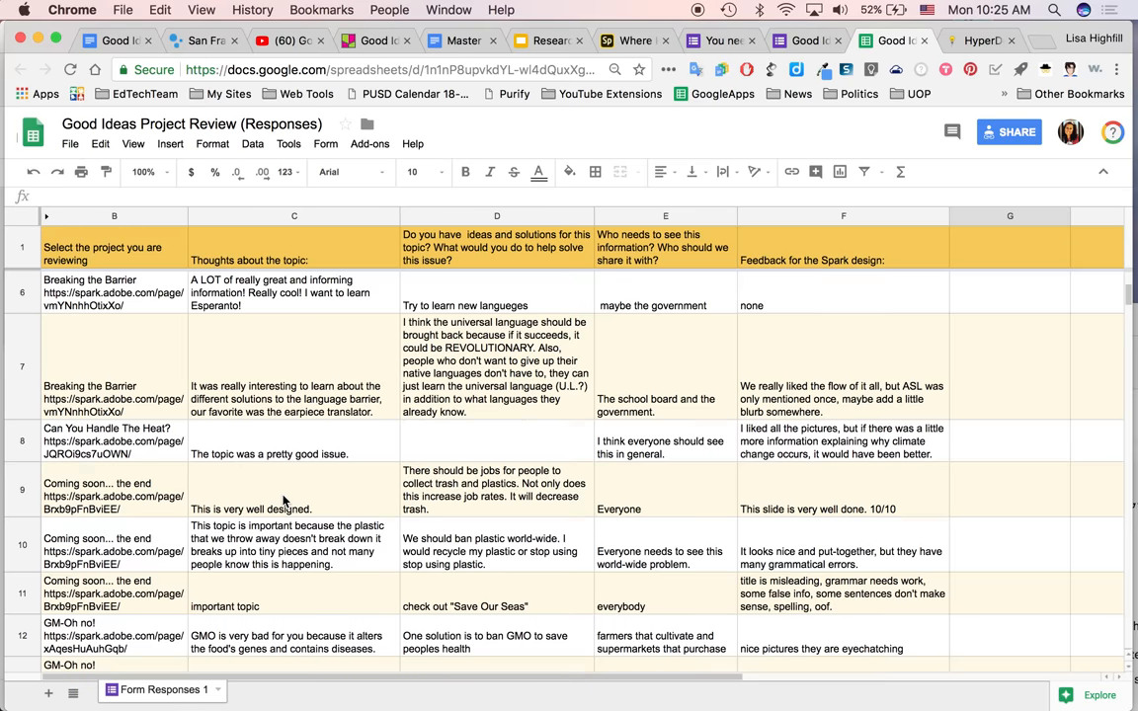
{"action": "scroll", "scroll_direction": "down", "scroll_amount": 3}
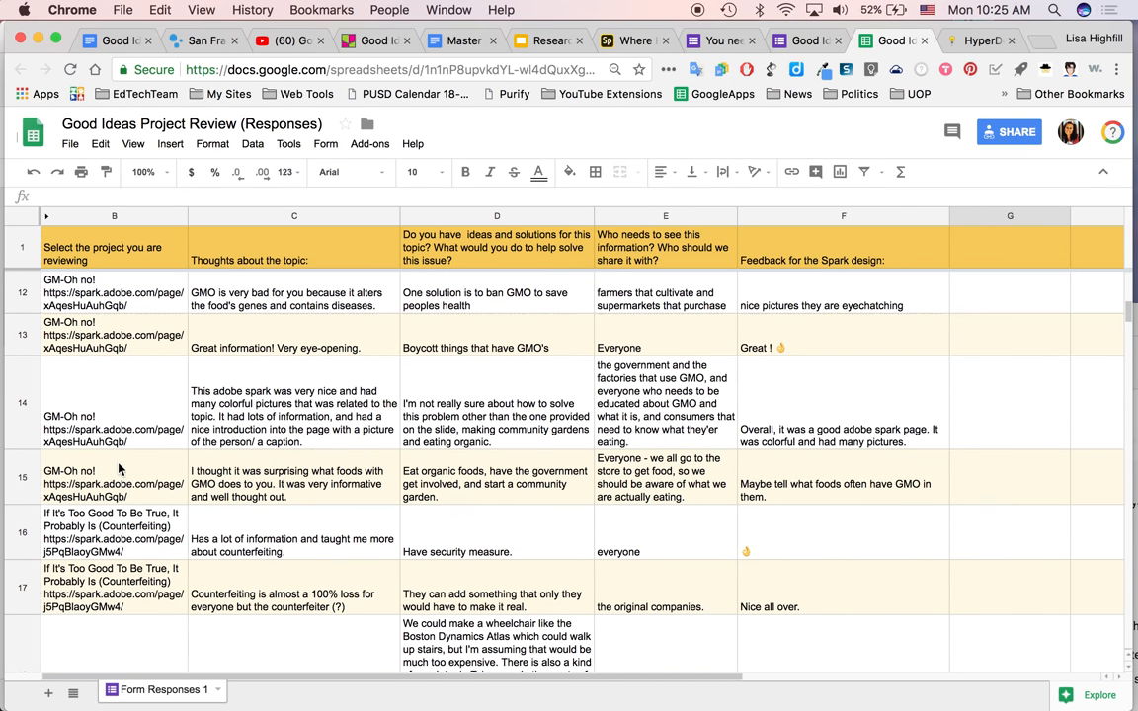
{"action": "mouse_move", "coordinate": [111, 484]}
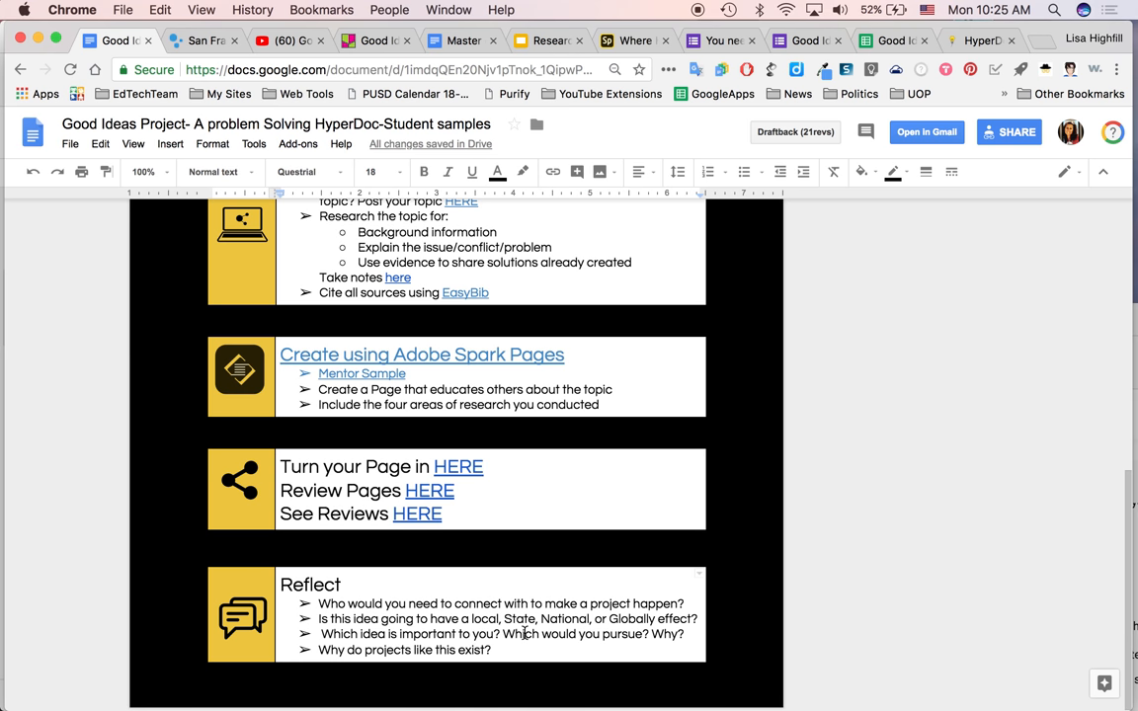
{"action": "mouse_move", "coordinate": [387, 688]}
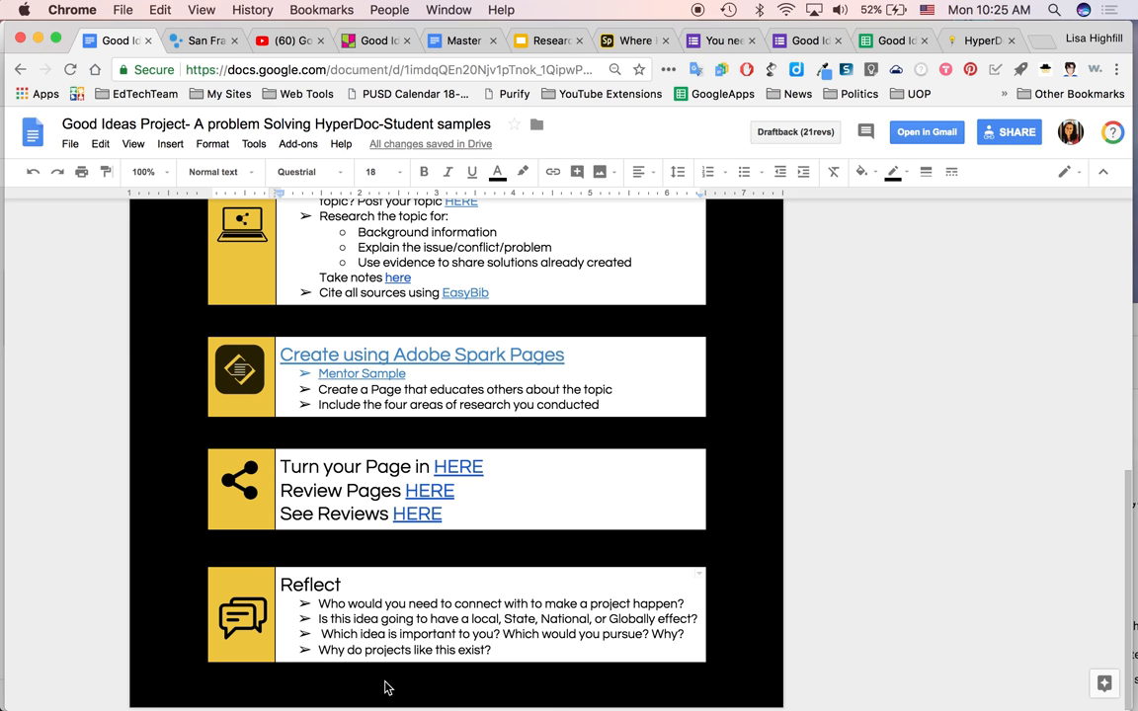
{"action": "mouse_move", "coordinate": [510, 648]}
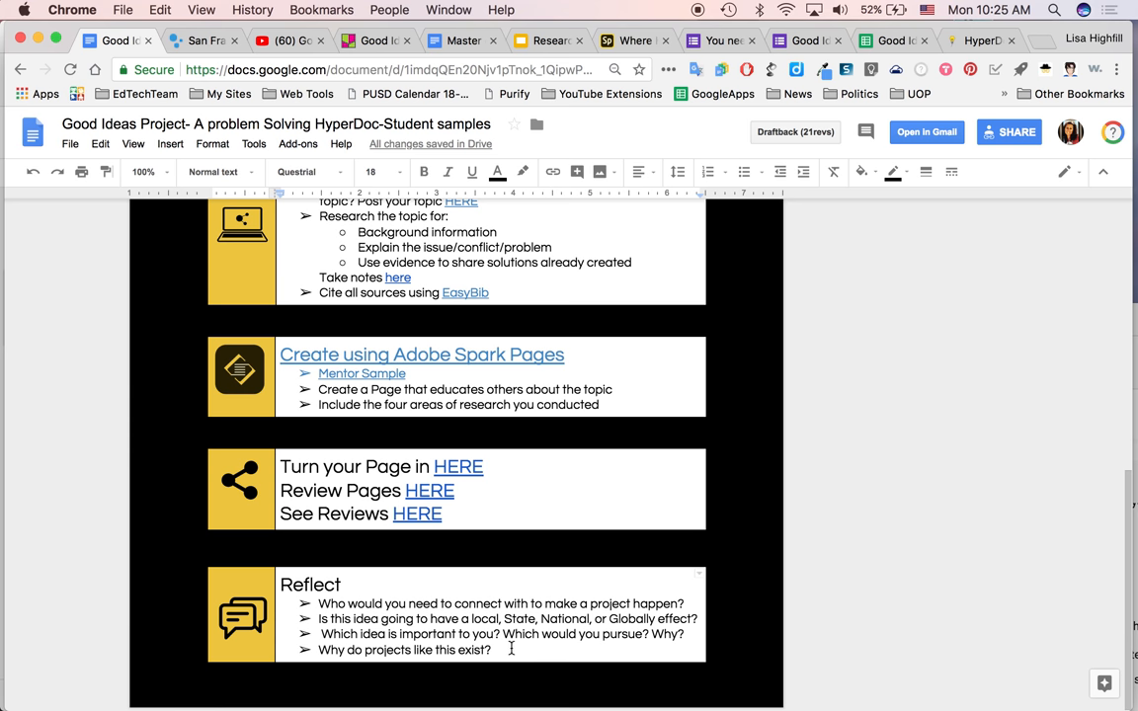
{"action": "mouse_move", "coordinate": [502, 656]}
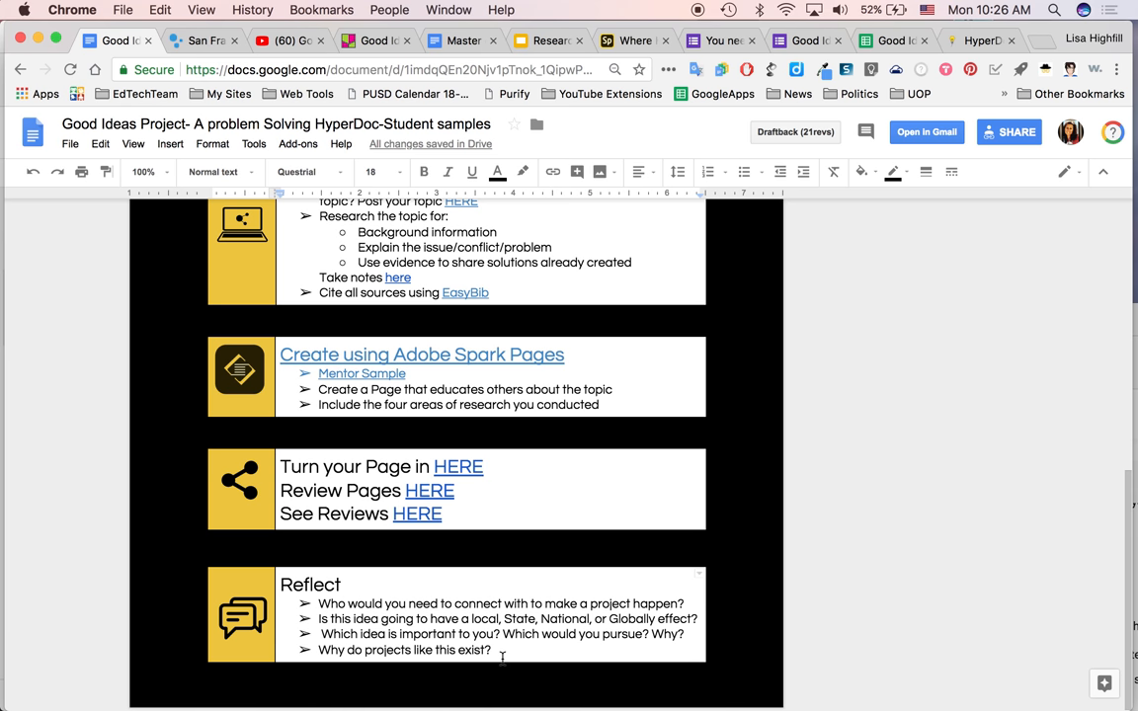
{"action": "scroll", "scroll_direction": "up", "scroll_amount": 3}
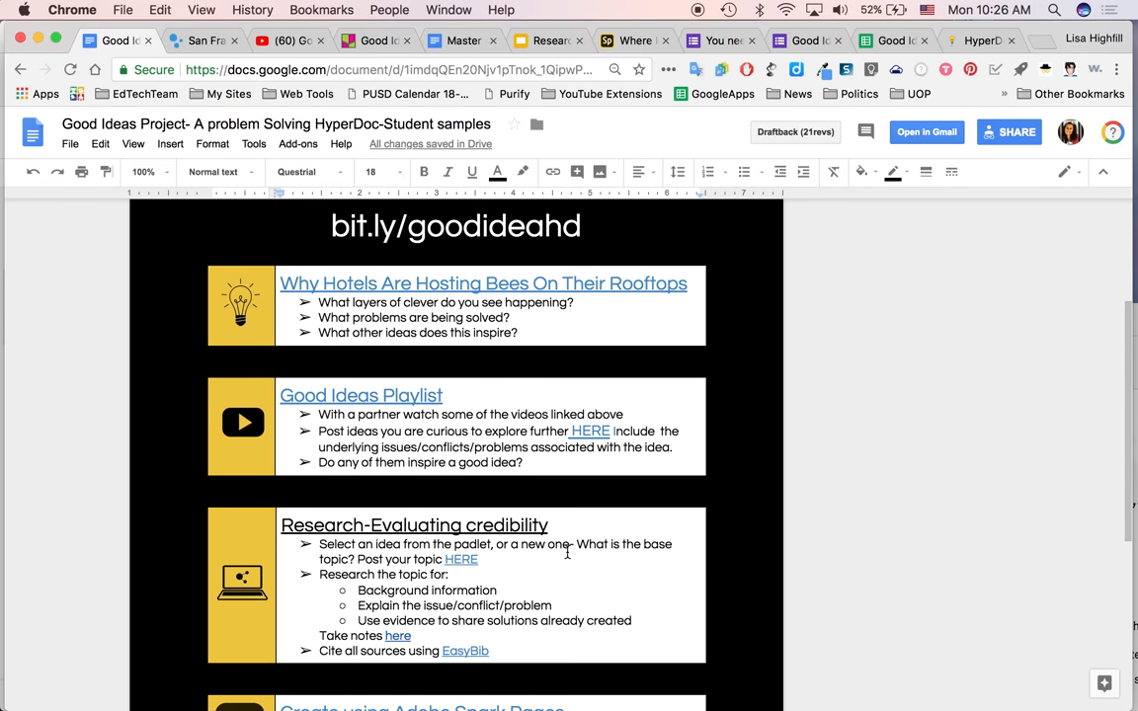
{"action": "scroll", "scroll_direction": "down", "scroll_amount": 3}
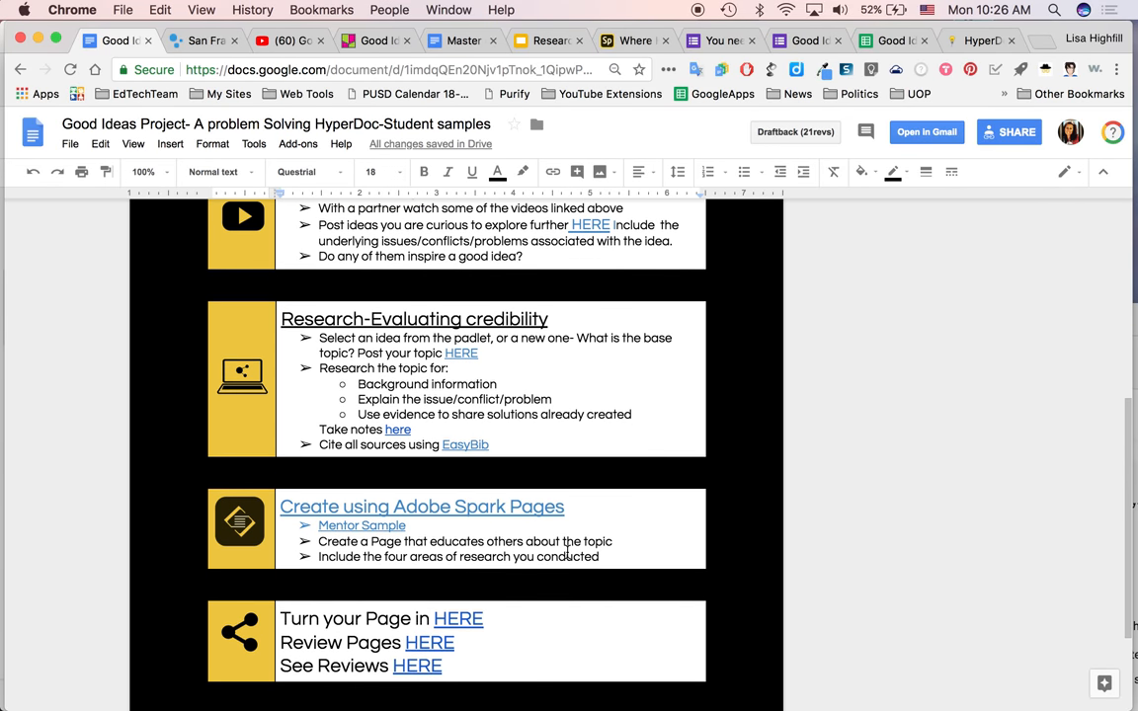
{"action": "scroll", "scroll_direction": "down", "scroll_amount": 3}
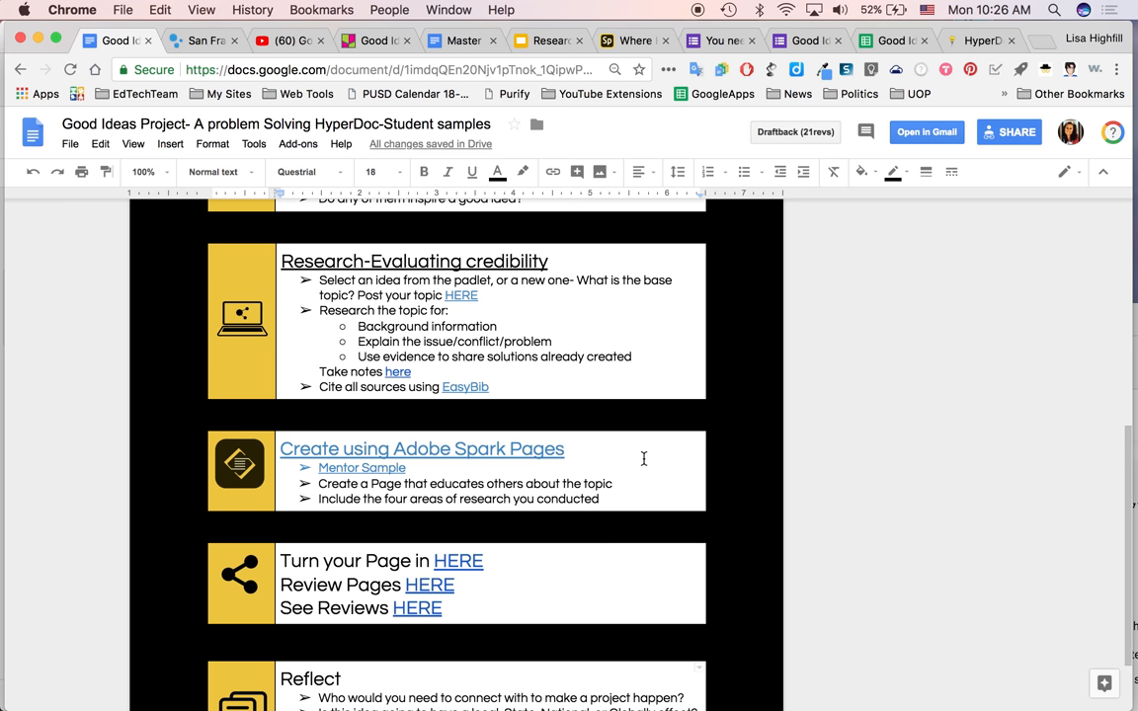
{"action": "scroll", "scroll_direction": "down", "scroll_amount": 3}
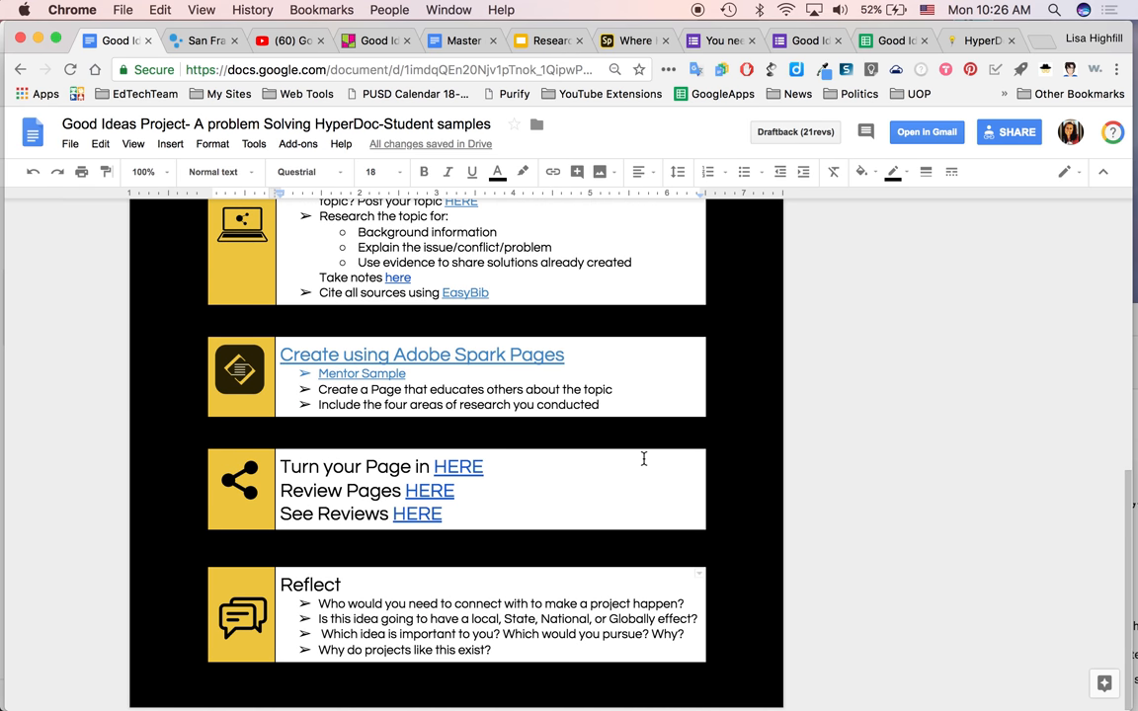
{"action": "mouse_move", "coordinate": [276, 585]}
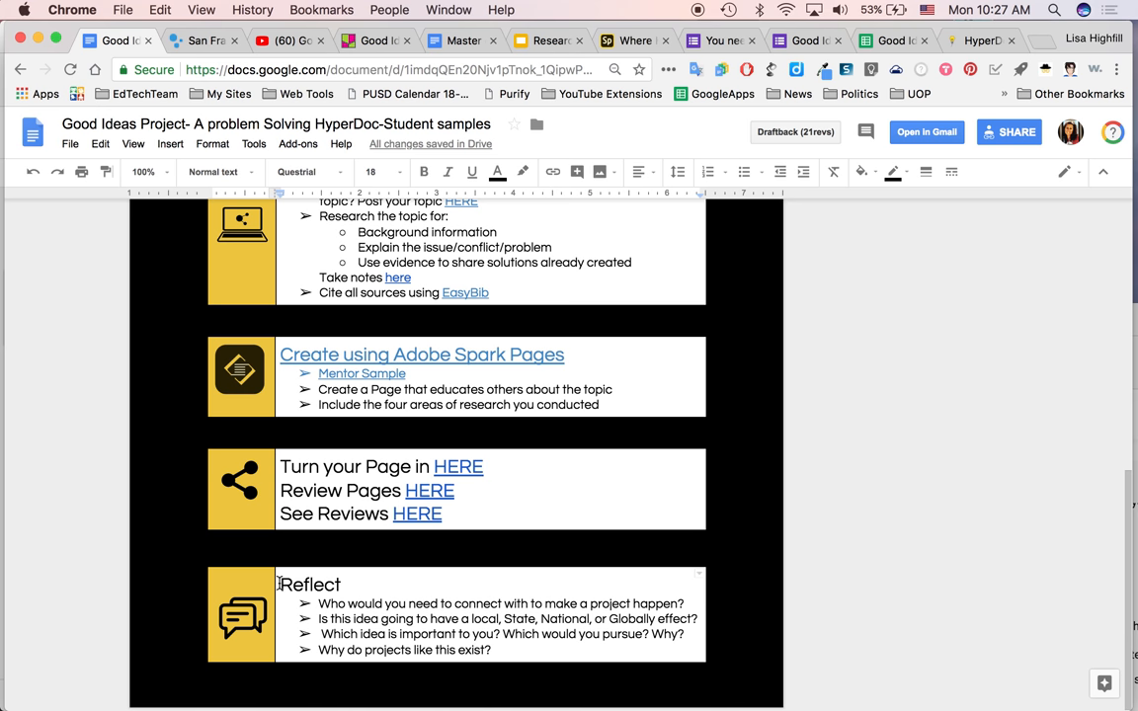
- Scroll the HyperDoc up to the bee image and back down through its lesson sections
{"action": "scroll", "scroll_direction": "up", "scroll_amount": 3}
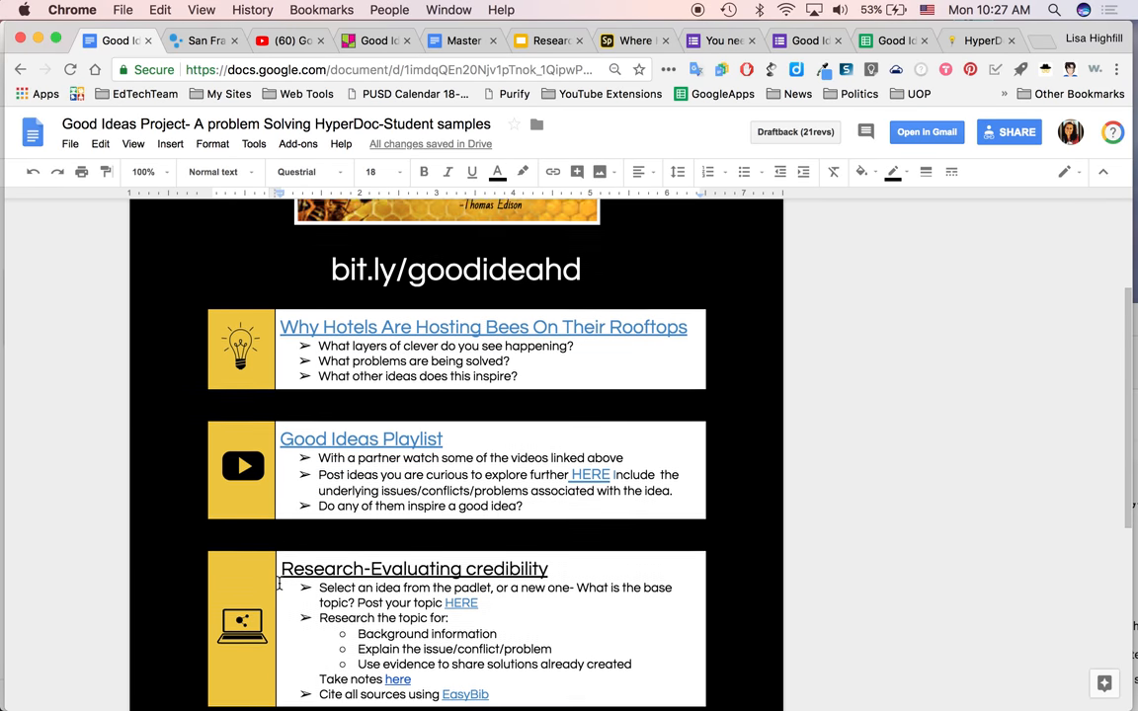
{"action": "scroll", "scroll_direction": "down", "scroll_amount": 3}
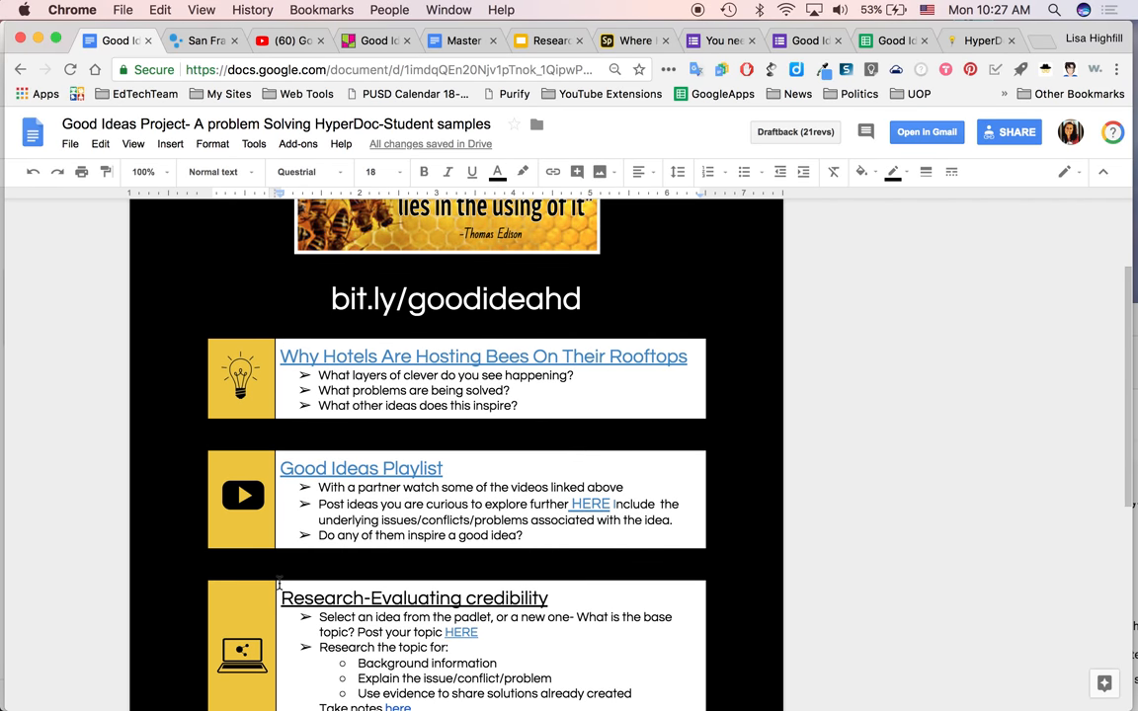
{"action": "scroll", "scroll_direction": "down", "scroll_amount": 3}
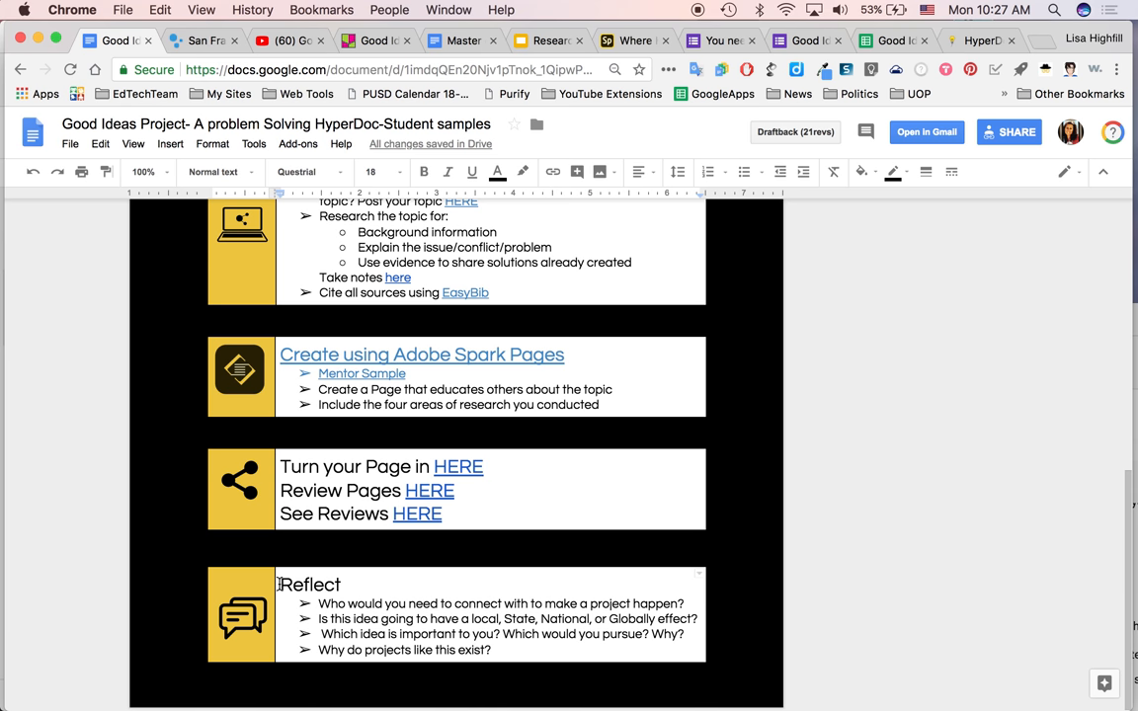
{"action": "mouse_move", "coordinate": [429, 462]}
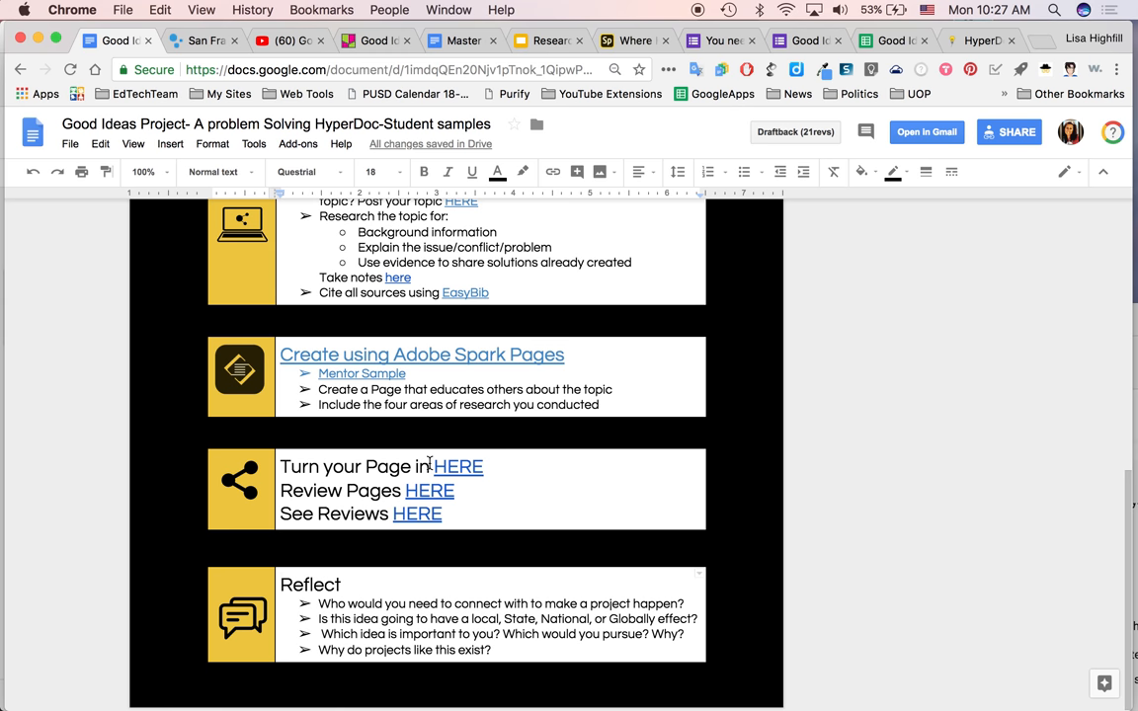
{"action": "scroll", "scroll_direction": "up", "scroll_amount": 3}
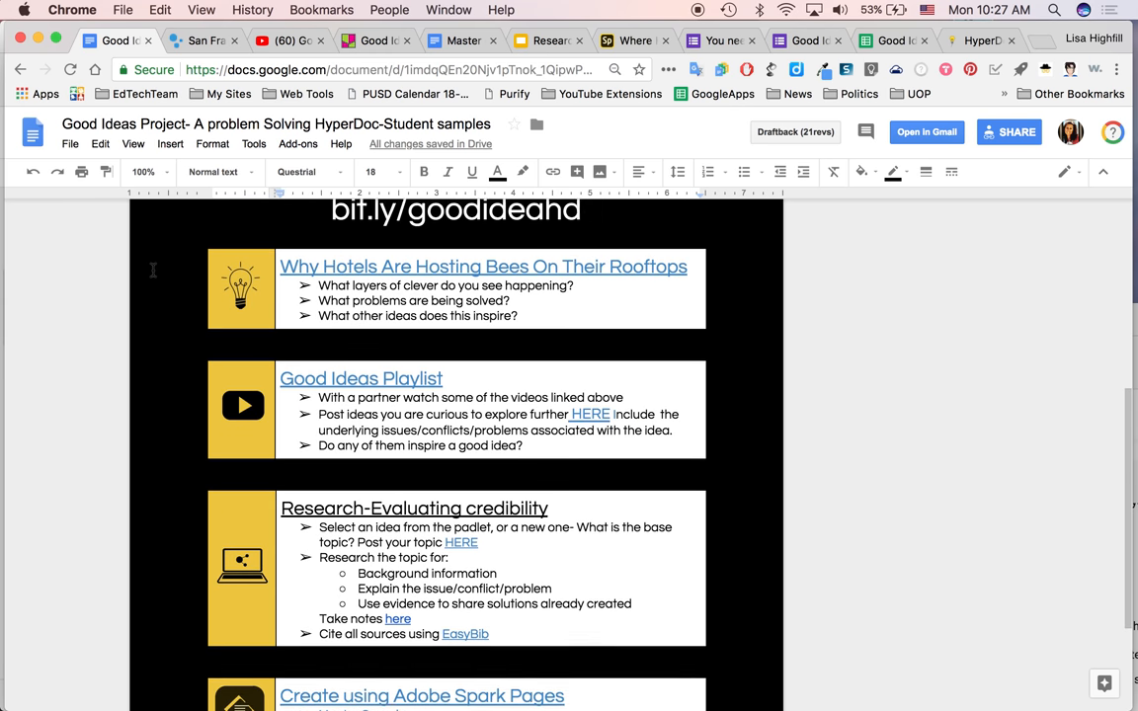
{"action": "scroll", "scroll_direction": "up", "scroll_amount": 3}
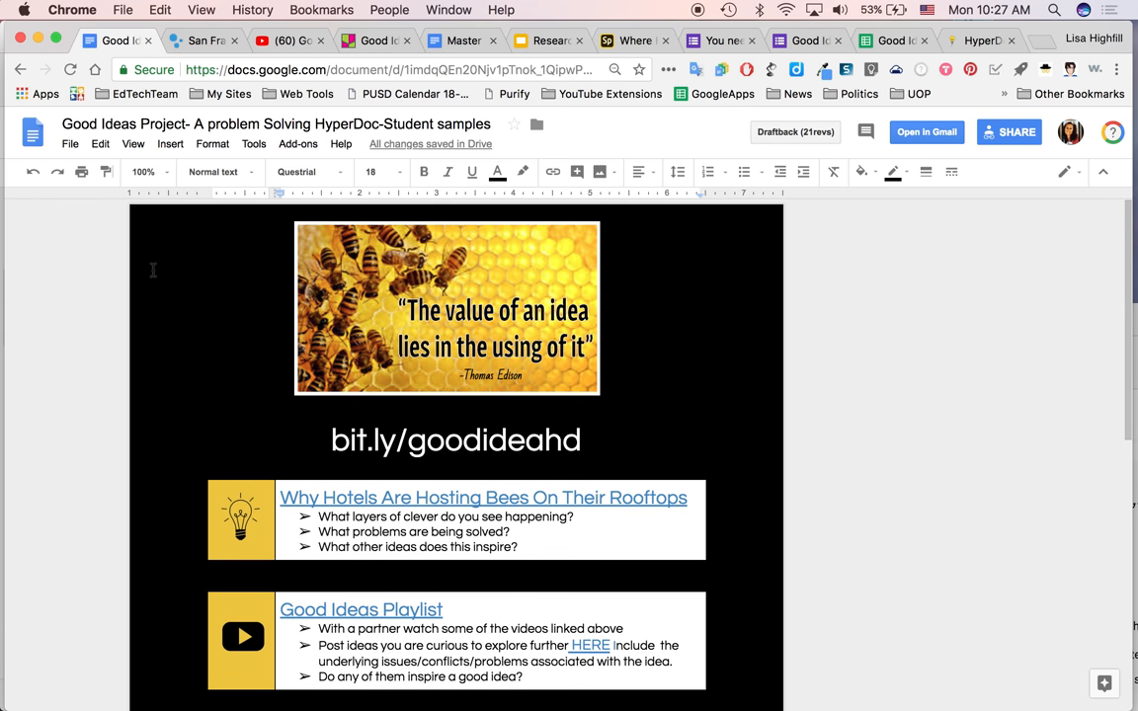
{"action": "scroll", "scroll_direction": "down", "scroll_amount": 3}
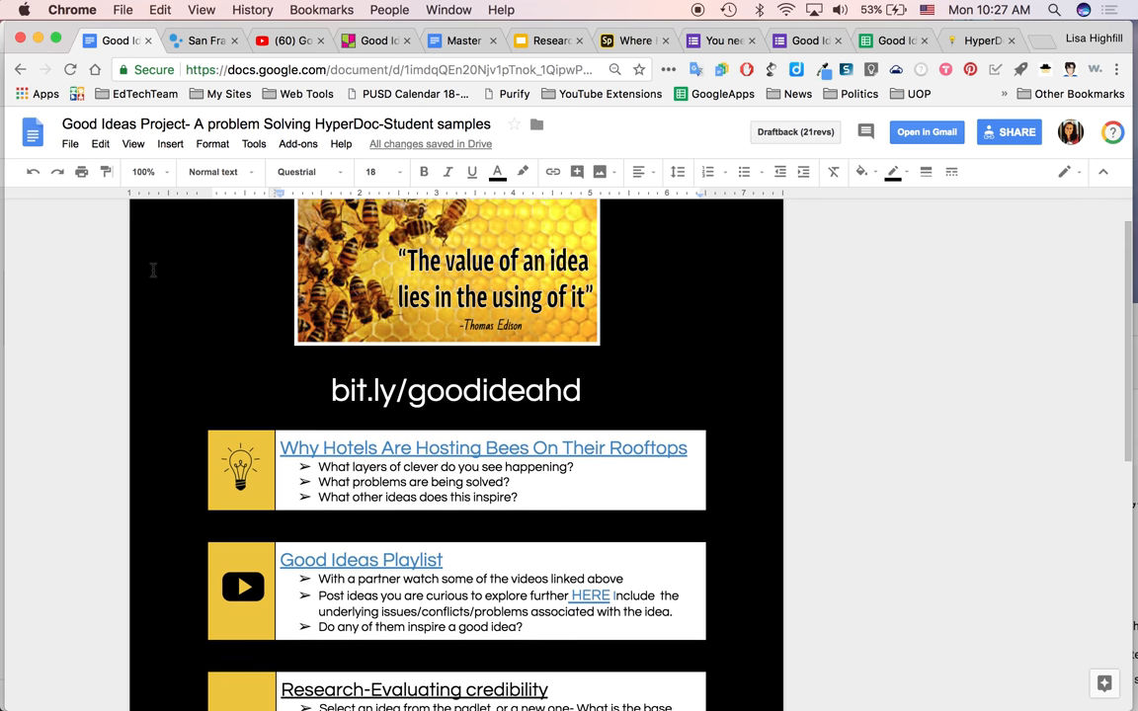
{"action": "scroll", "scroll_direction": "down", "scroll_amount": 3}
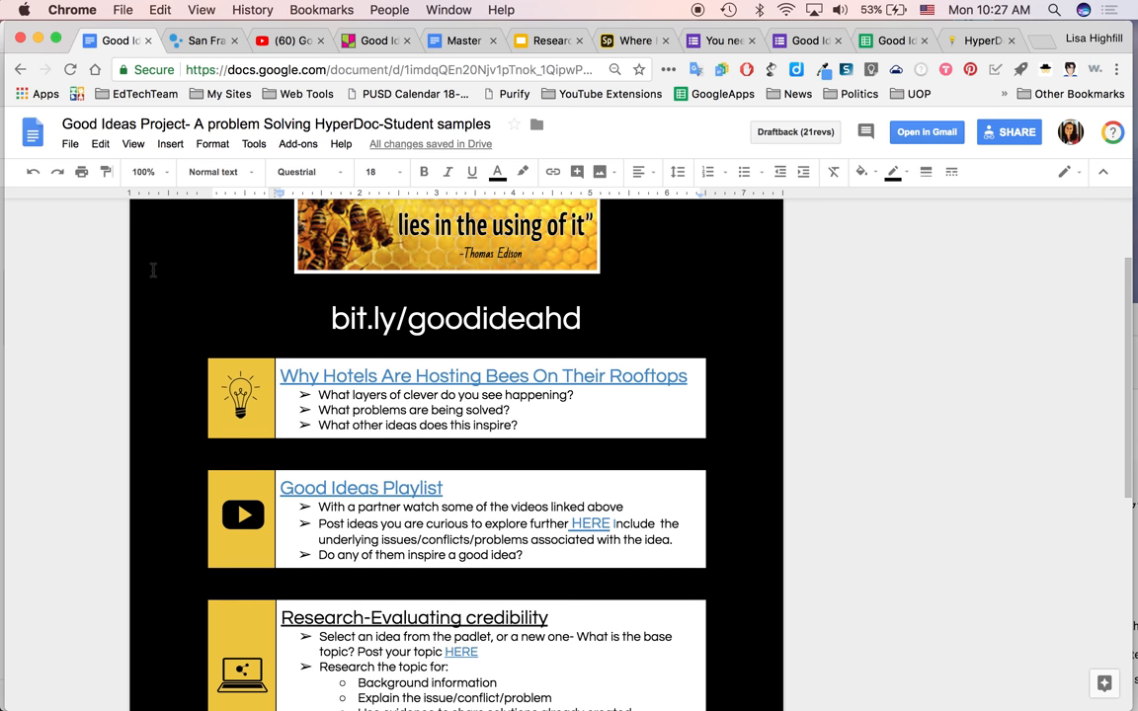
{"action": "scroll", "scroll_direction": "down", "scroll_amount": 3}
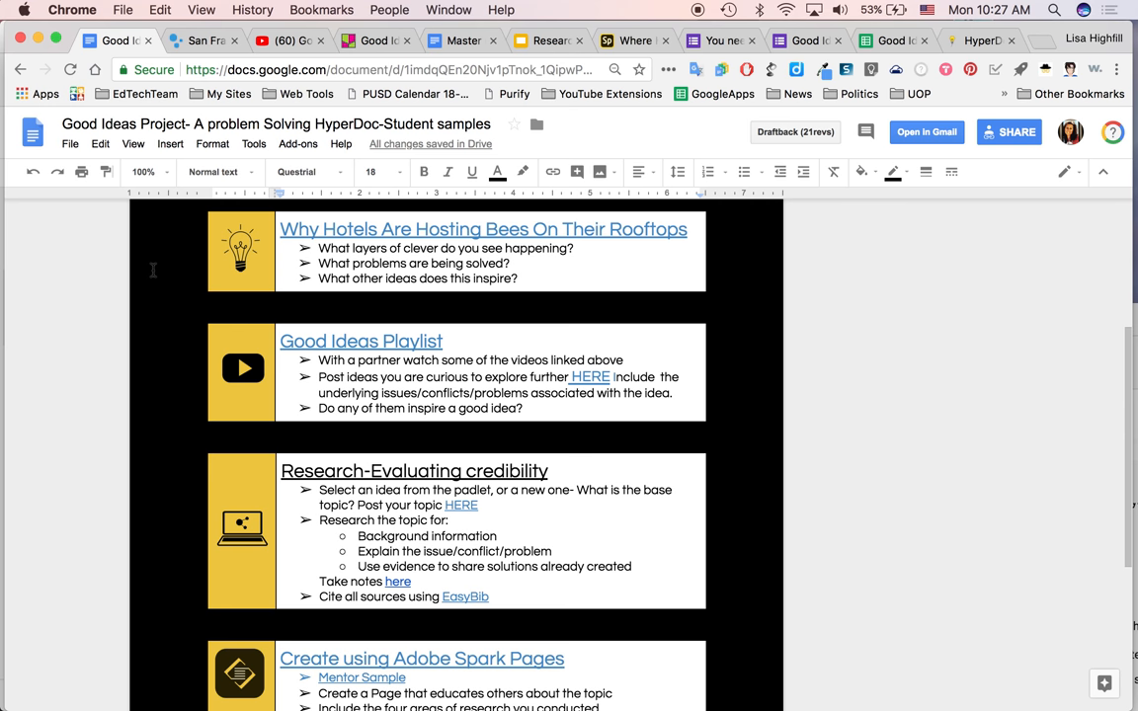
{"action": "scroll", "scroll_direction": "down", "scroll_amount": 3}
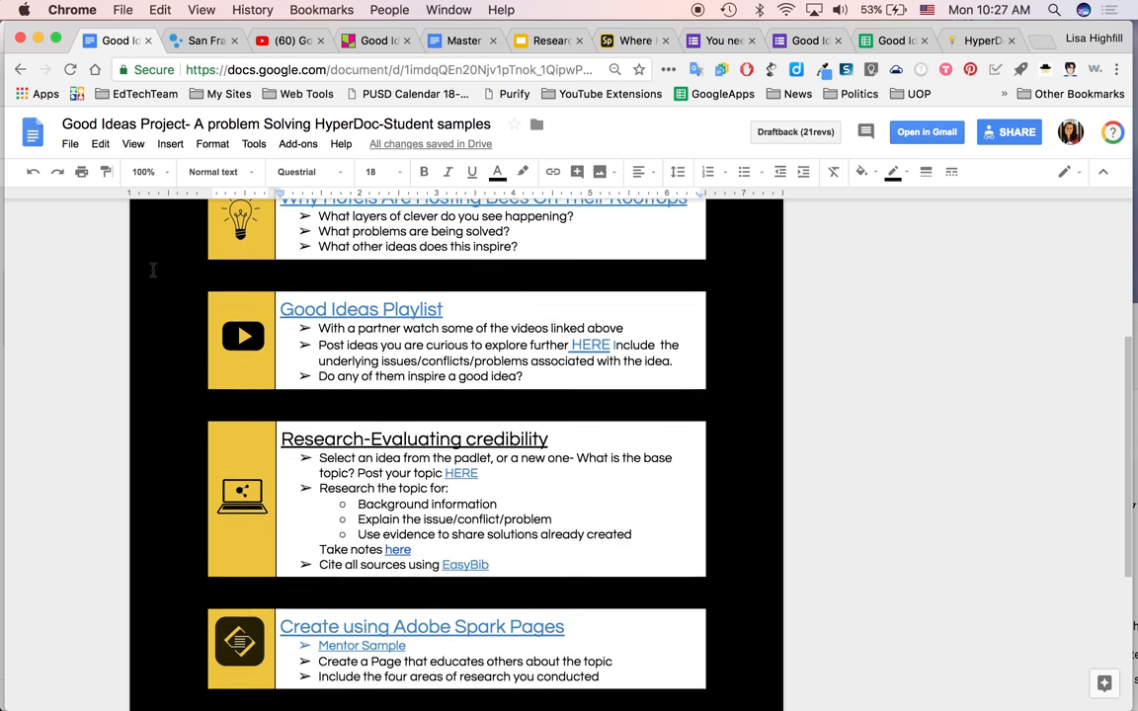
{"action": "scroll", "scroll_direction": "down", "scroll_amount": 3}
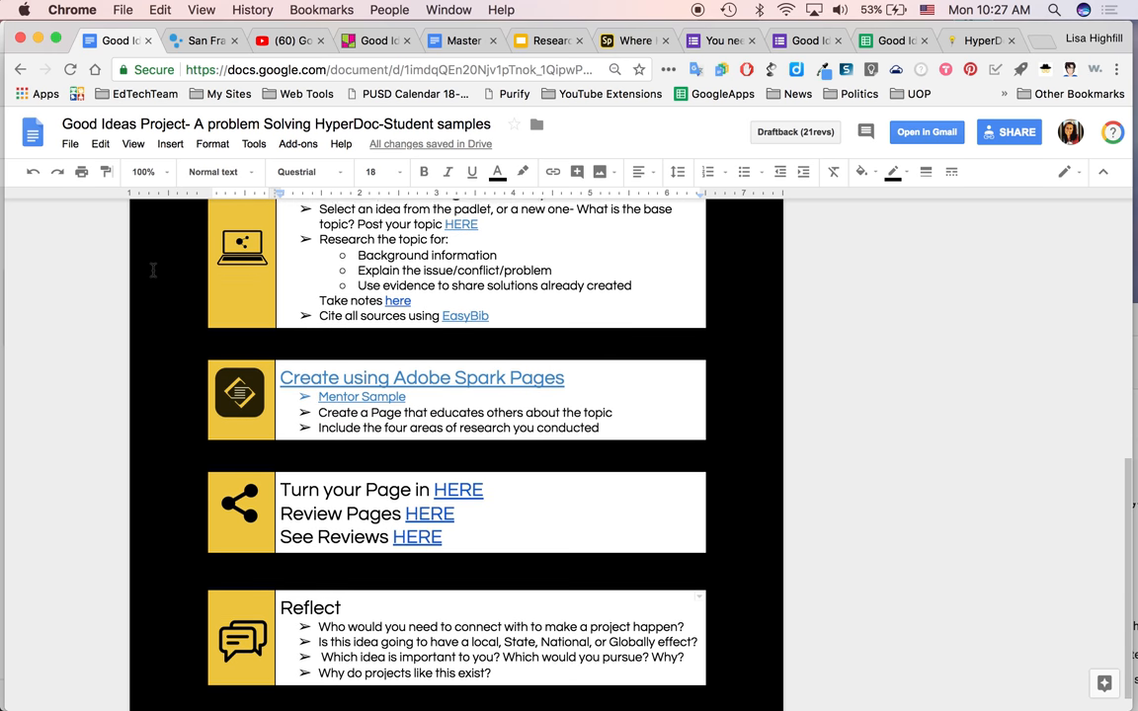
{"action": "scroll", "scroll_direction": "up", "scroll_amount": 3}
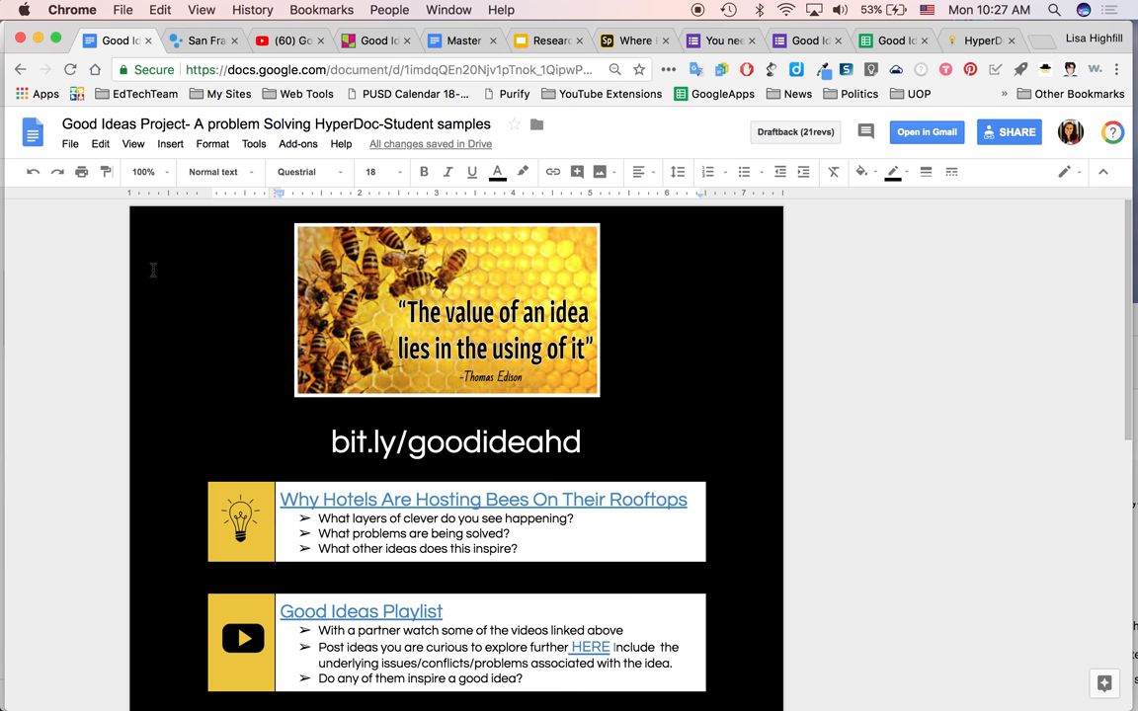
{"action": "mouse_move", "coordinate": [921, 25]}
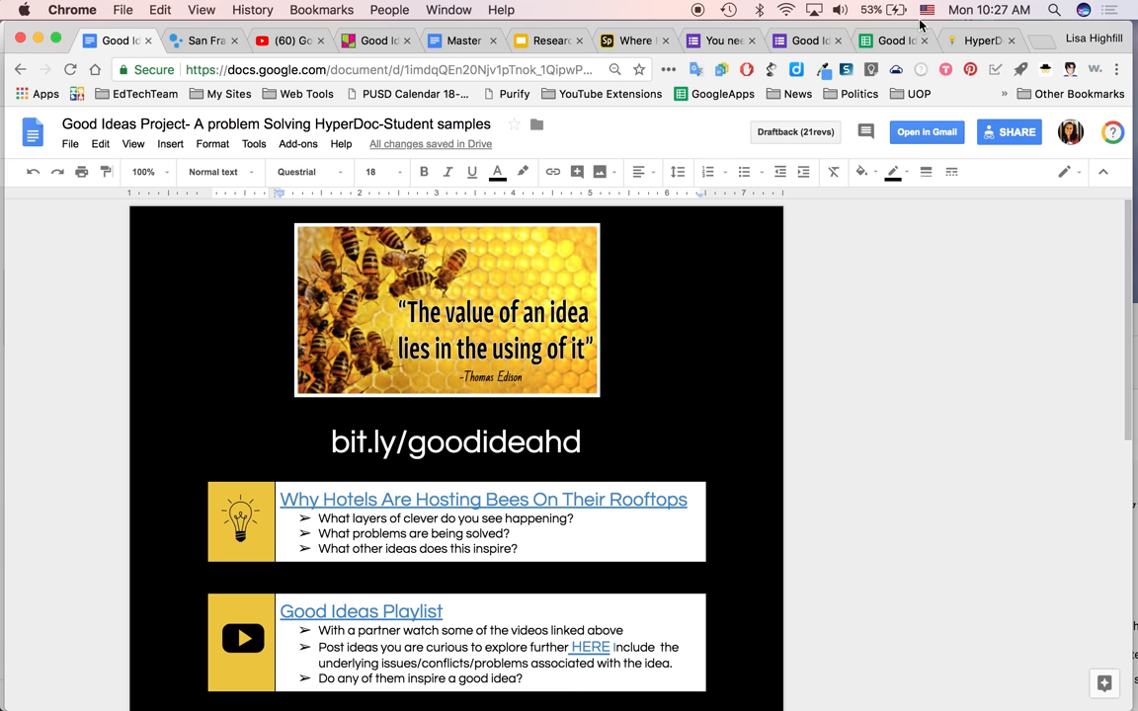
- Switch to the HyperDocs Templates page showing the Basic HyperDoc Lesson template
{"action": "left_click", "coordinate": [981, 40]}
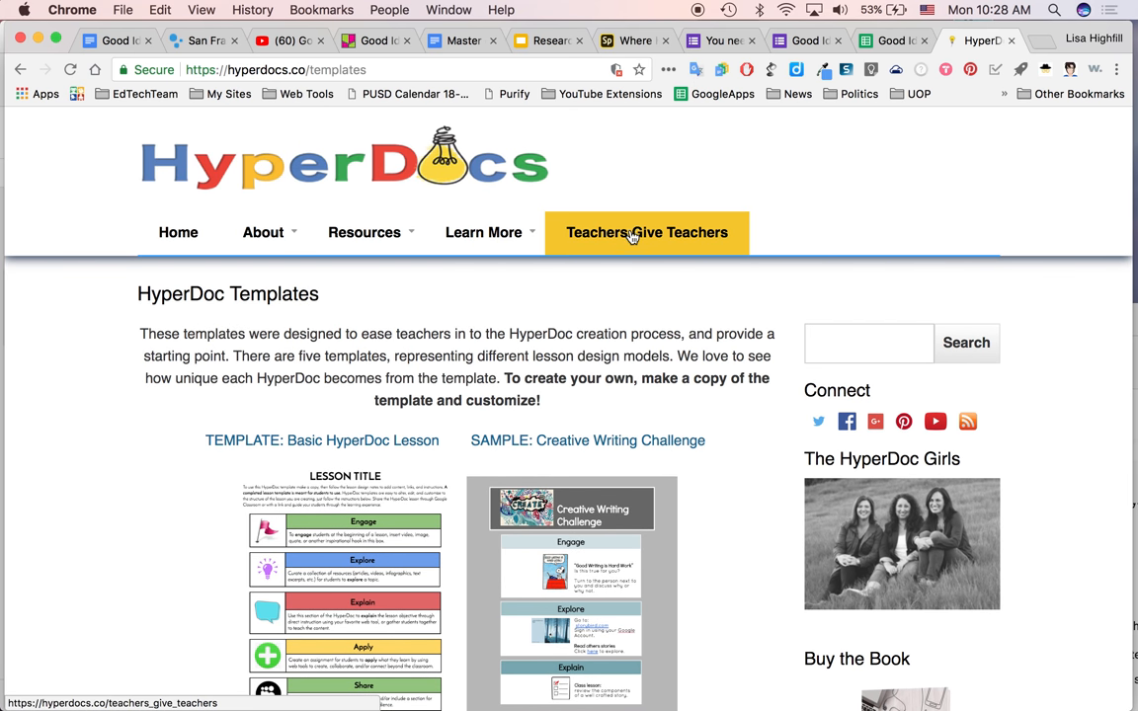
- Visit the Teachers Give Teachers page on the HyperDocs site, then return to the Good Ideas HyperDoc
{"action": "left_click", "coordinate": [648, 233]}
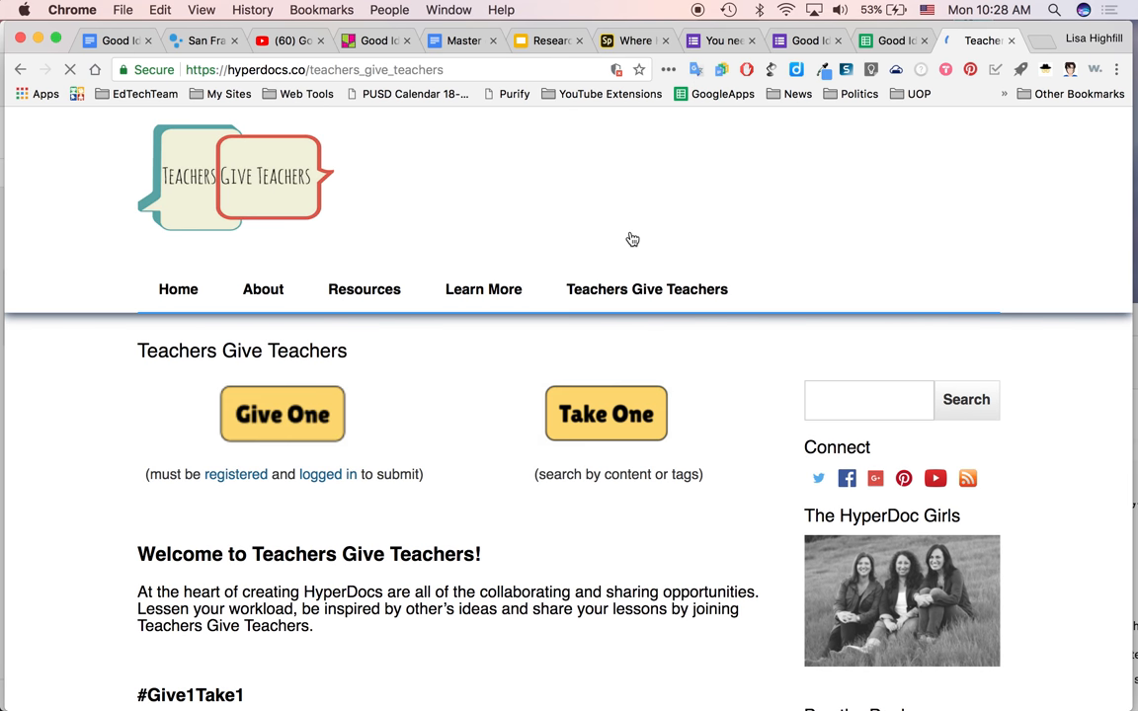
{"action": "scroll", "scroll_direction": "down", "scroll_amount": 3}
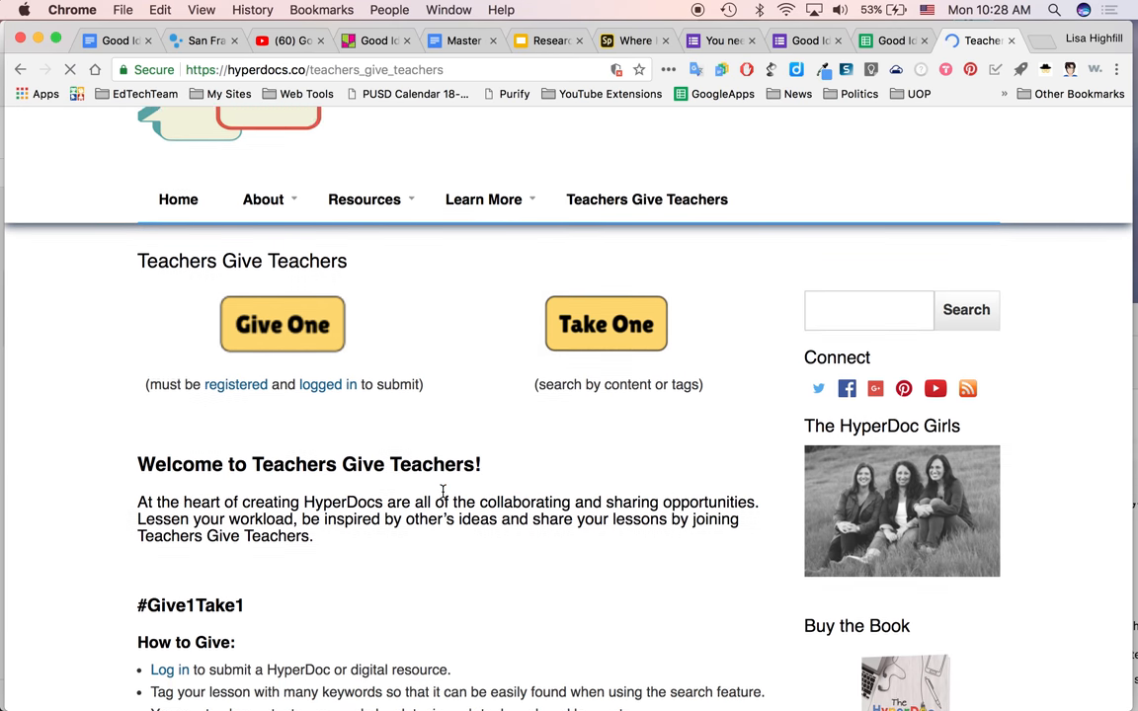
{"action": "scroll", "scroll_direction": "up", "scroll_amount": 3}
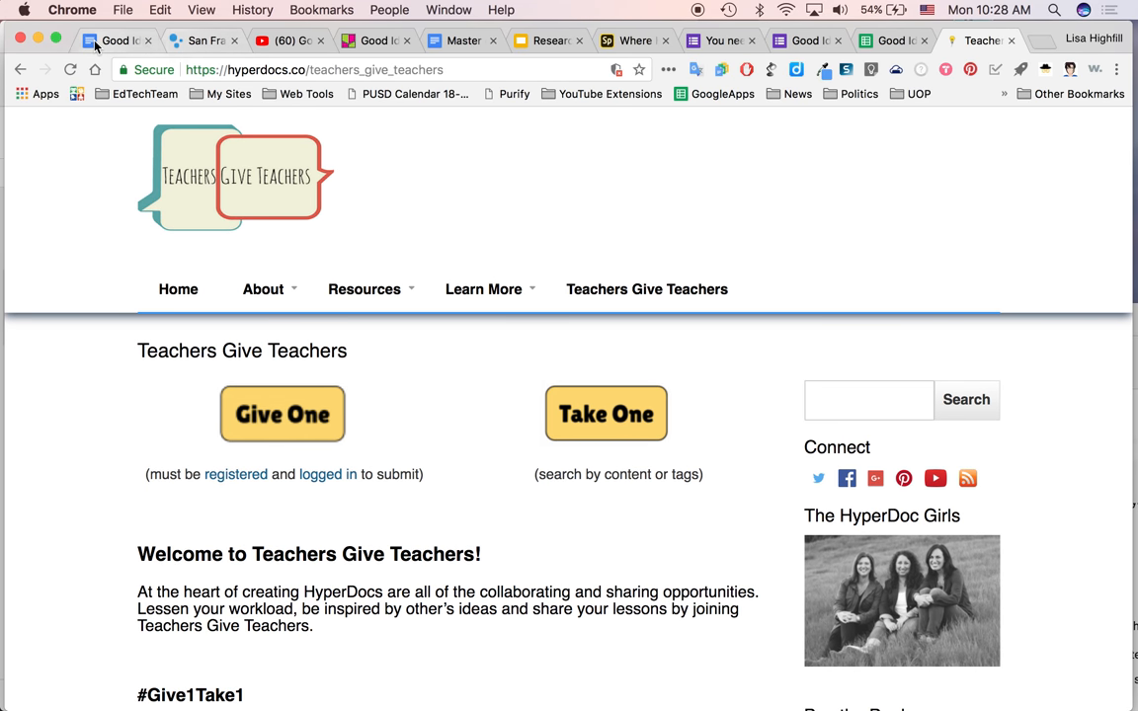
{"action": "left_click", "coordinate": [115, 40]}
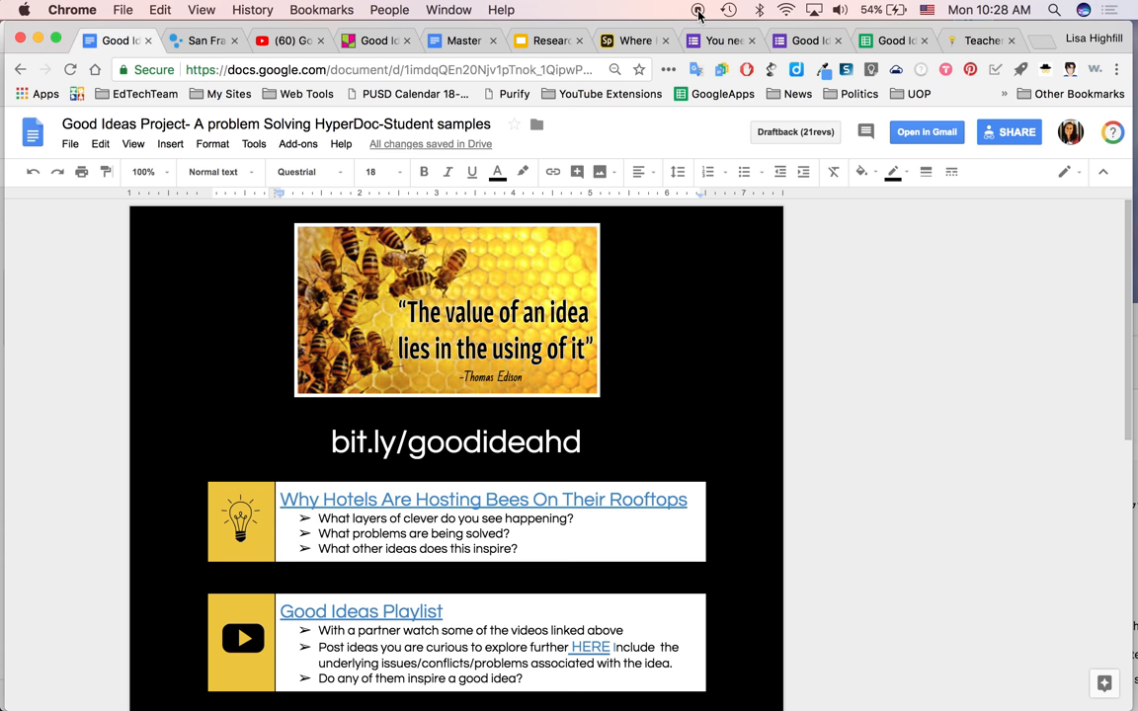